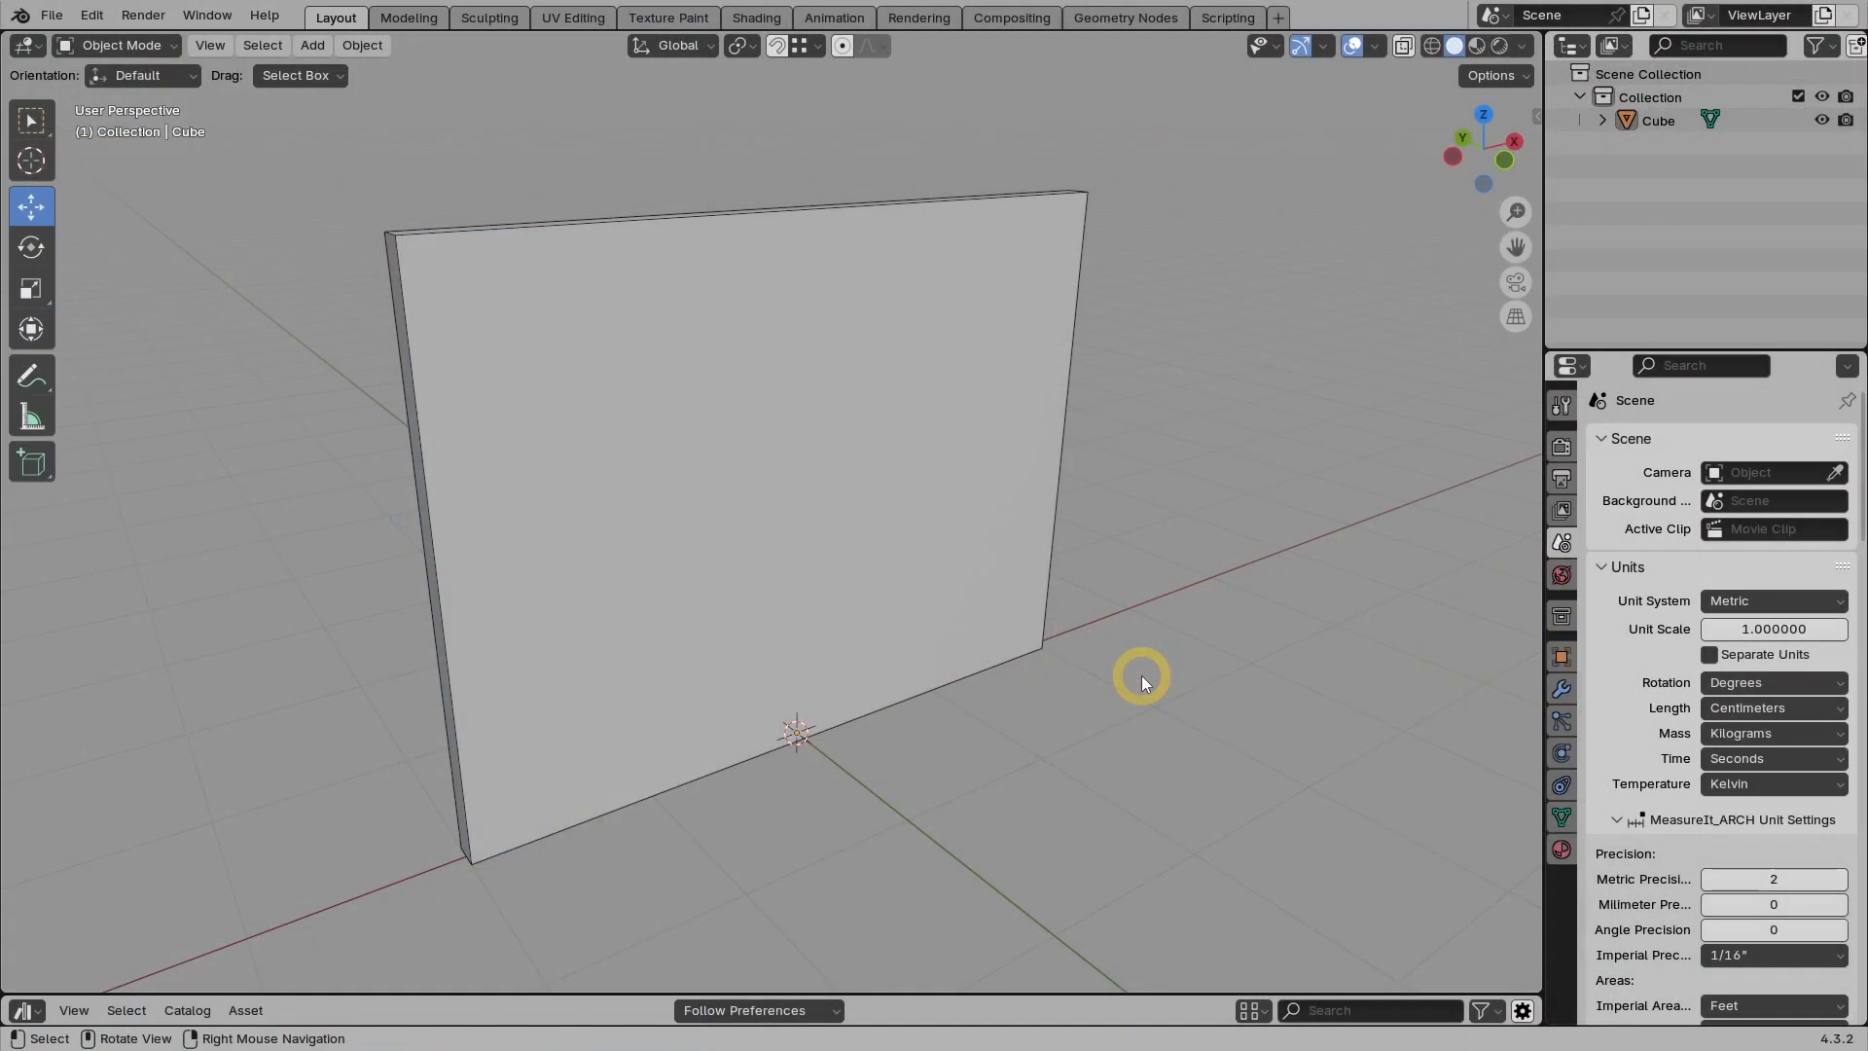
pyautogui.moveTo(1097, 585)
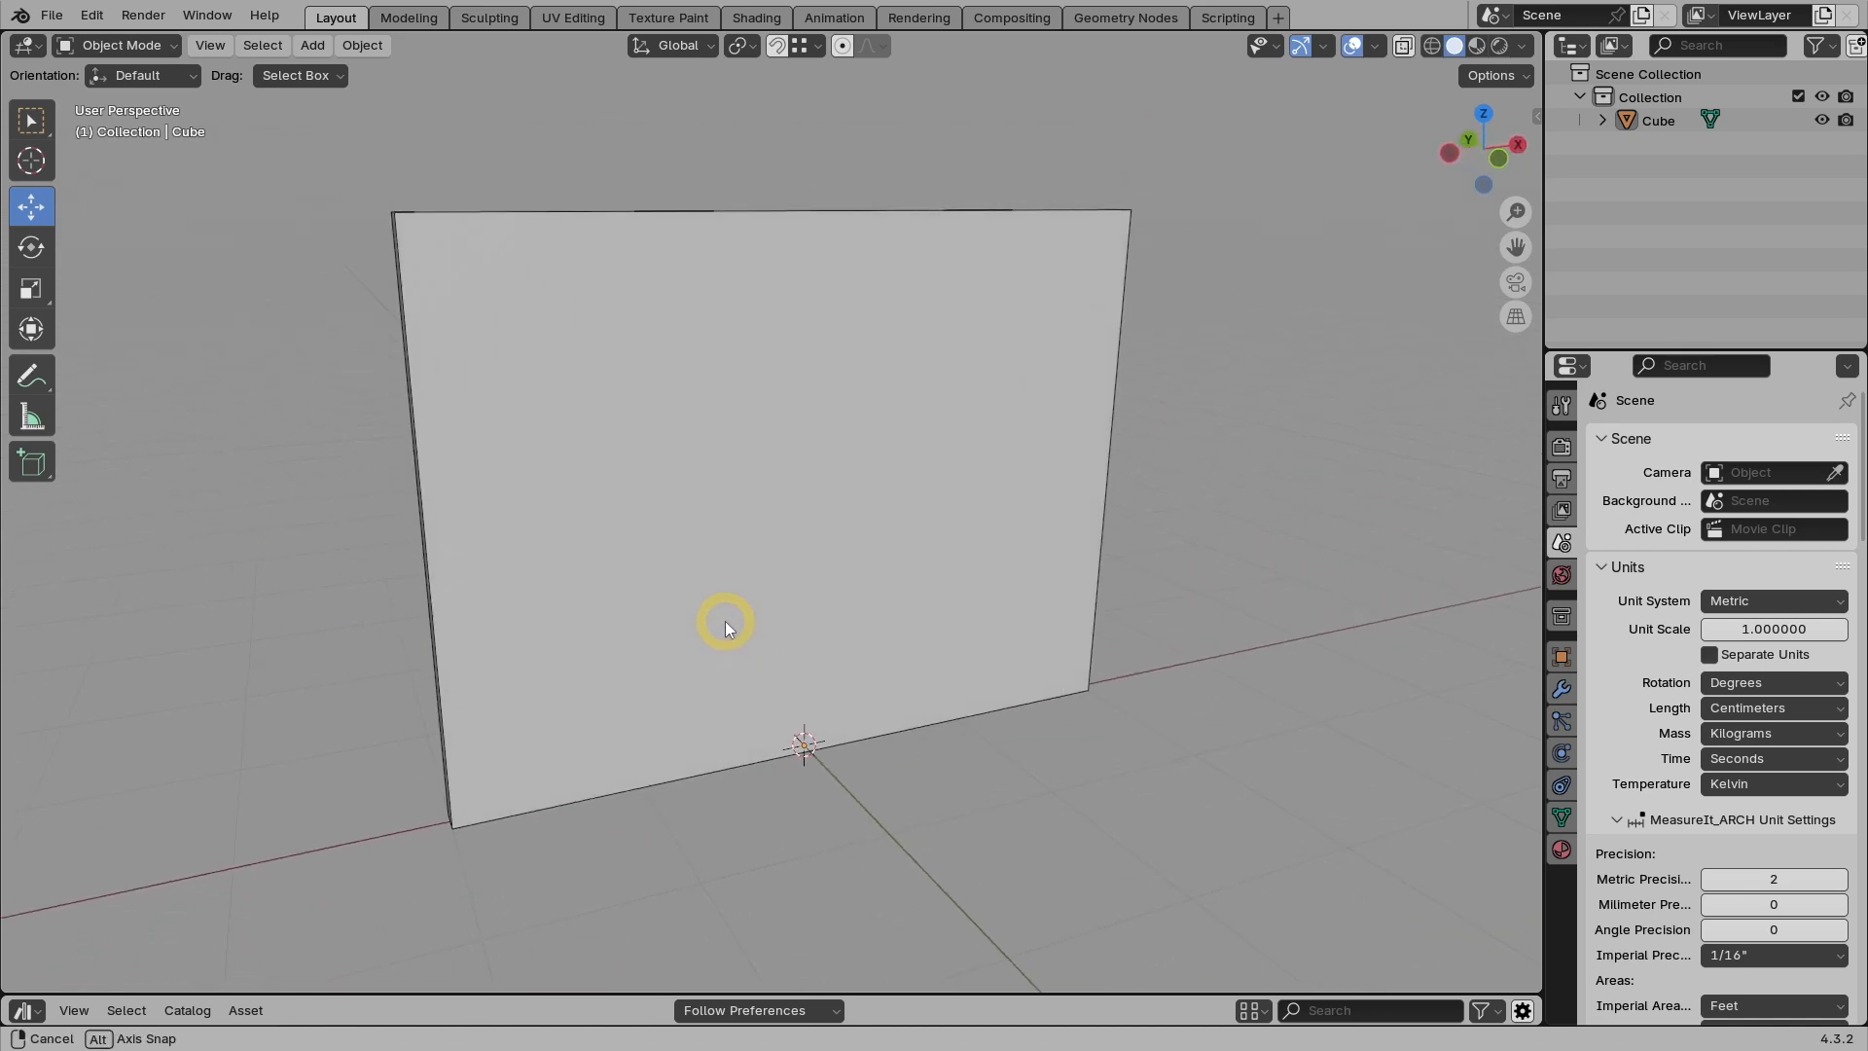
pyautogui.moveTo(1060, 718)
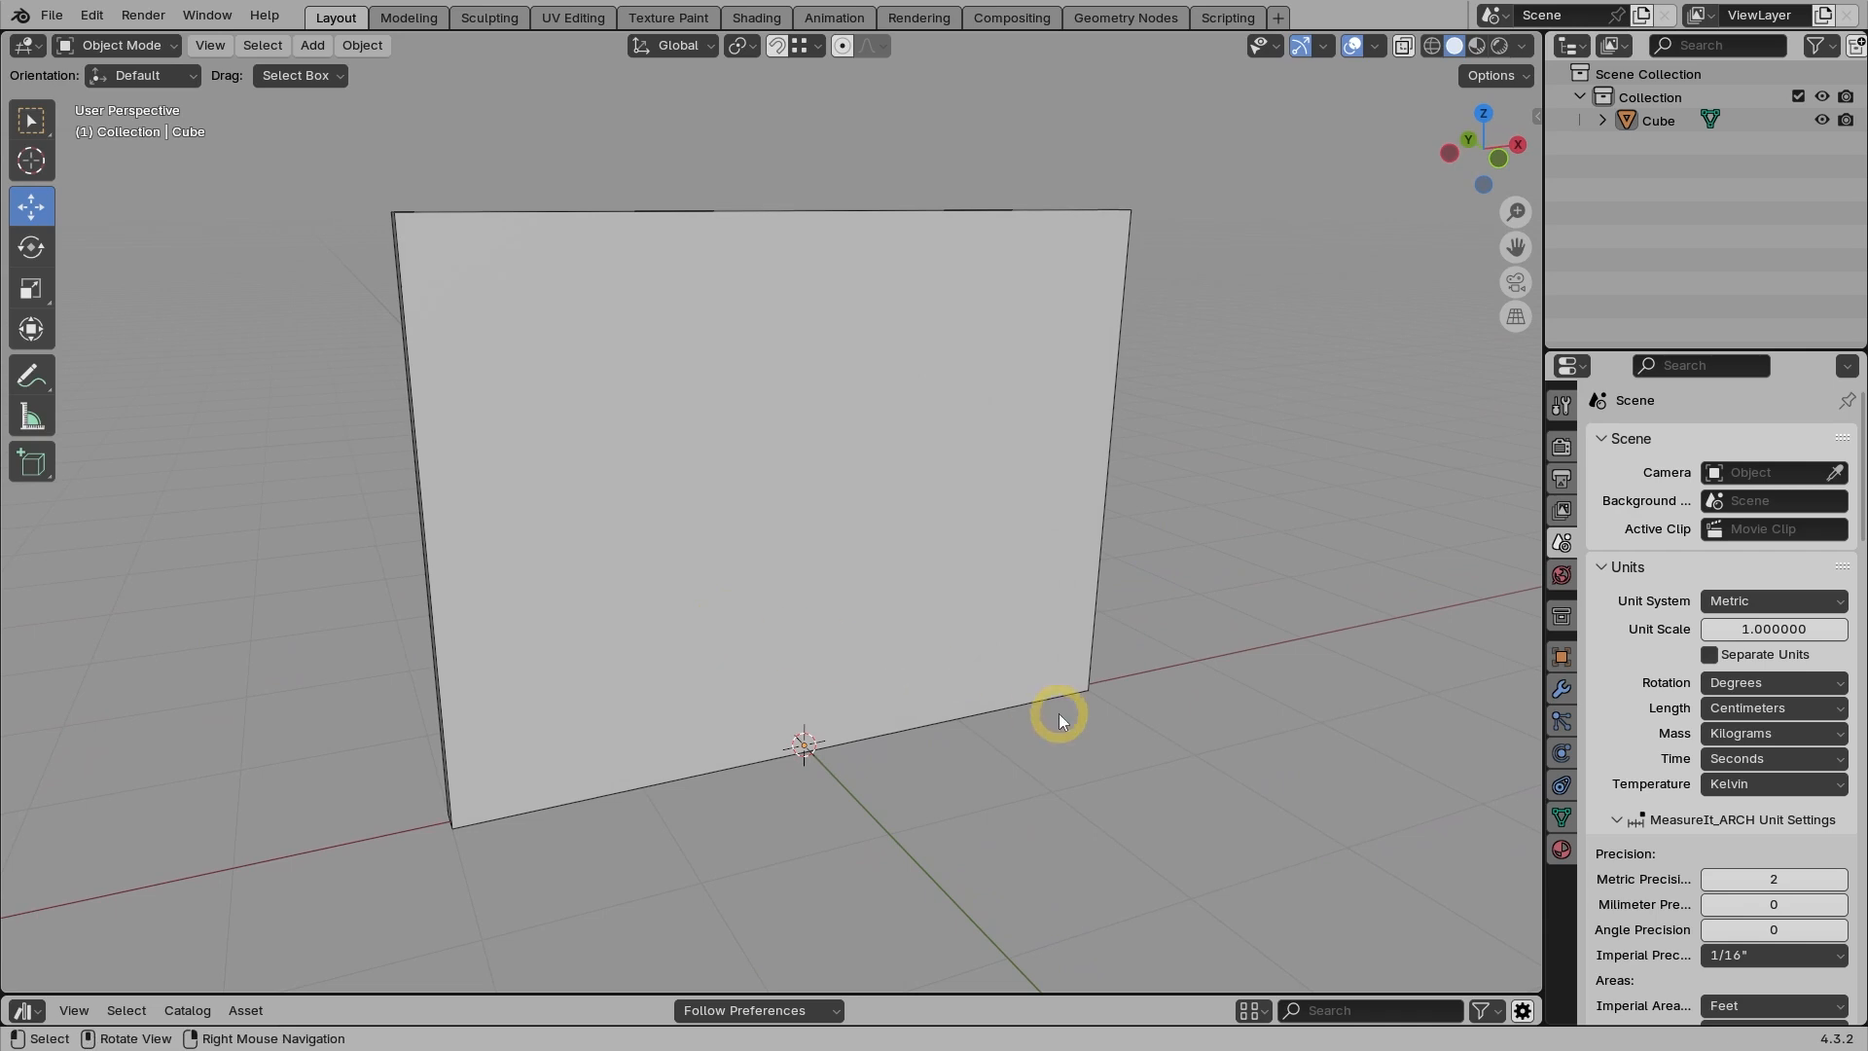
pyautogui.moveTo(1065, 724)
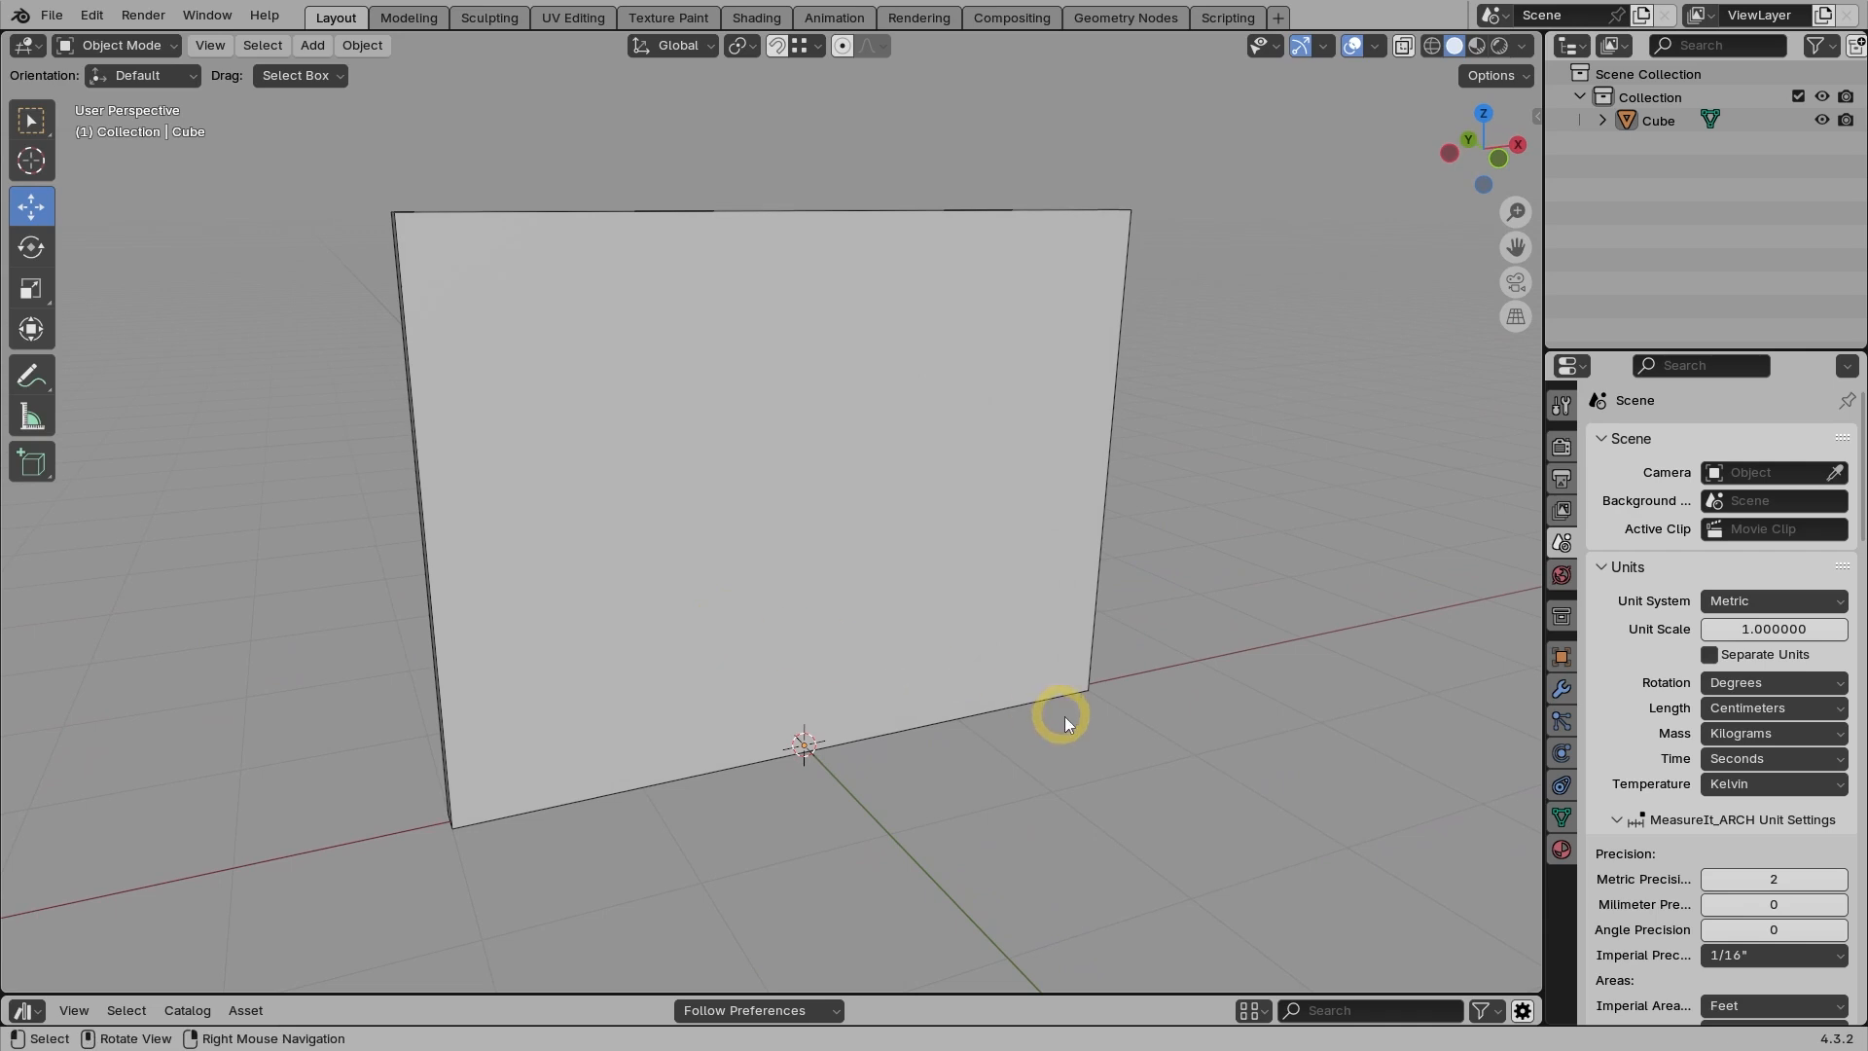
pyautogui.moveTo(1770, 706)
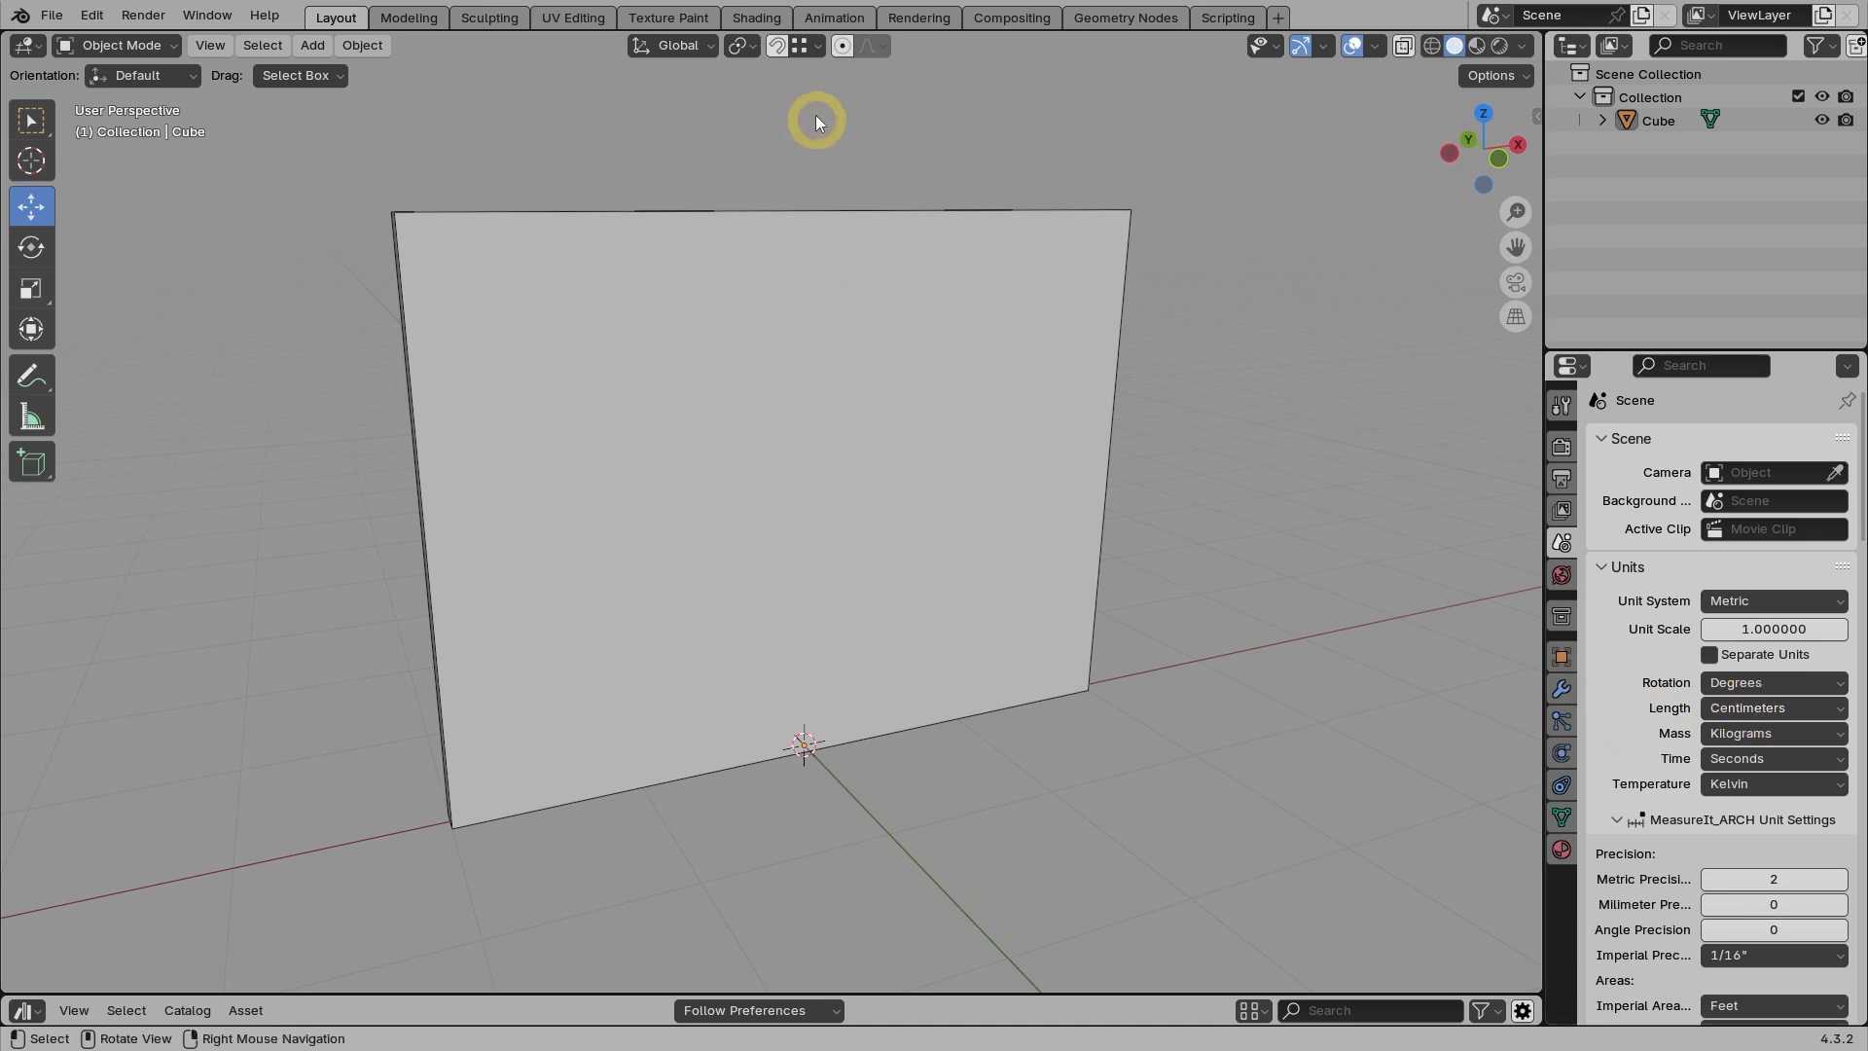
# Step: Enter Edit Mode on the wall and enable Auto Merge in the mesh options
pyautogui.click(799, 44)
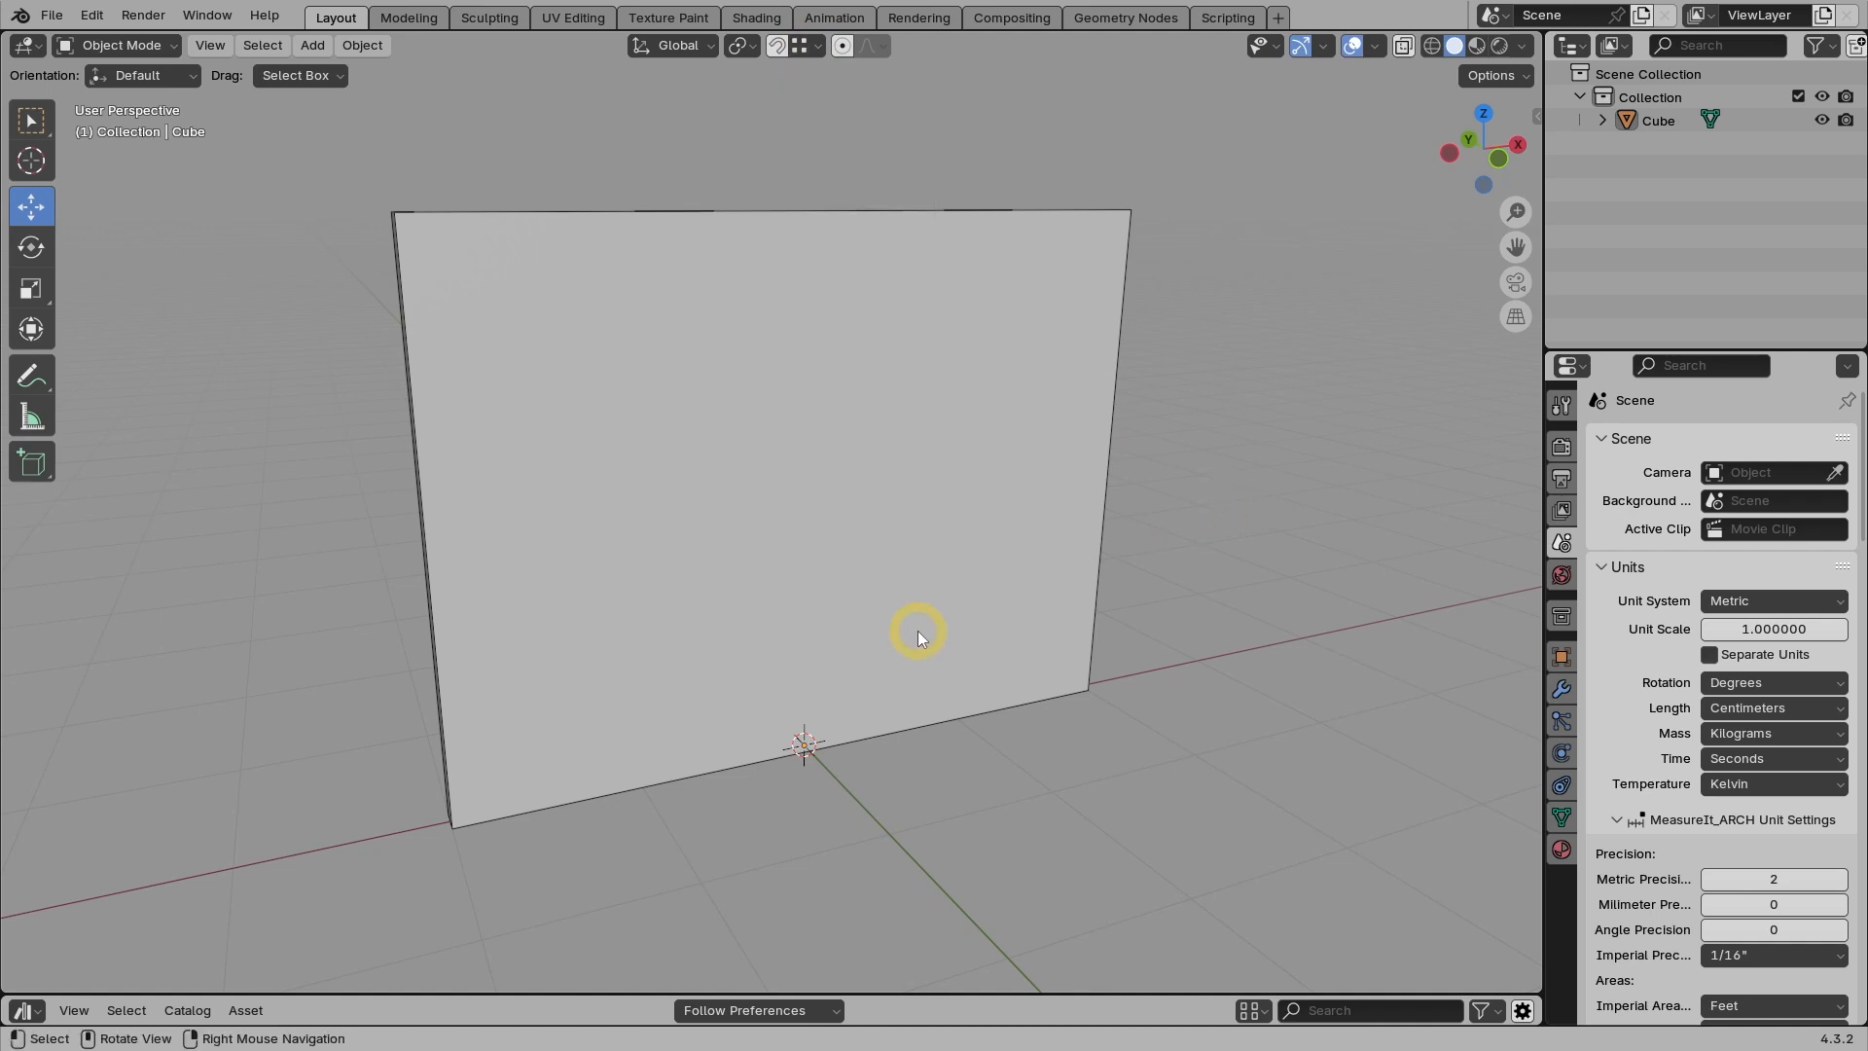
pyautogui.moveTo(916, 630); pyautogui.dragTo(875, 652)
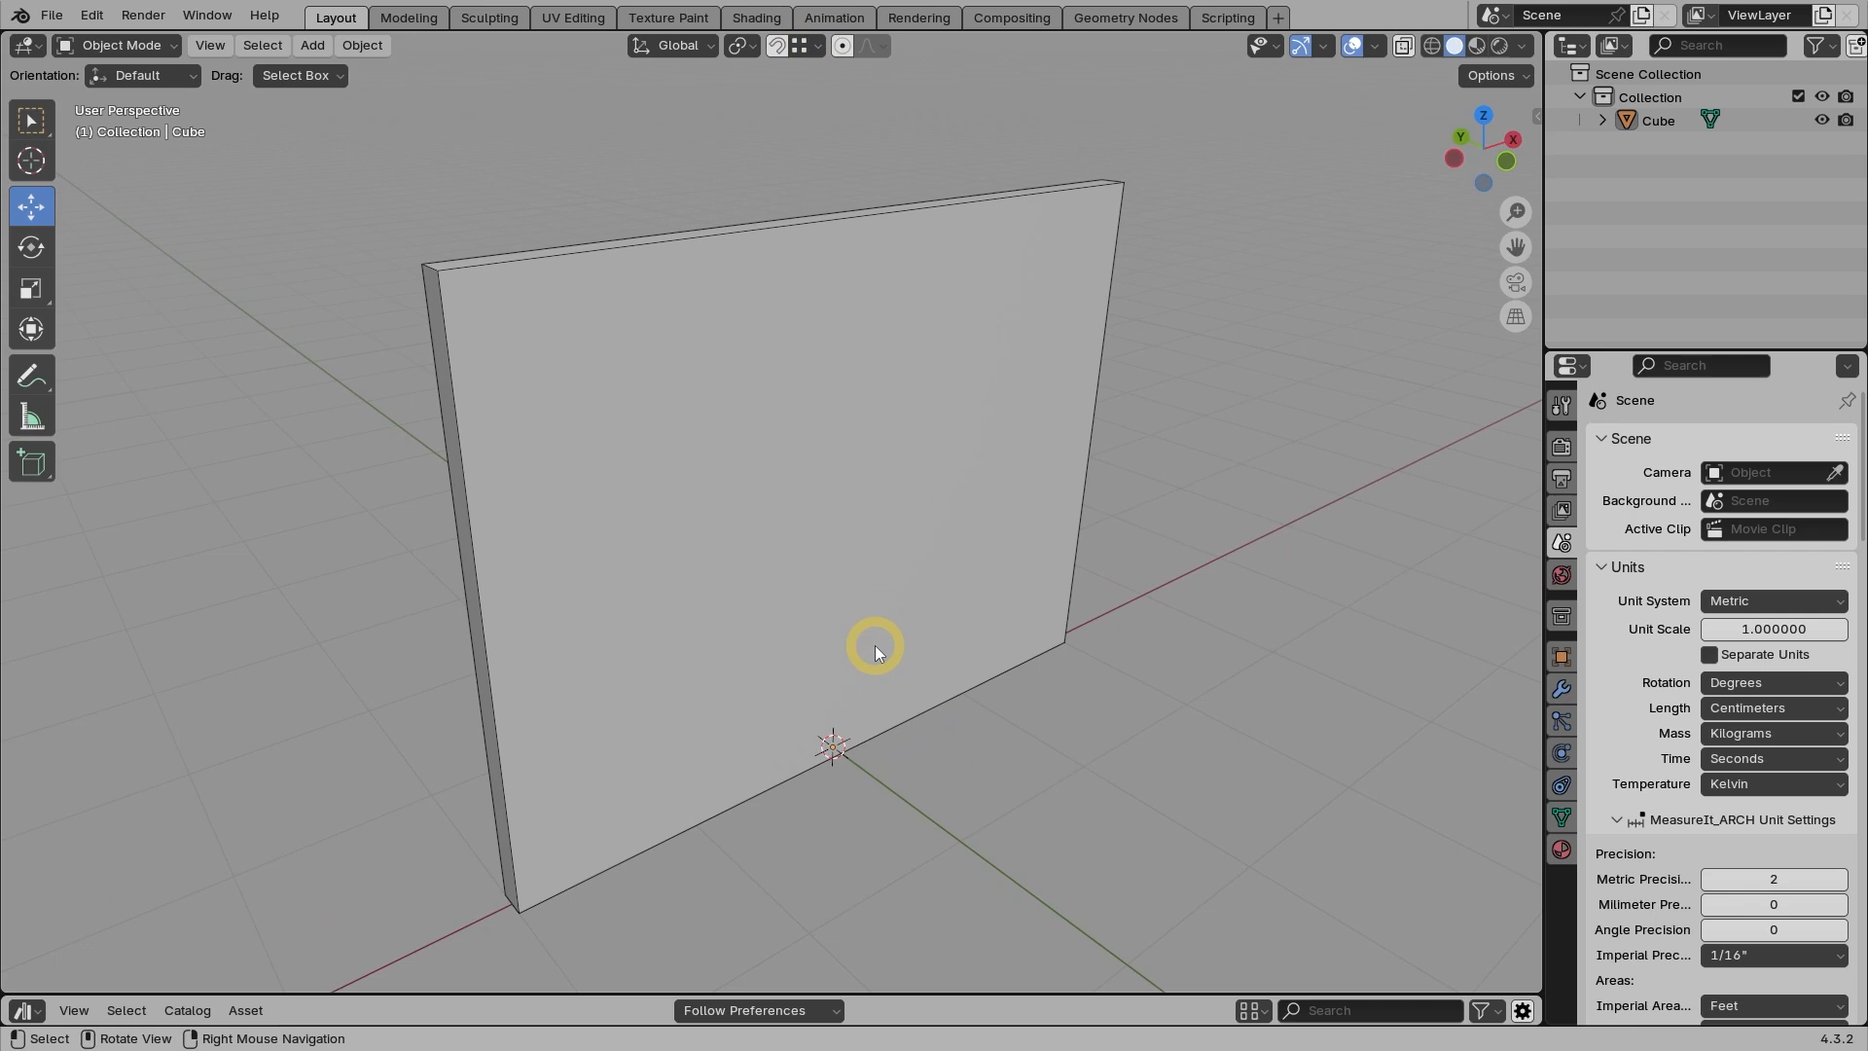
pyautogui.moveTo(660, 599)
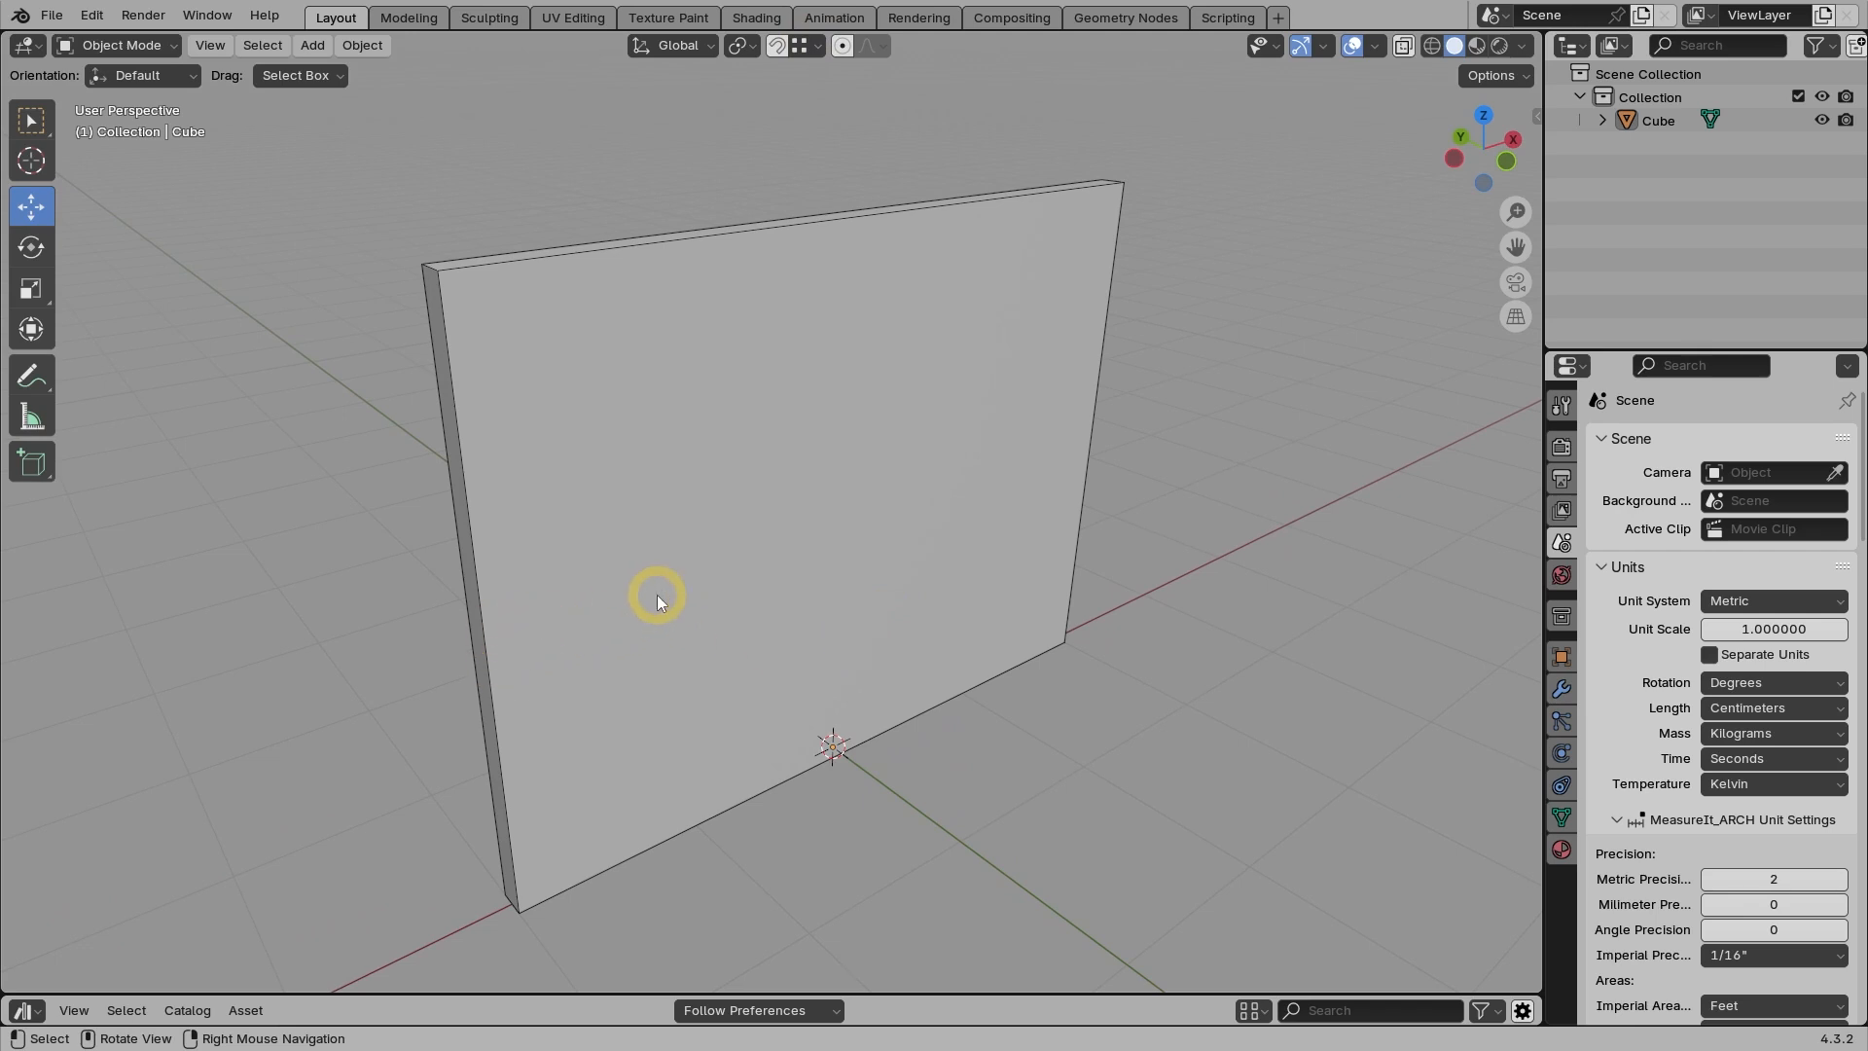
pyautogui.moveTo(965, 494)
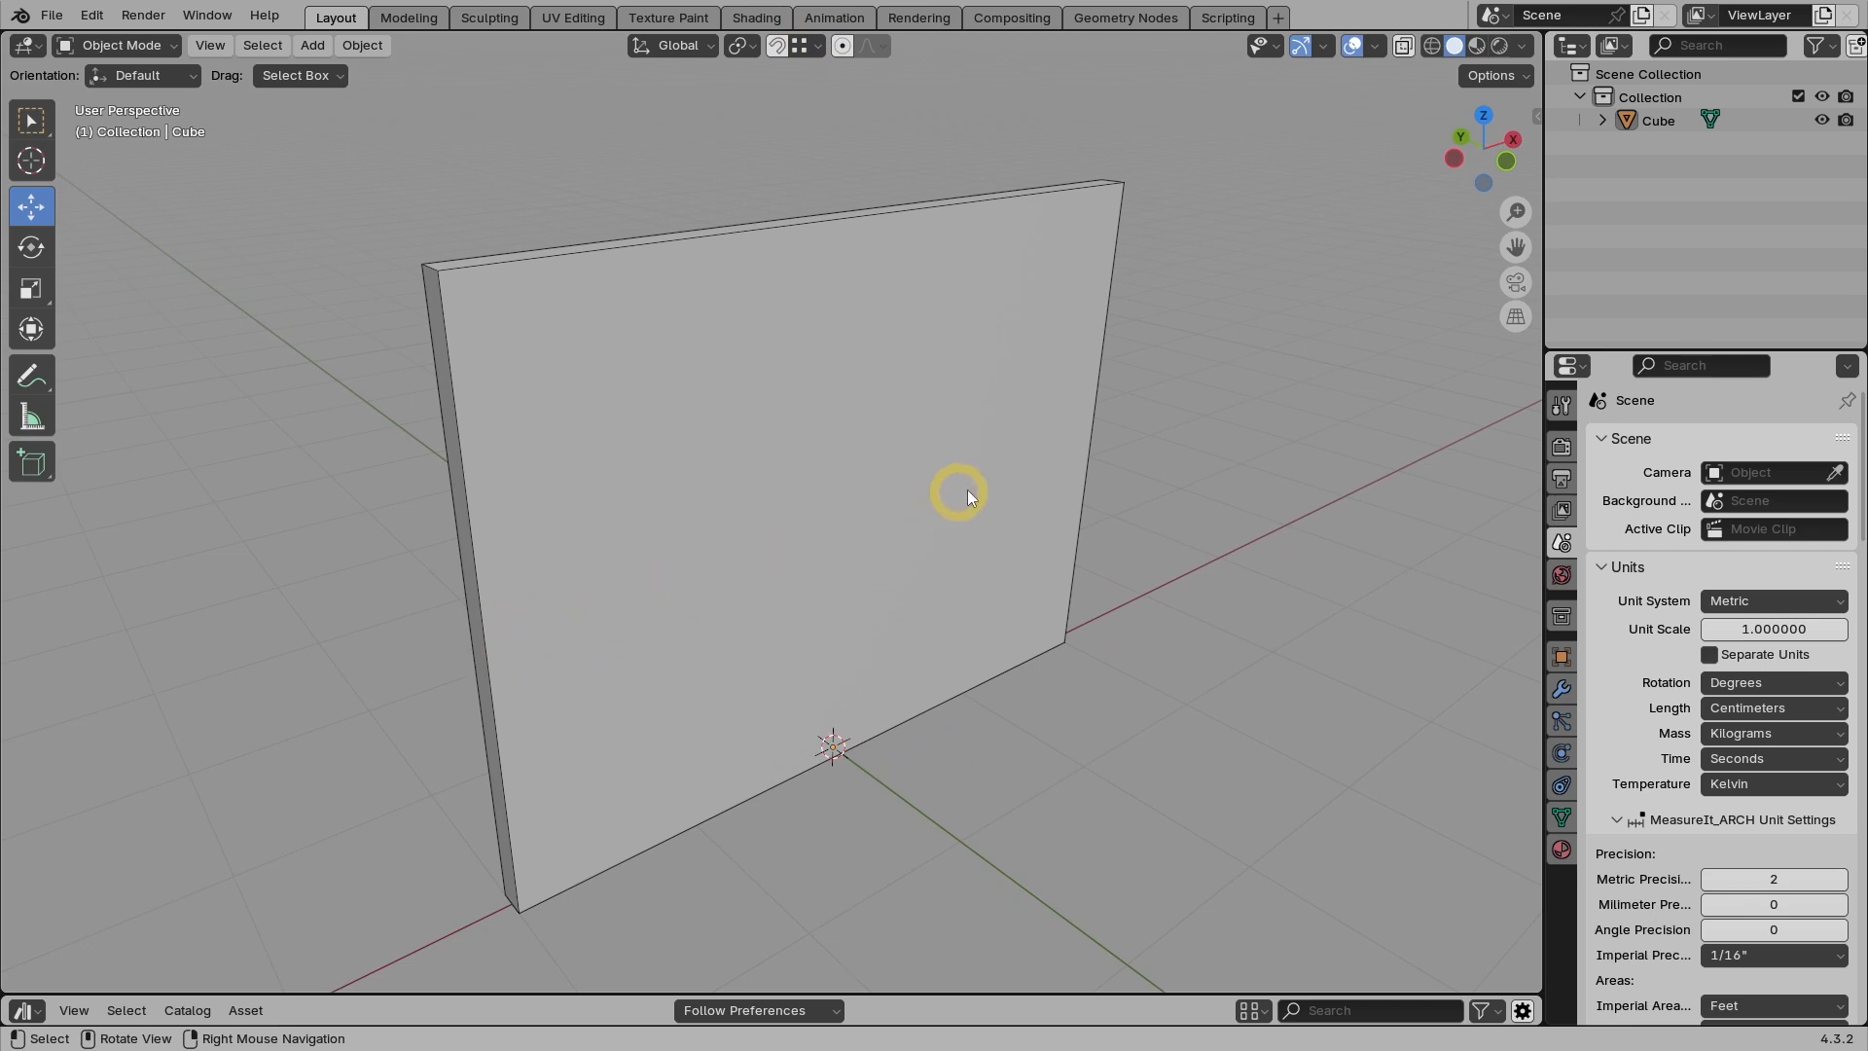
pyautogui.moveTo(685, 611)
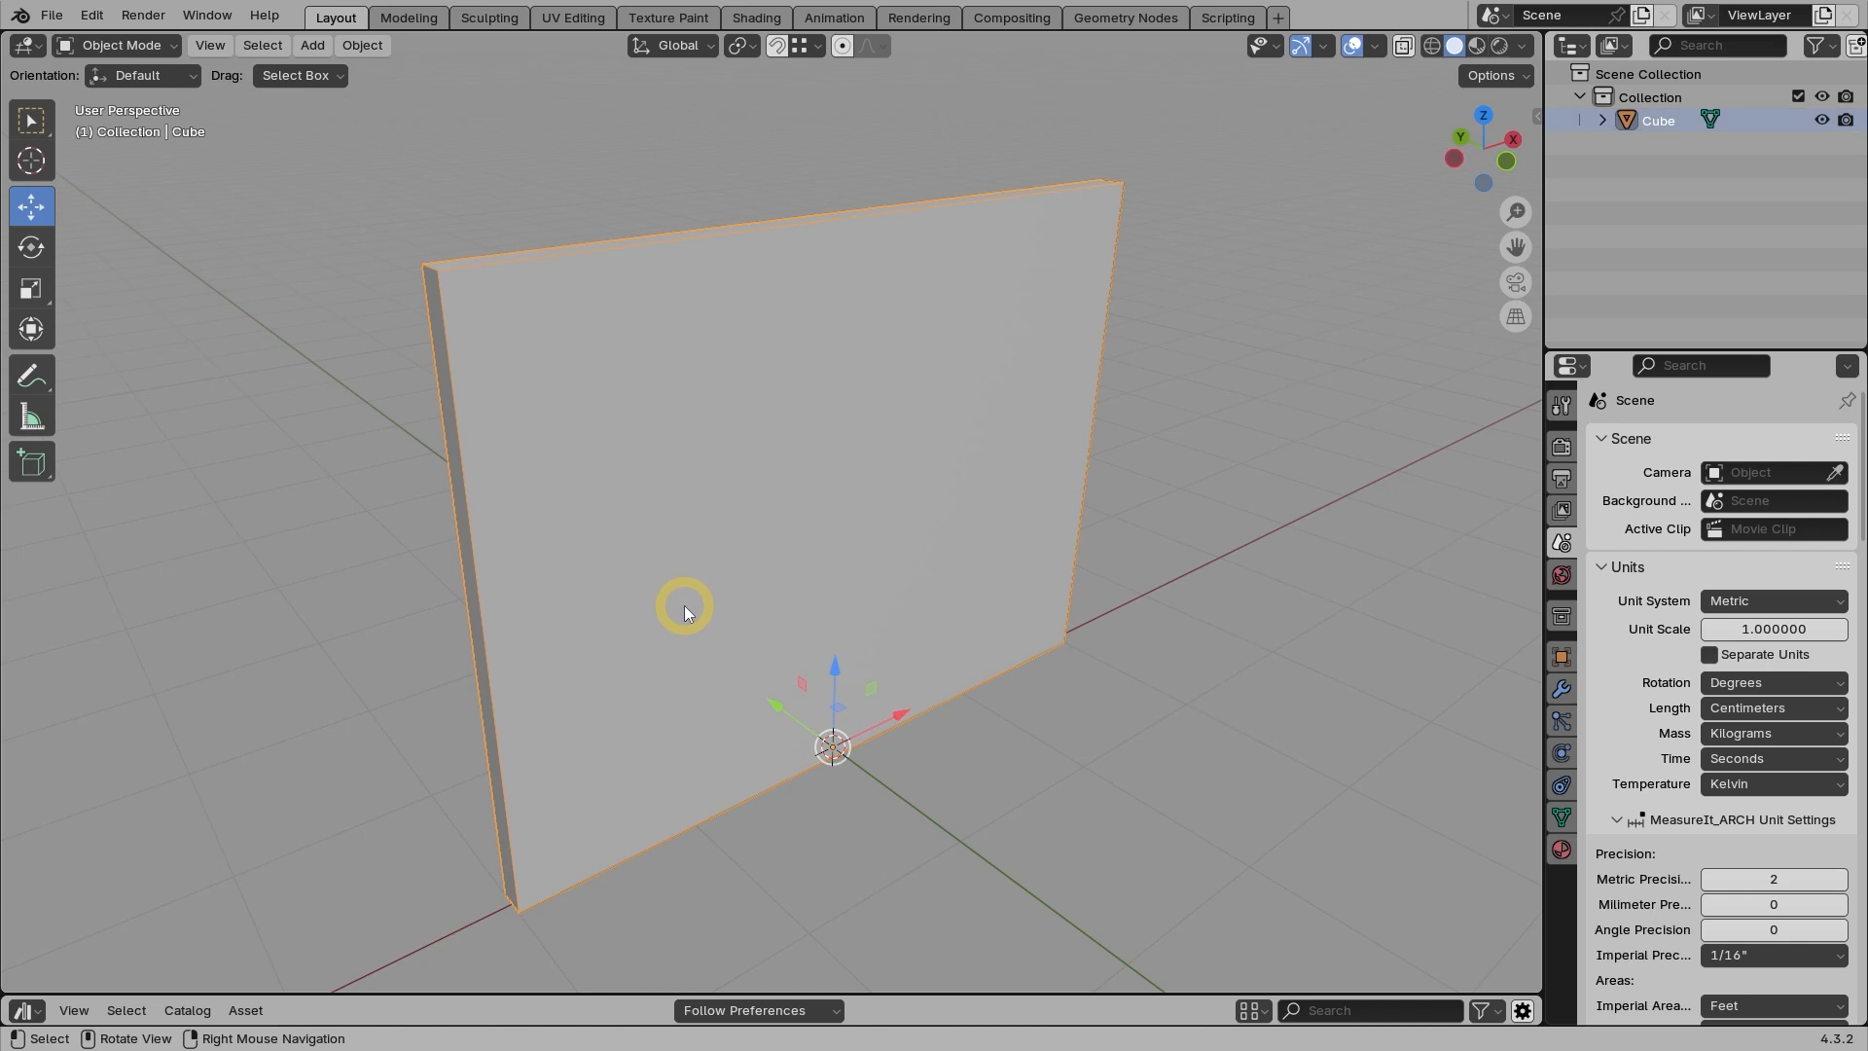
pyautogui.press('Tab')
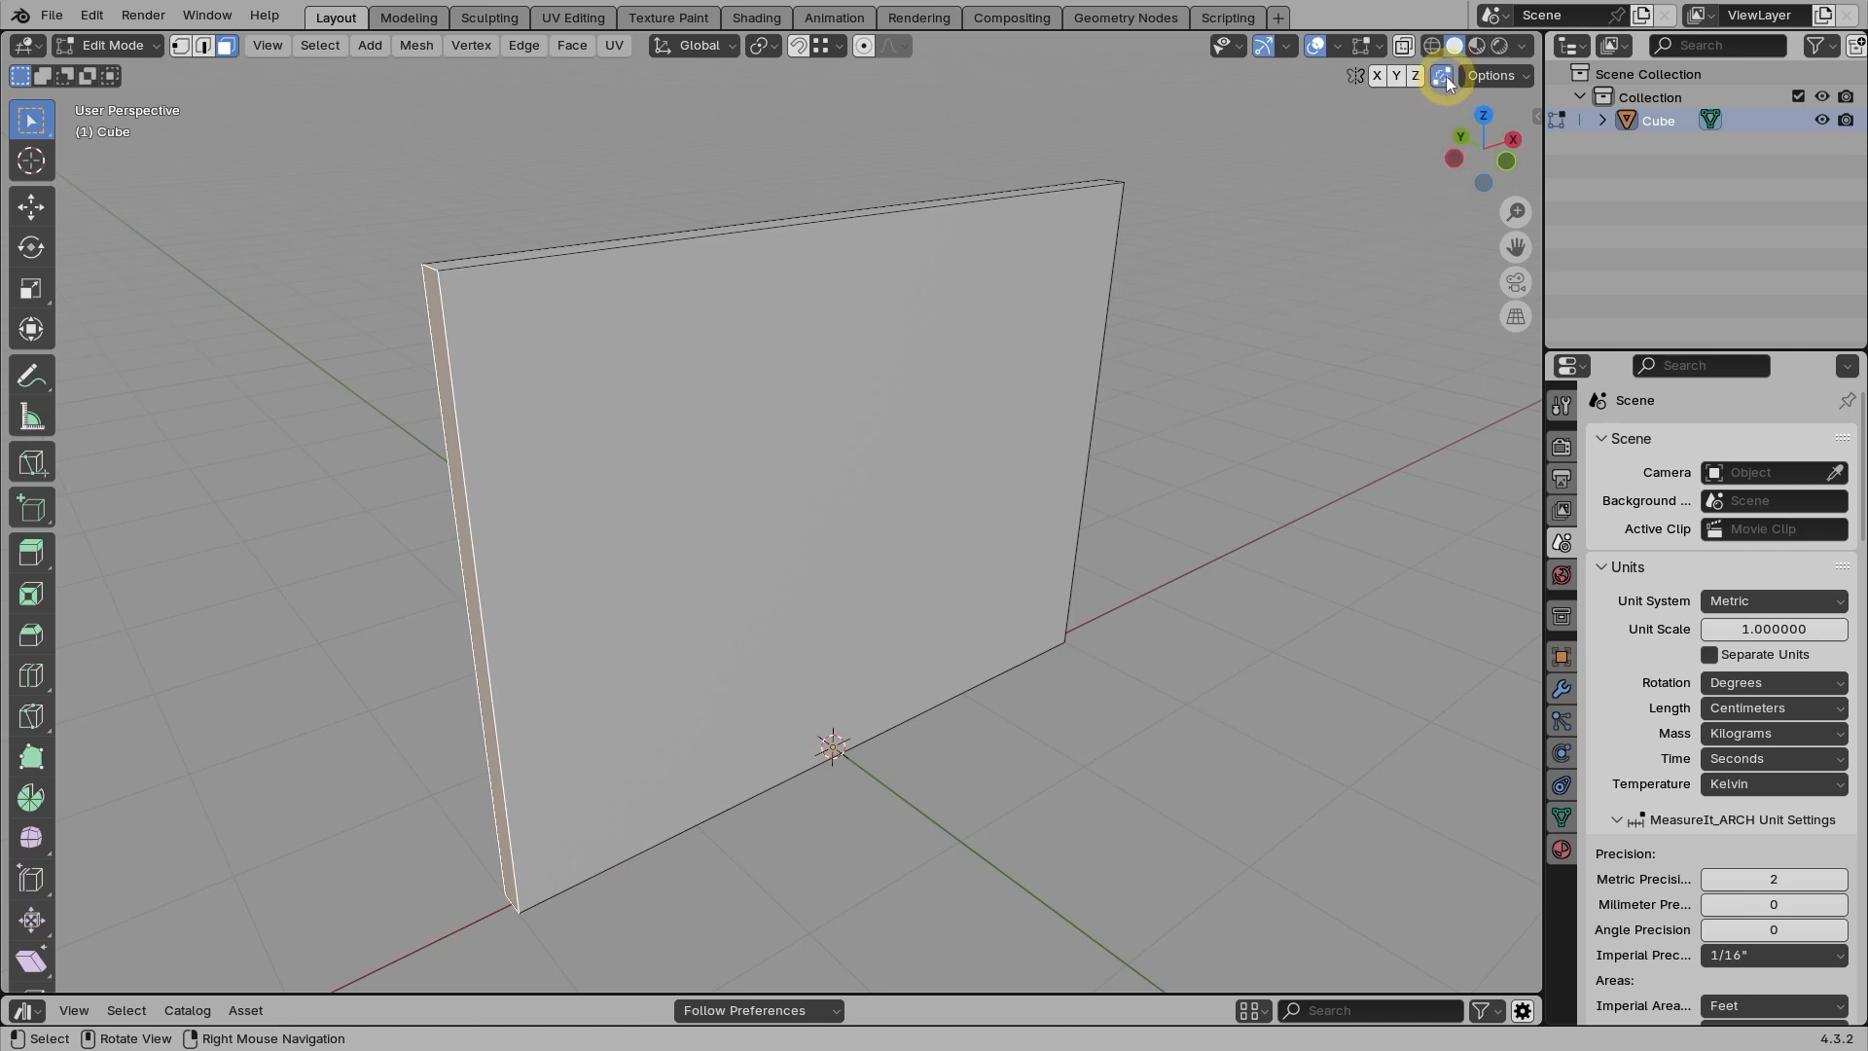
pyautogui.click(1488, 76)
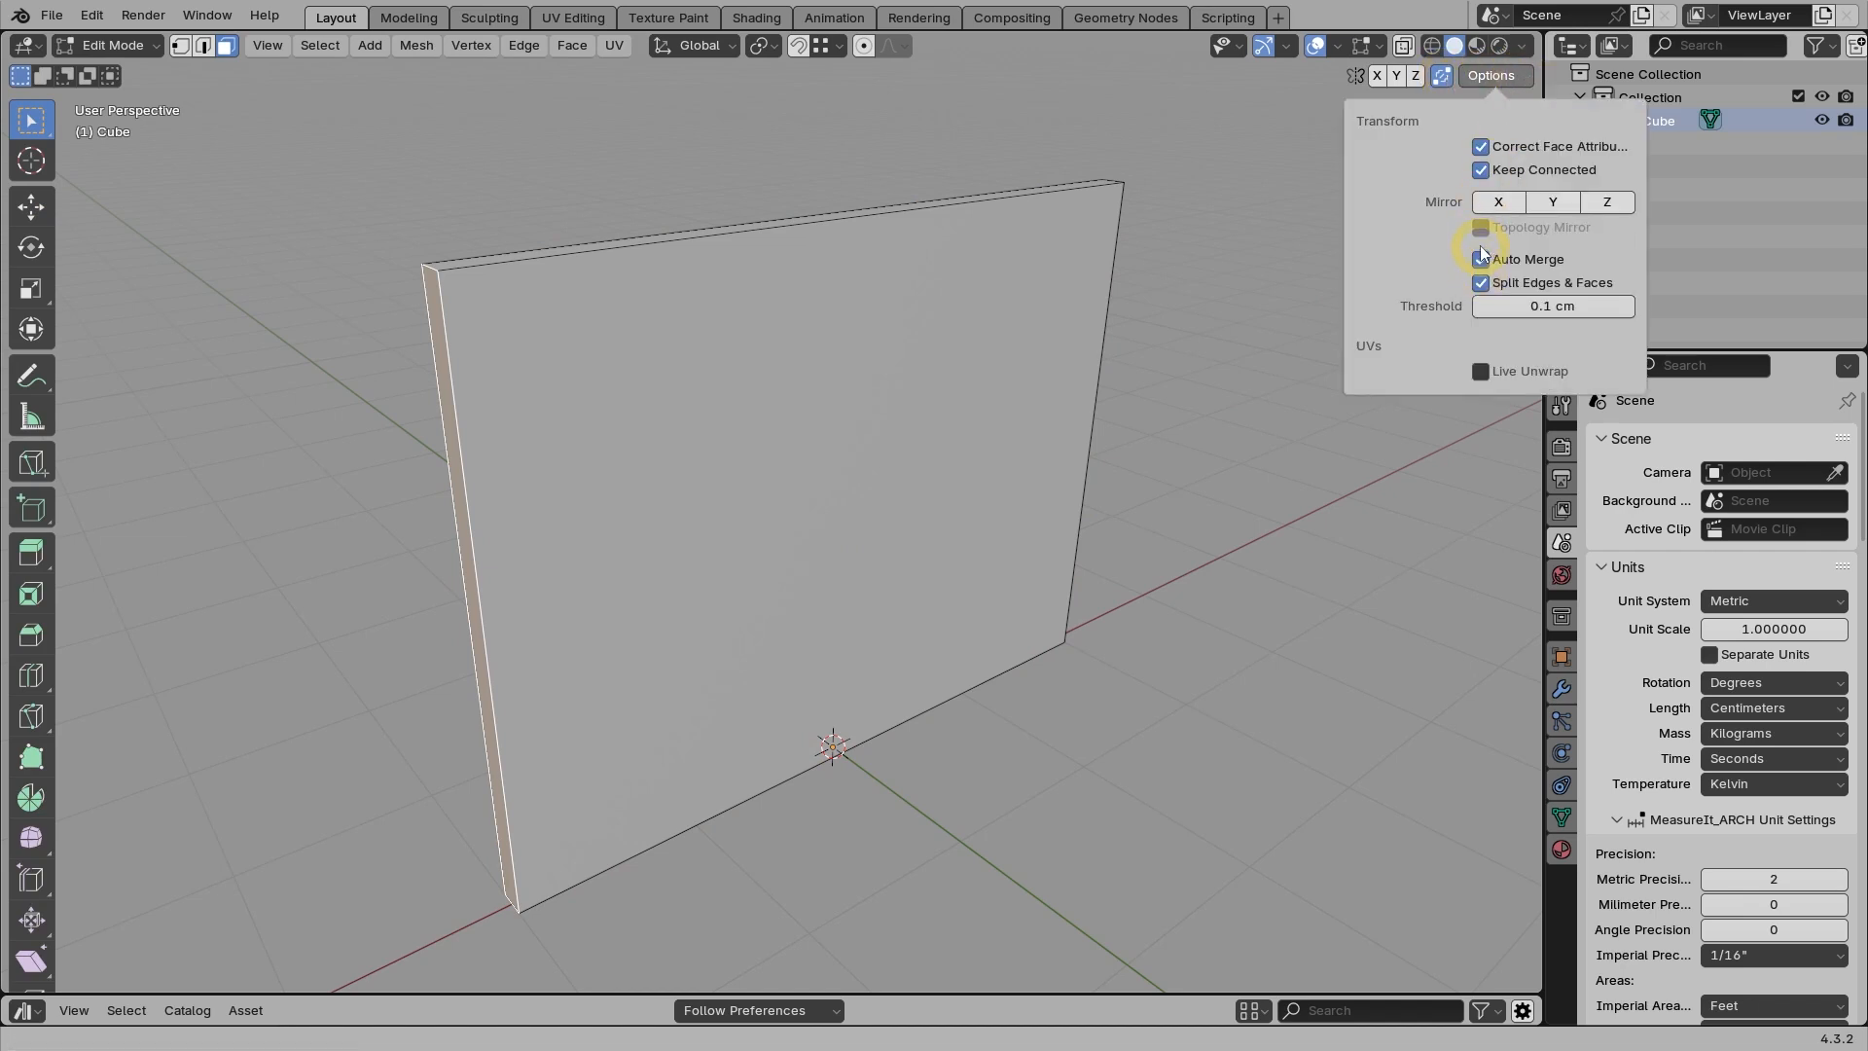
pyautogui.click(1478, 258)
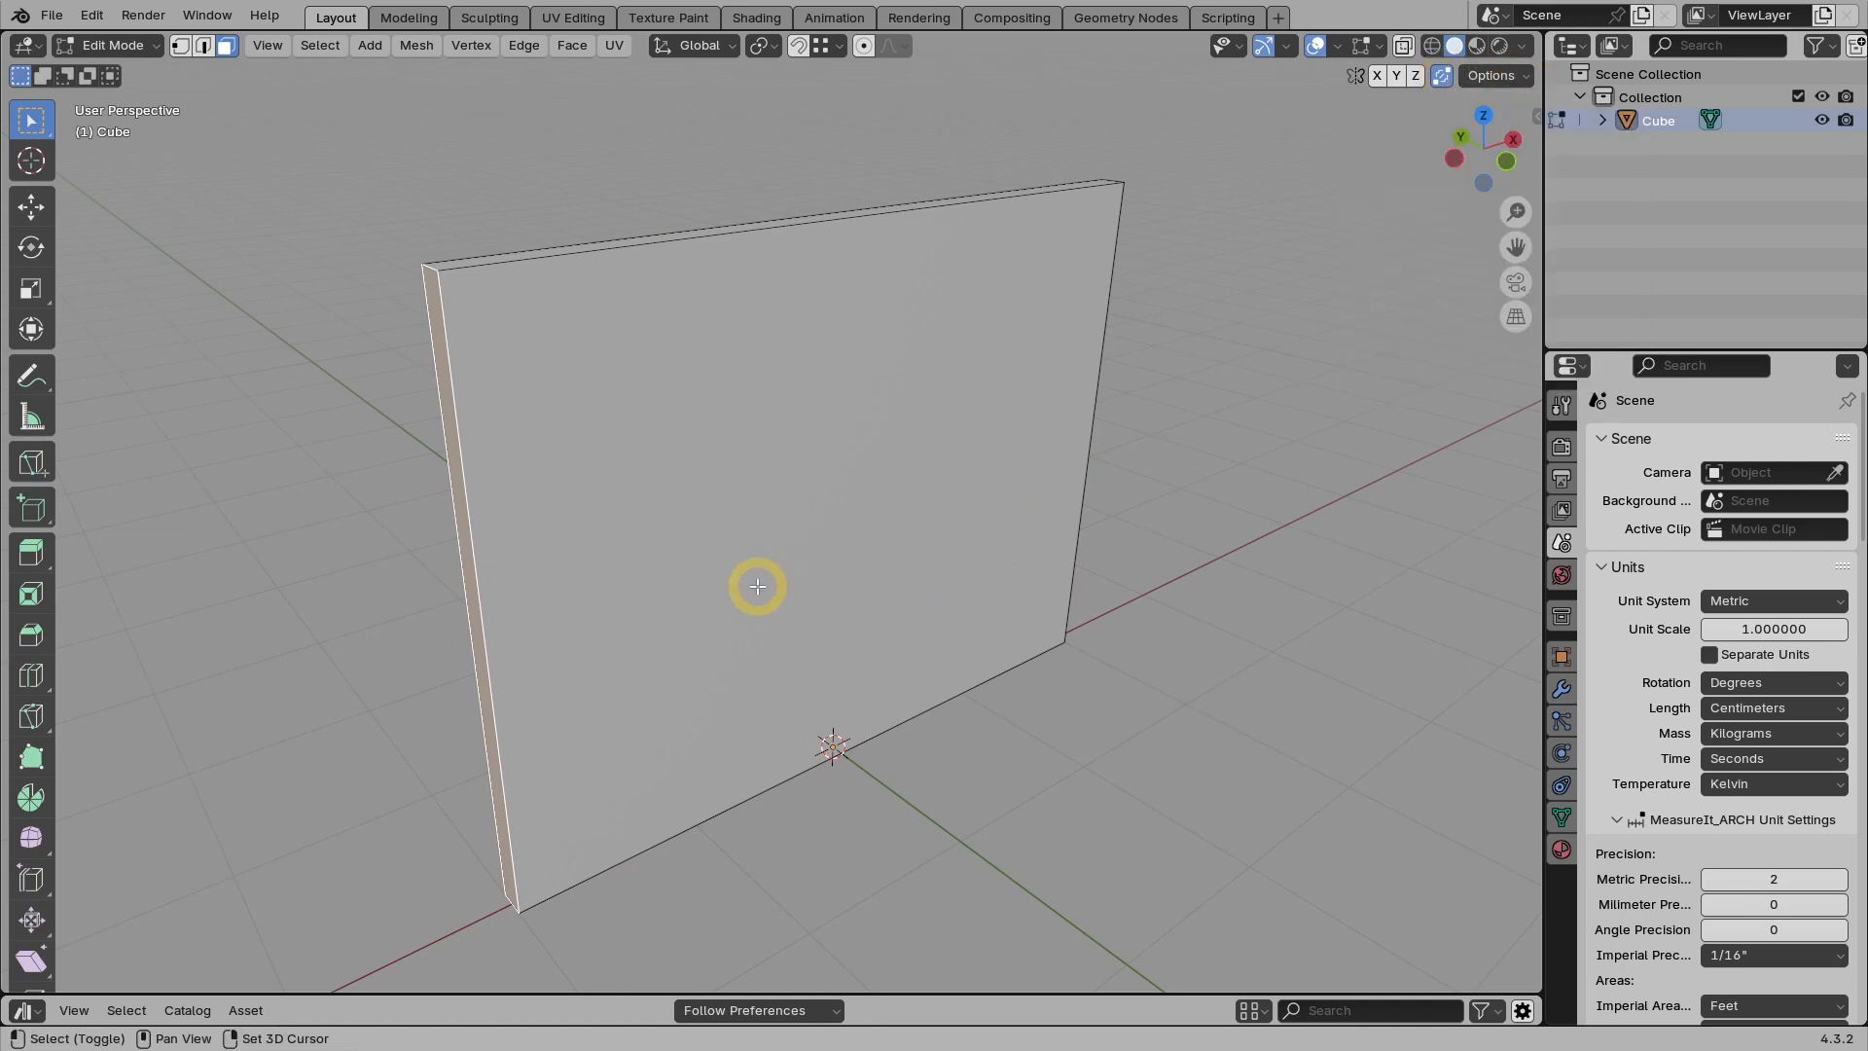
# Step: Add a vertical loop cut across the wall and duplicate it for a second division
pyautogui.press('g')
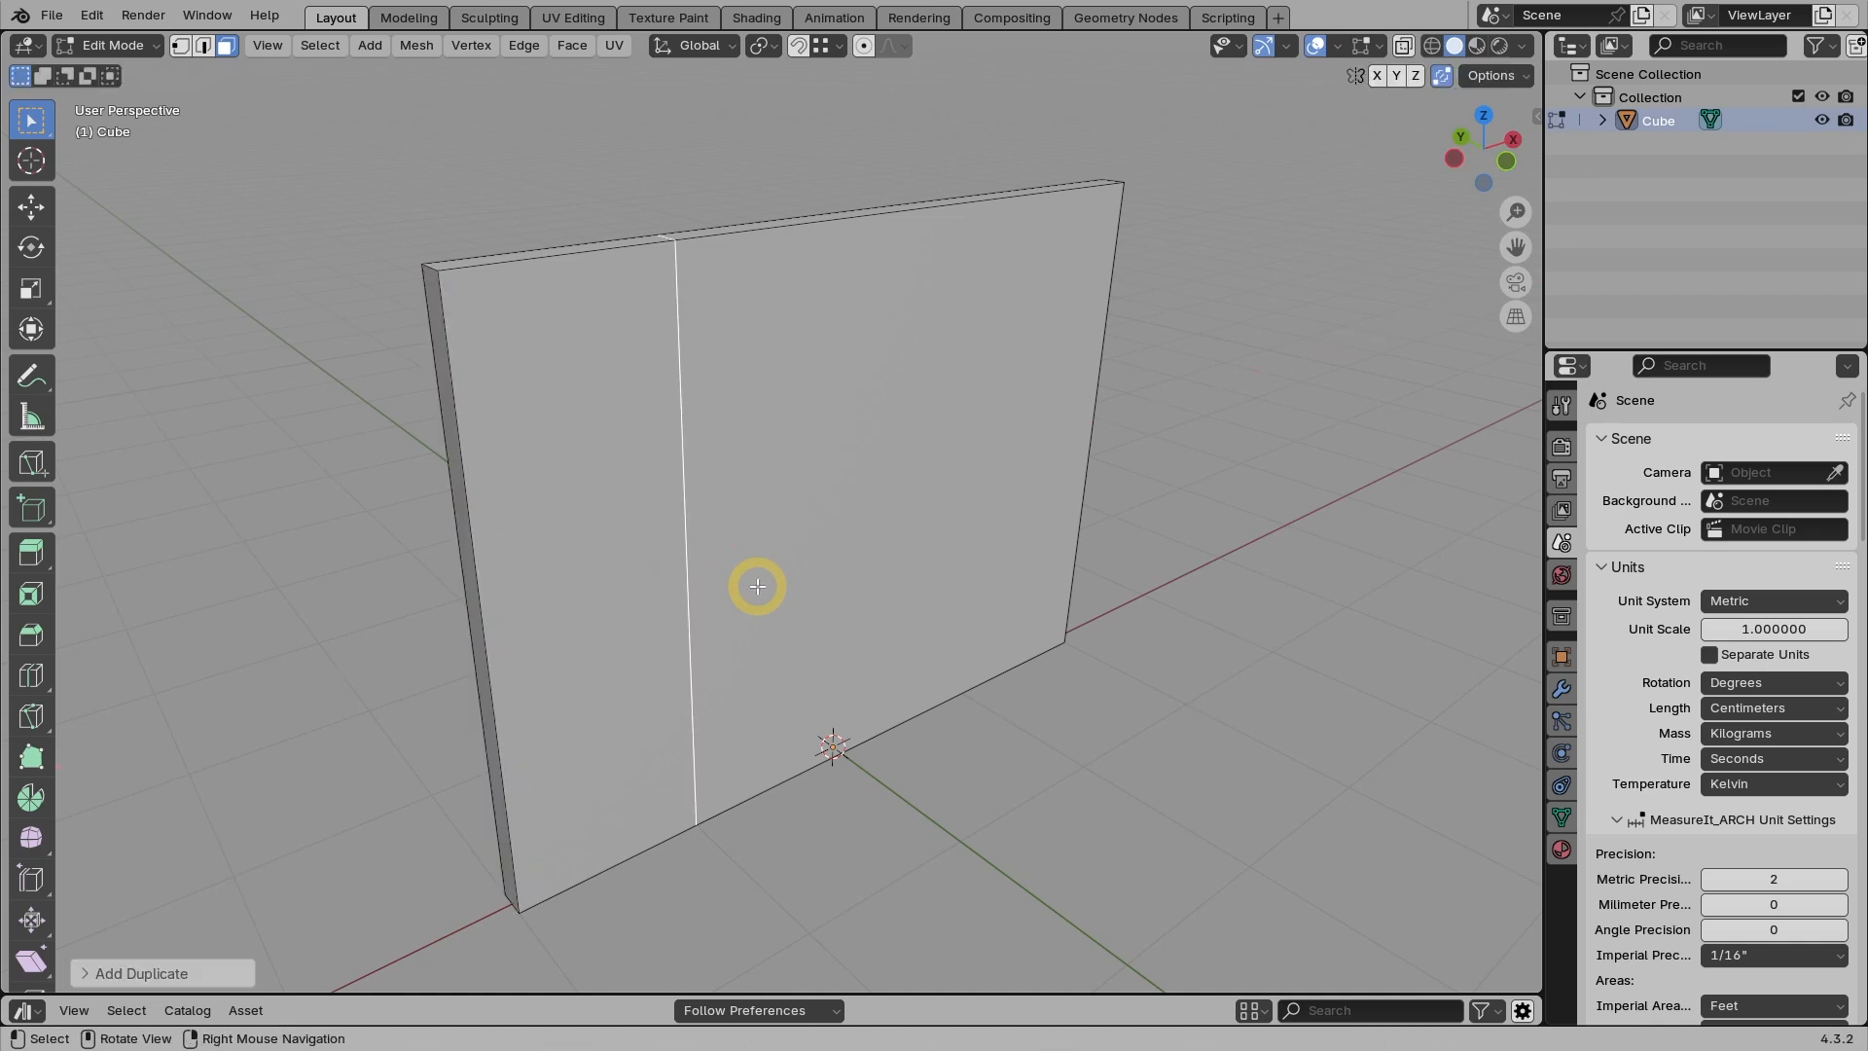
pyautogui.press('g')
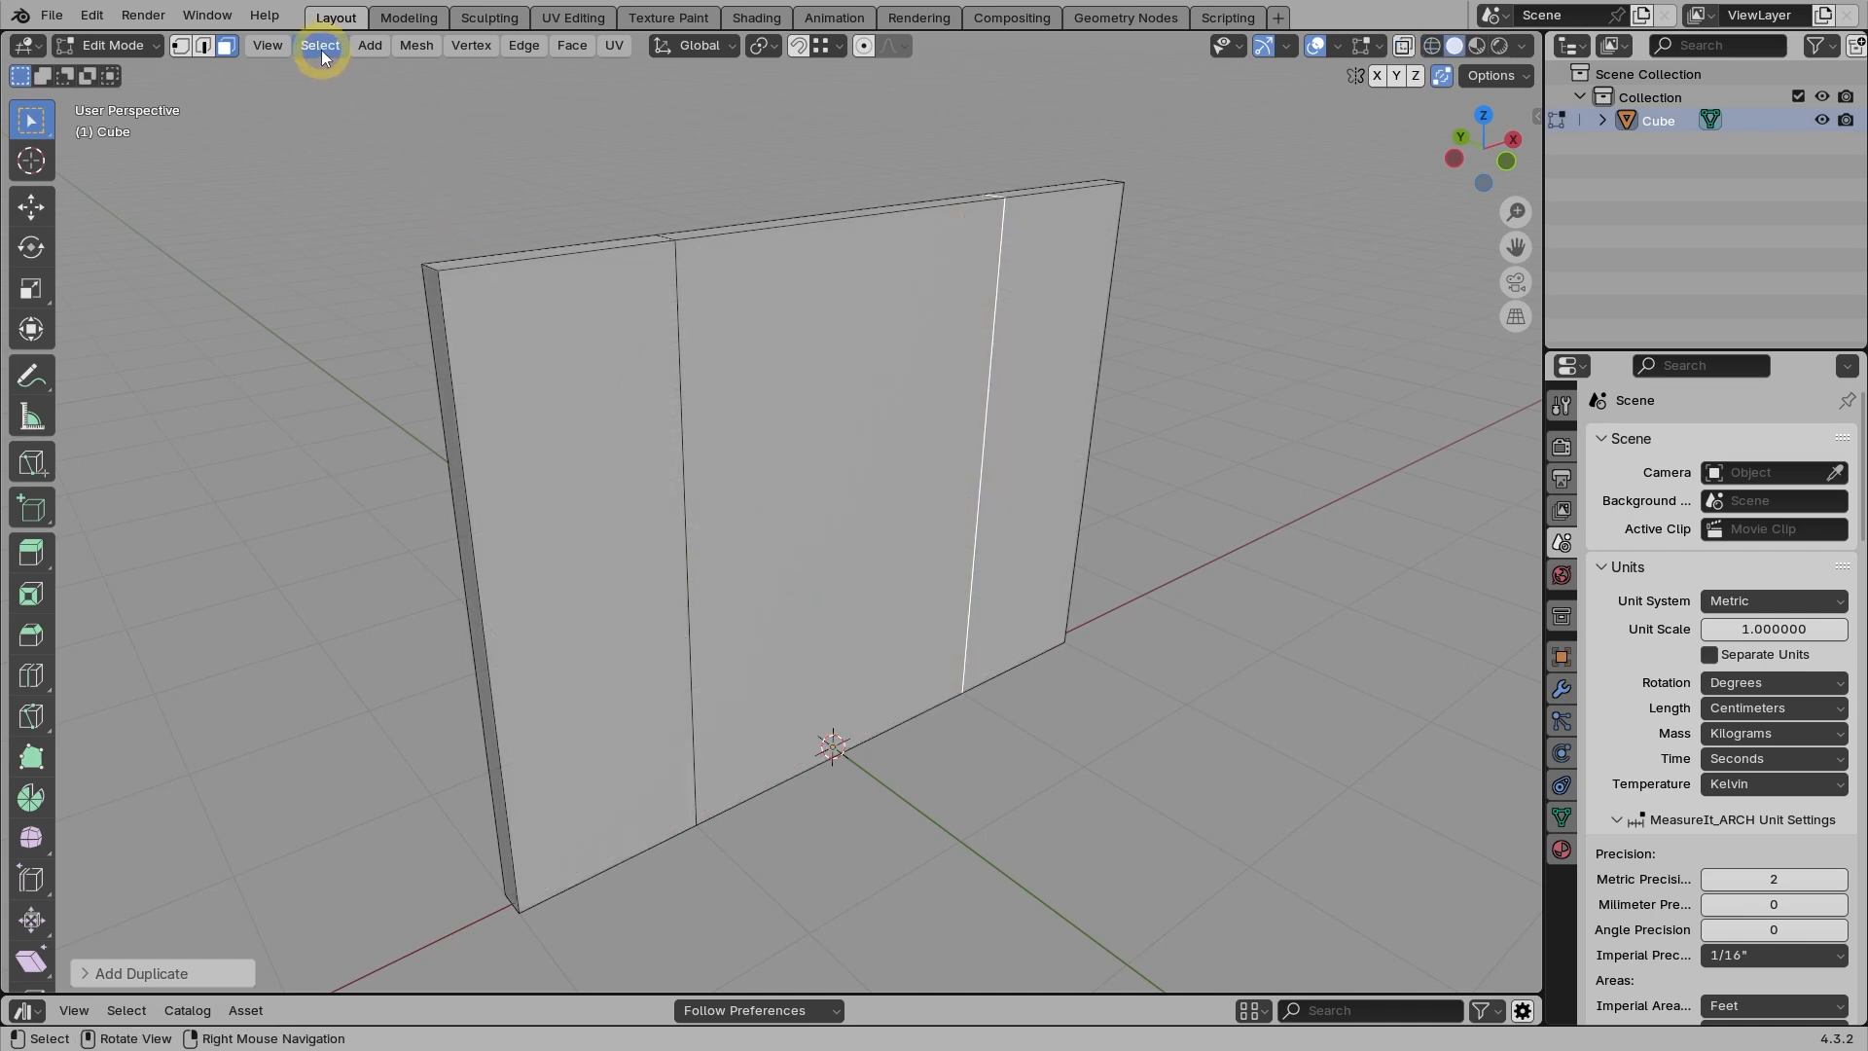
pyautogui.click(317, 44)
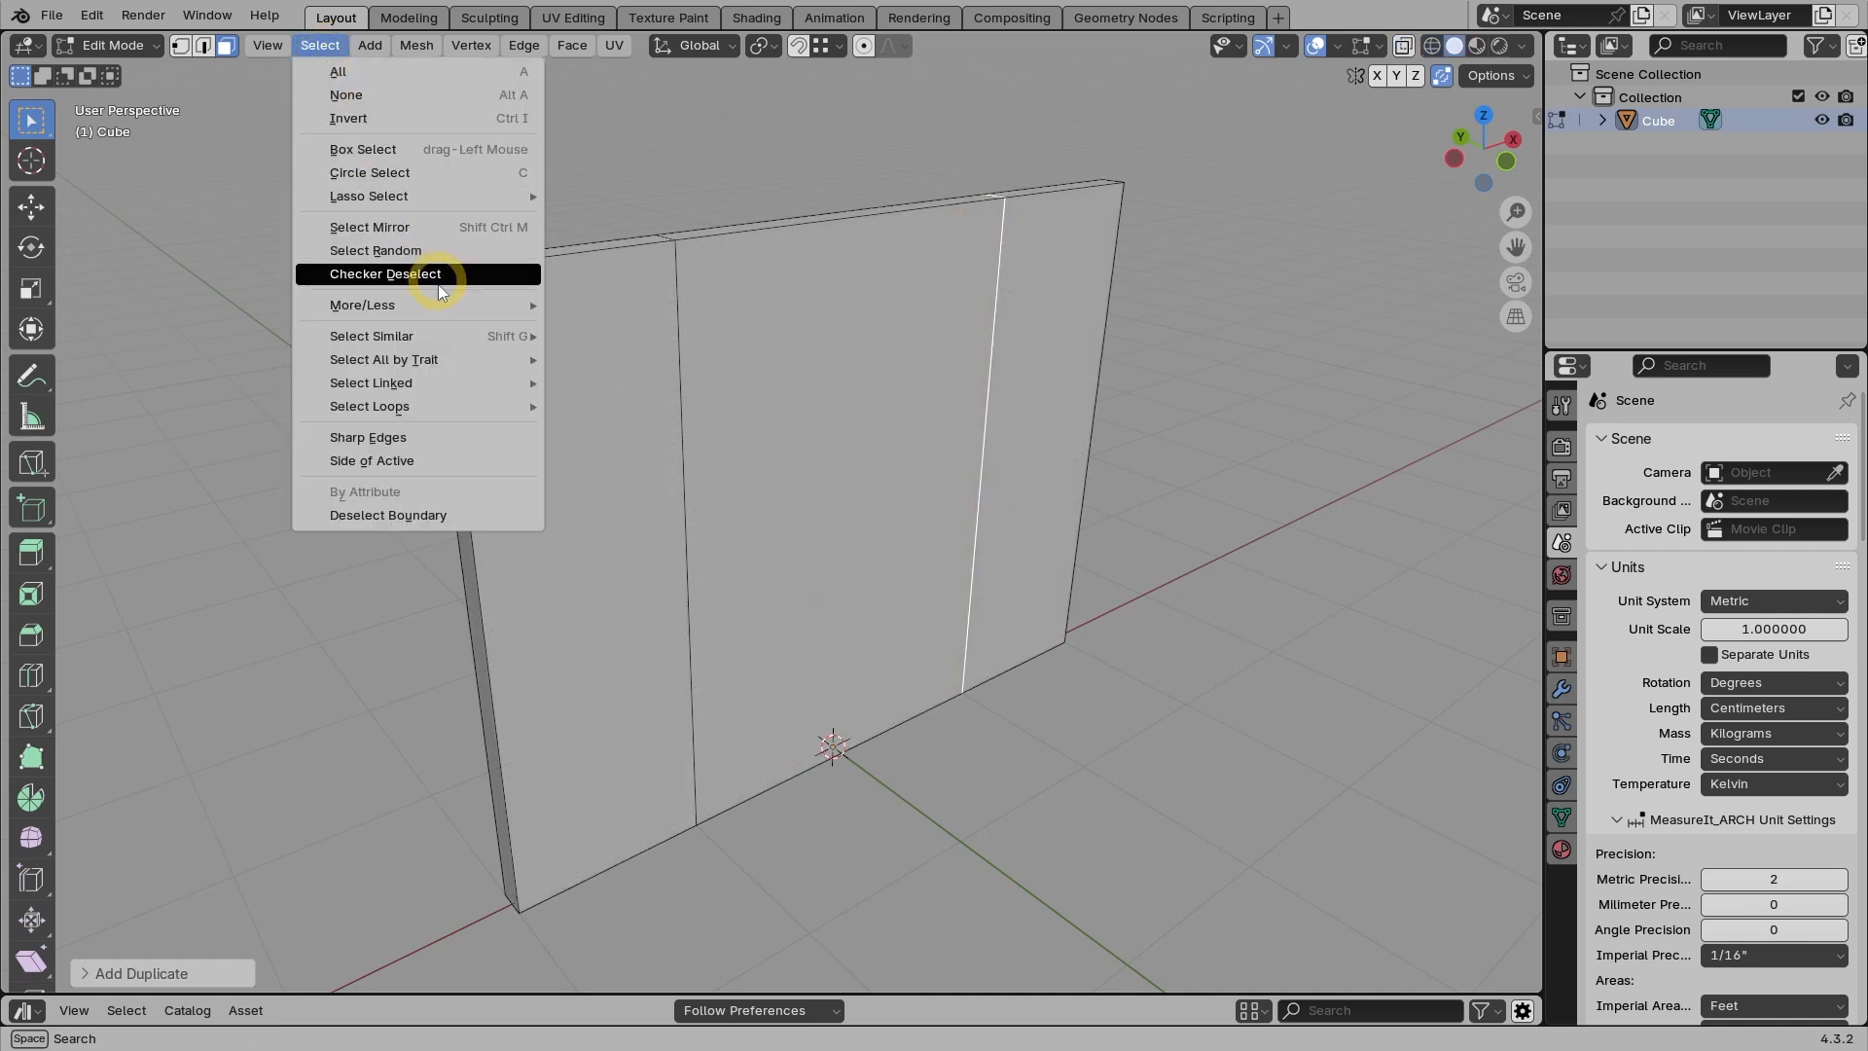
pyautogui.moveTo(383, 358)
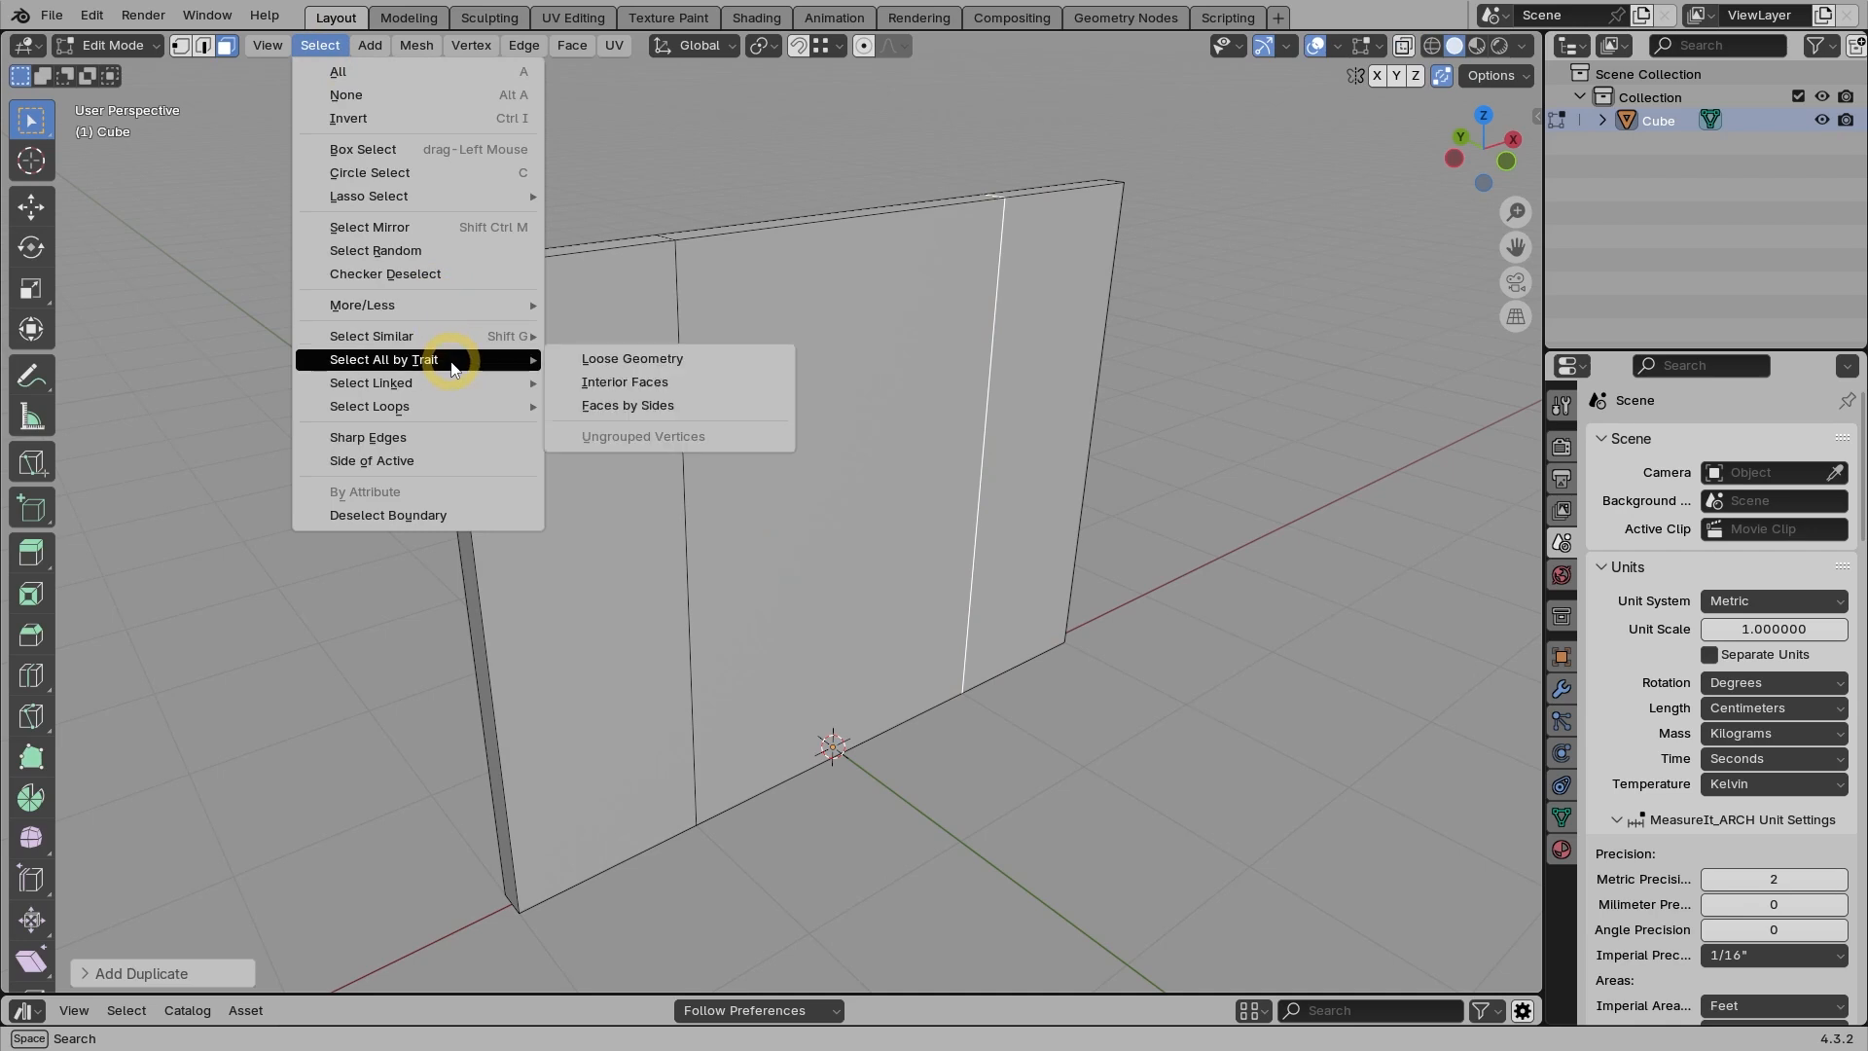
pyautogui.moveTo(622, 381)
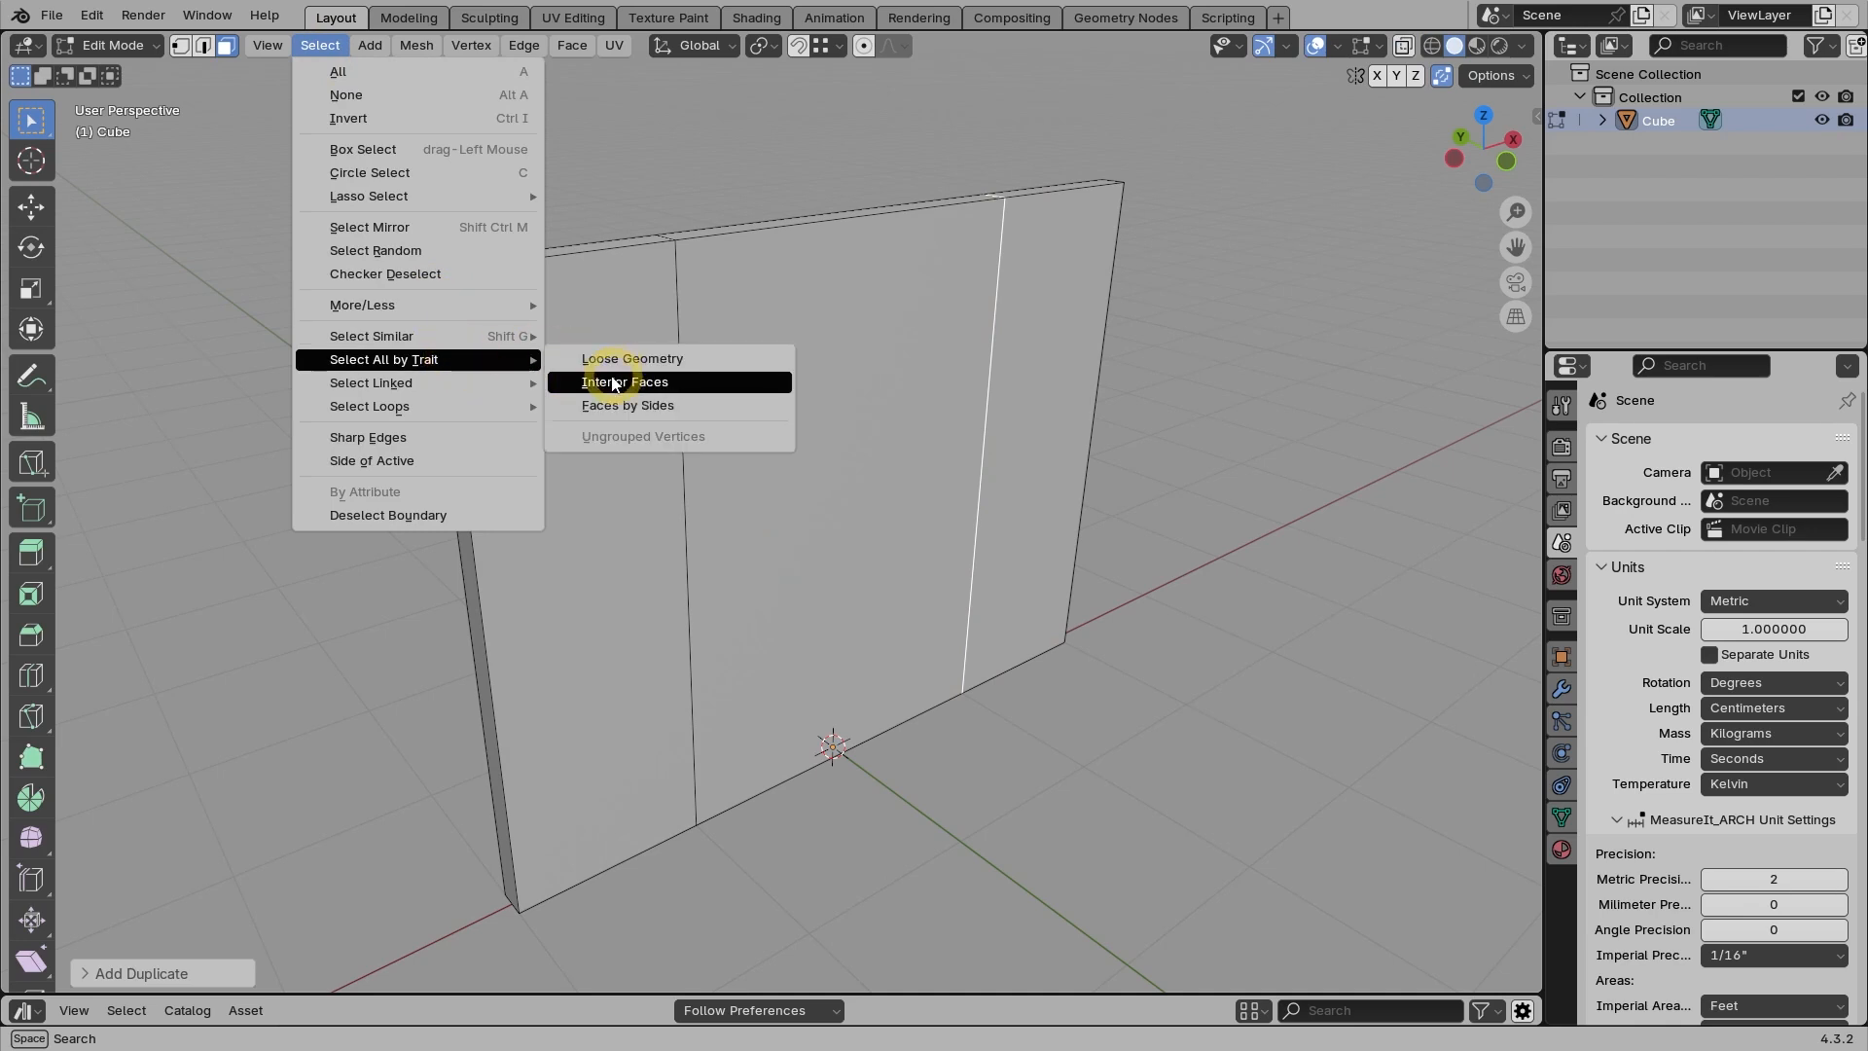
pyautogui.click(623, 381)
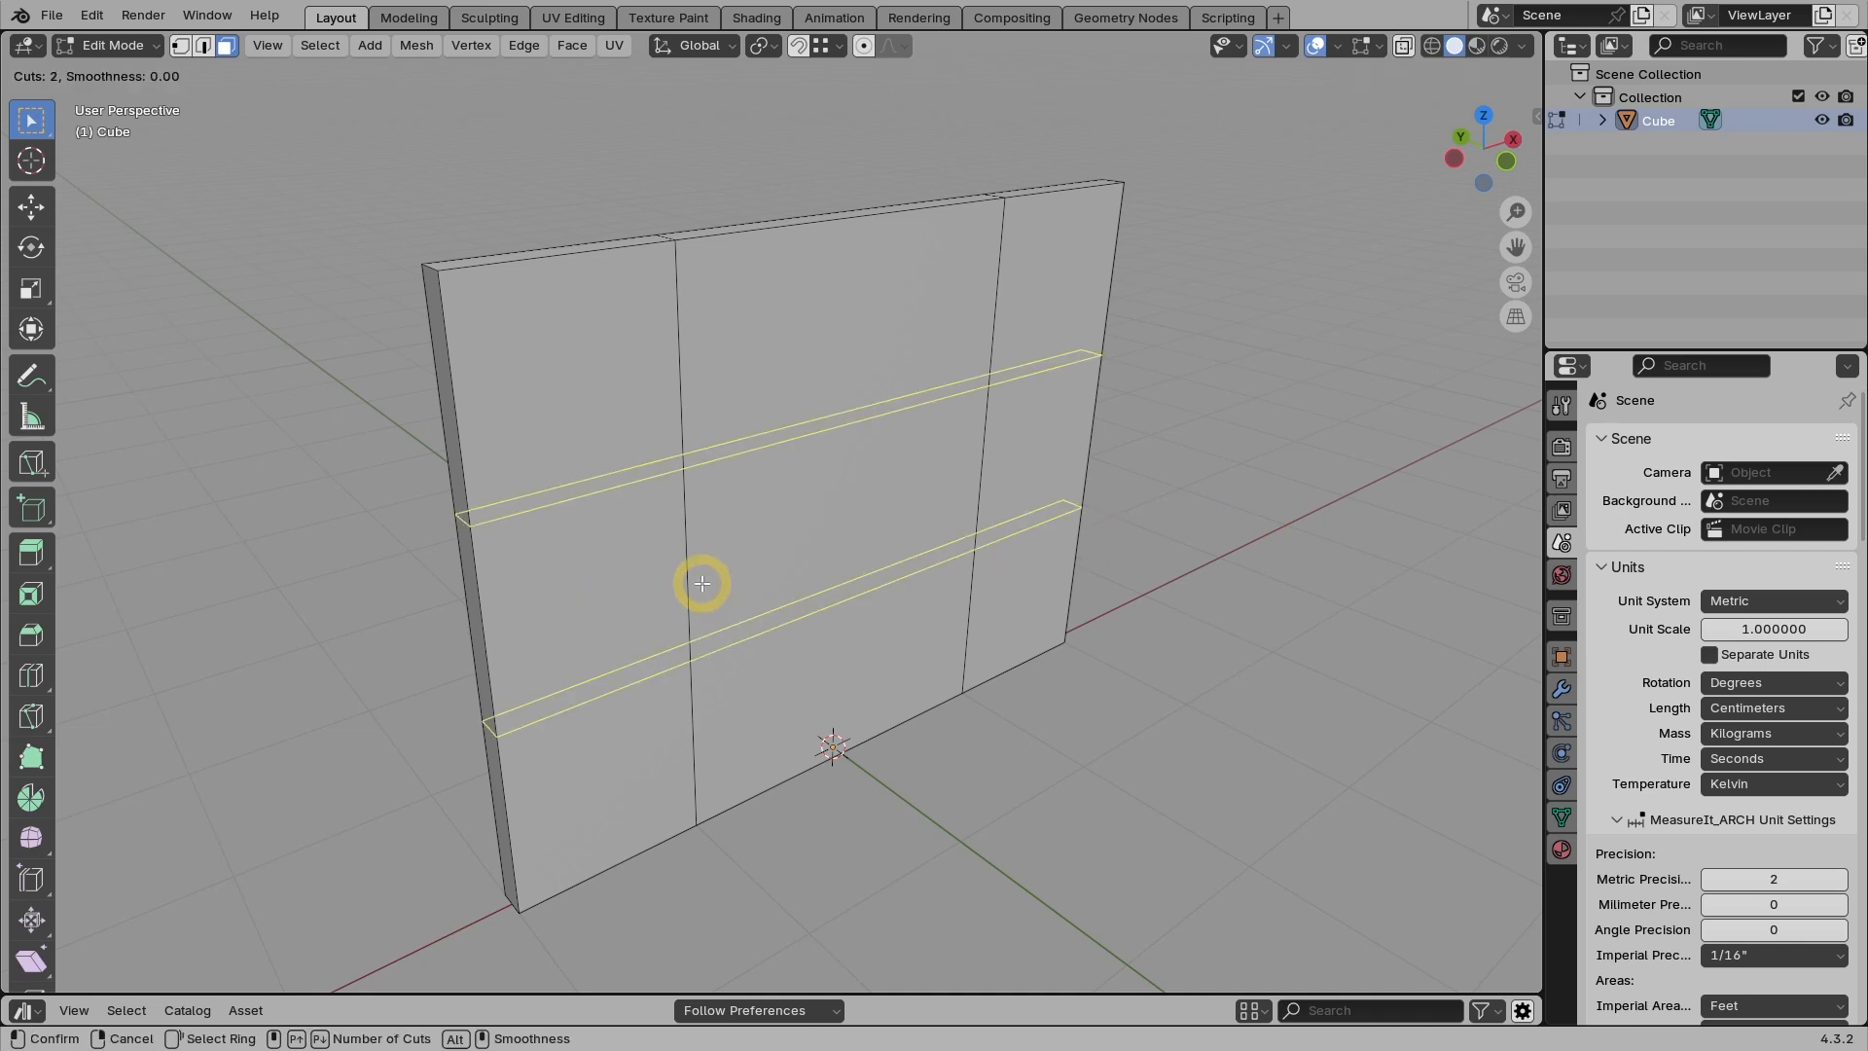
# Step: Confirm two horizontal loop cuts, completing a three-by-three grid on the wall
pyautogui.click(701, 584)
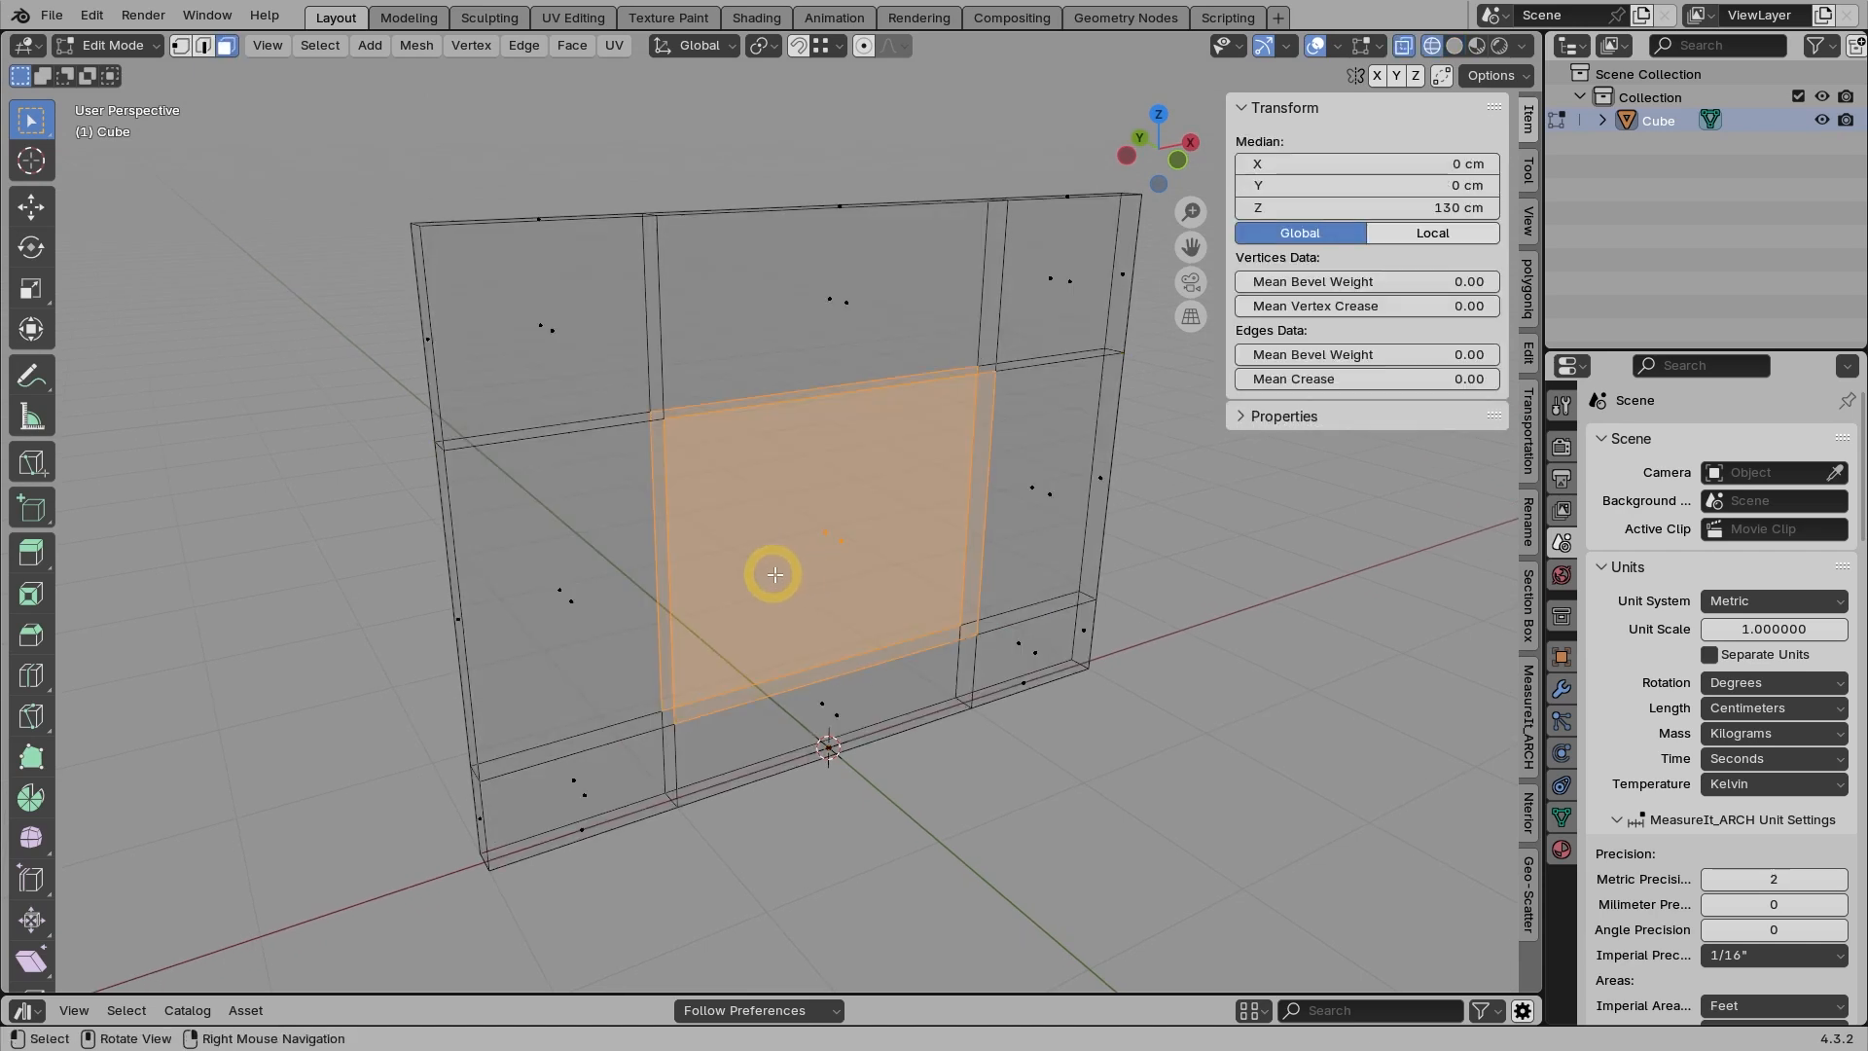
# Step: Bridge the centre front and back faces into an opening and separate its inner faces as an object
pyautogui.rightClick(774, 572)
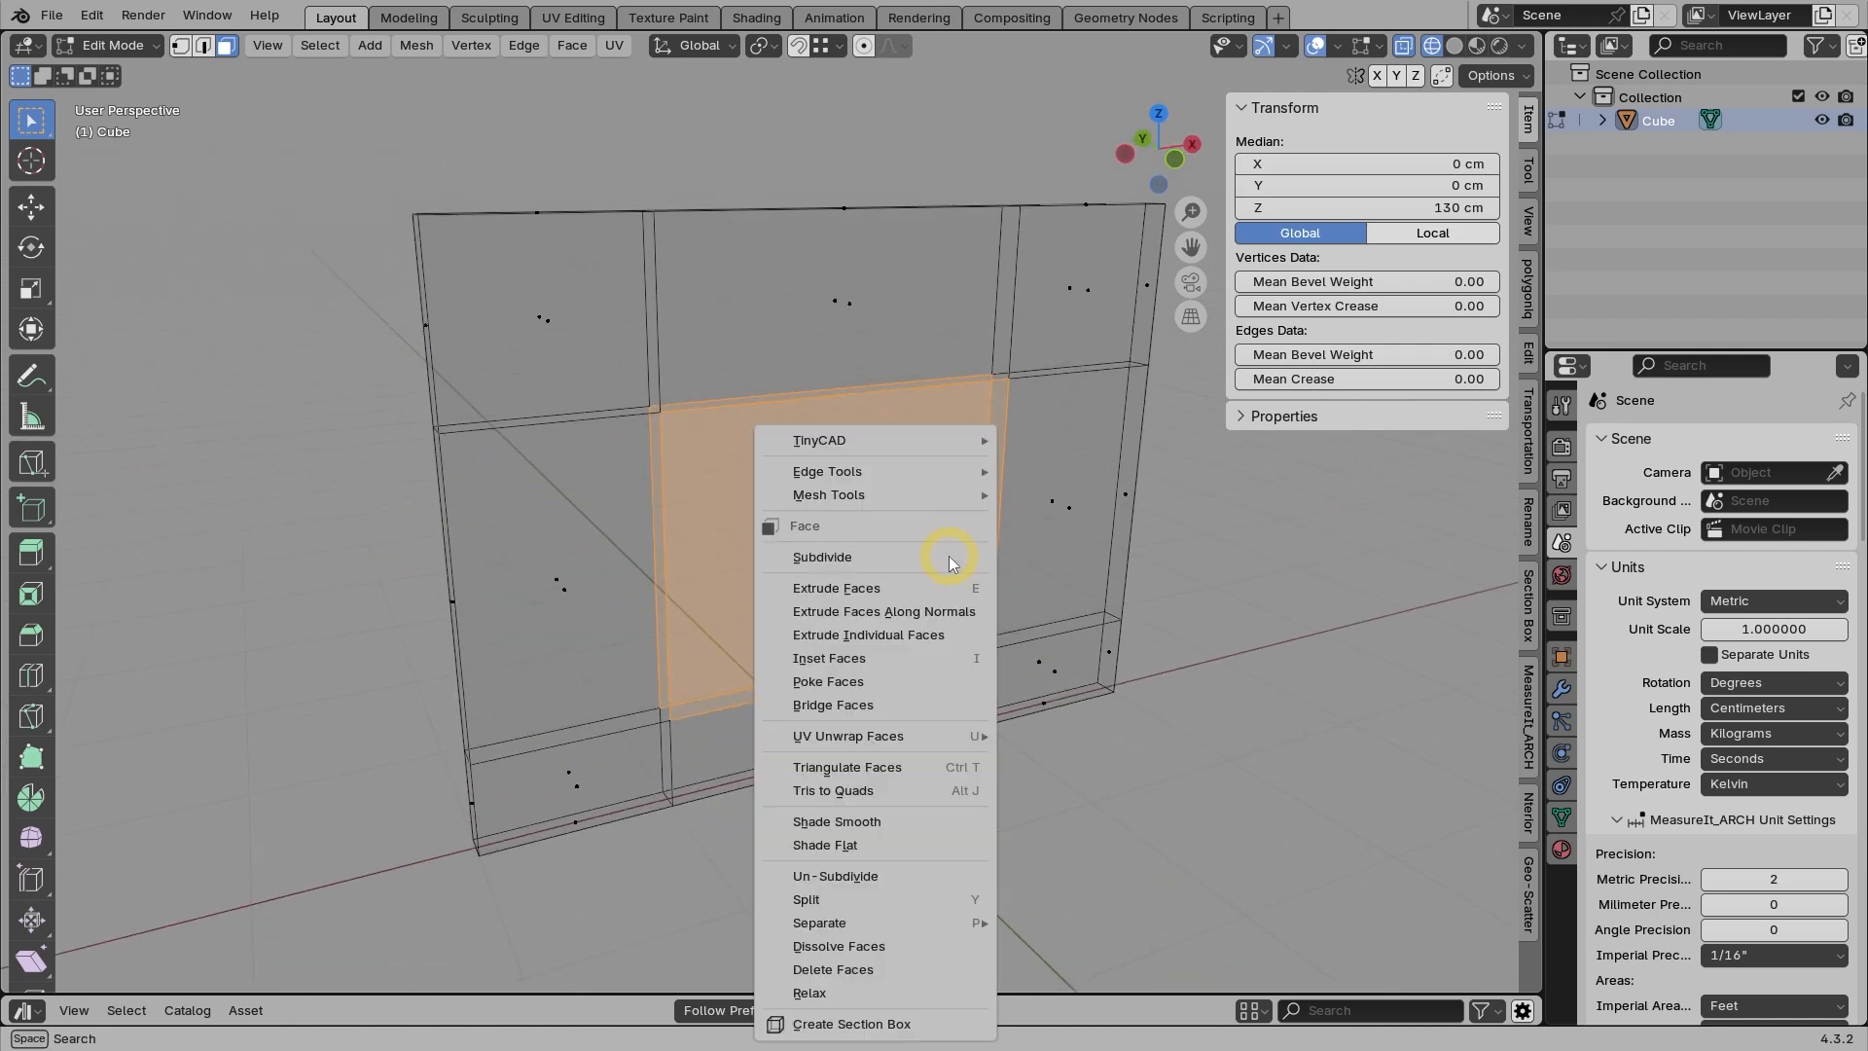
pyautogui.moveTo(852, 710)
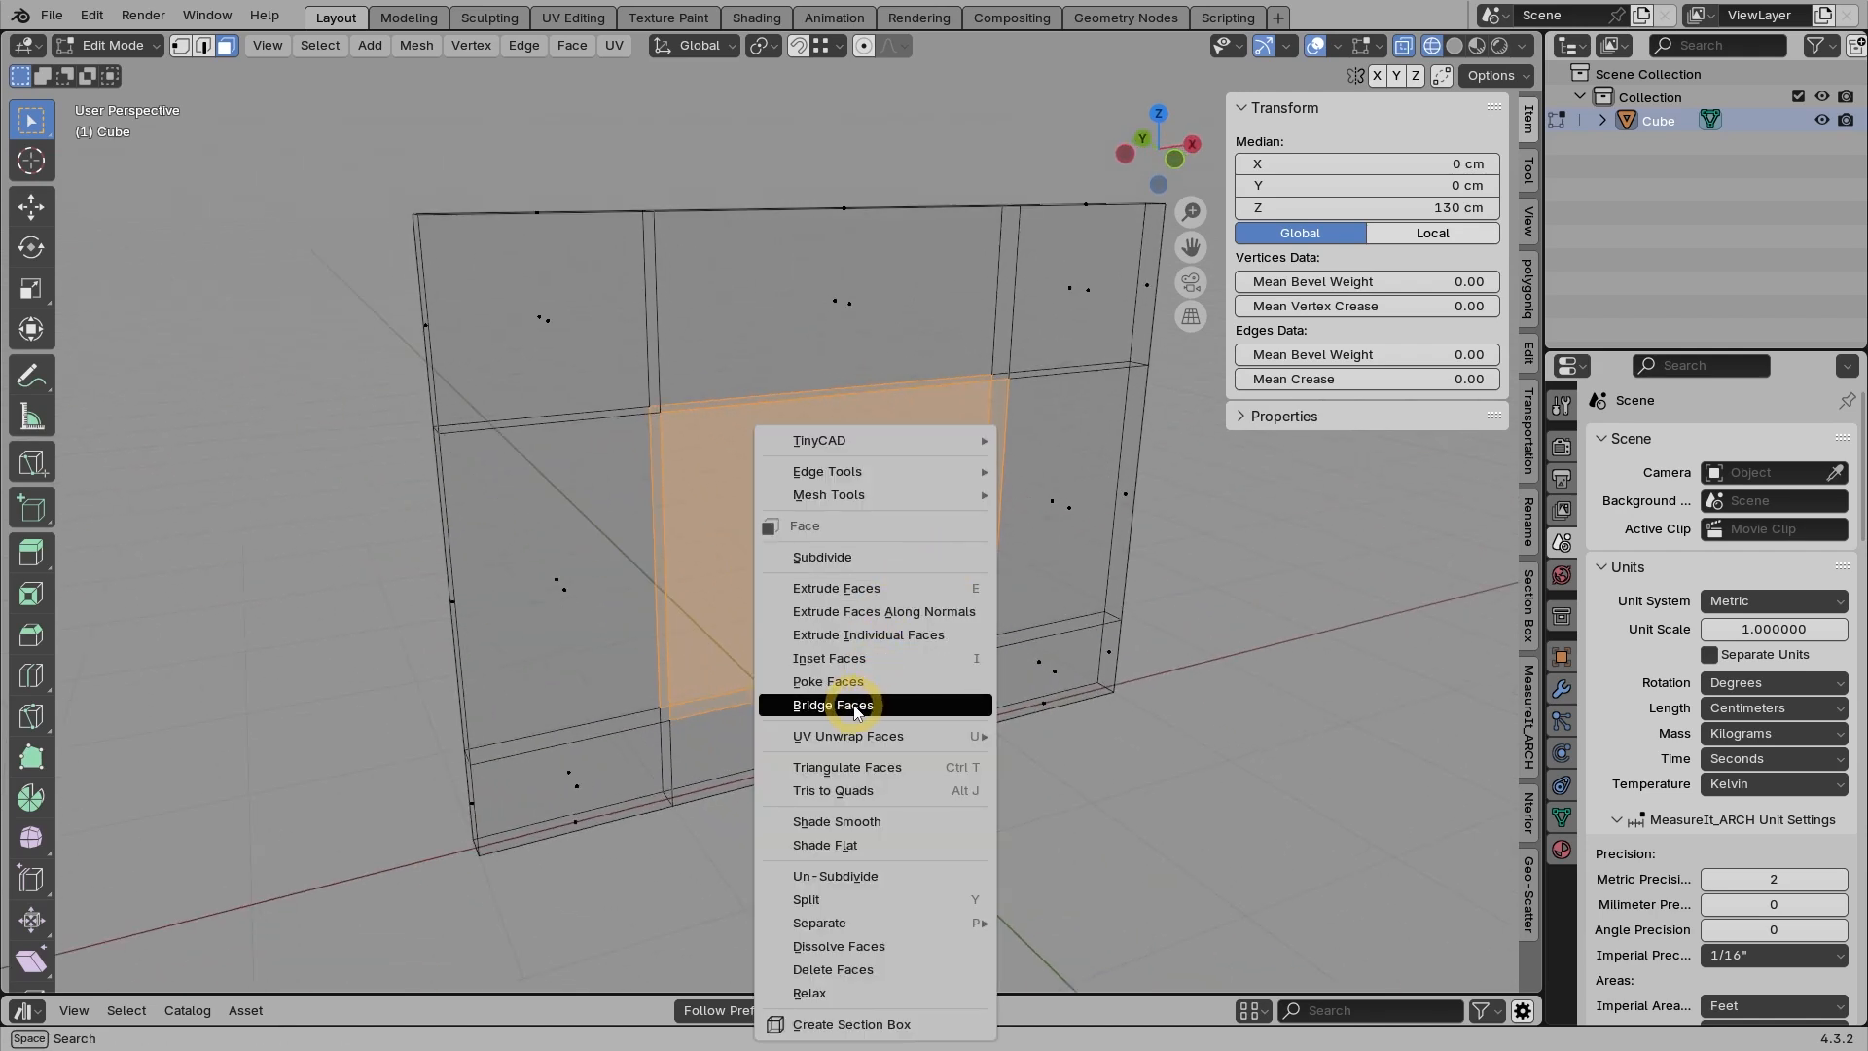
pyautogui.click(831, 704)
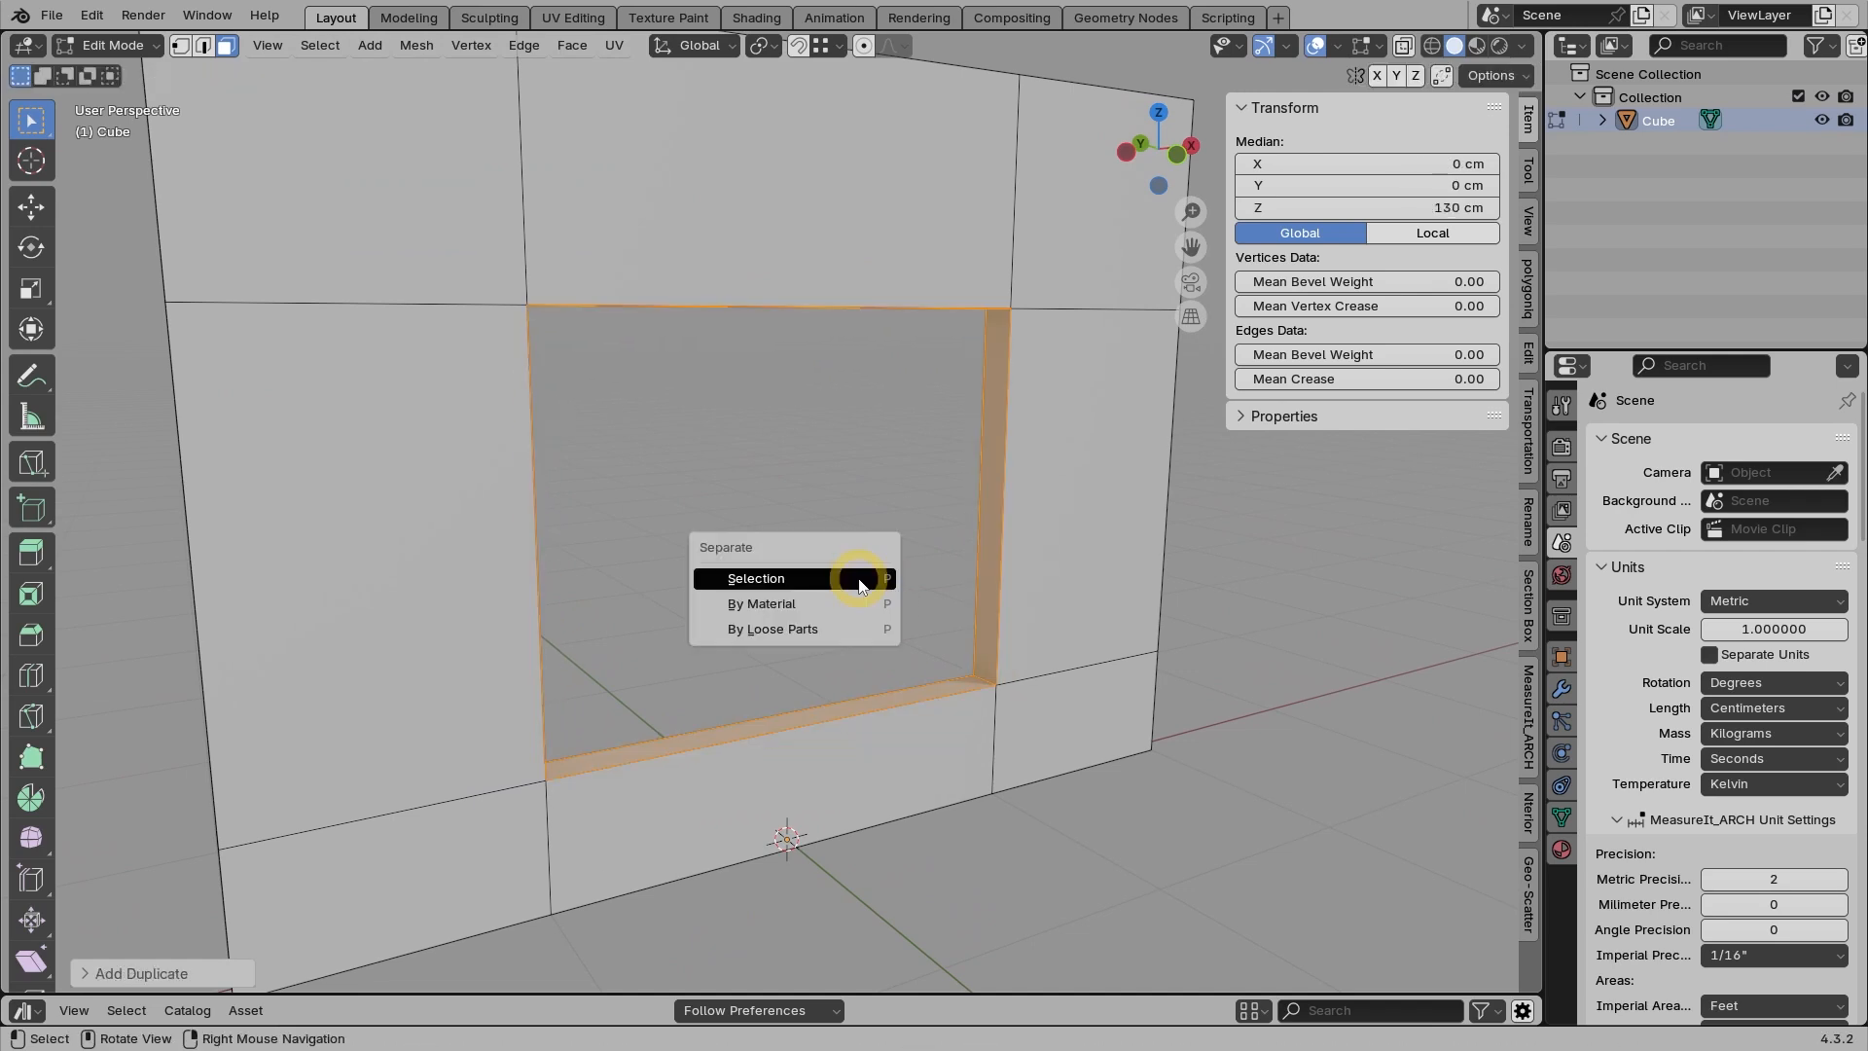
pyautogui.click(757, 578)
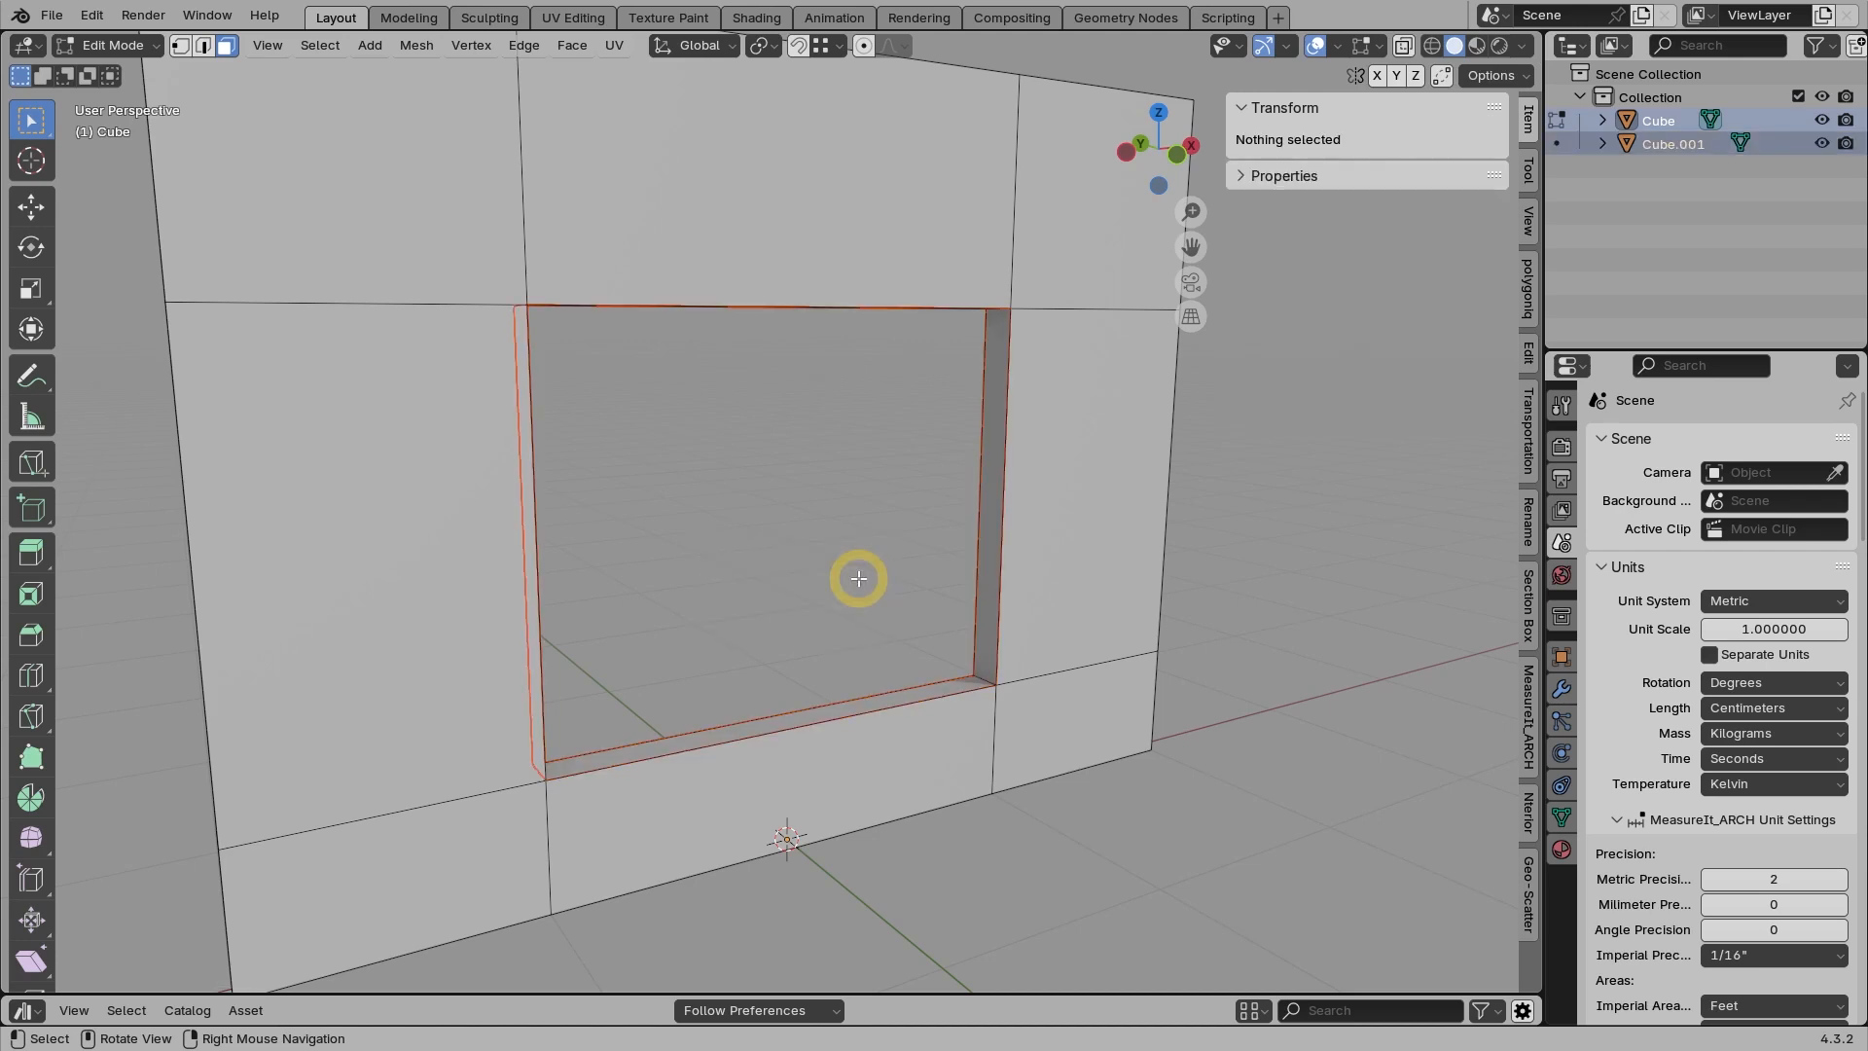
pyautogui.press('Tab')
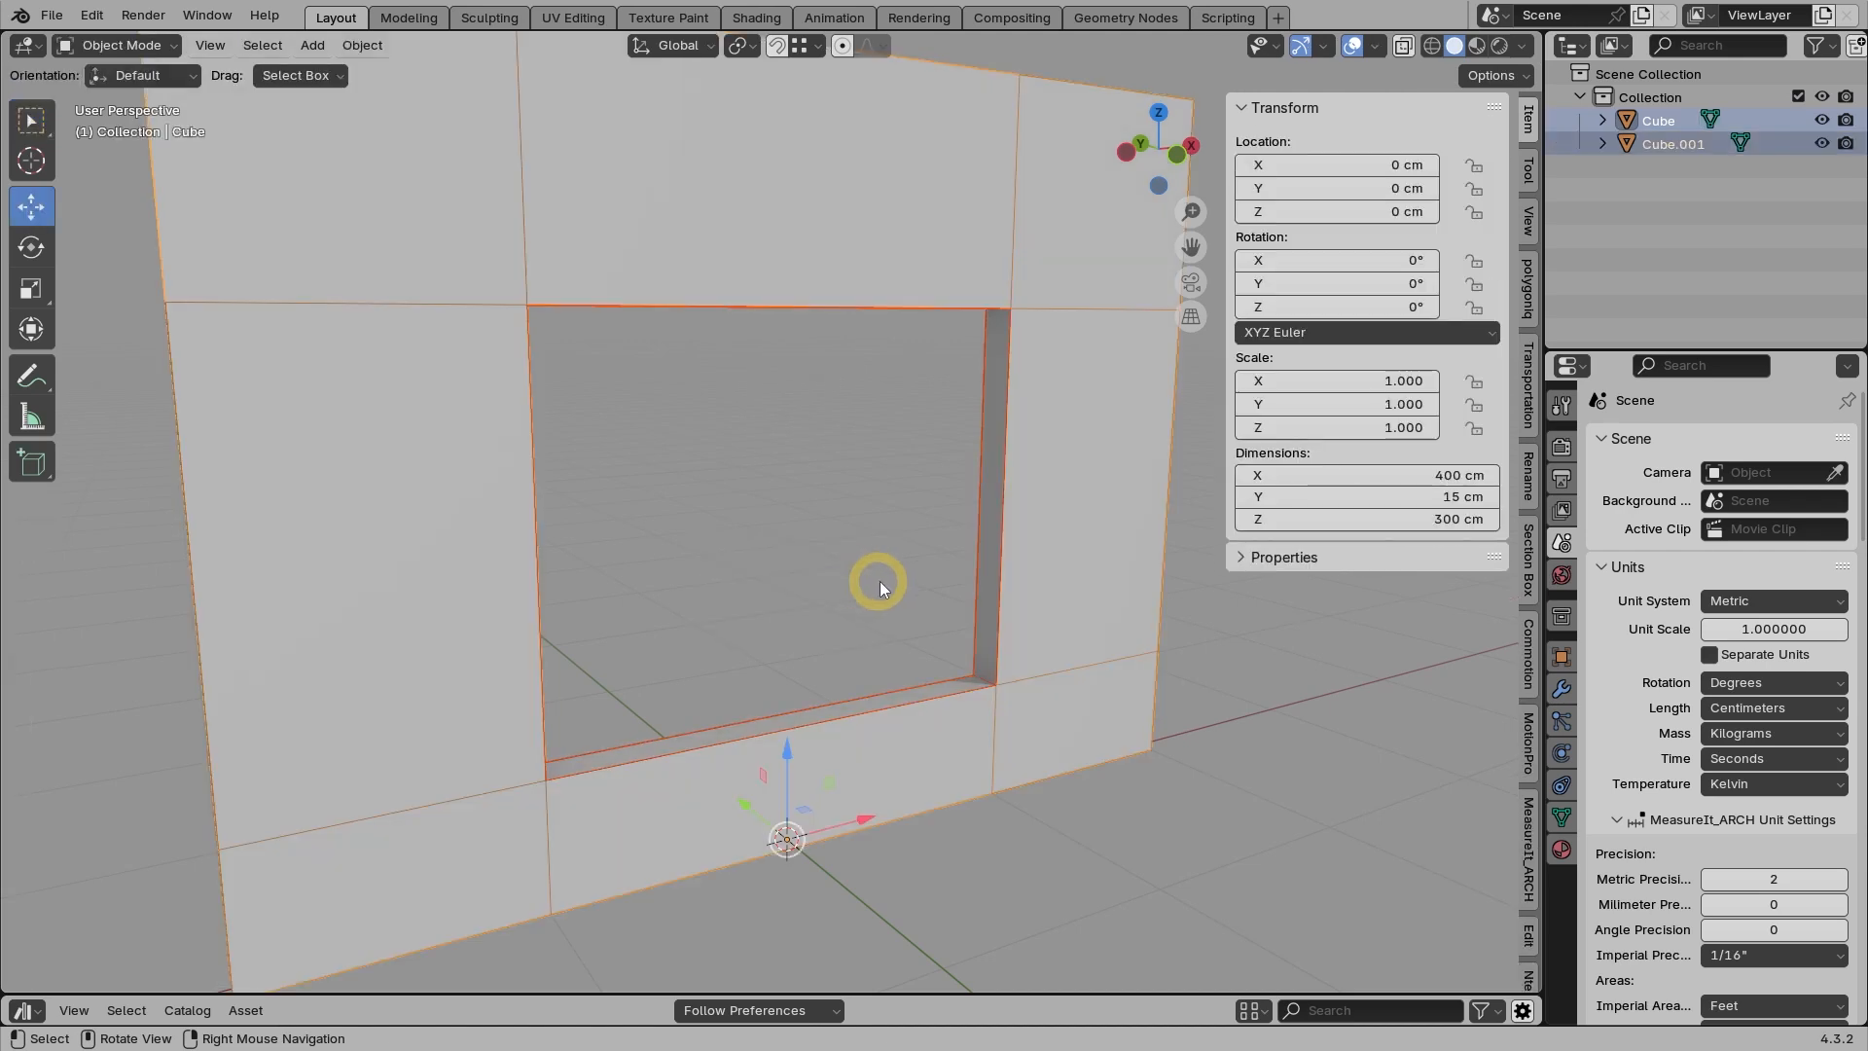
# Step: Extrude the window-frame object's faces along normals by an even 4 cm offset
pyautogui.click(977, 591)
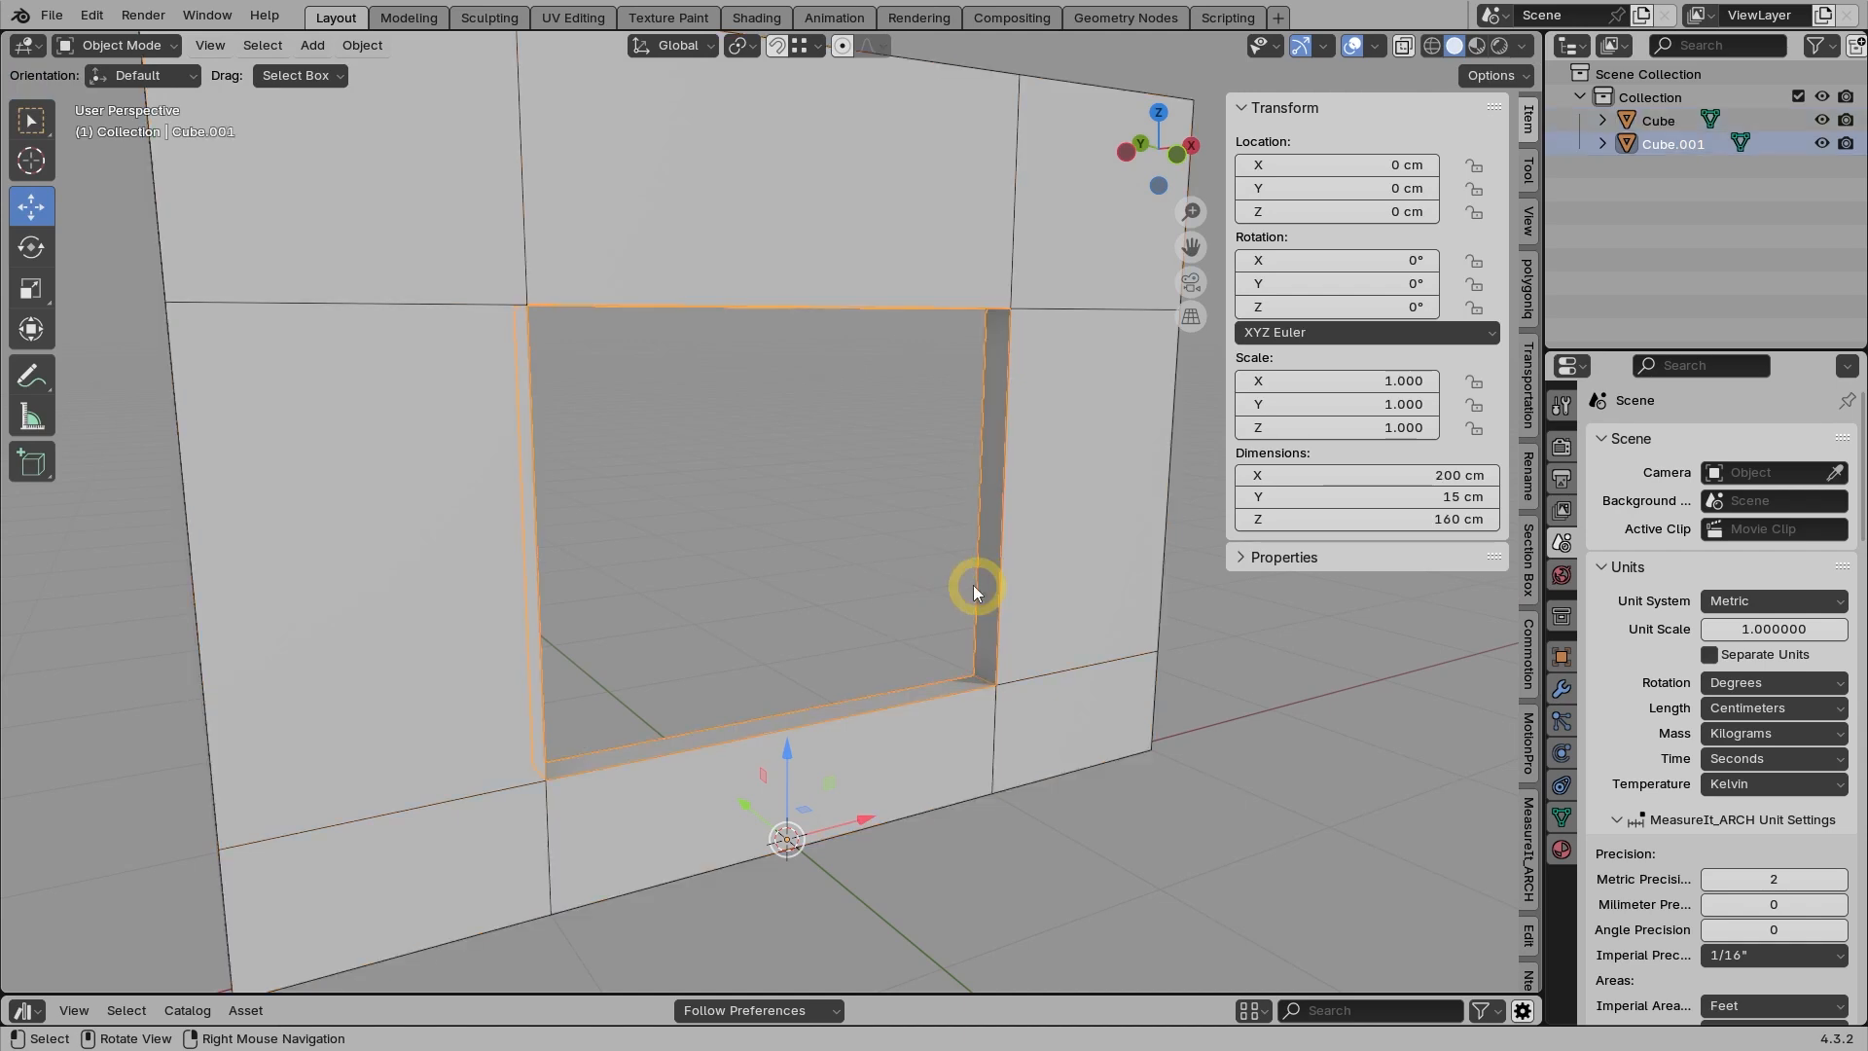
pyautogui.press('Tab')
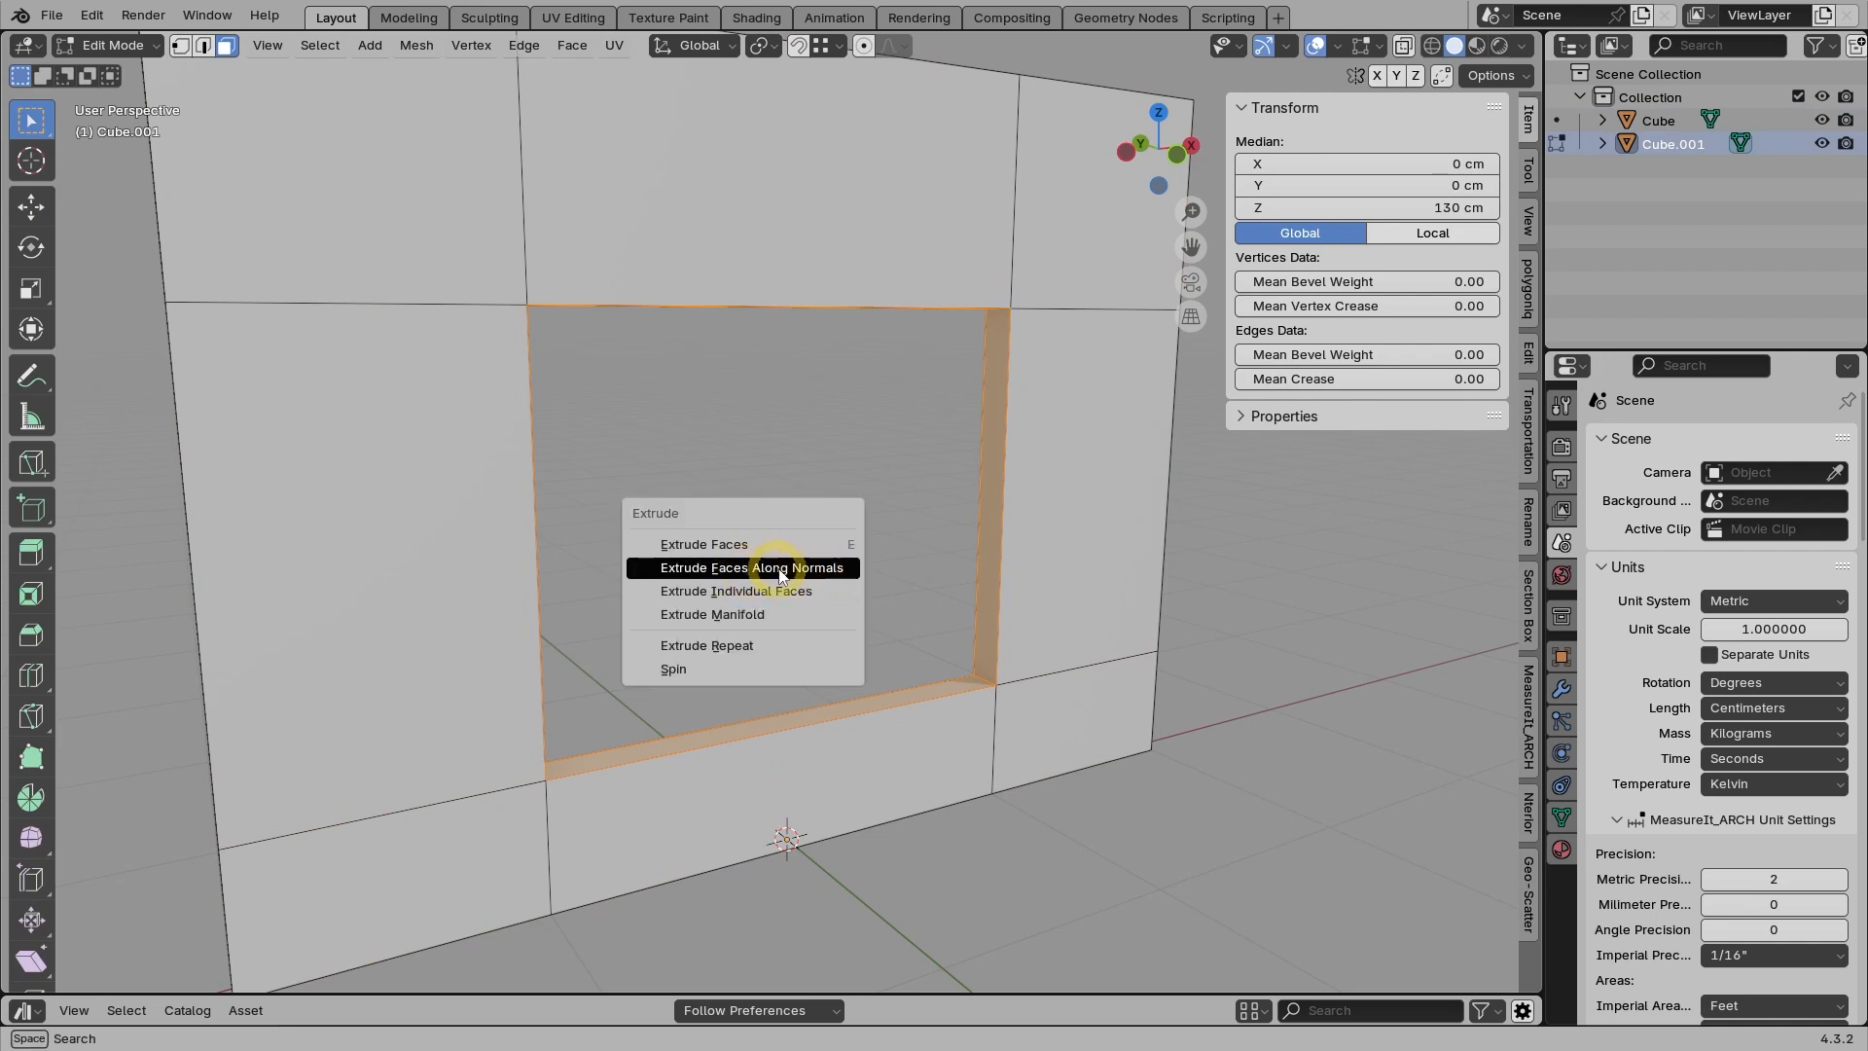
pyautogui.click(751, 566)
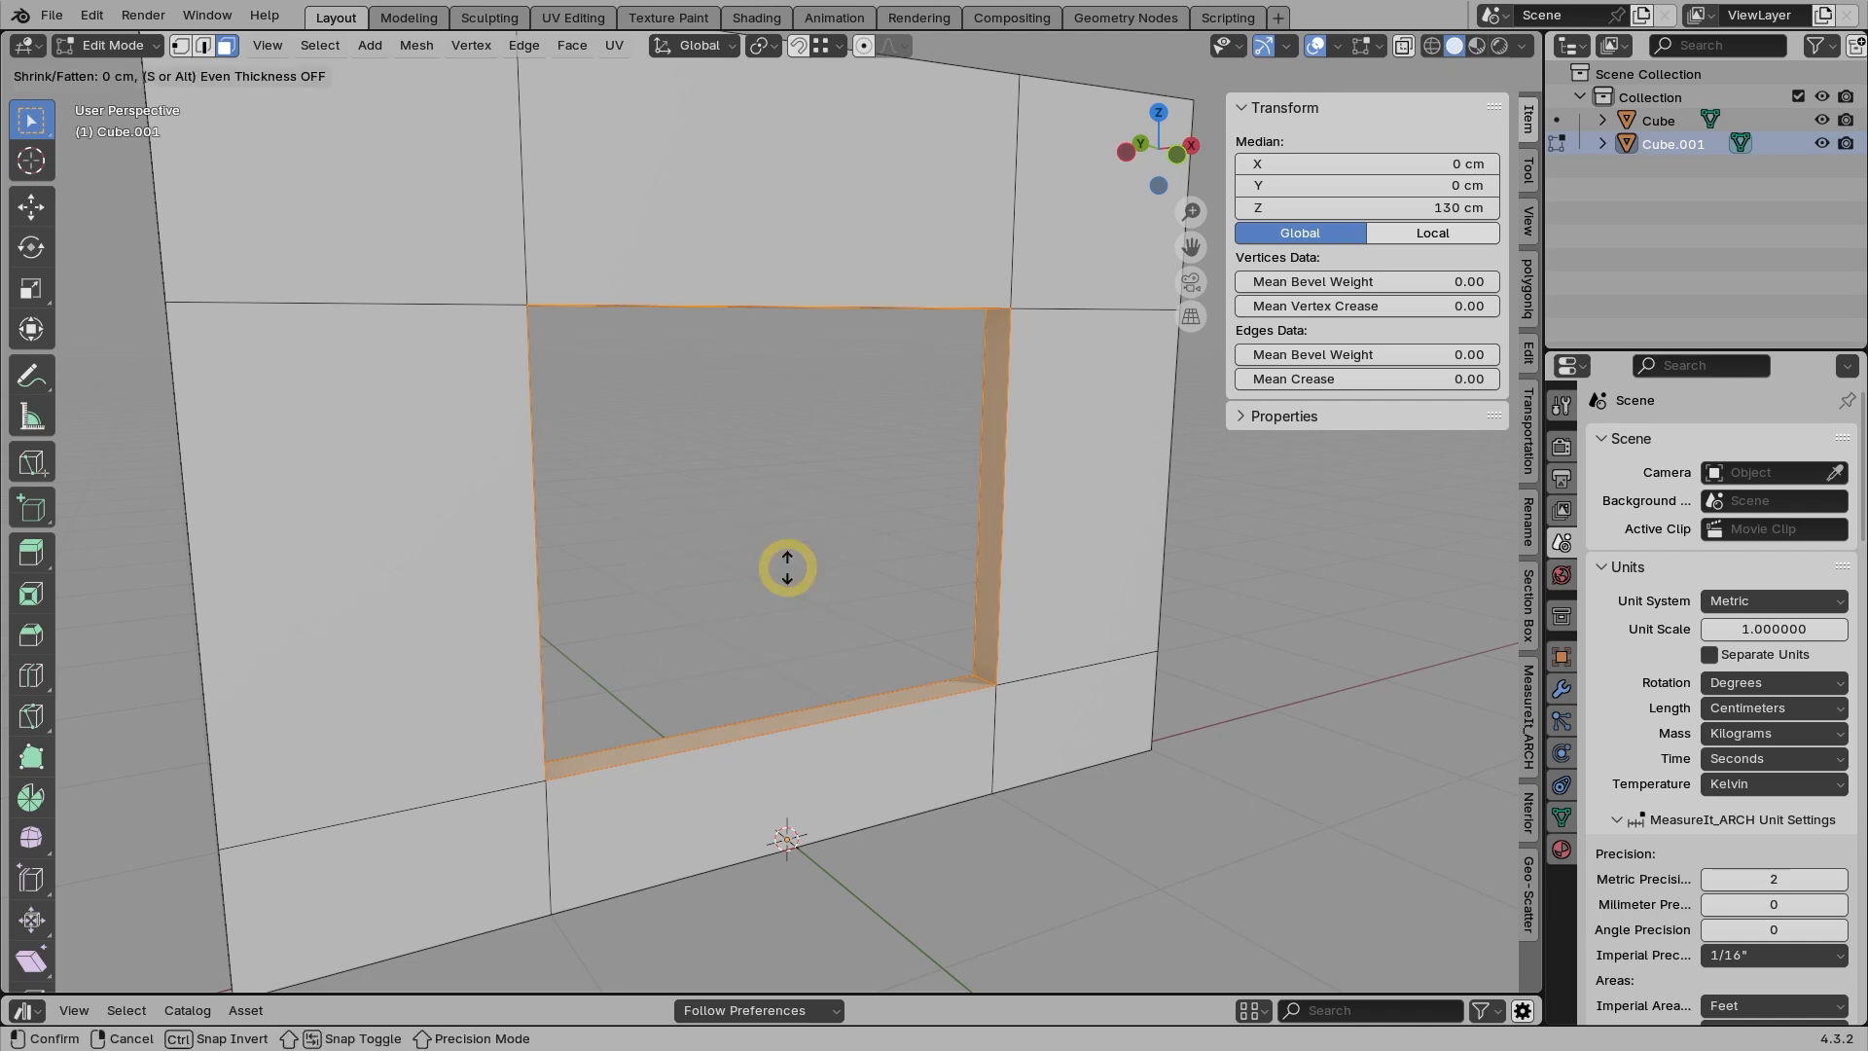
pyautogui.click(628, 652)
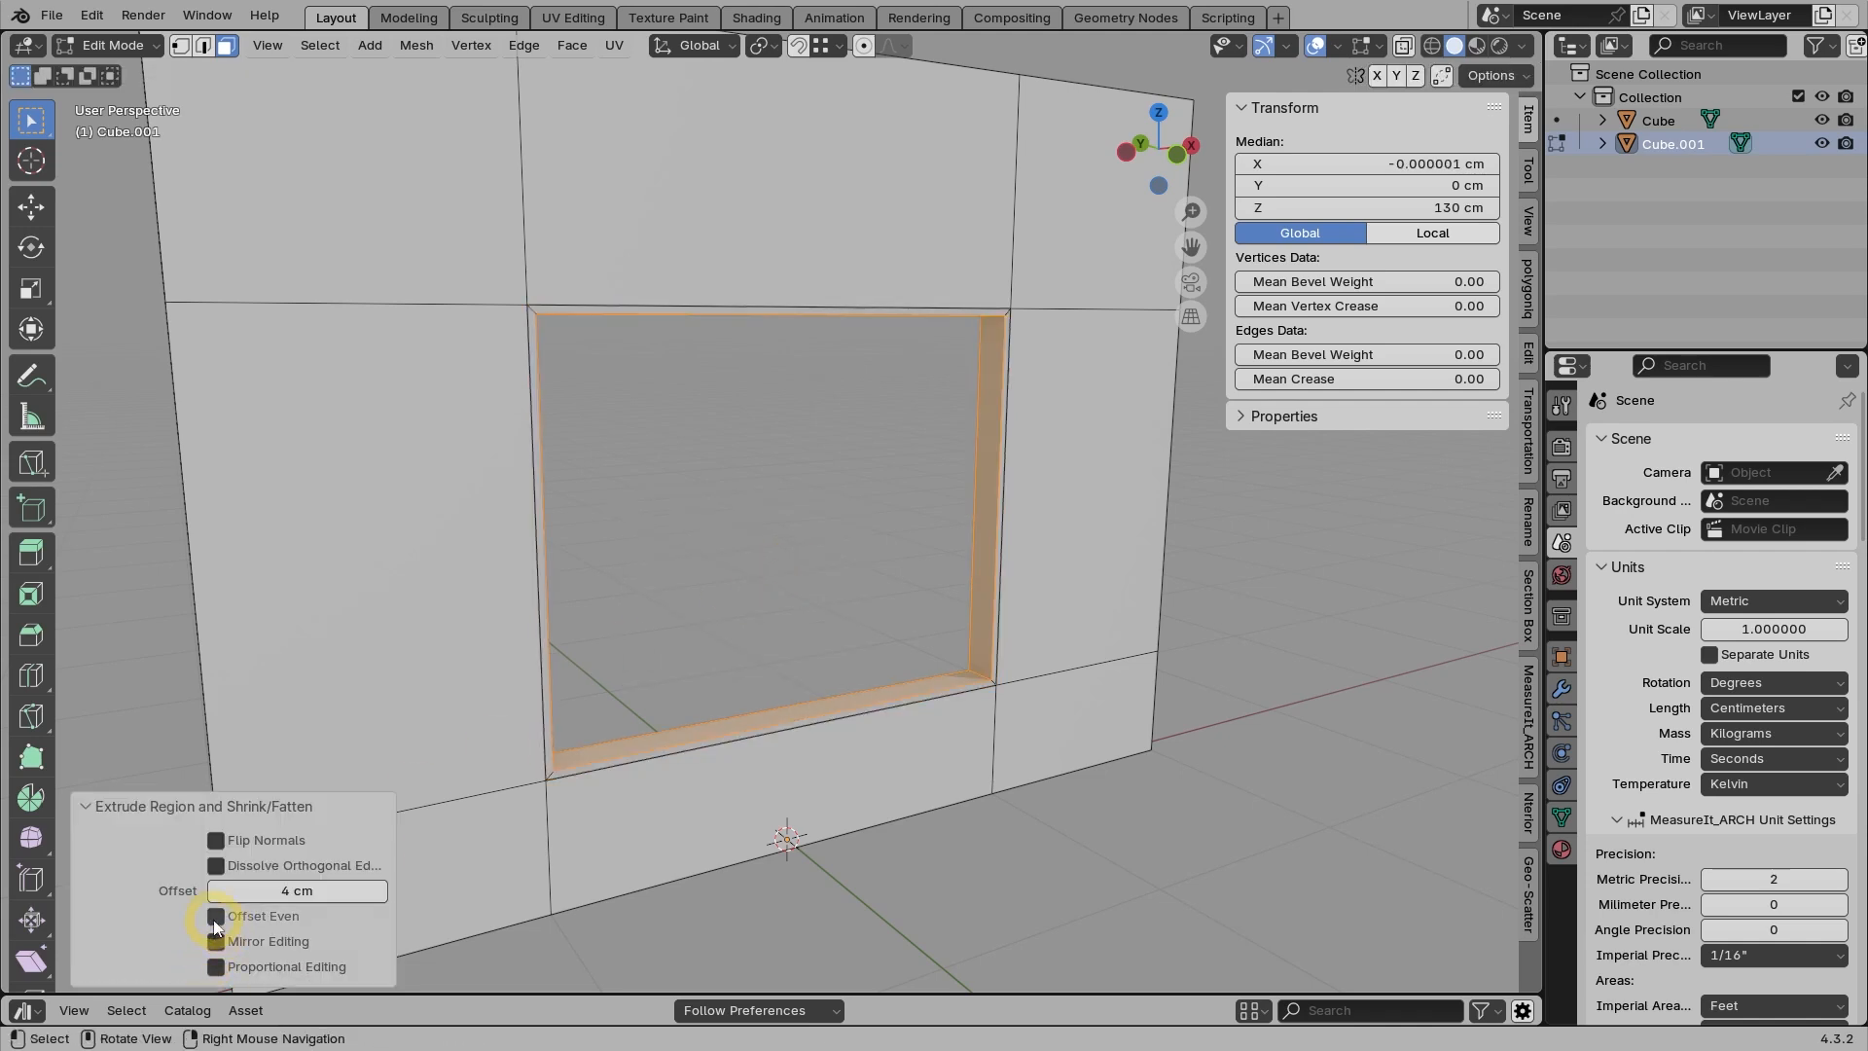
pyautogui.click(216, 915)
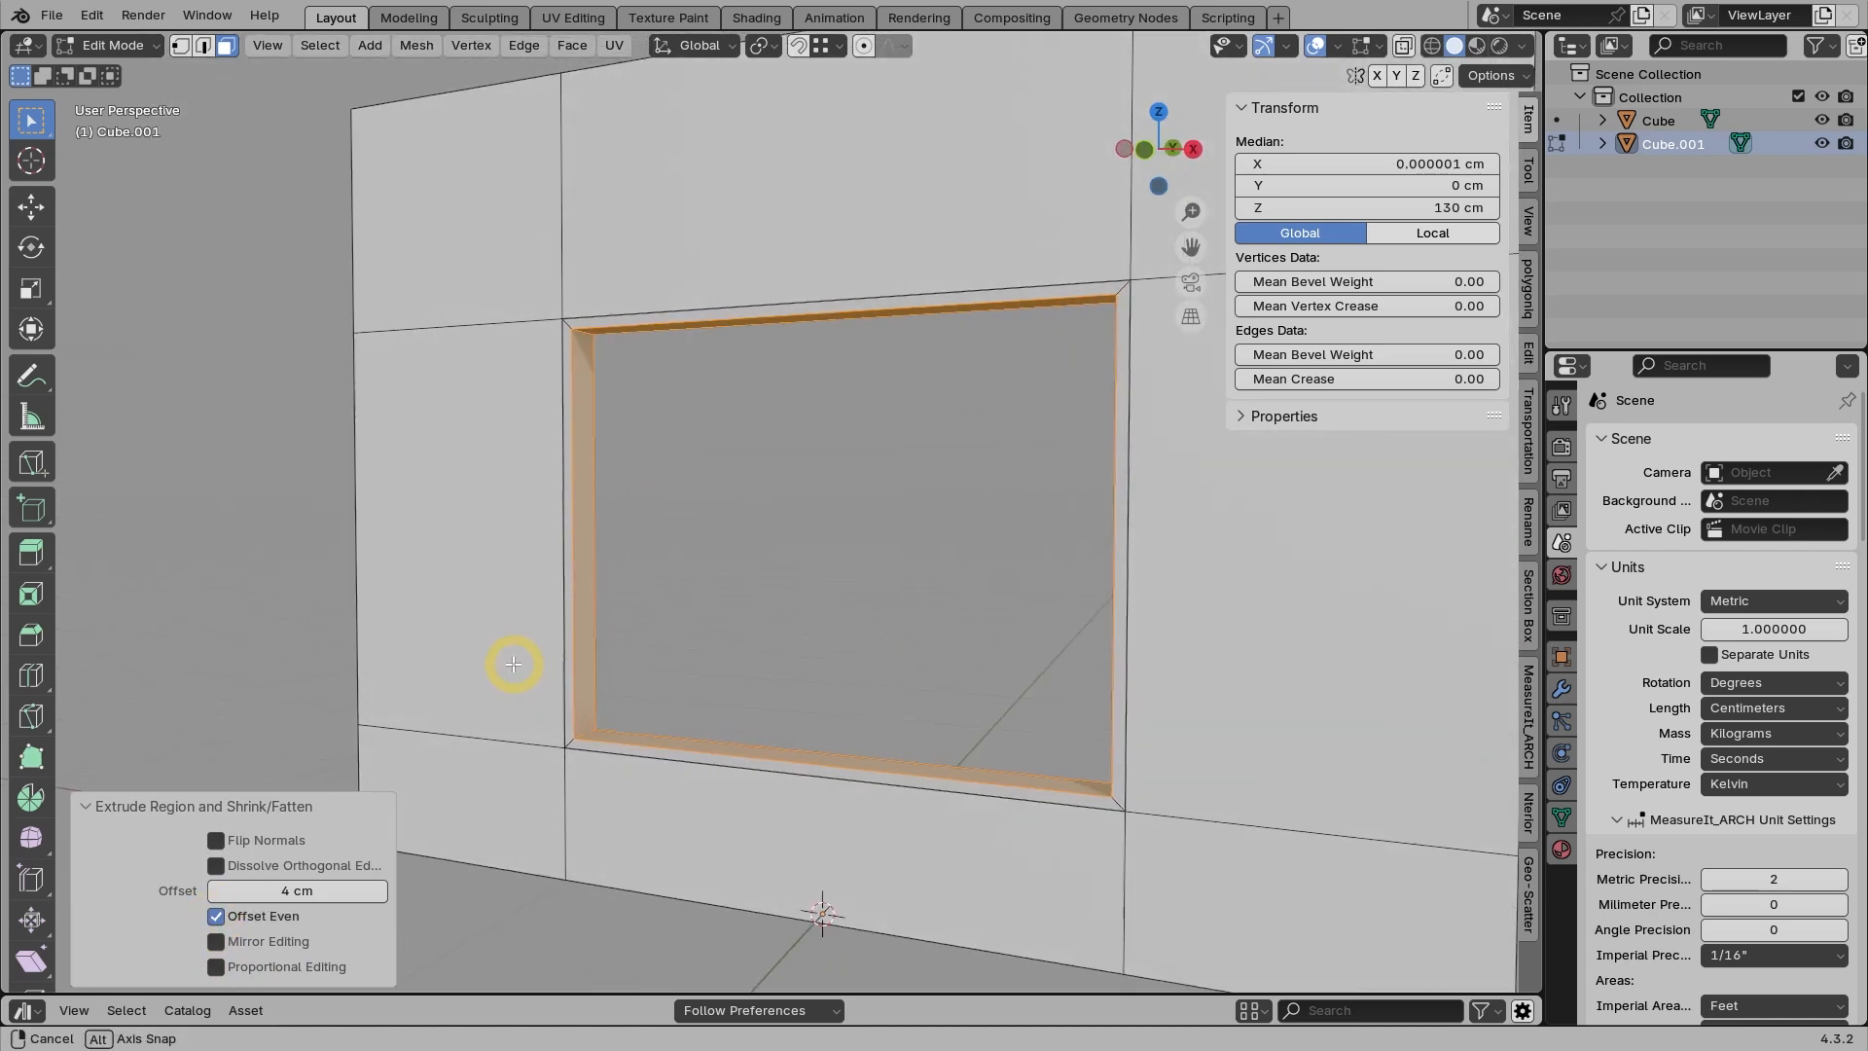
pyautogui.moveTo(512, 664); pyautogui.dragTo(661, 625)
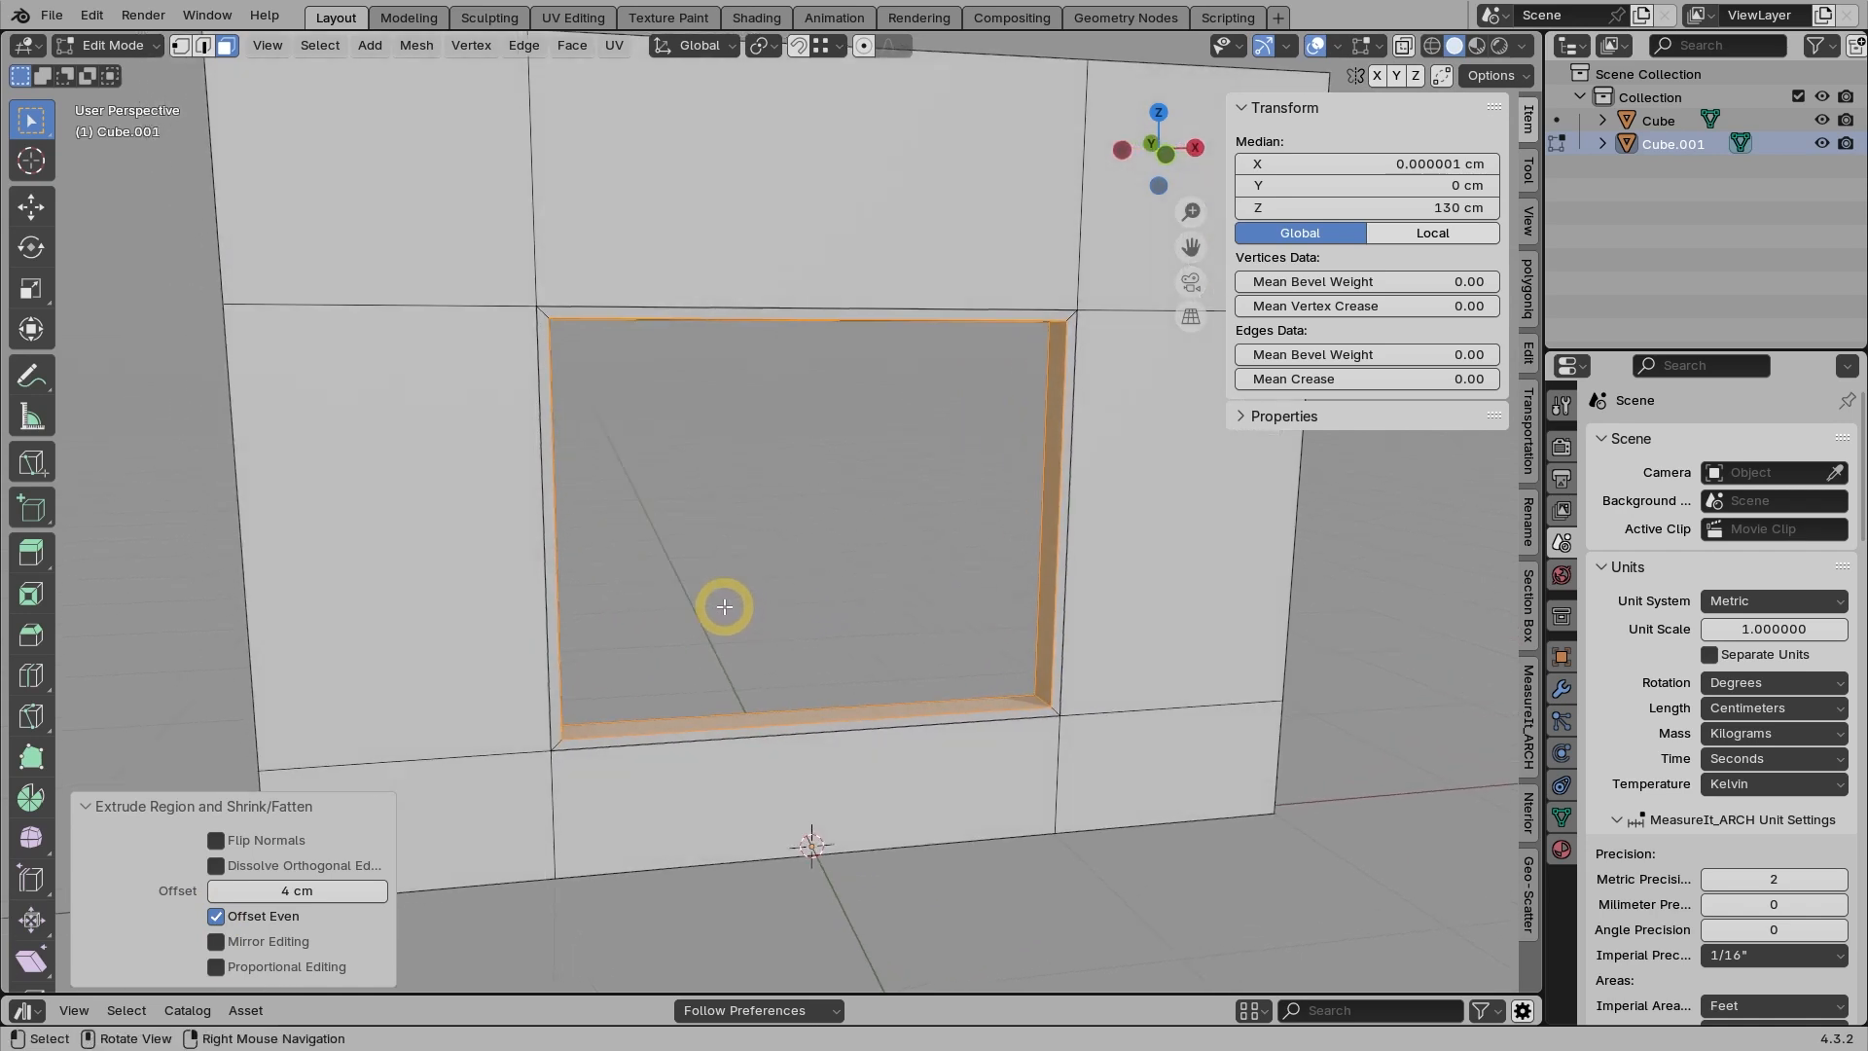
pyautogui.moveTo(930, 490)
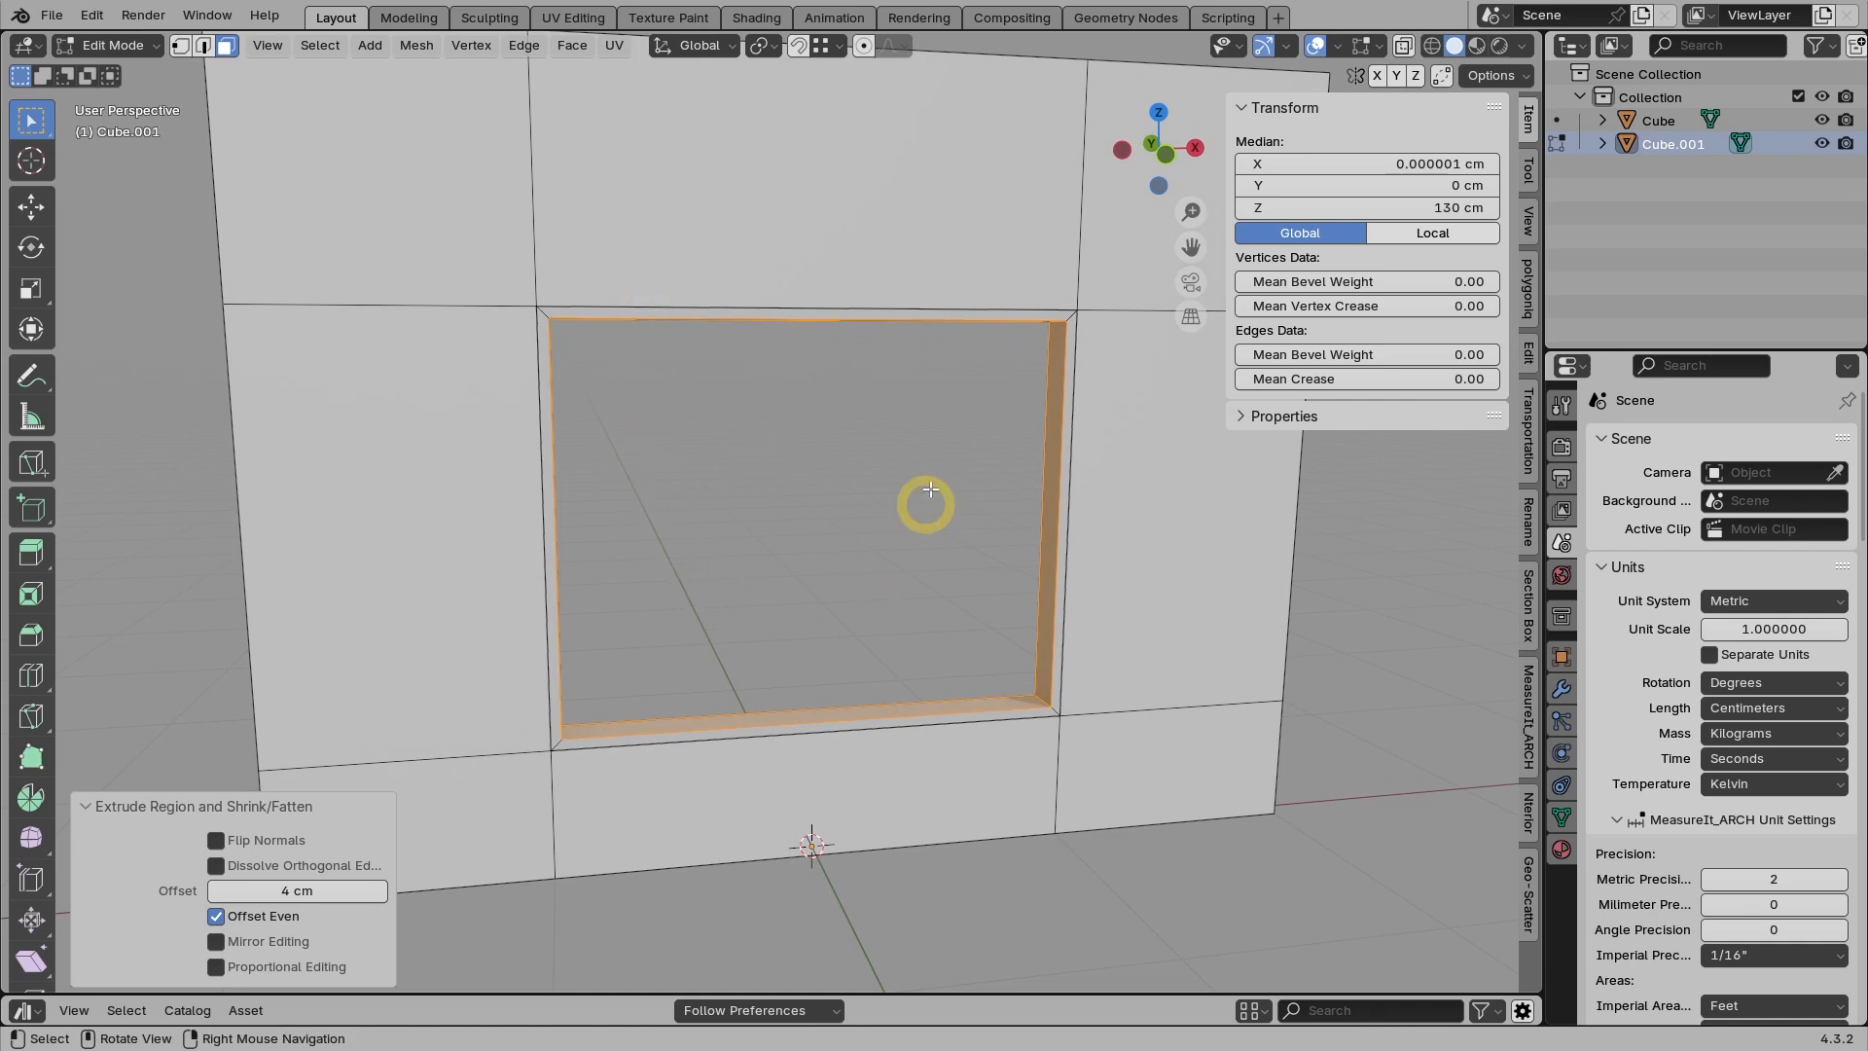
pyautogui.moveTo(700, 500)
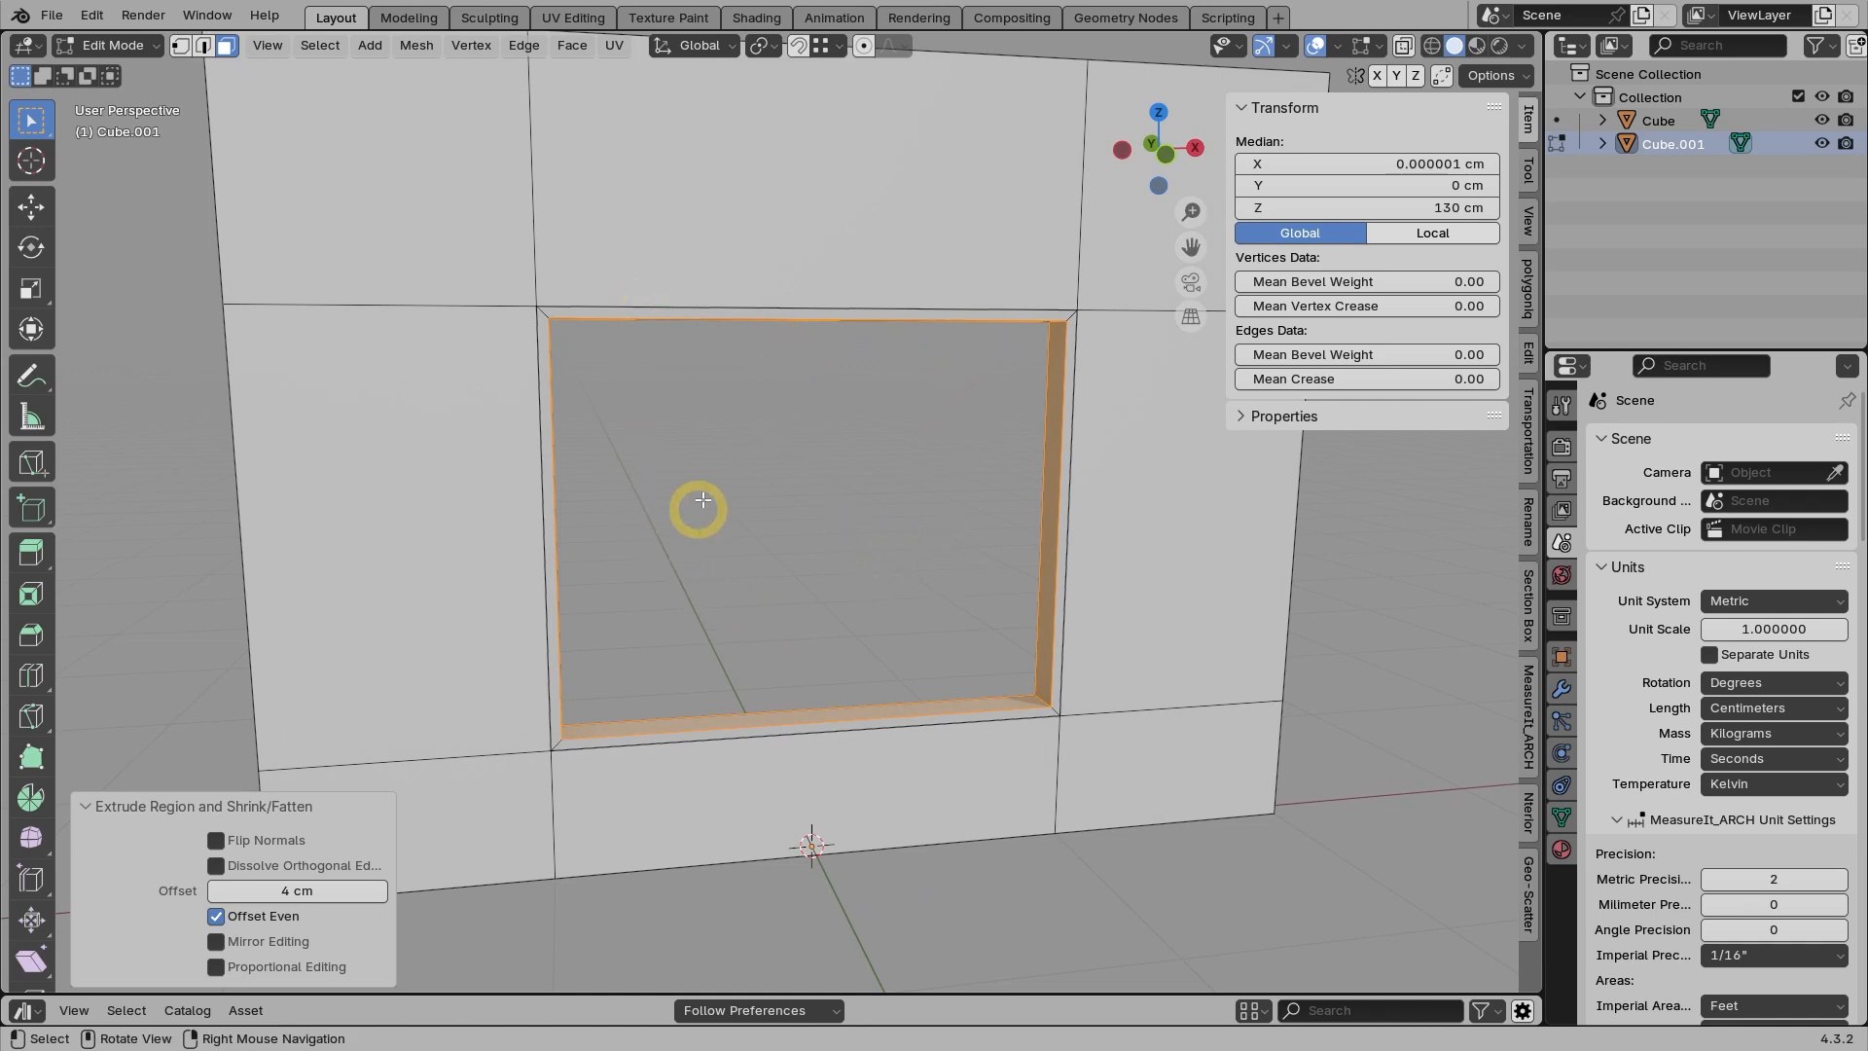
pyautogui.moveTo(1014, 518)
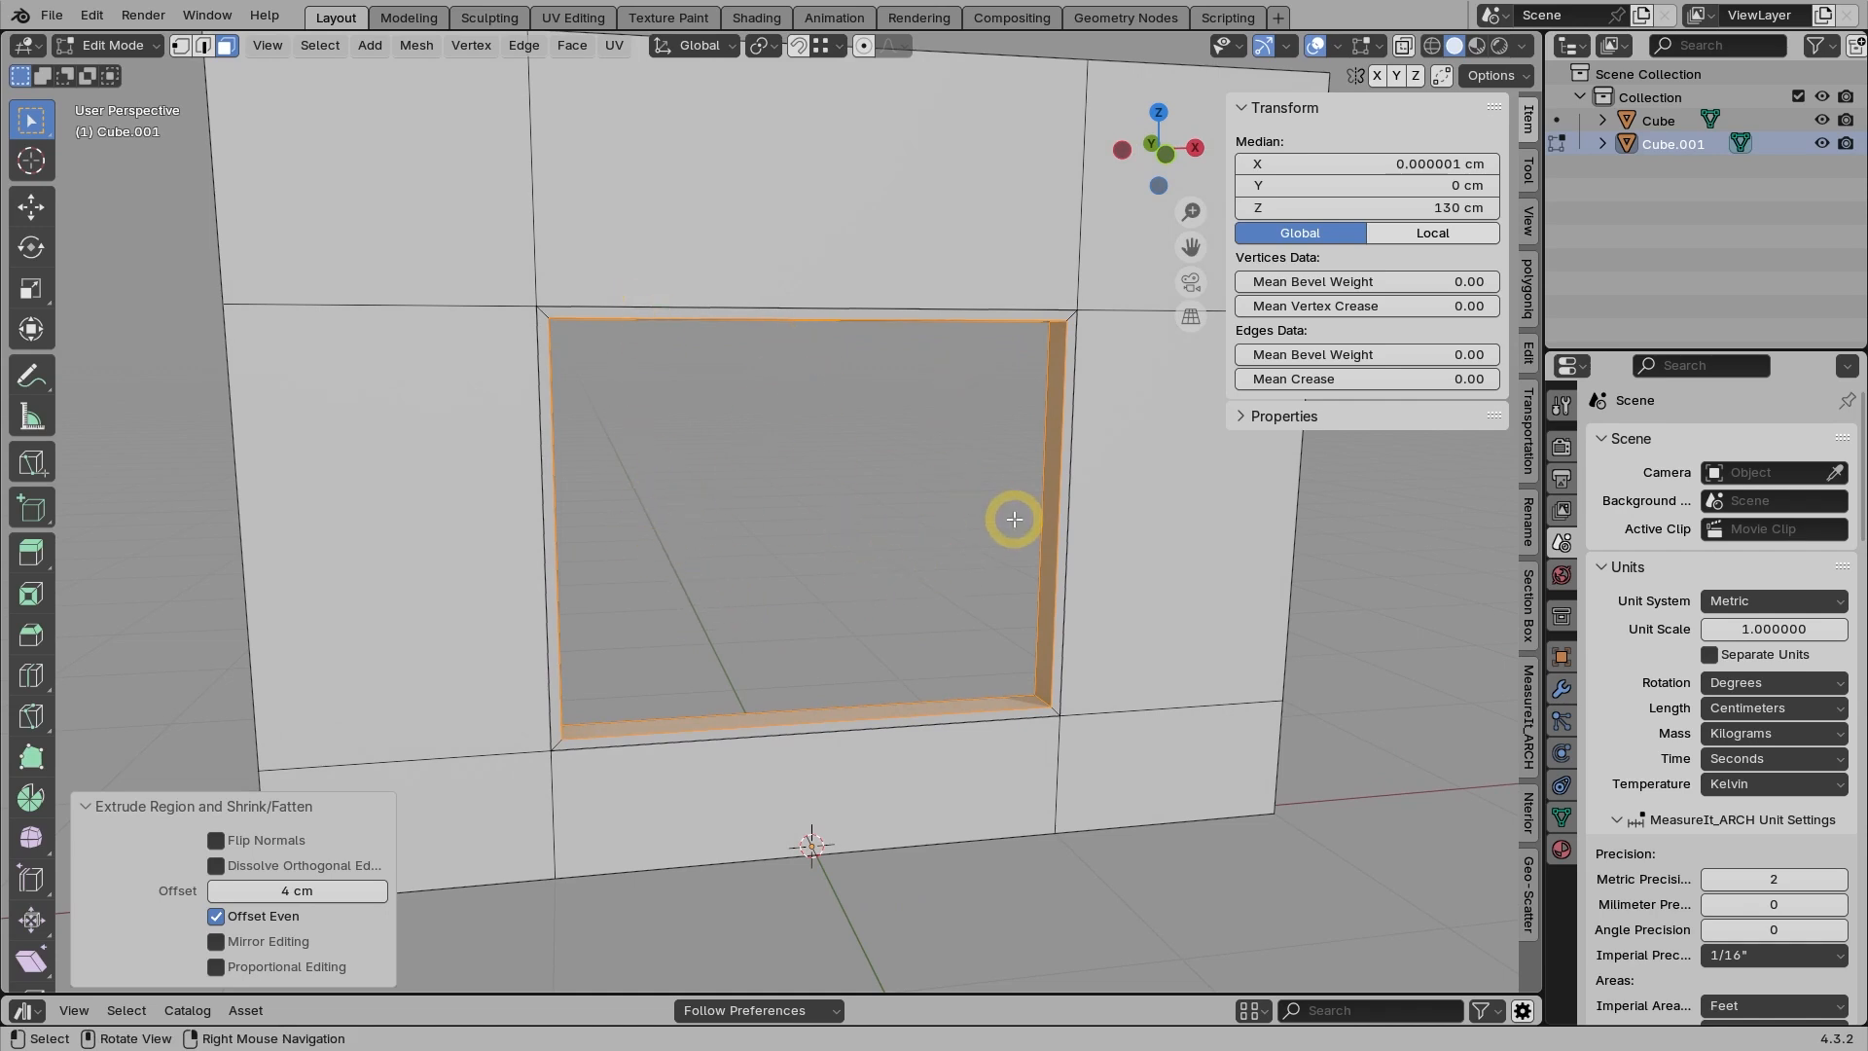
pyautogui.moveTo(817, 518)
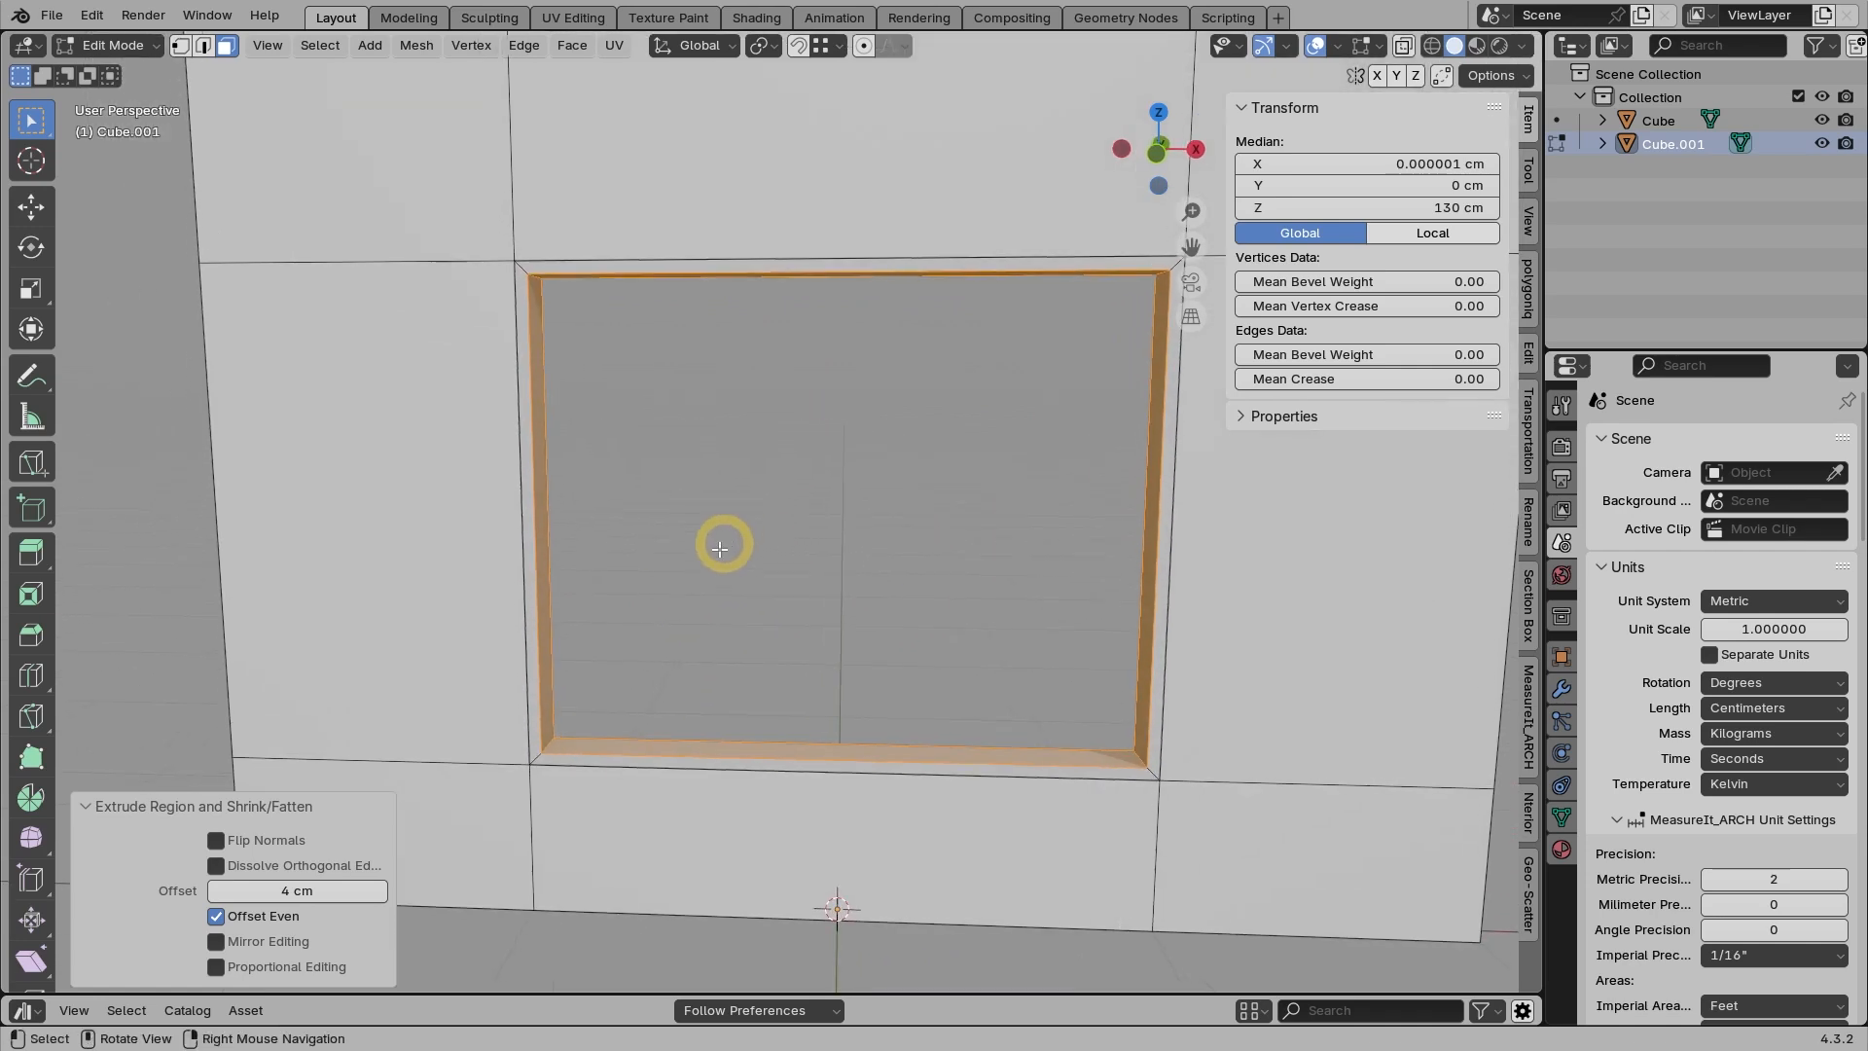
pyautogui.moveTo(545, 611)
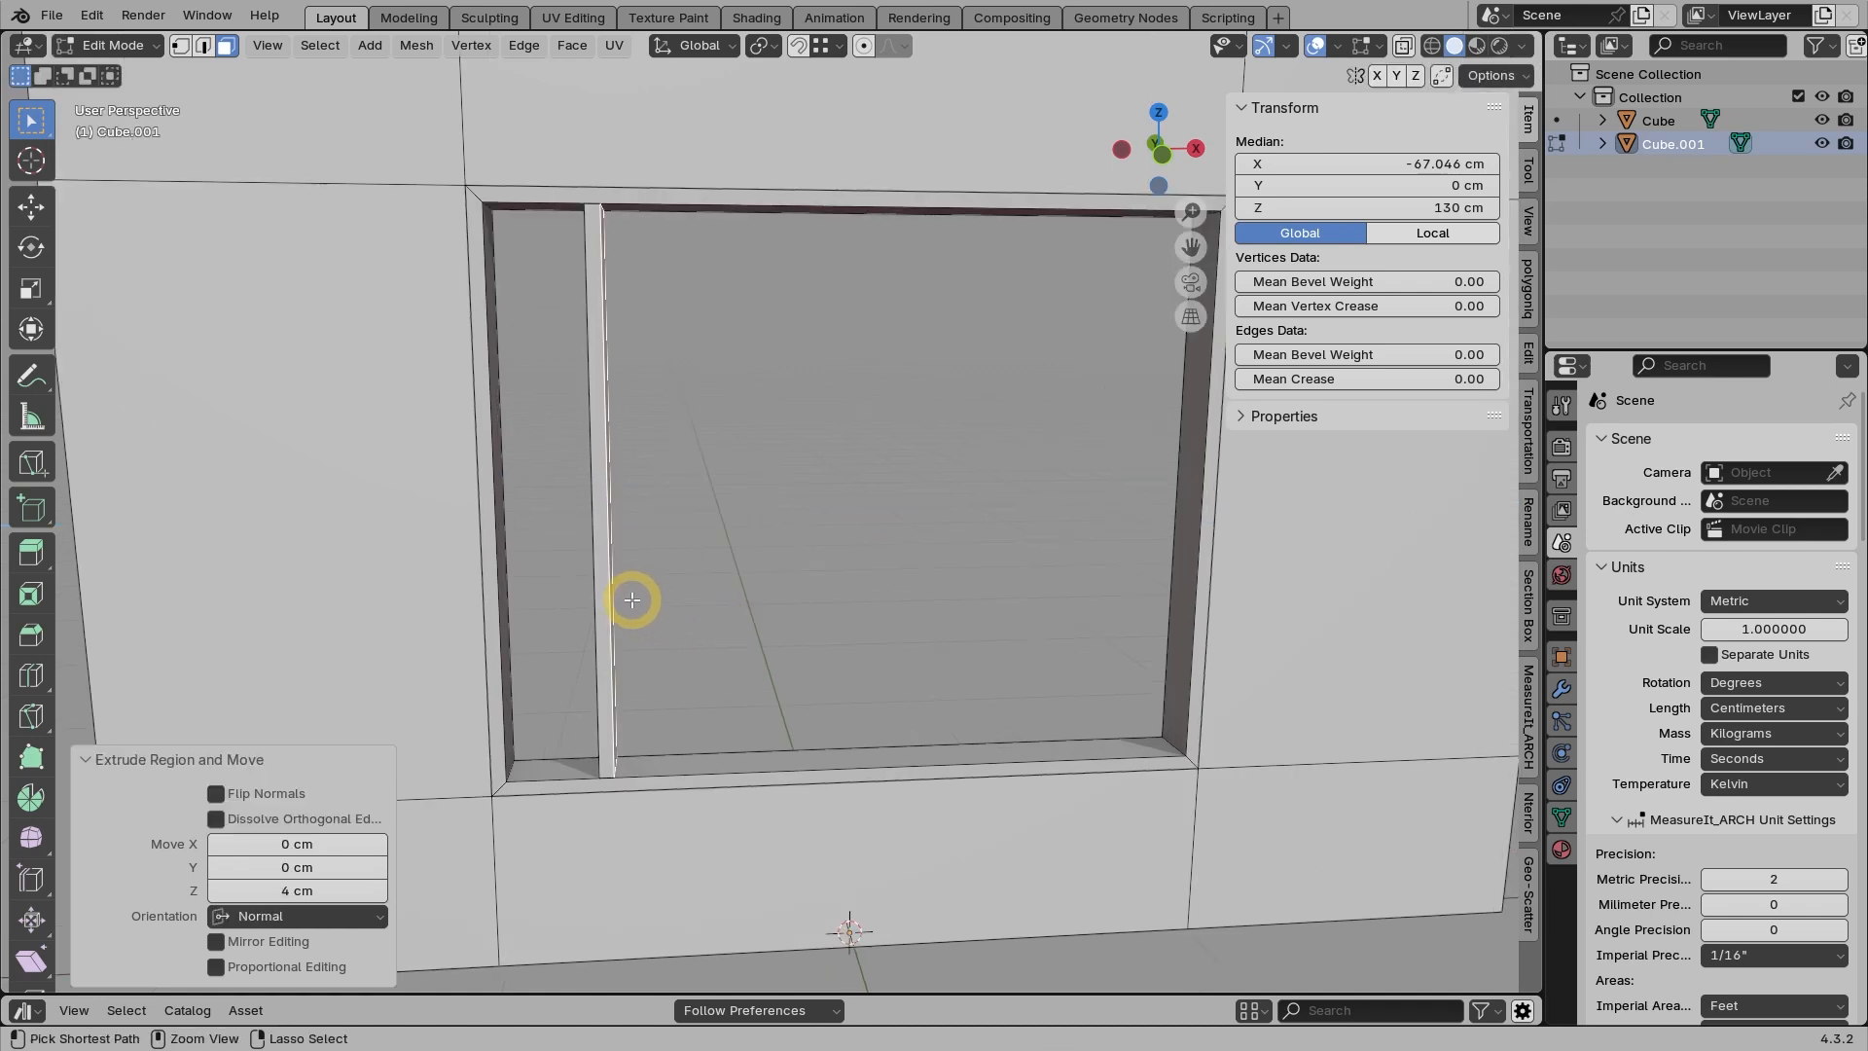
# Step: Move the new mullion sideways, duplicate it, and delete the unneeded faces
pyautogui.press('L')
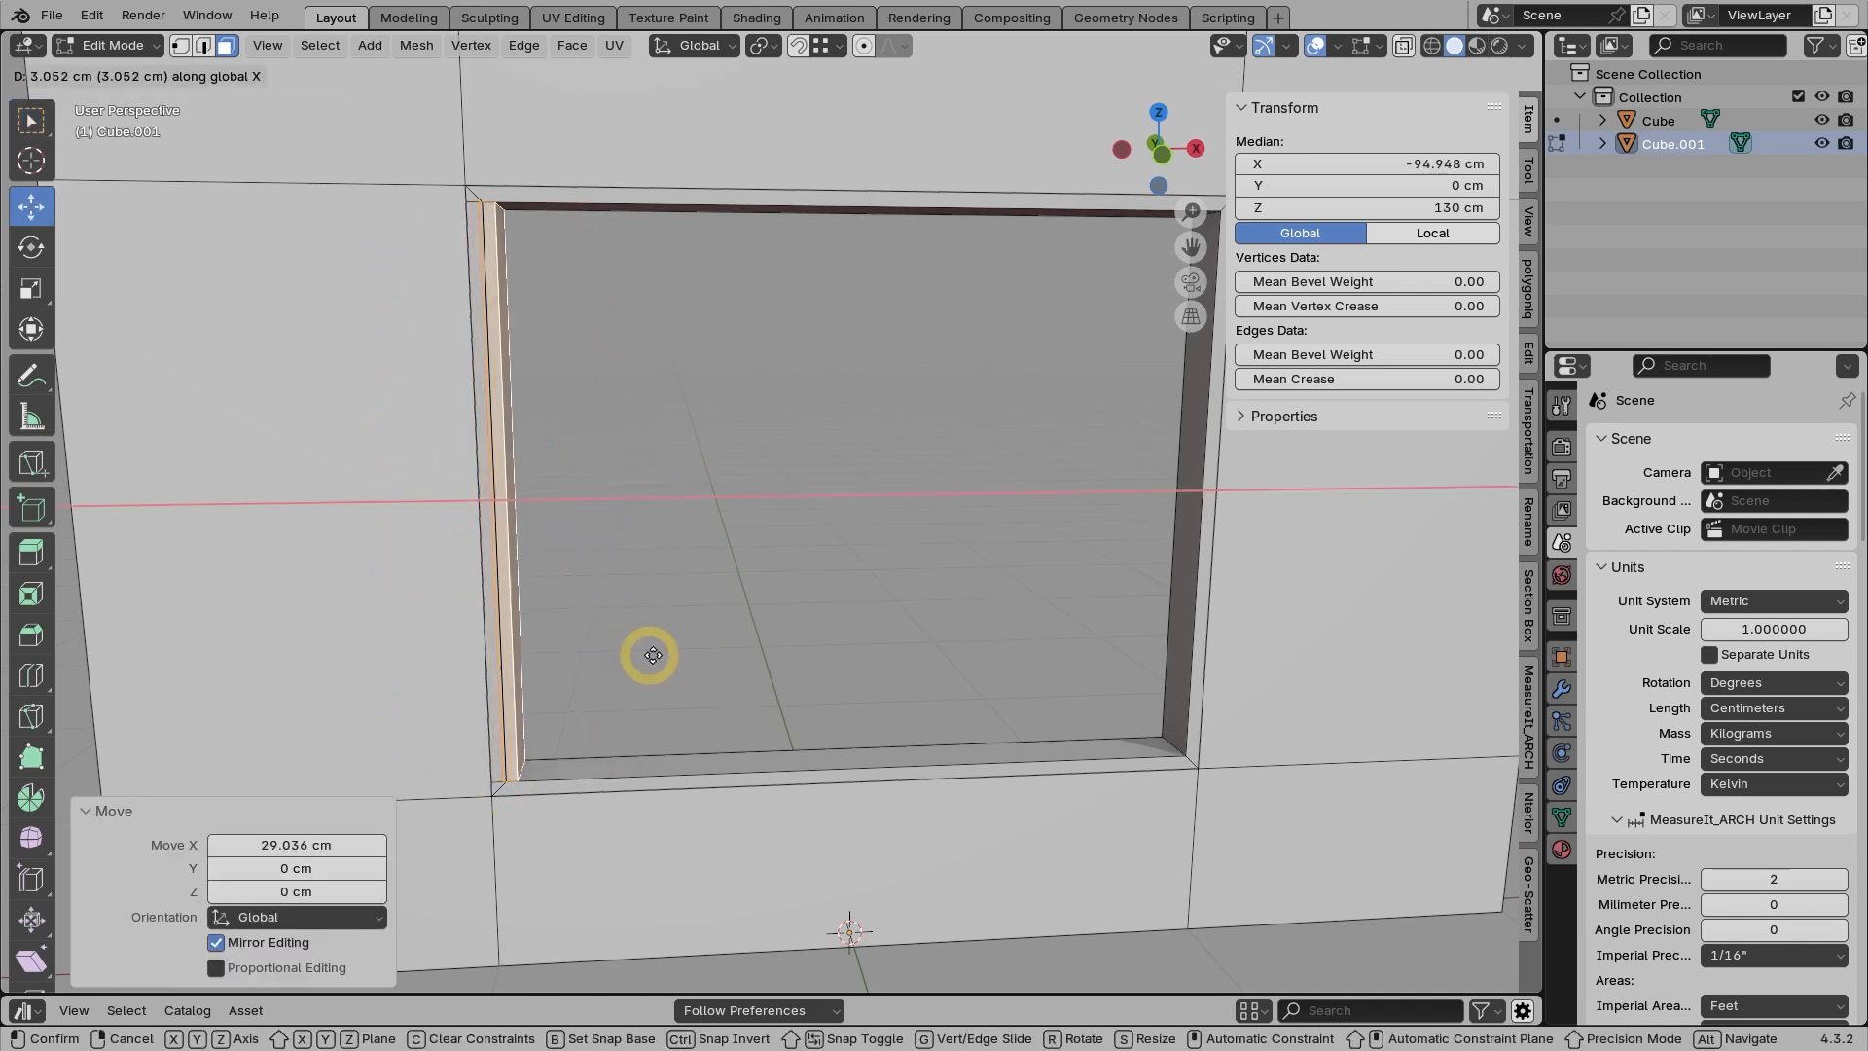
pyautogui.moveTo(517, 769)
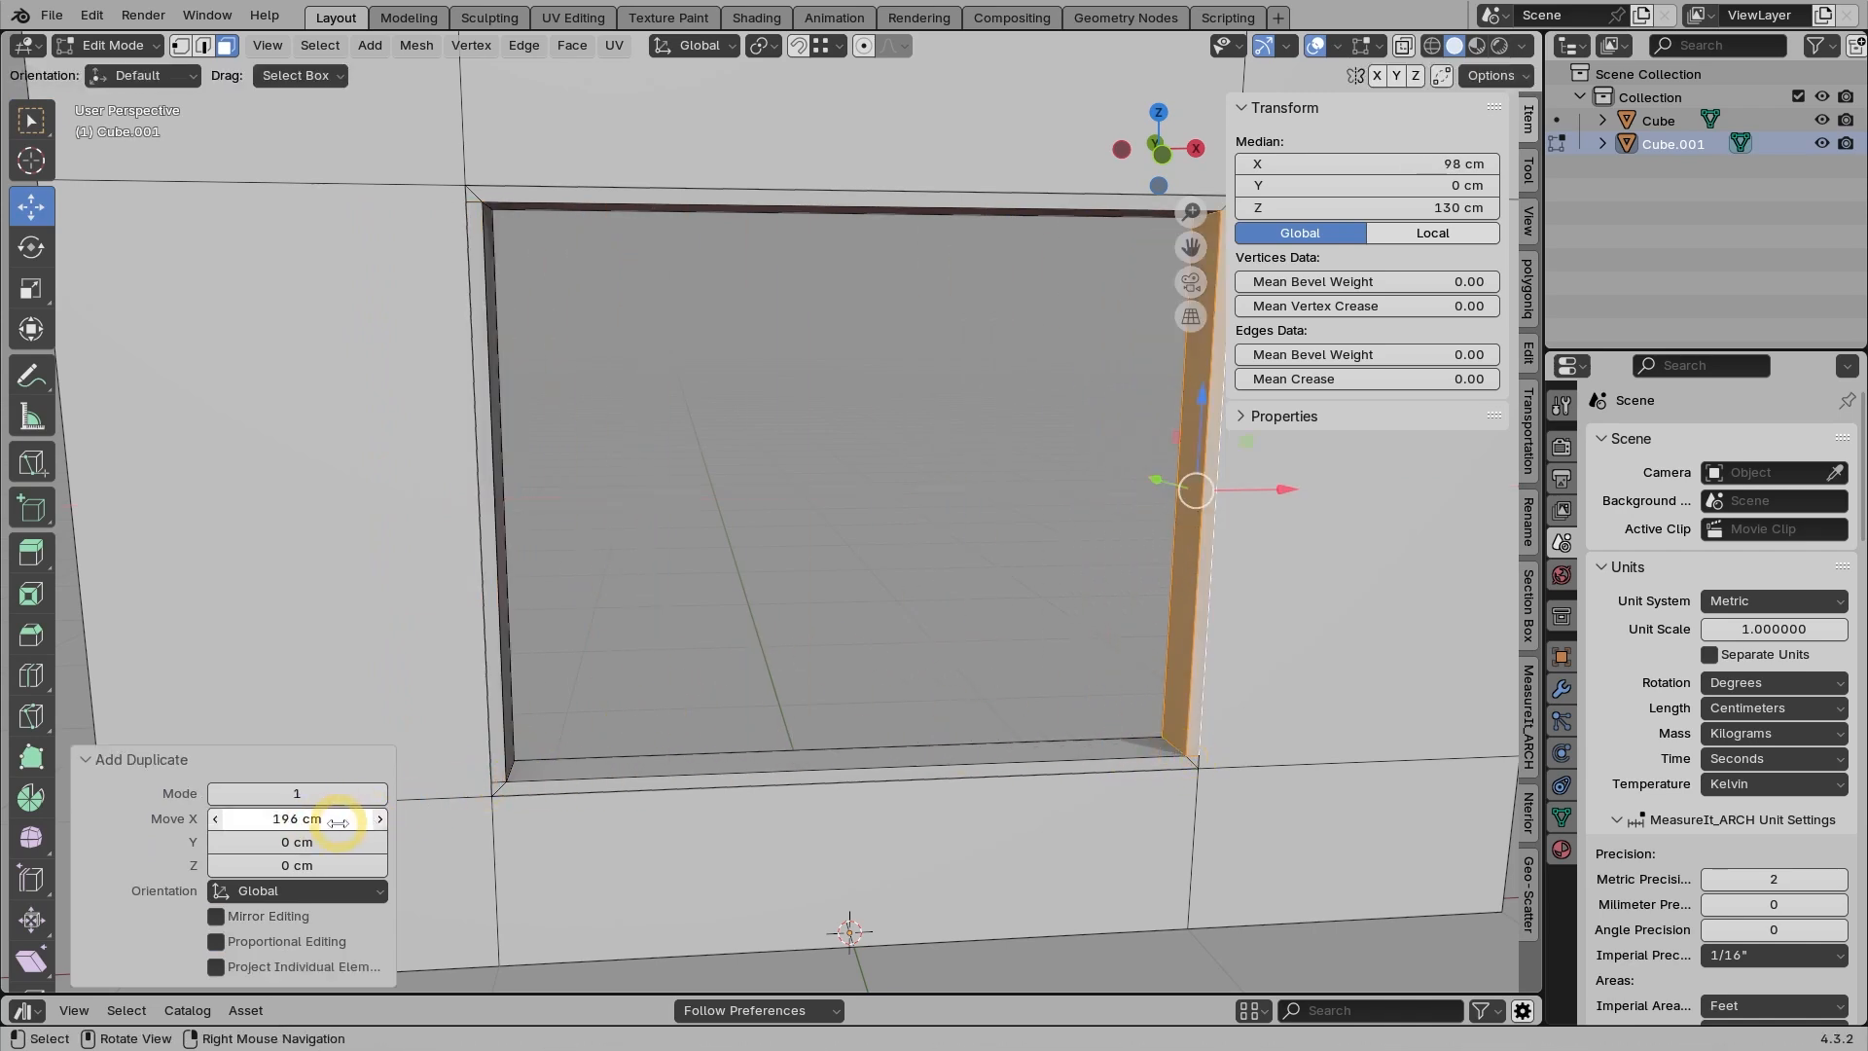
pyautogui.moveTo(297, 819); pyautogui.dragTo(296, 819)
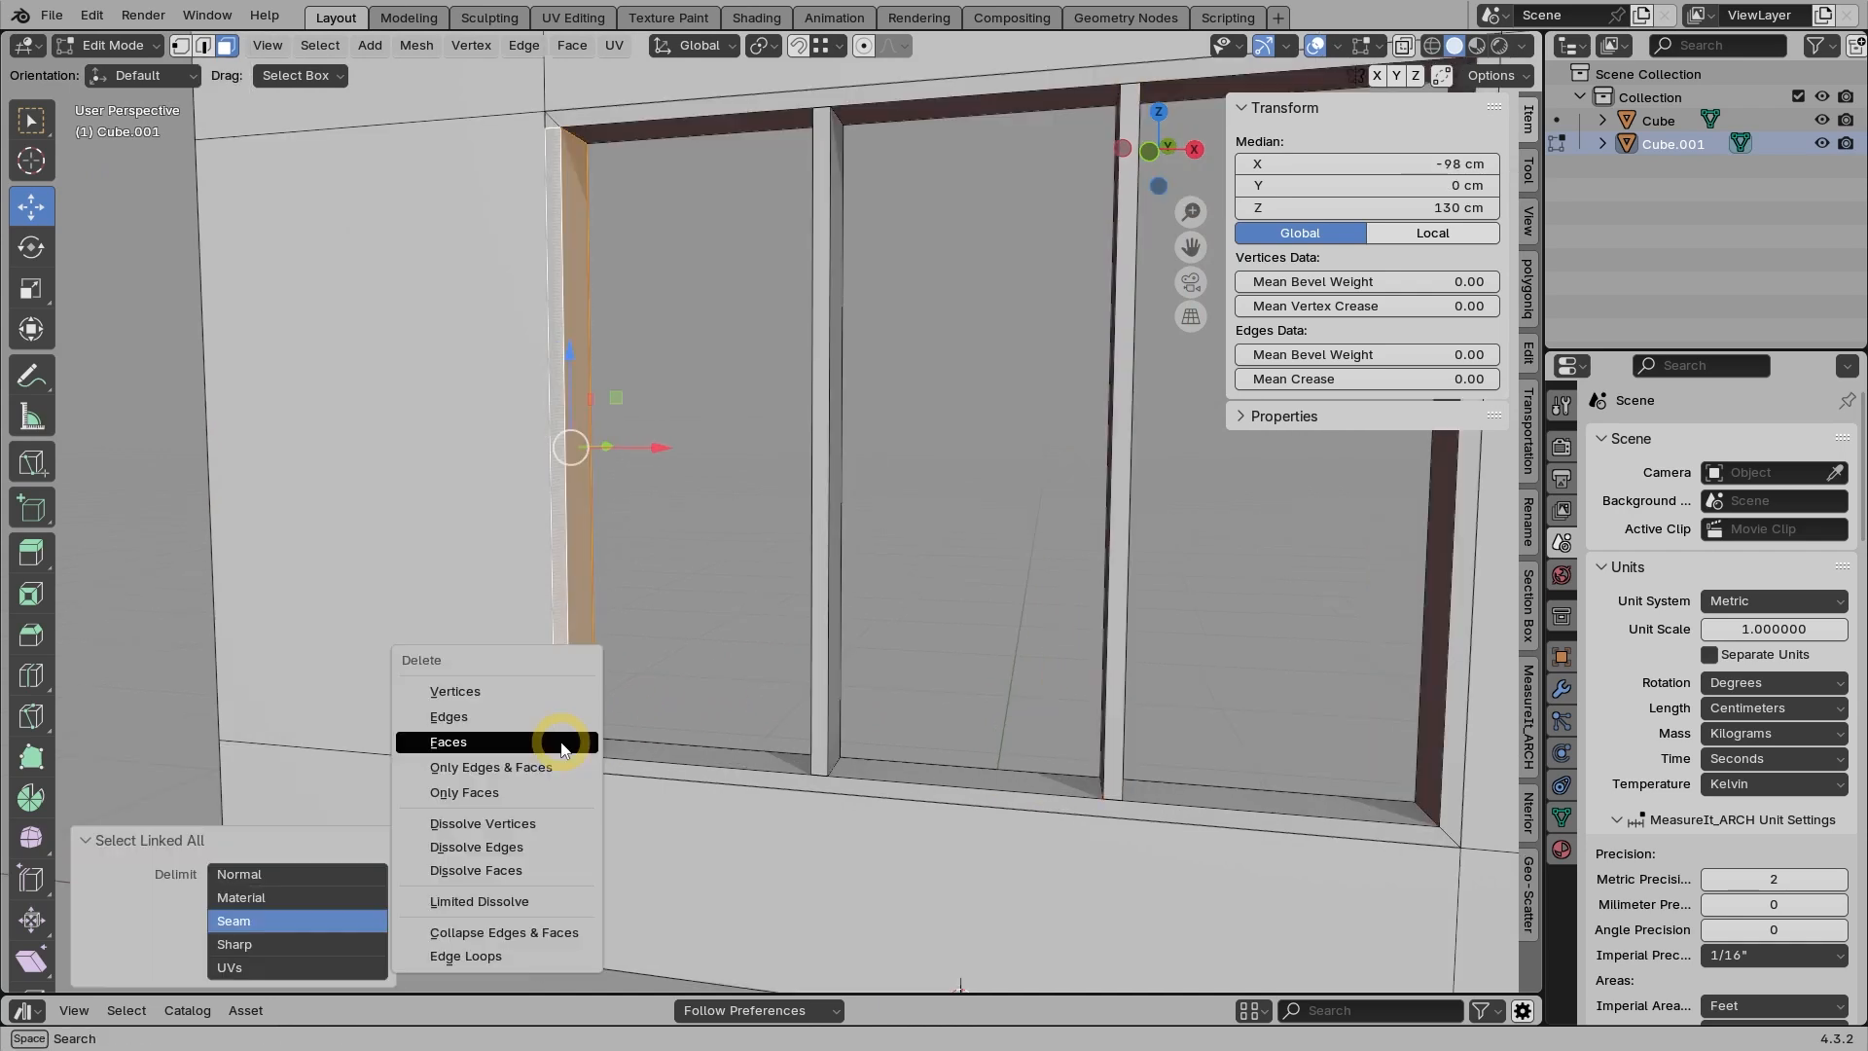
pyautogui.click(449, 741)
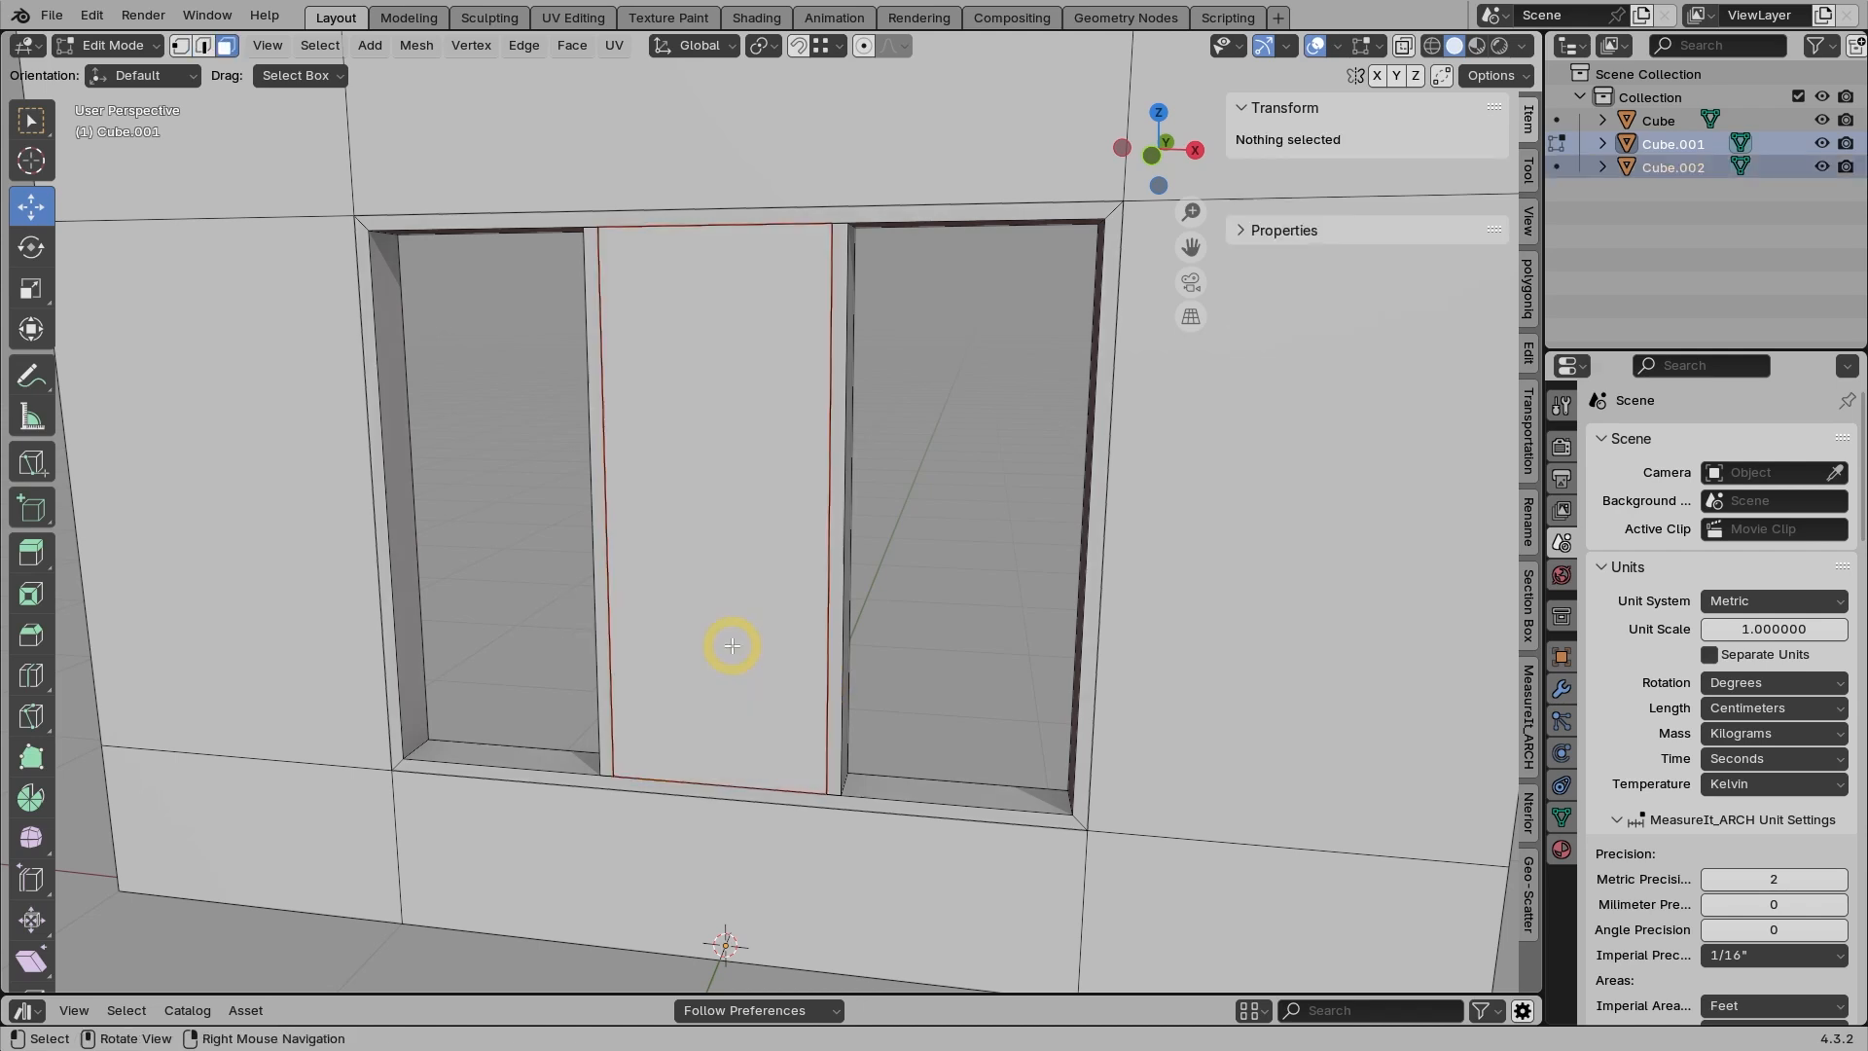
# Step: Select the middle pane object Cube.002 and start editing its mesh for the 1 cm inset
pyautogui.press('Tab')
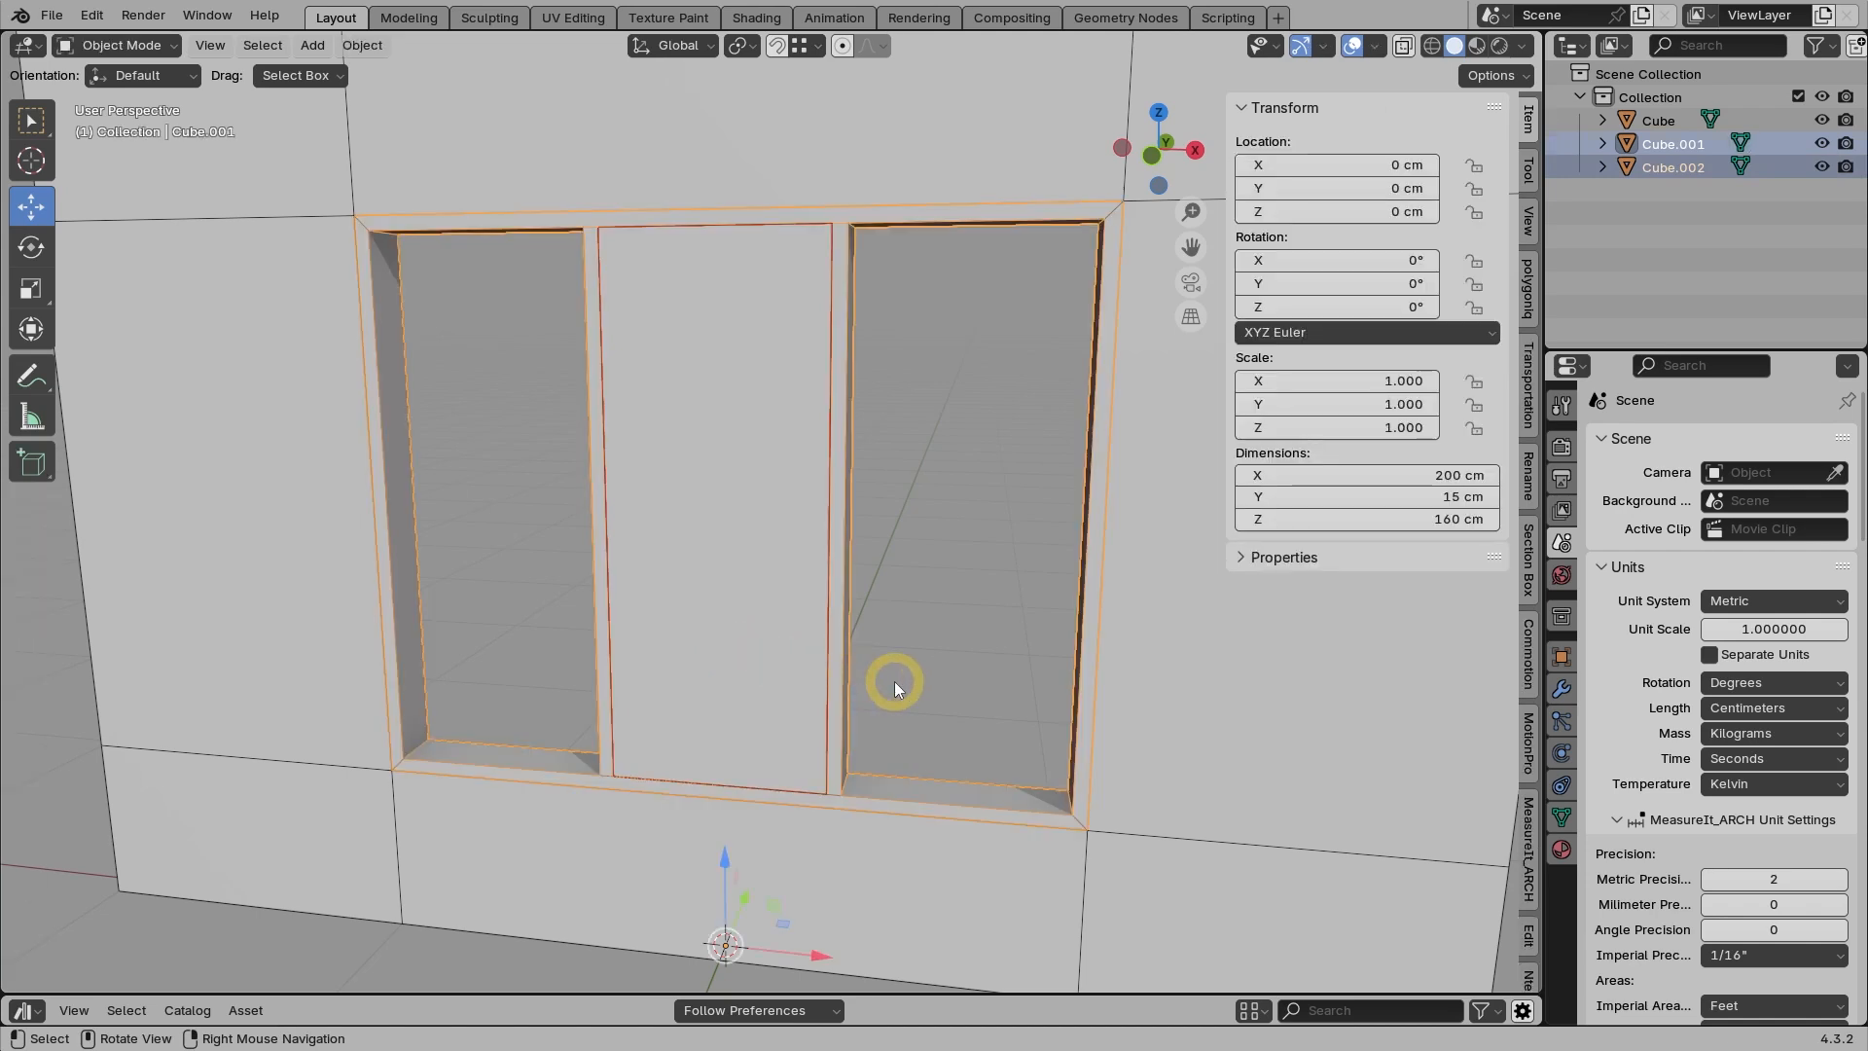
pyautogui.click(736, 667)
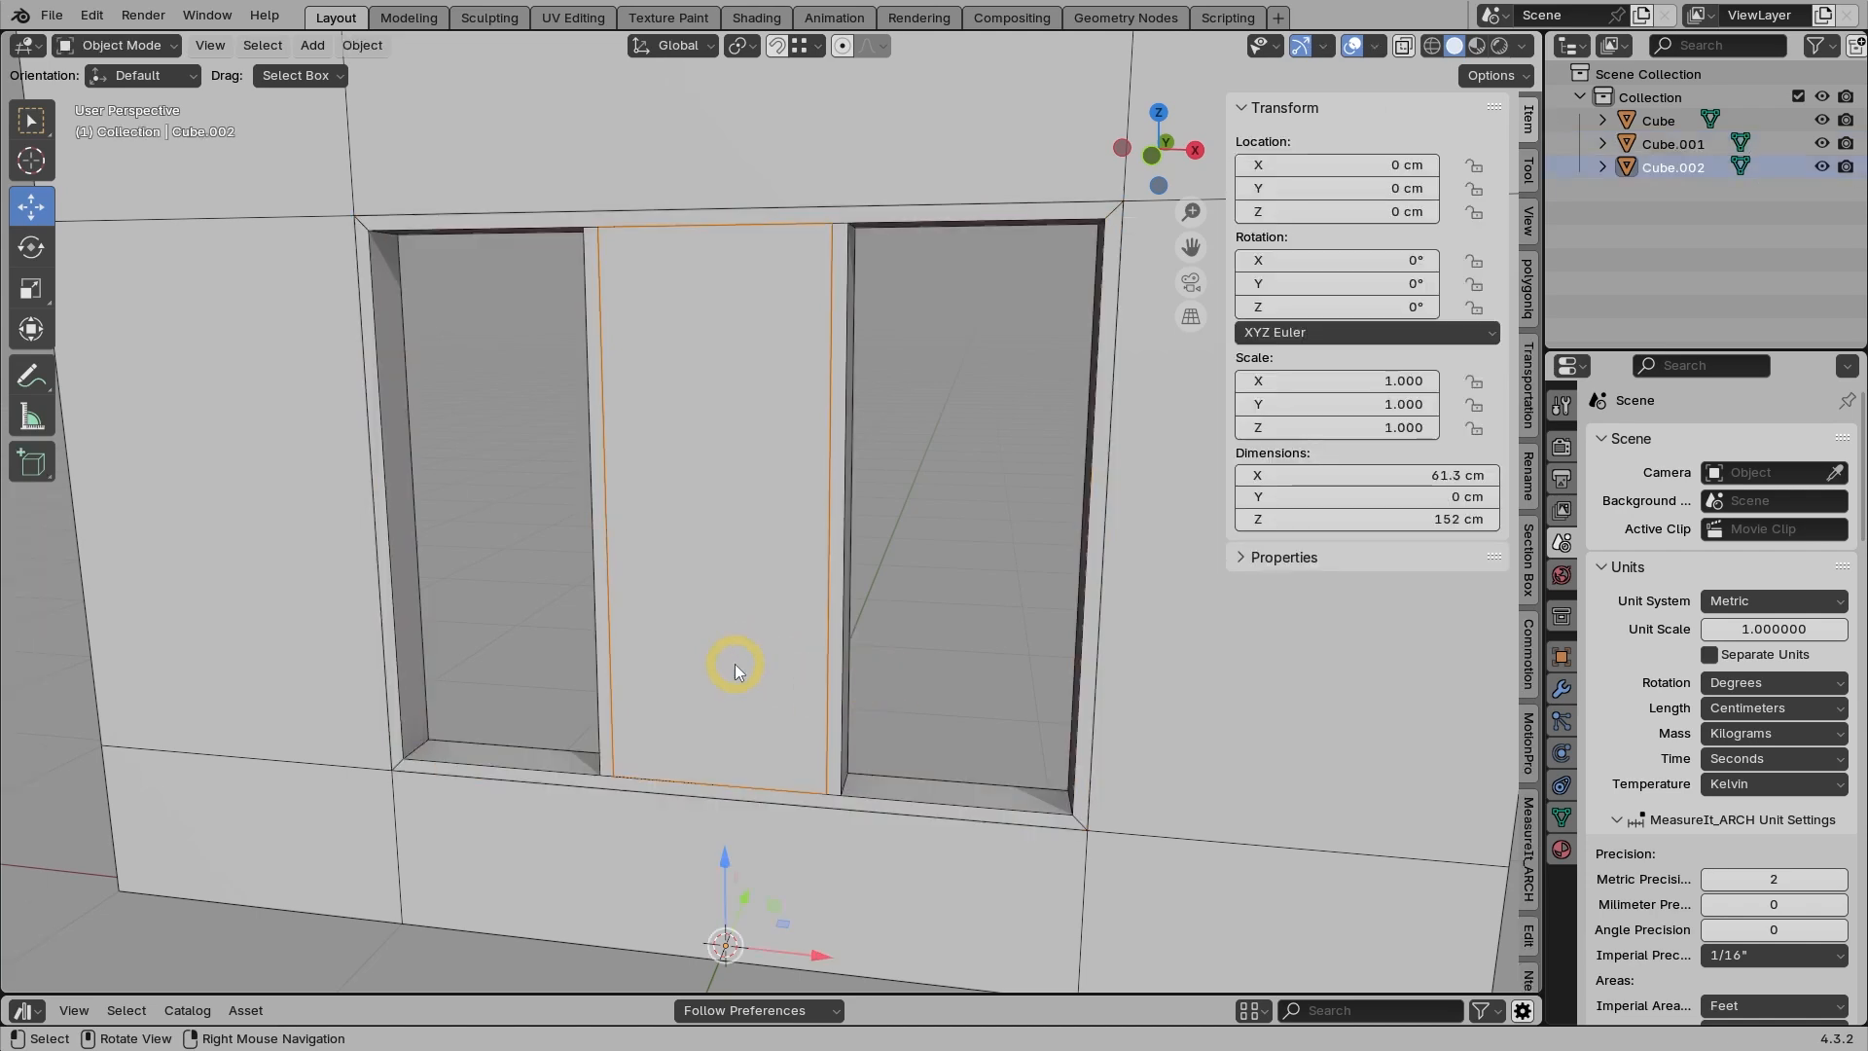
pyautogui.press('Tab')
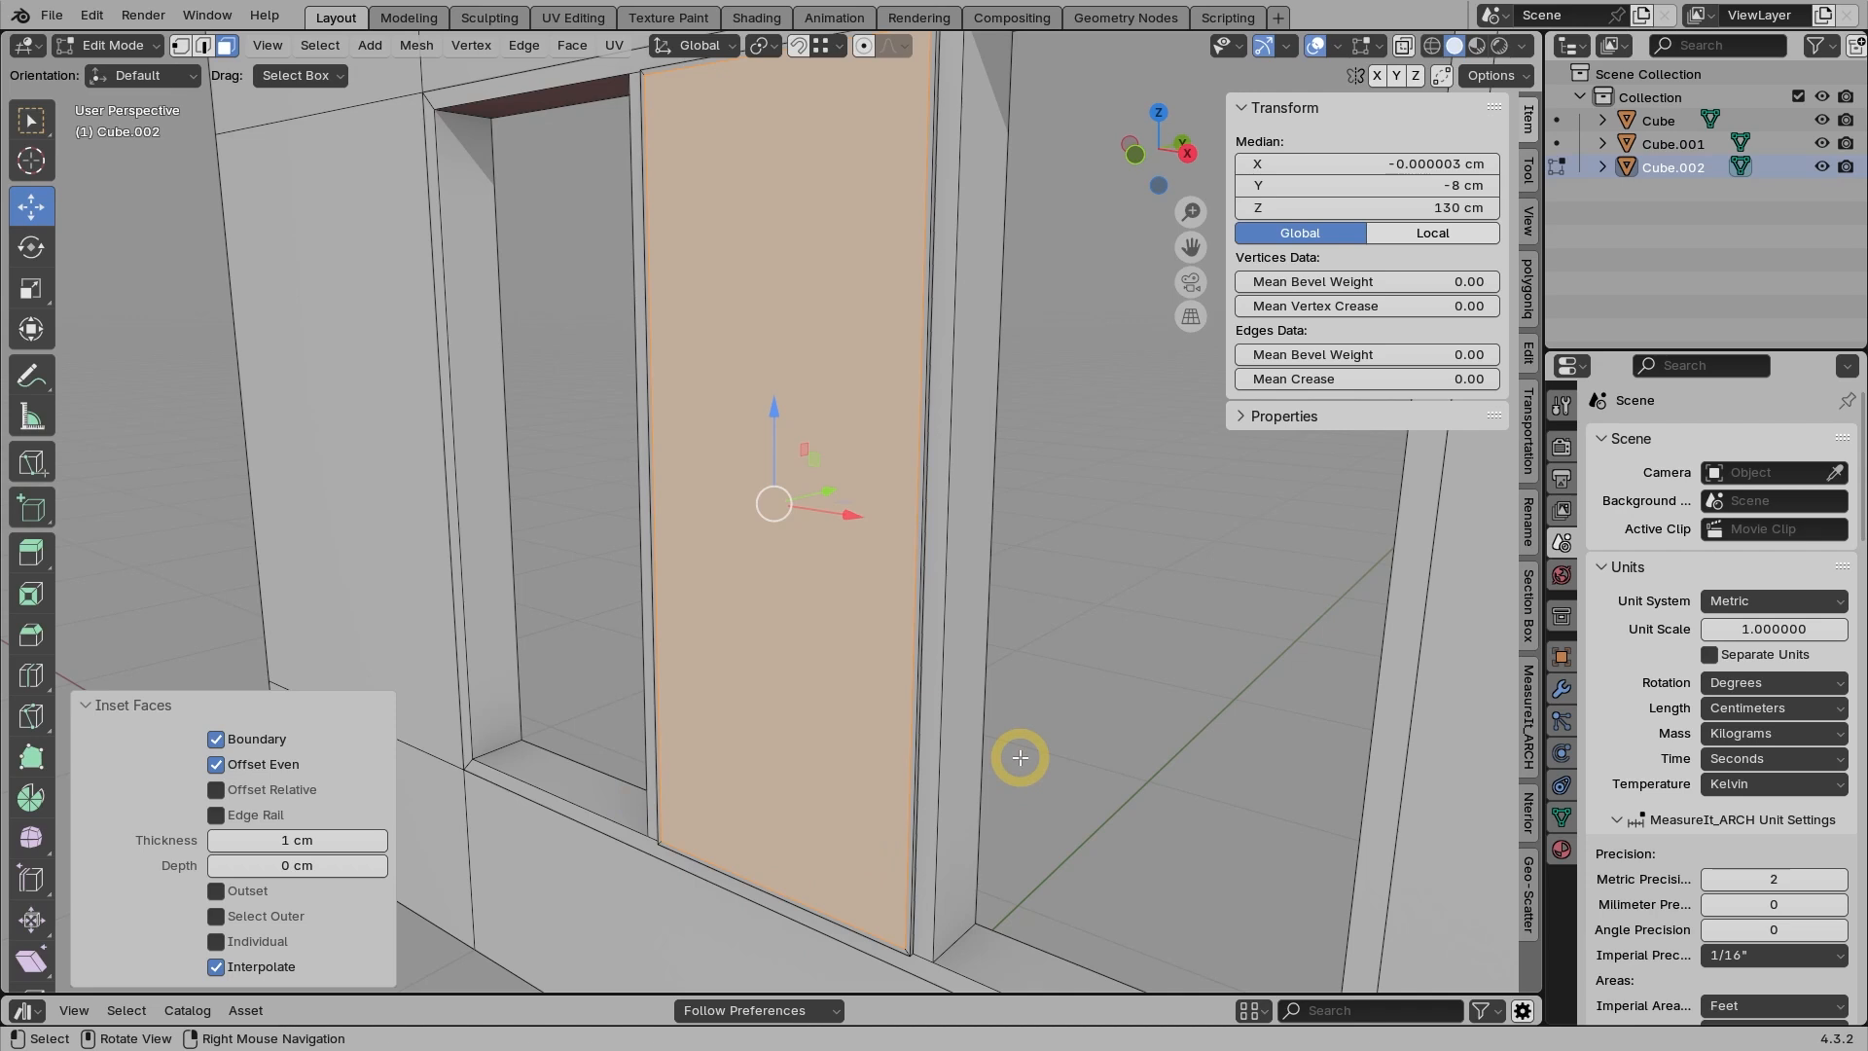
# Step: Set the middle panel's origin to its geometry and move it about 3 cm back along Y
pyautogui.press('Tab')
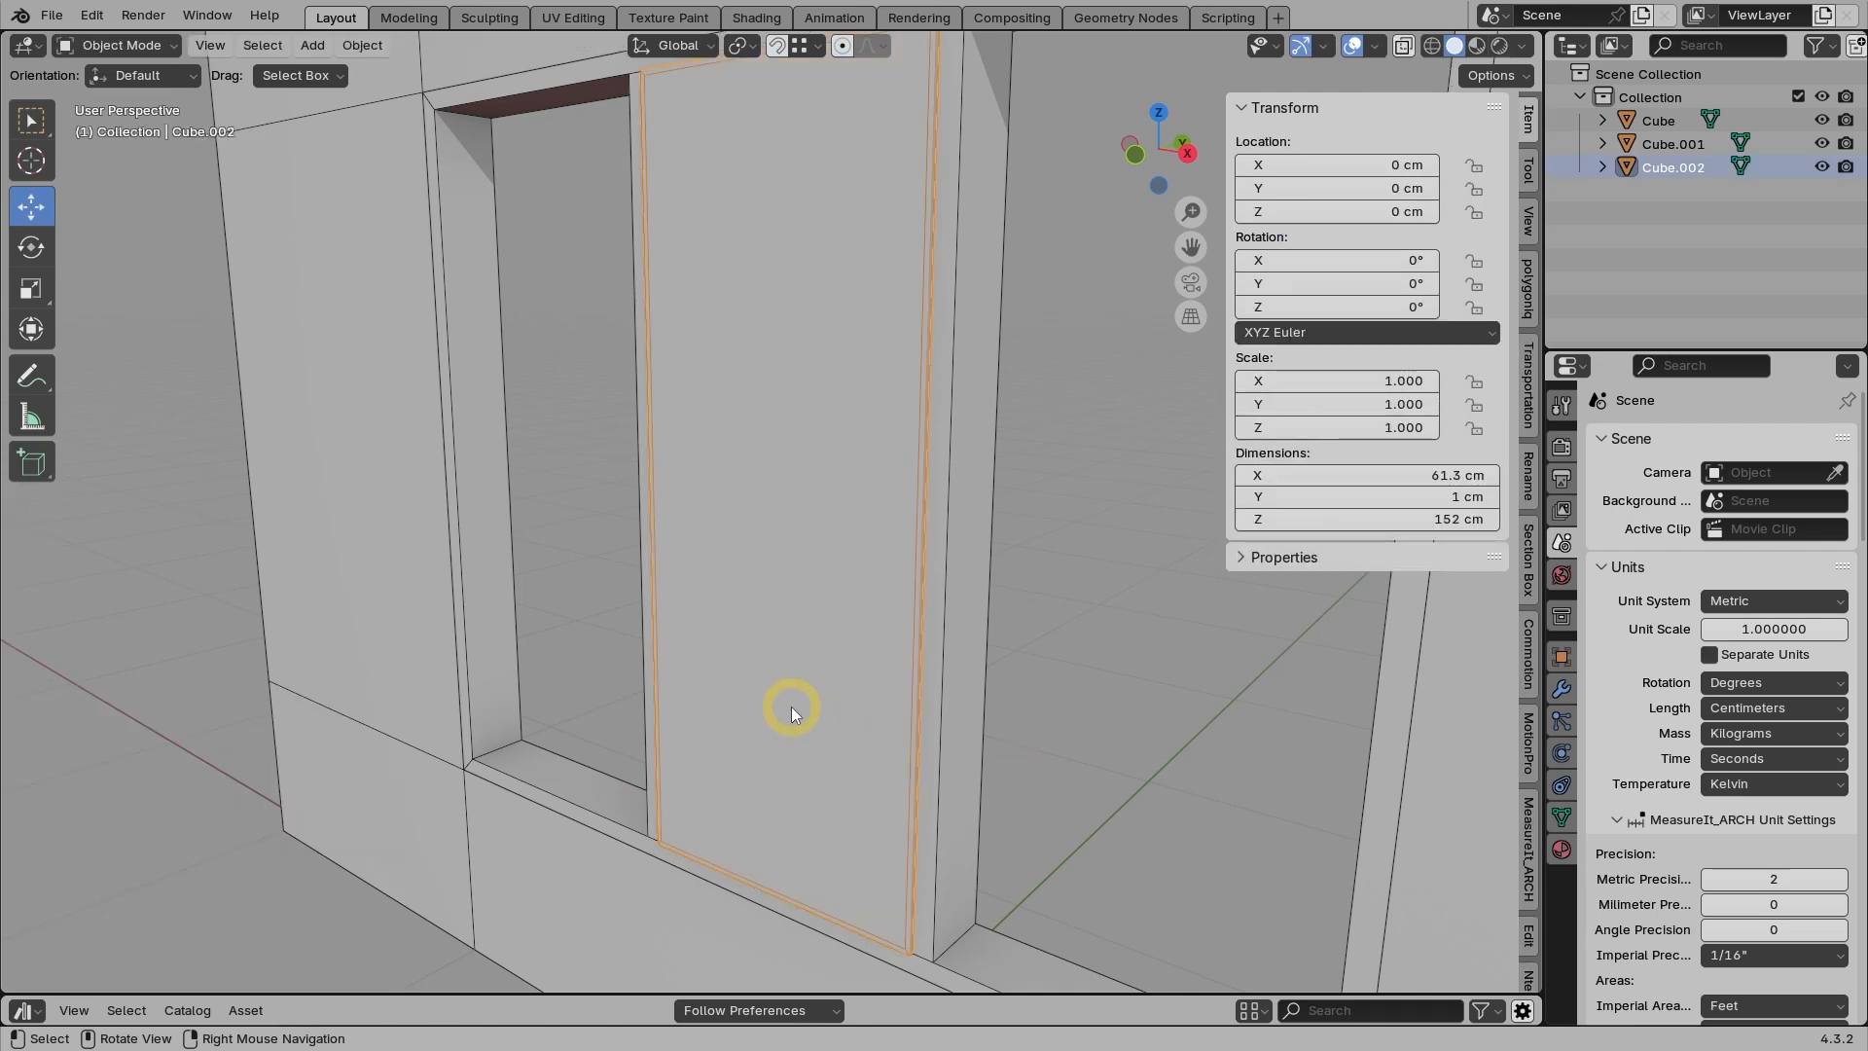
pyautogui.click(361, 45)
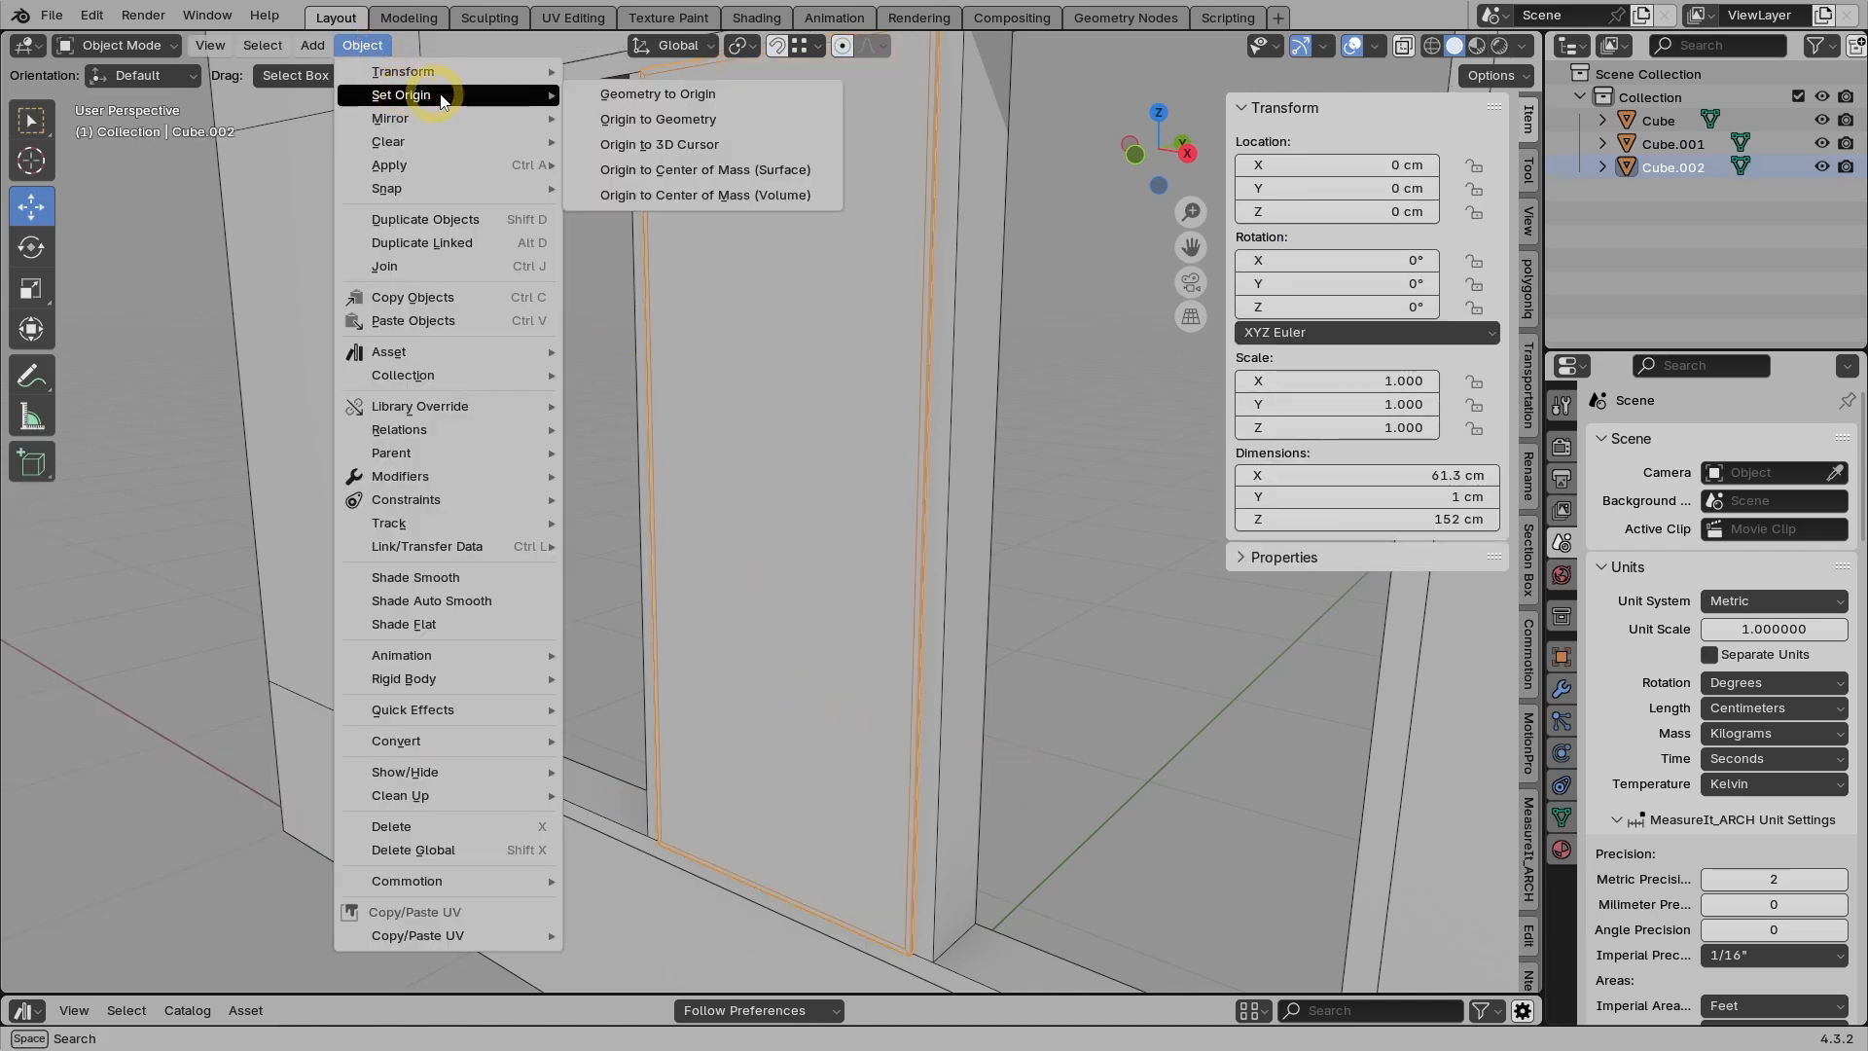
pyautogui.click(657, 119)
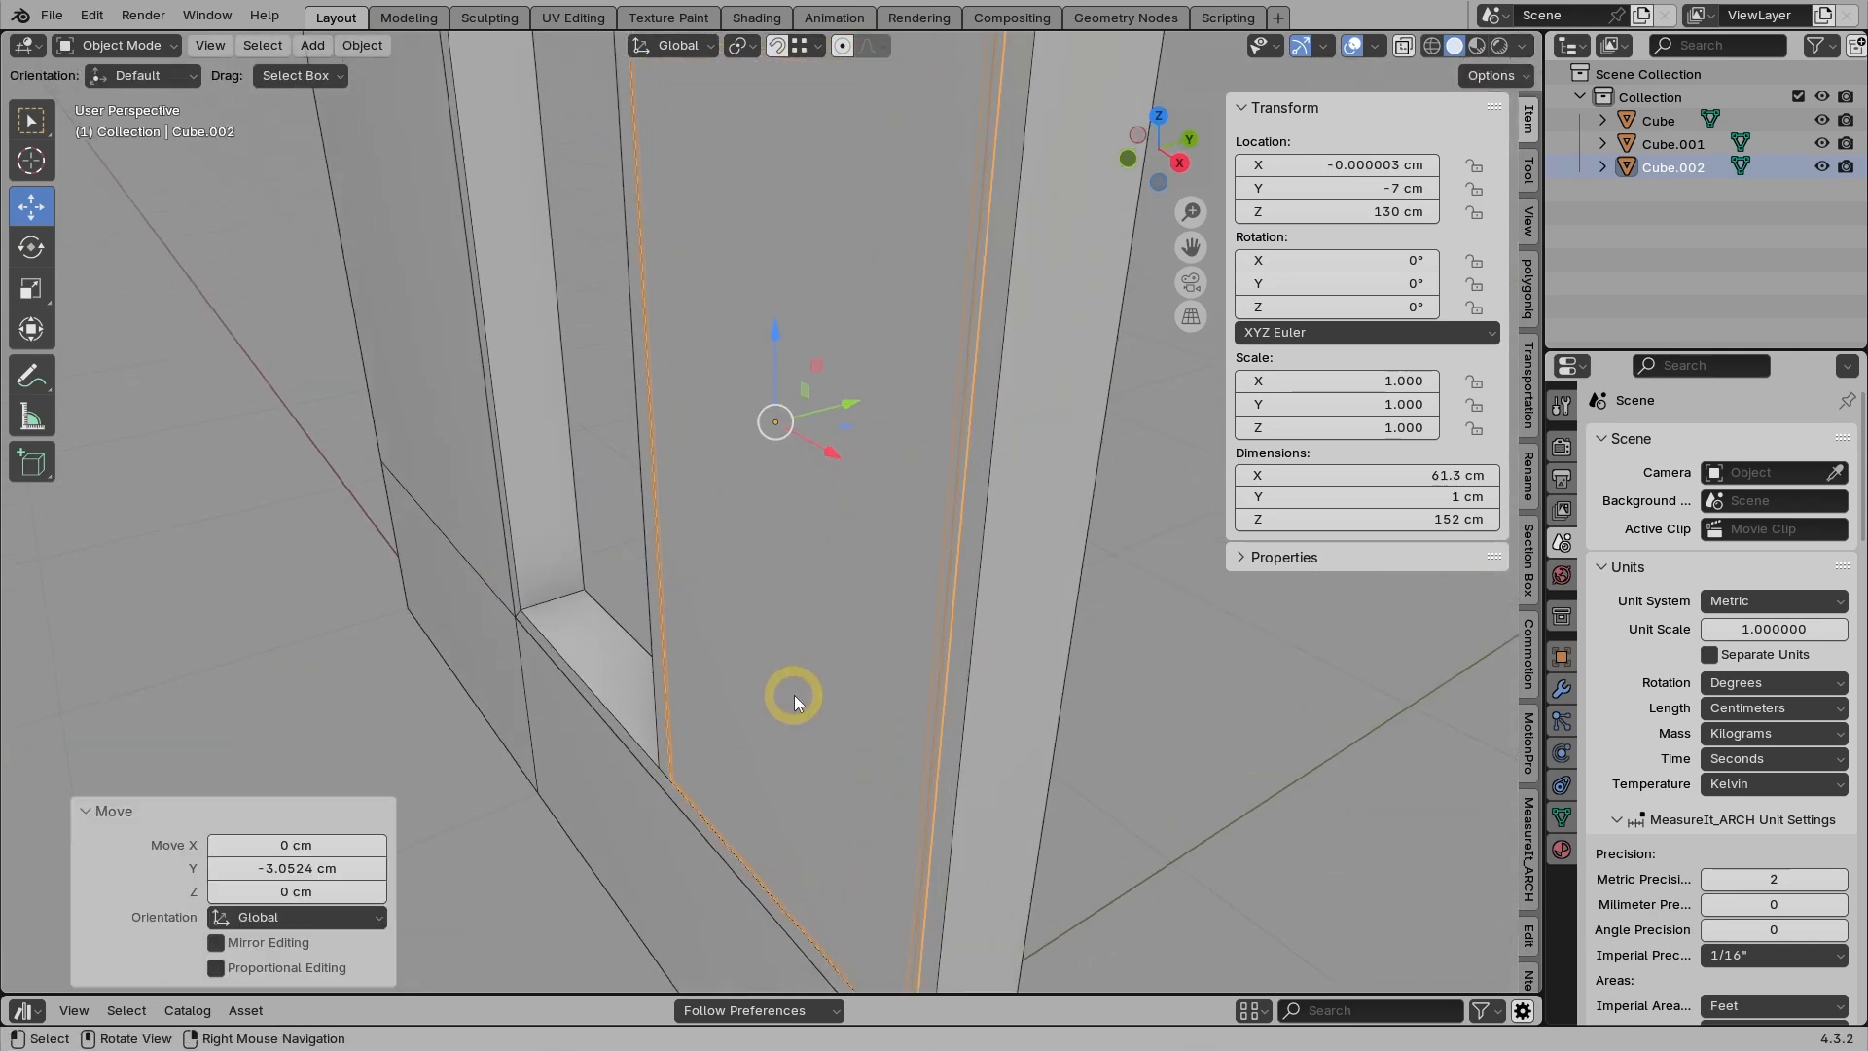
pyautogui.press('g')
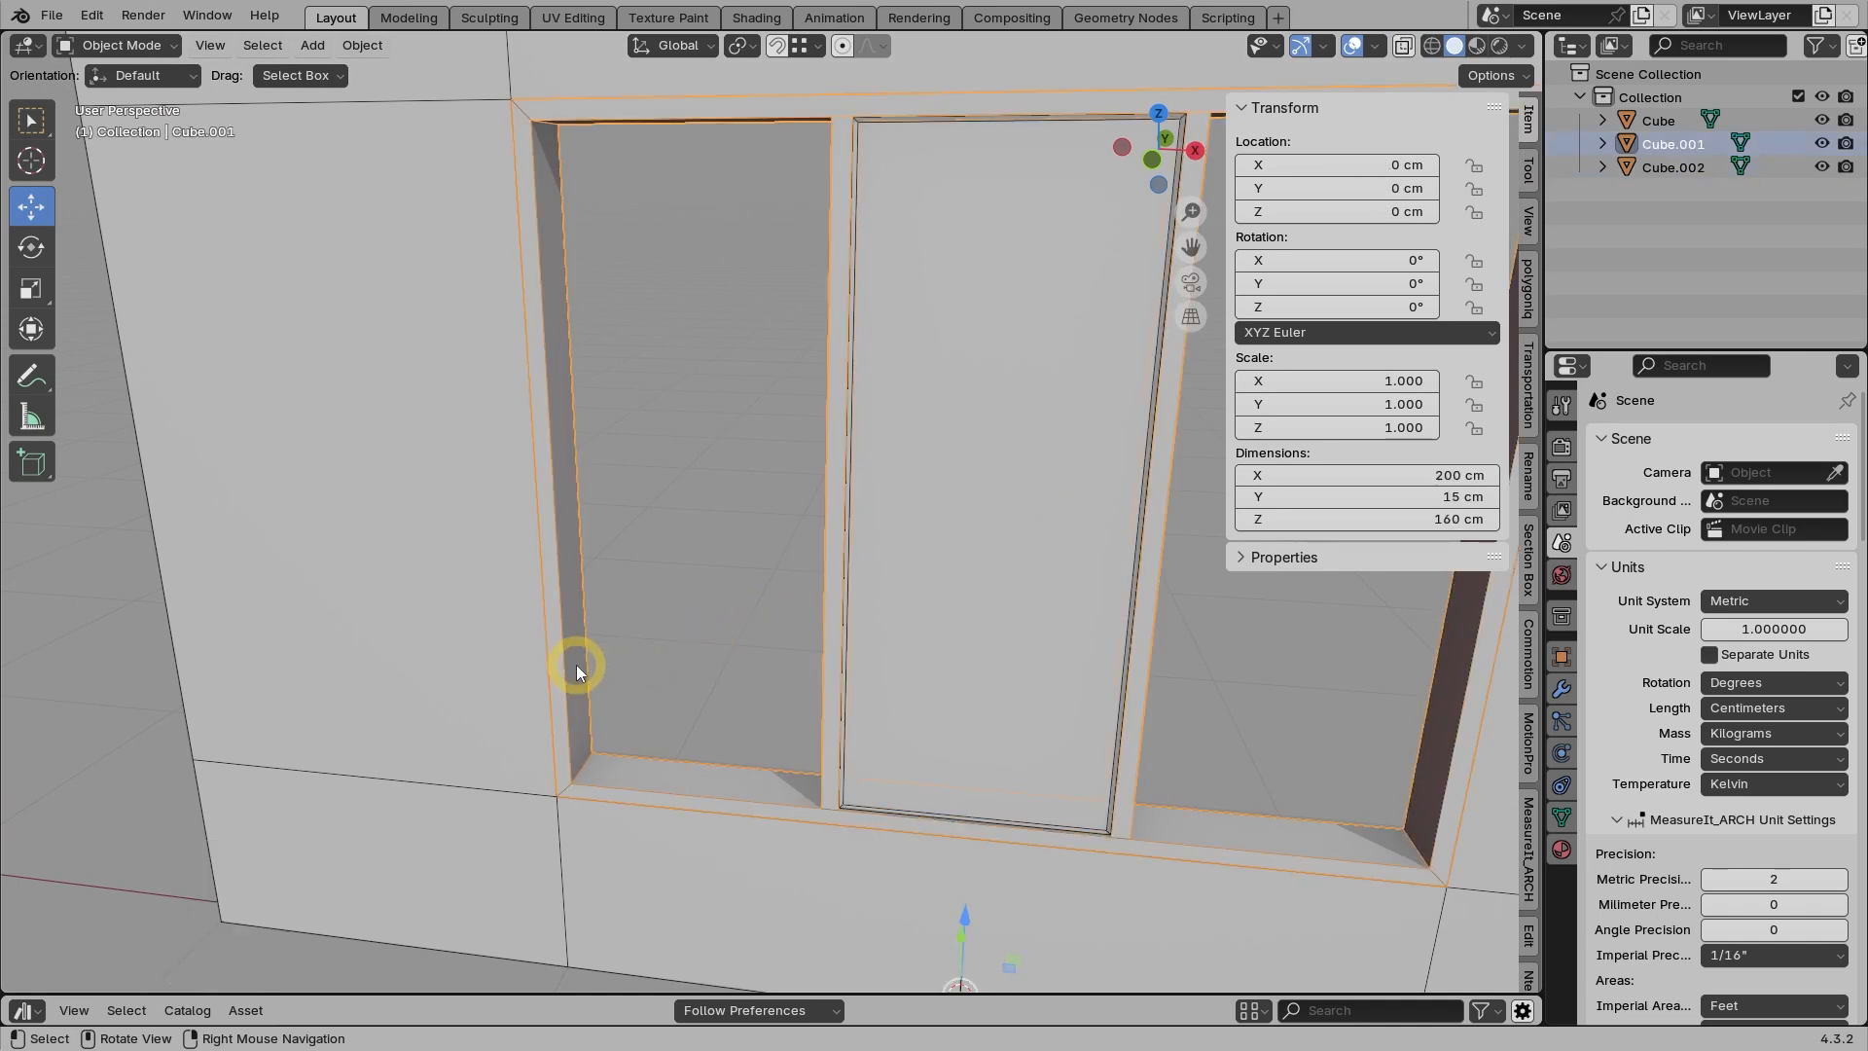
# Step: Separate the left pane face from the window frame into its own object
pyautogui.press('Tab')
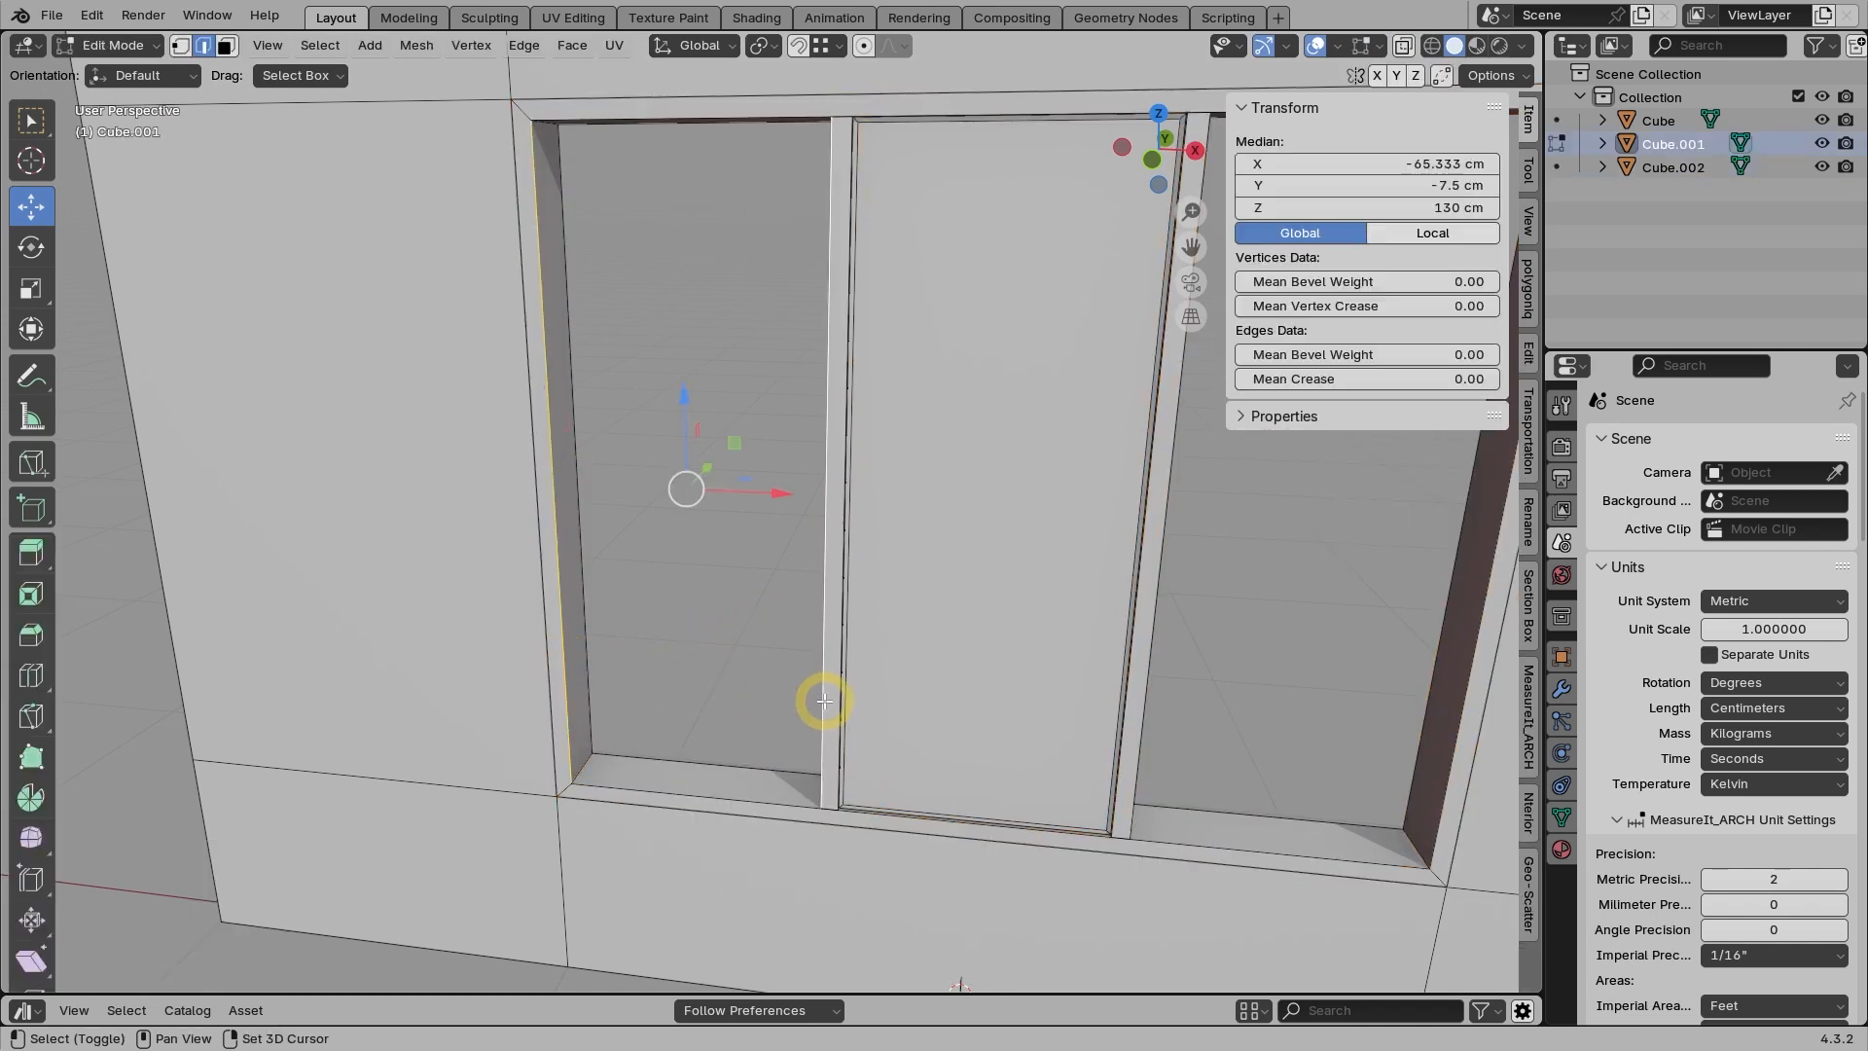
pyautogui.click(825, 699)
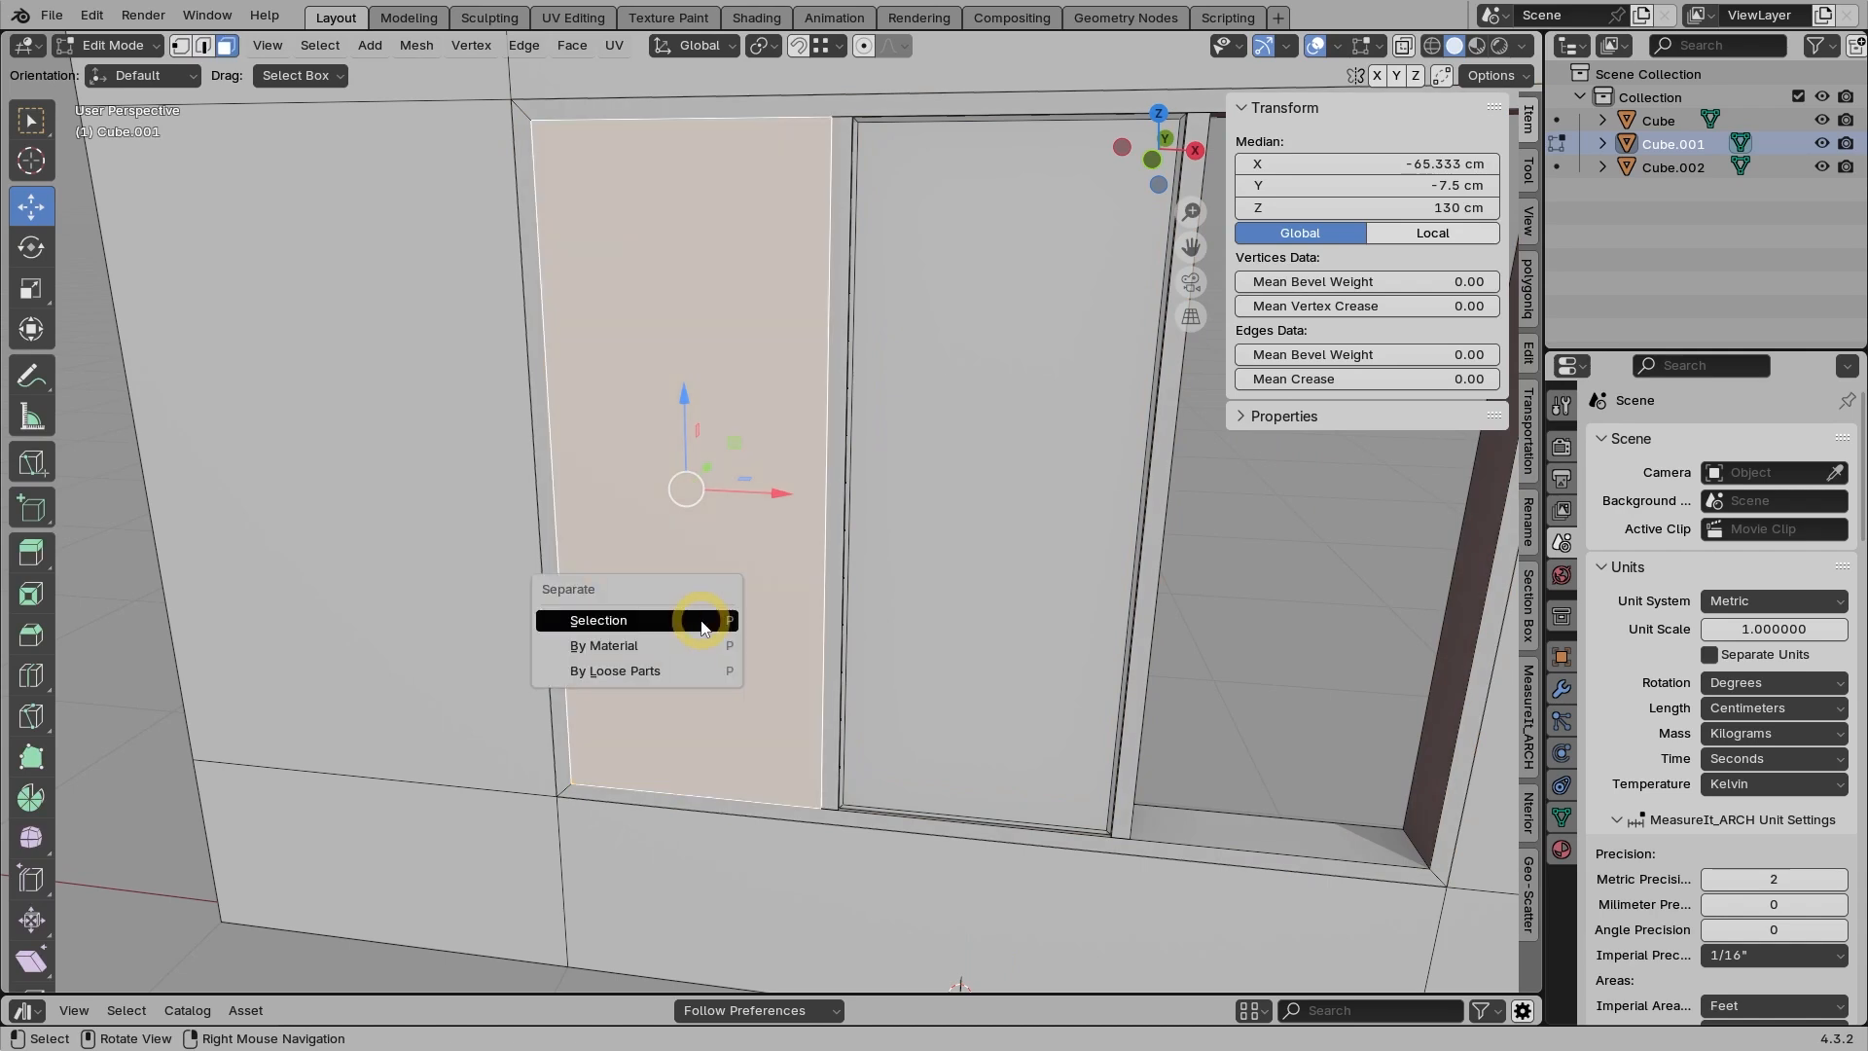
pyautogui.click(599, 619)
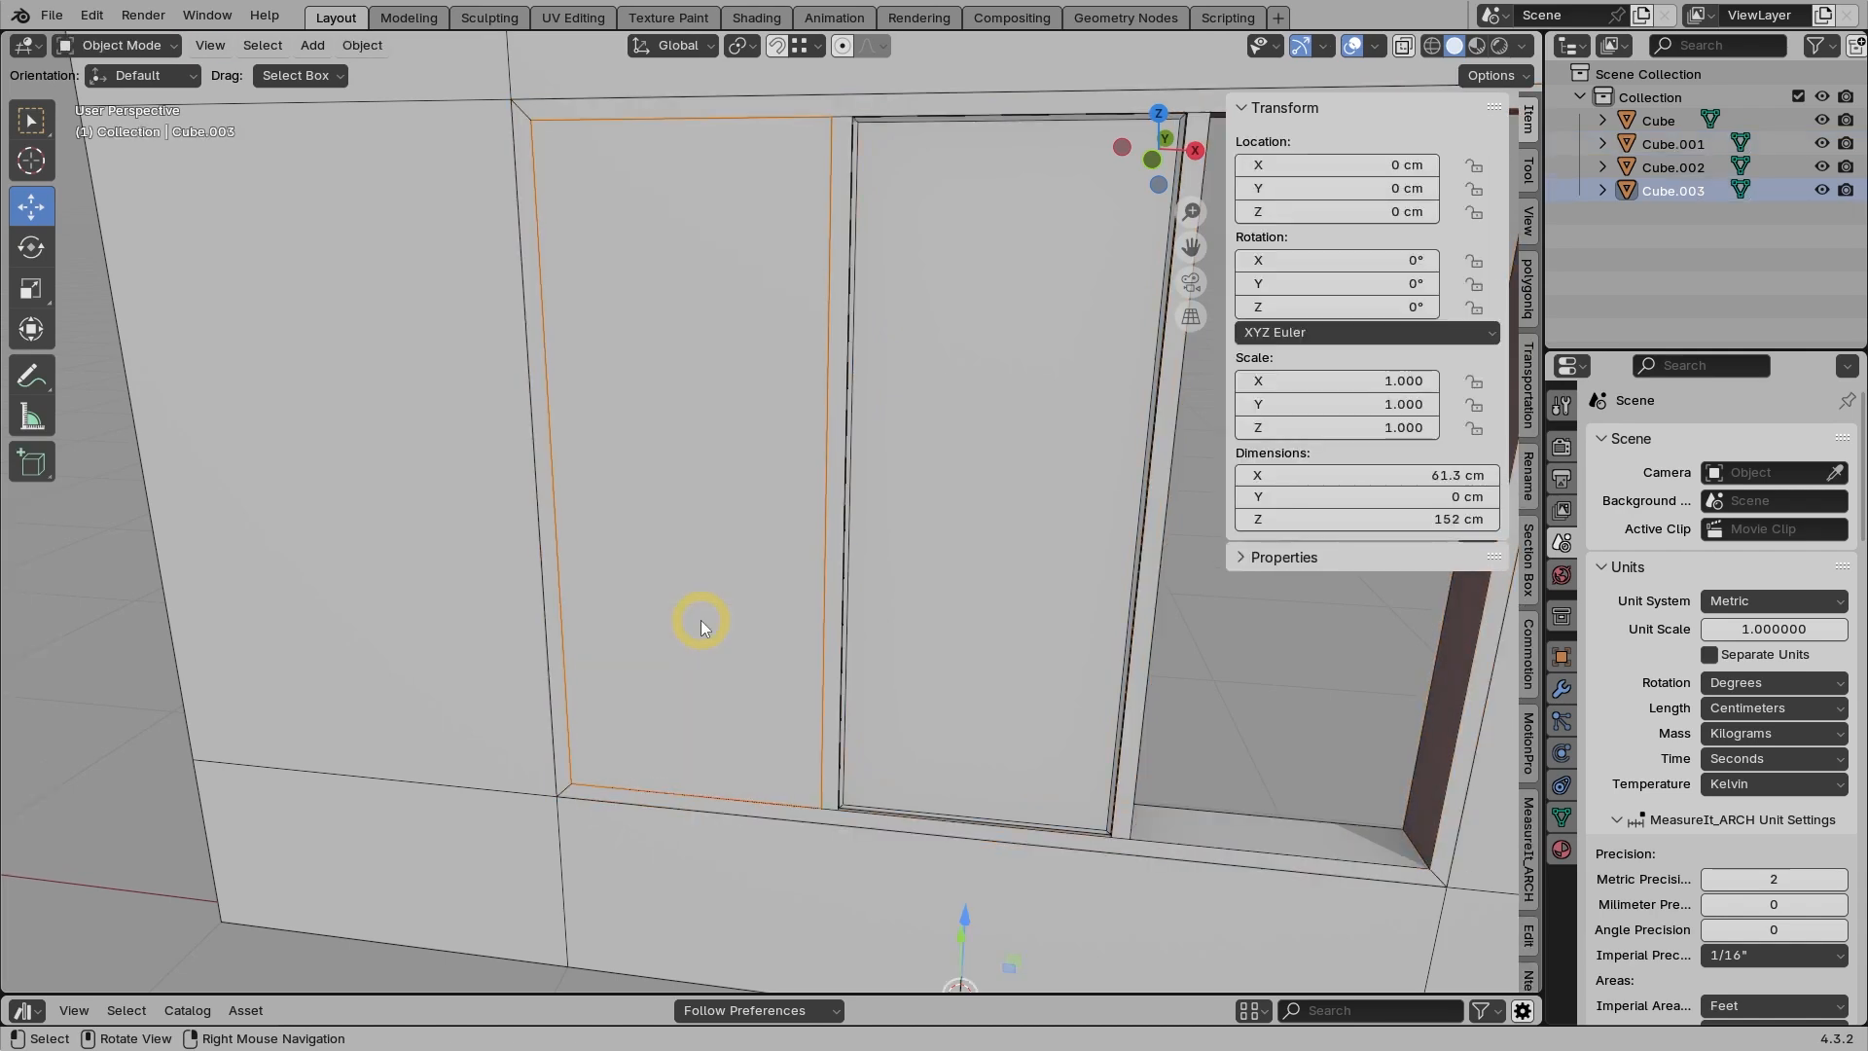
# Step: Inset the left pane by 6 cm and separate its inner area as another object
pyautogui.press('Tab')
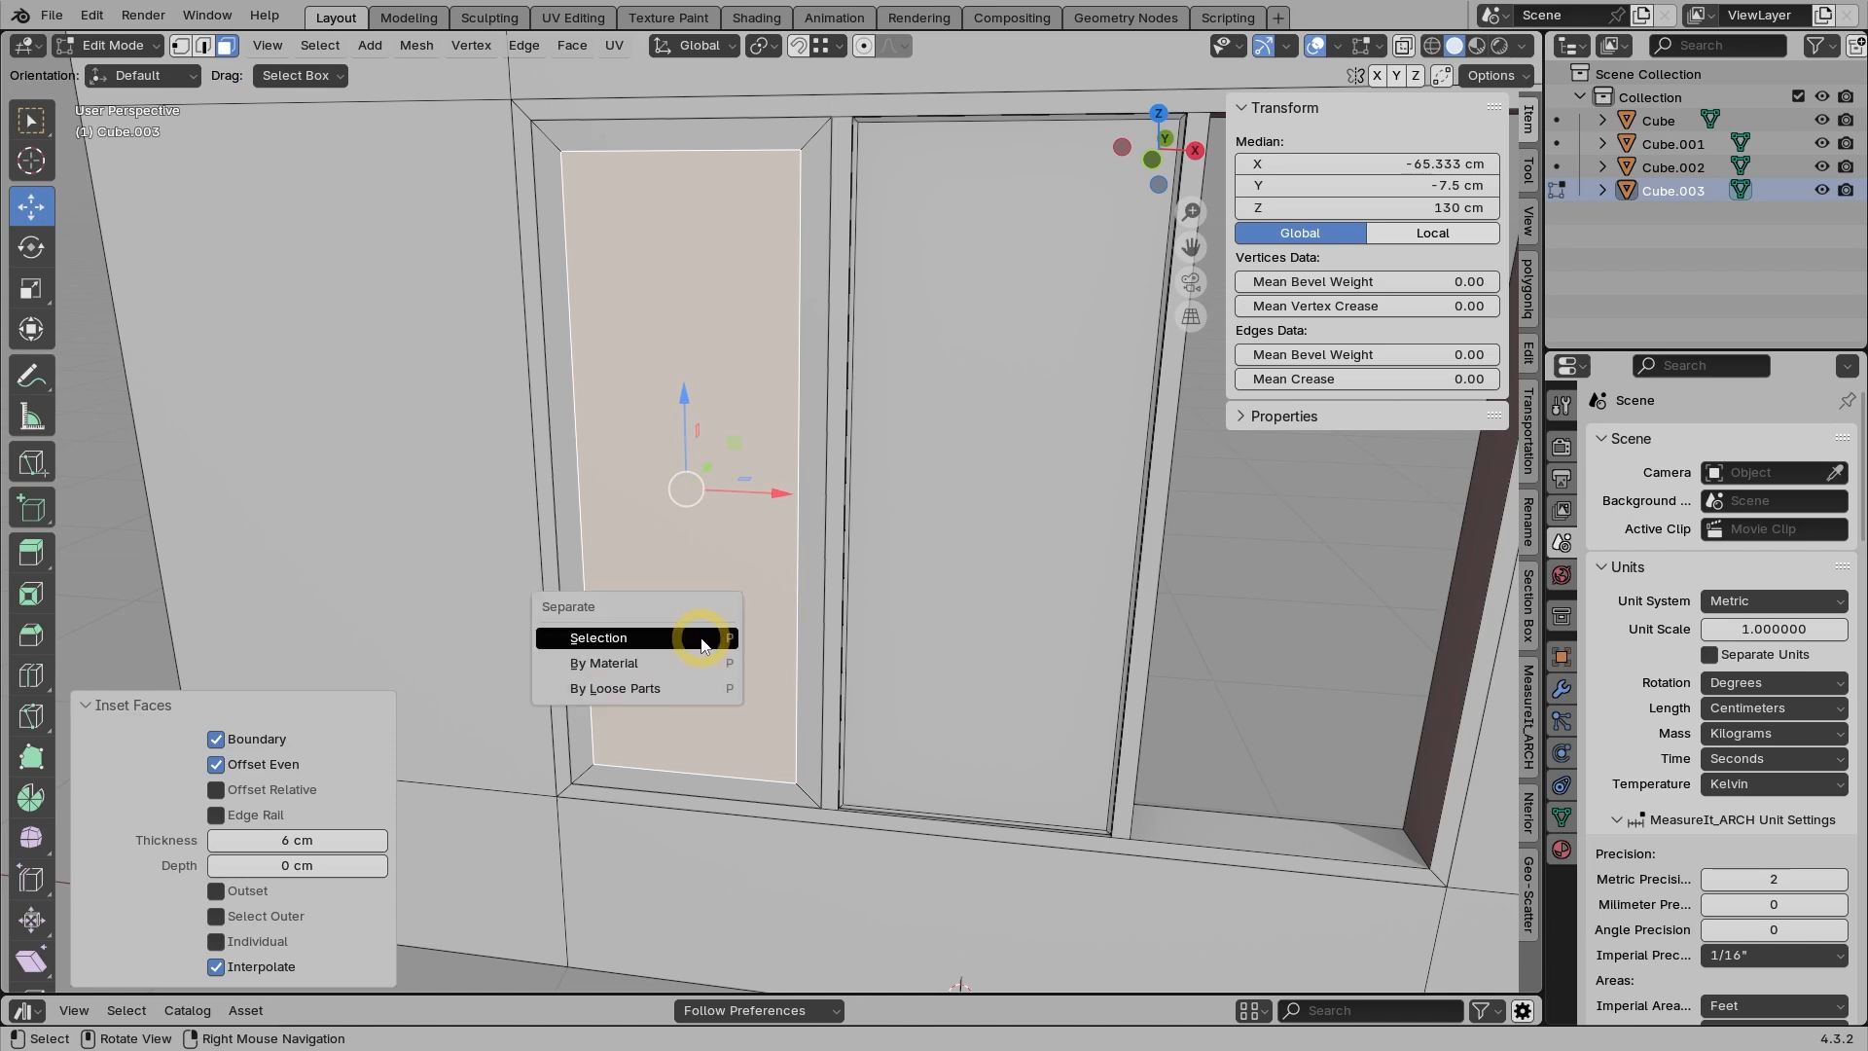
pyautogui.click(597, 638)
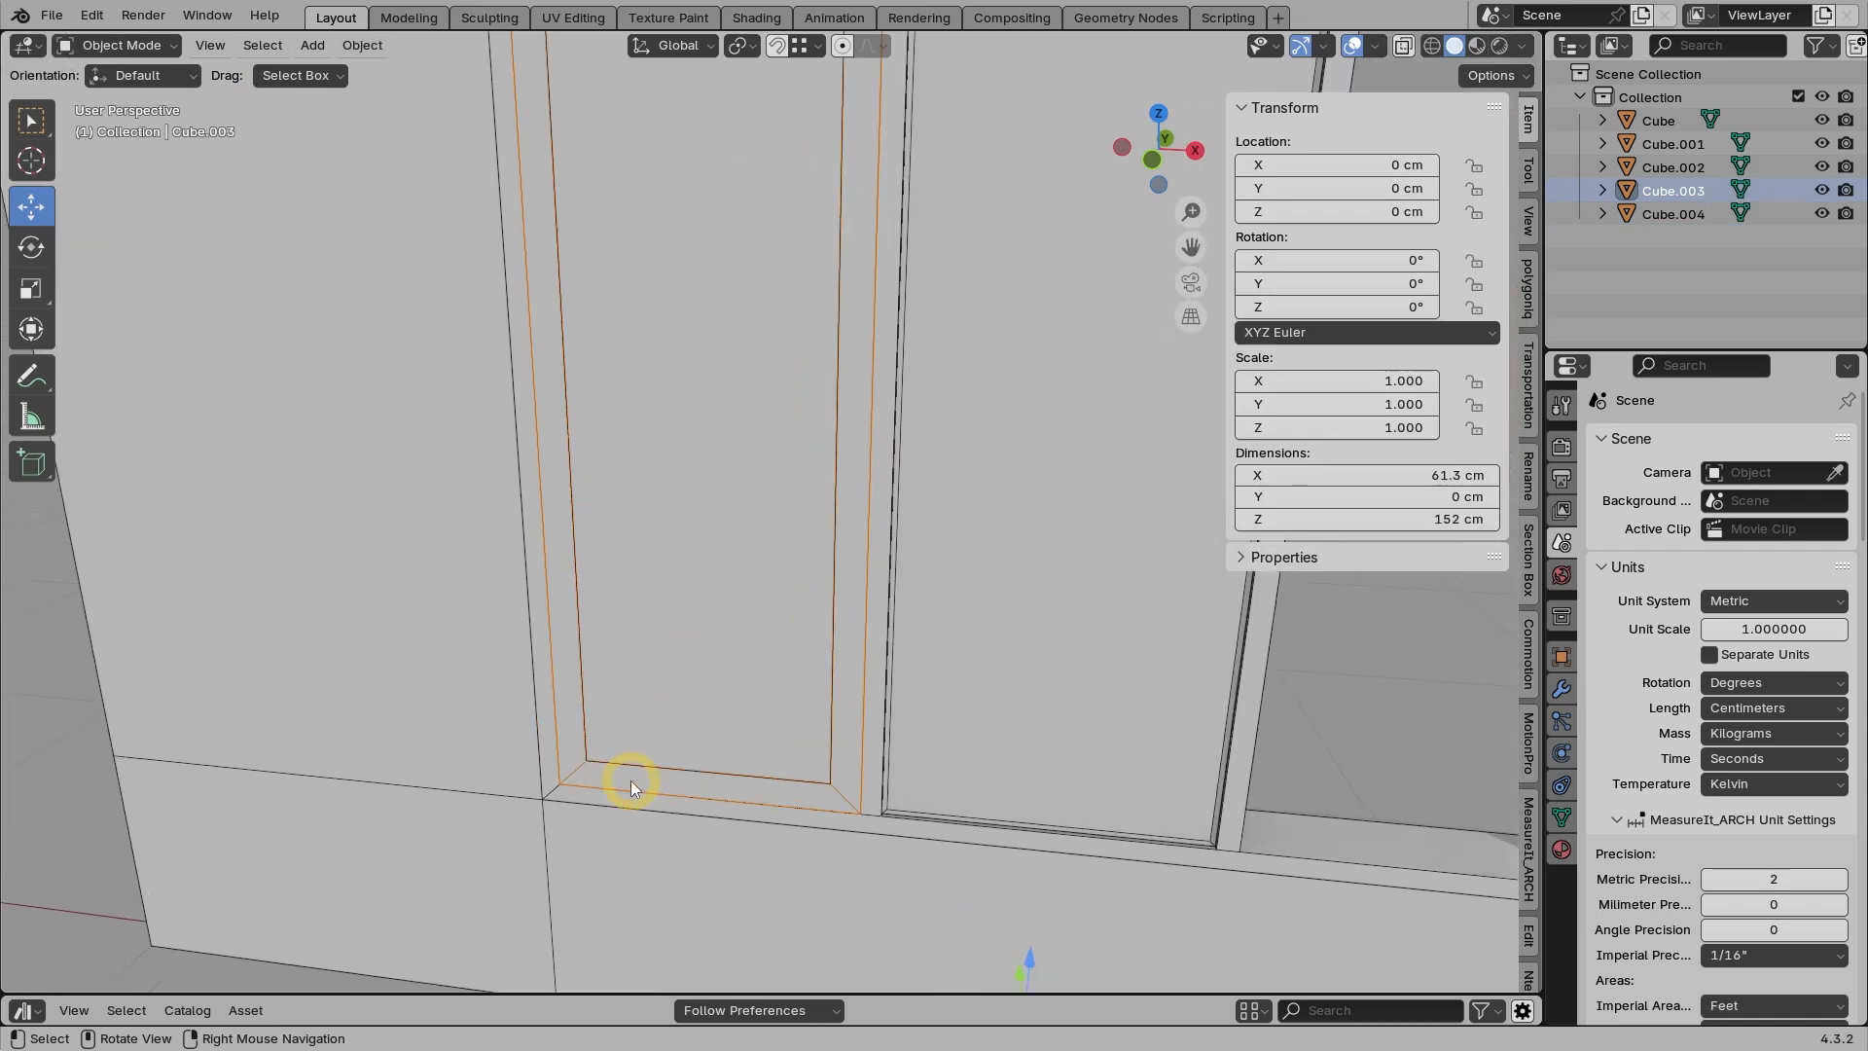
# Step: Extrude the left sash frame ring along normals for depth and recalculate its normals
pyautogui.press('Tab')
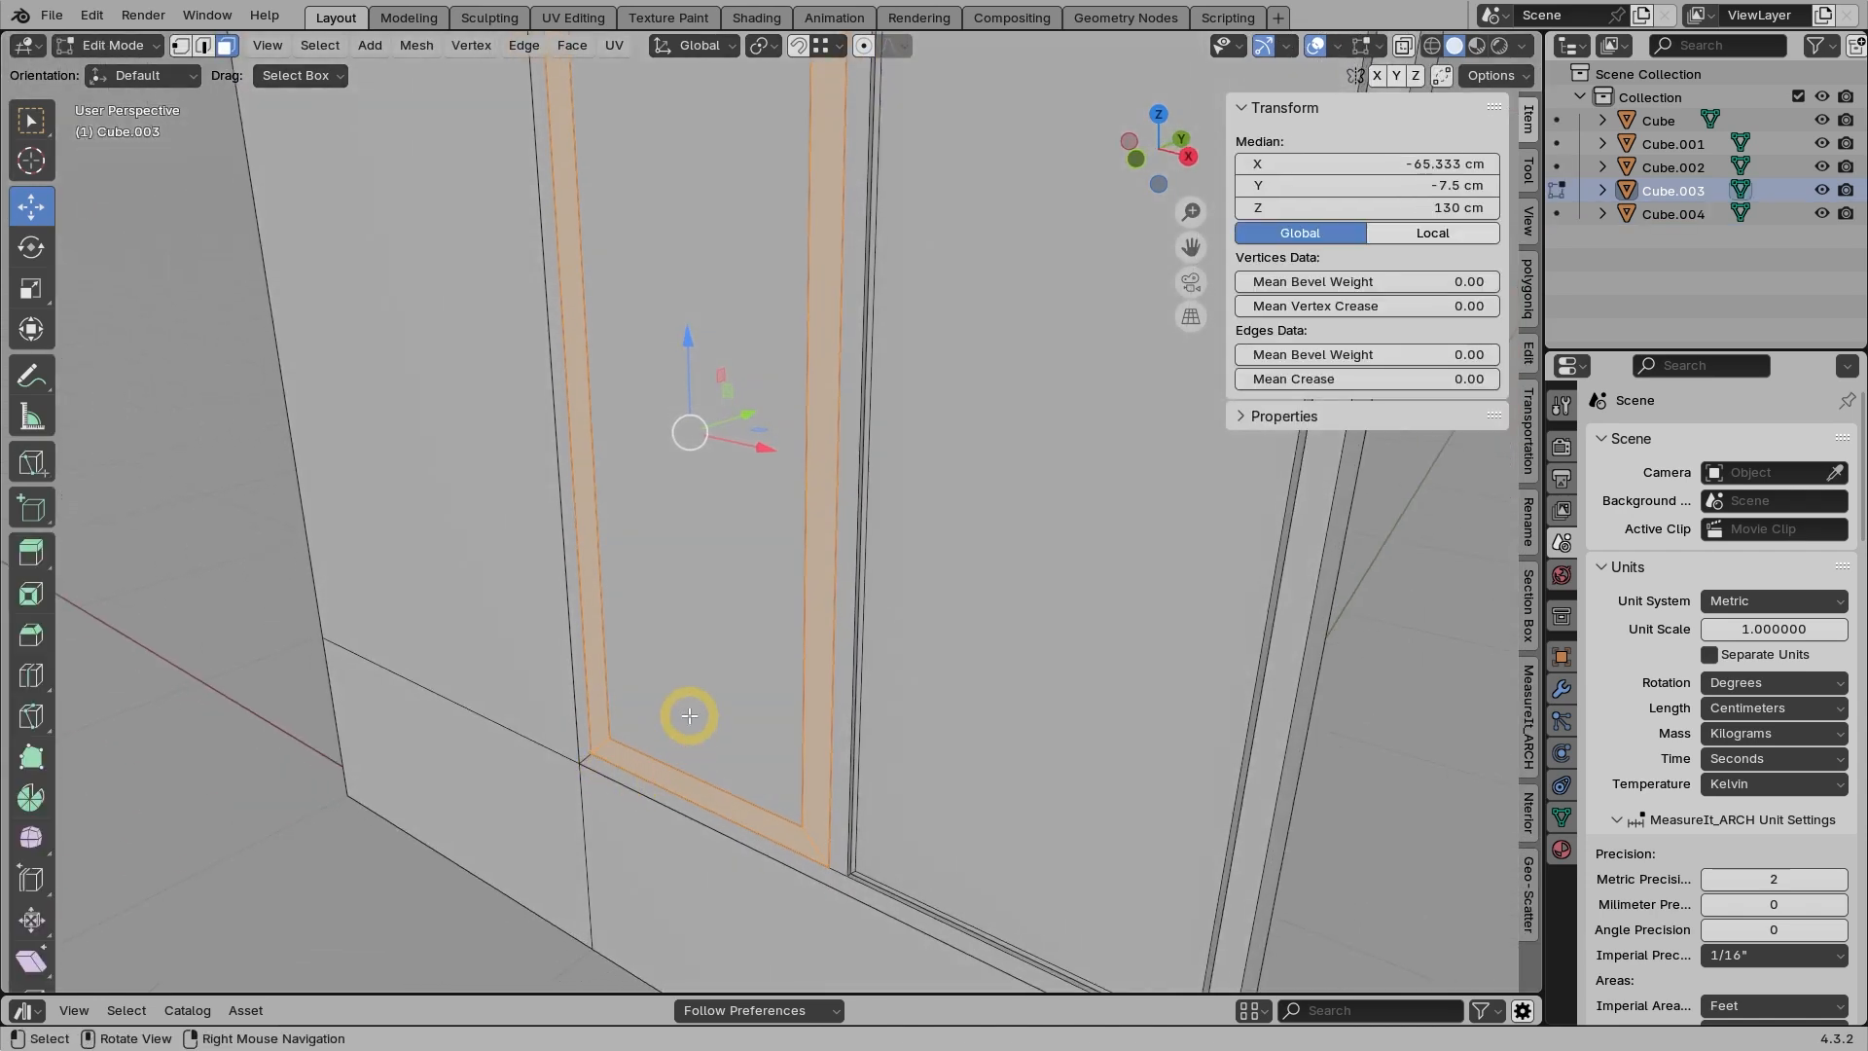
pyautogui.press('g')
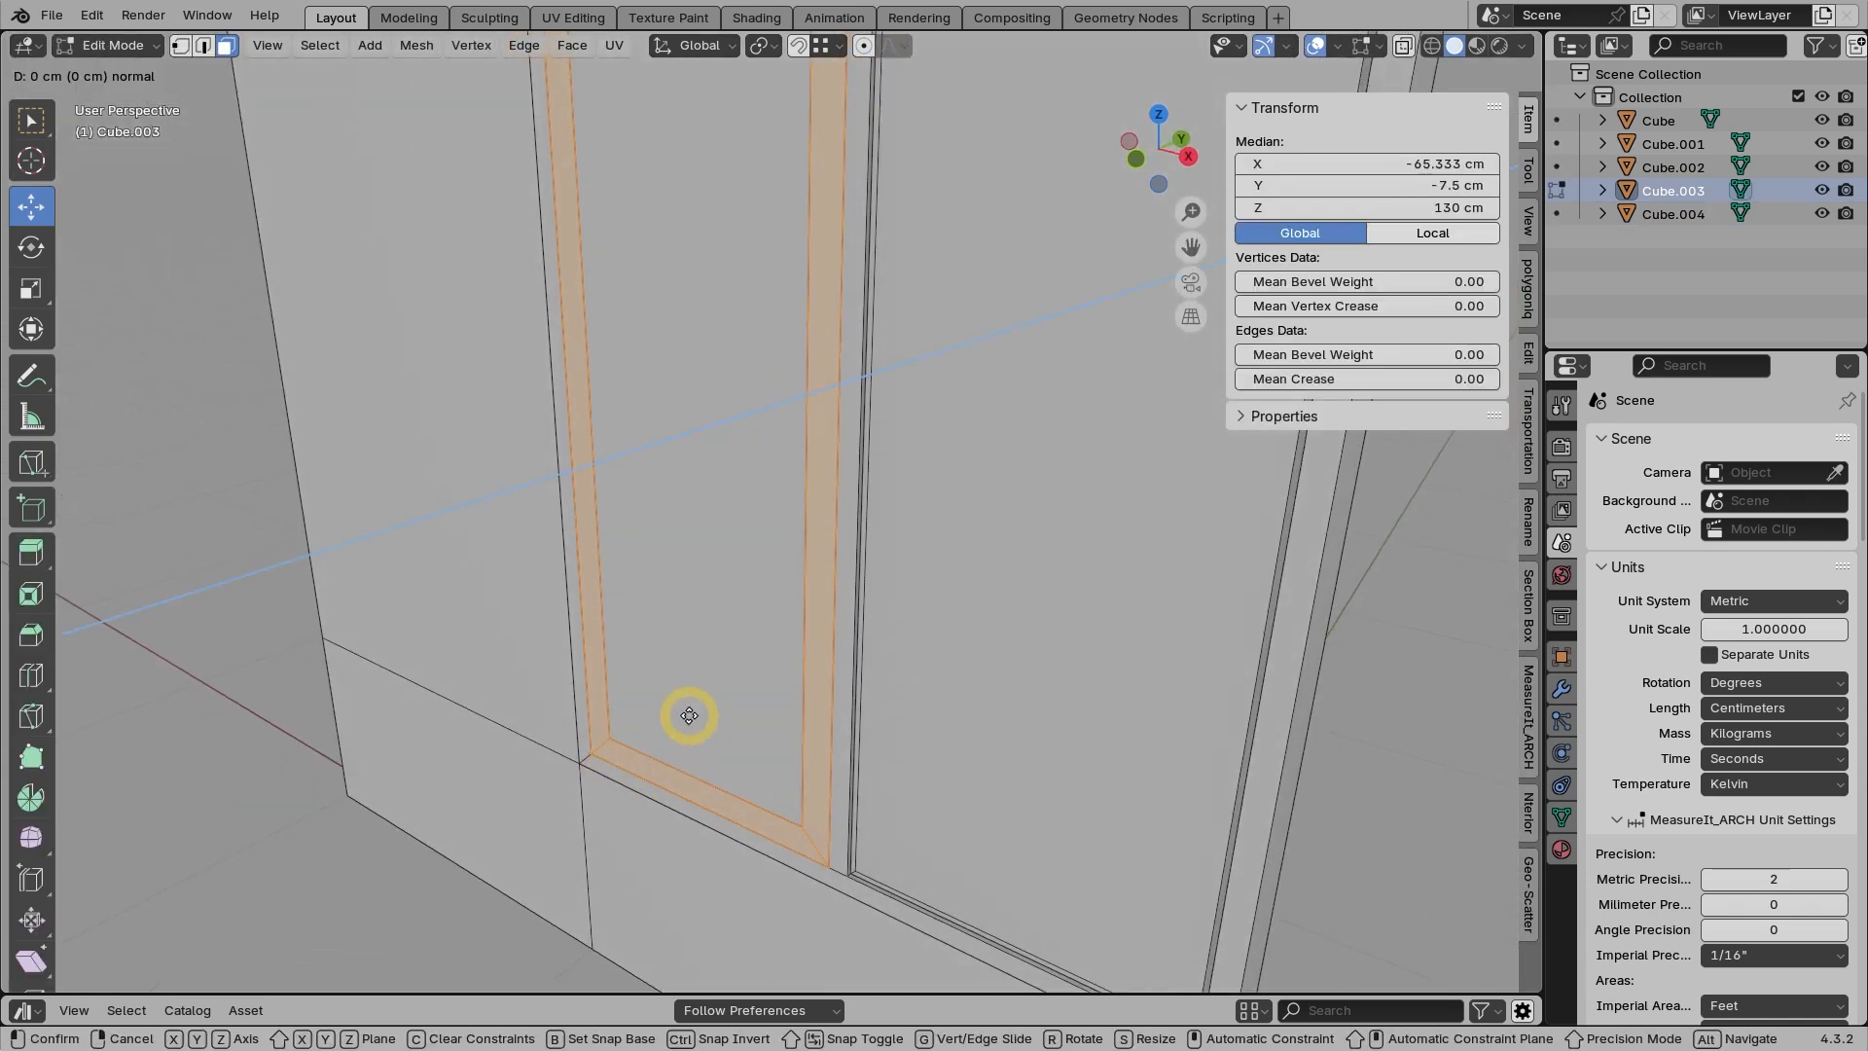
pyautogui.press('E')
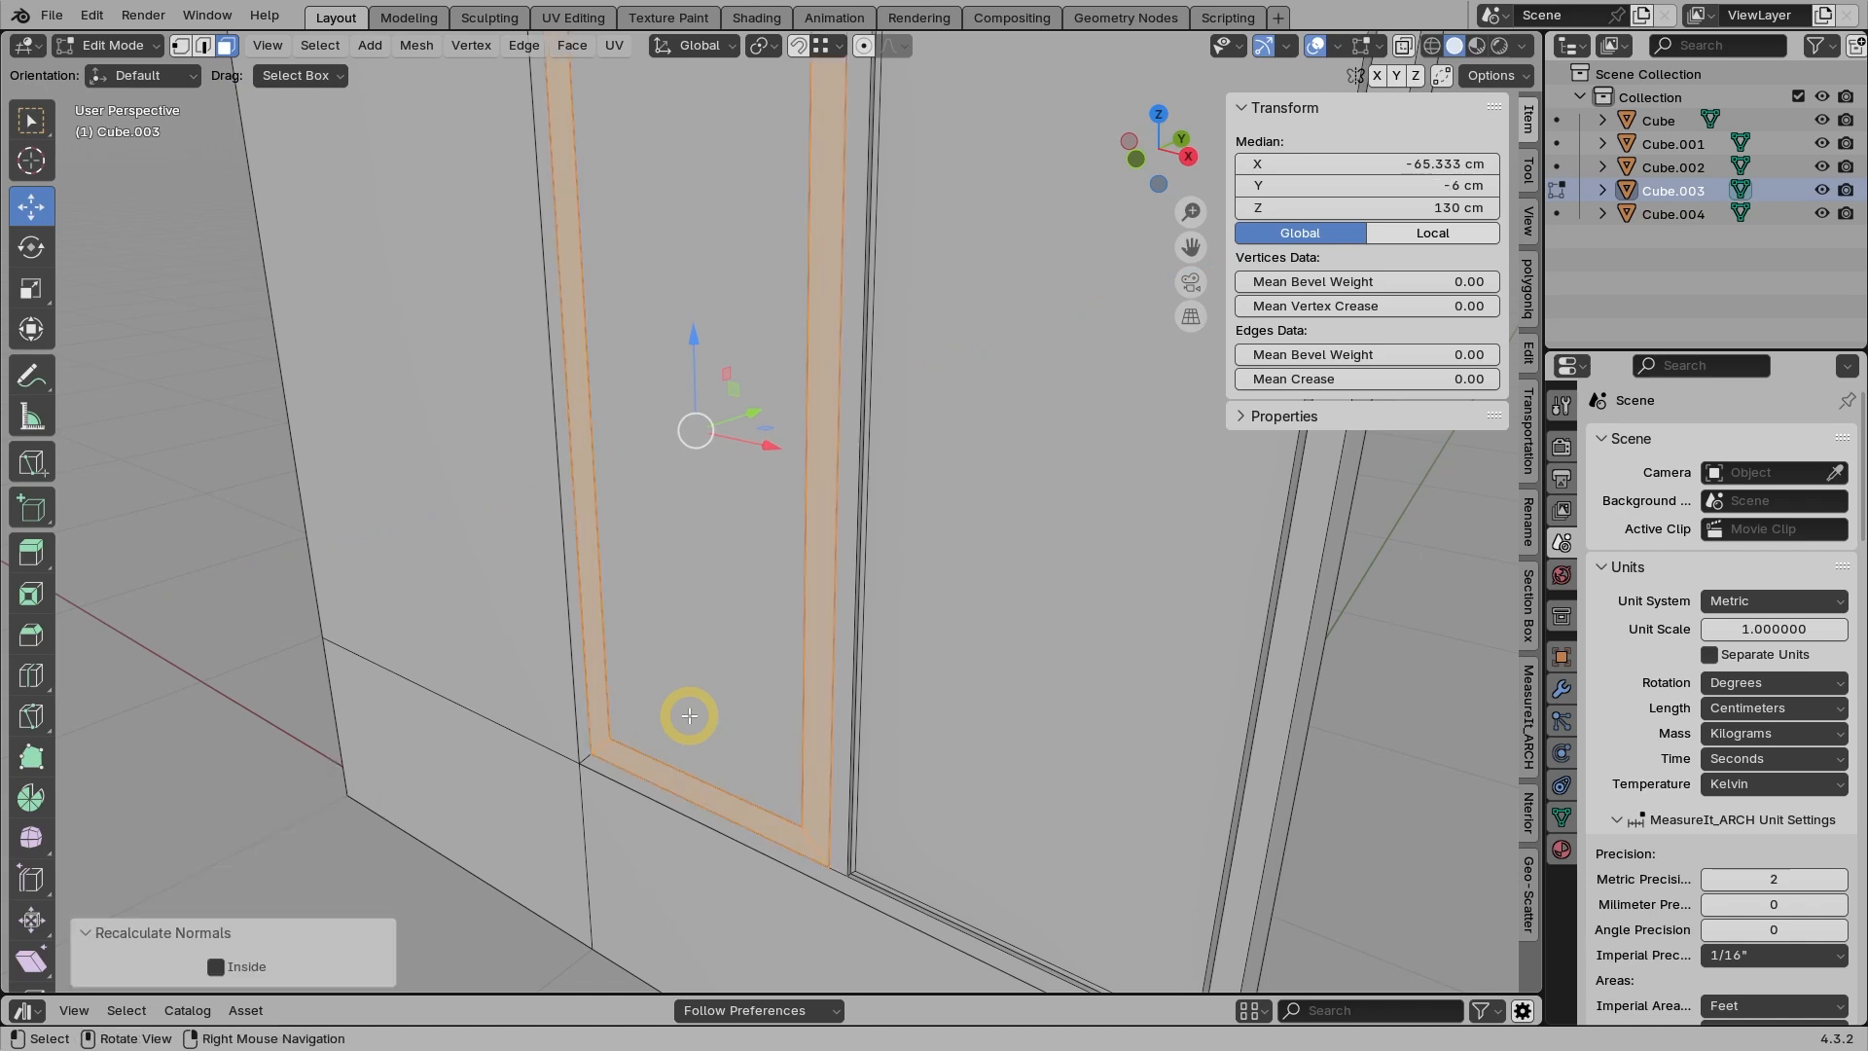
pyautogui.press('Tab')
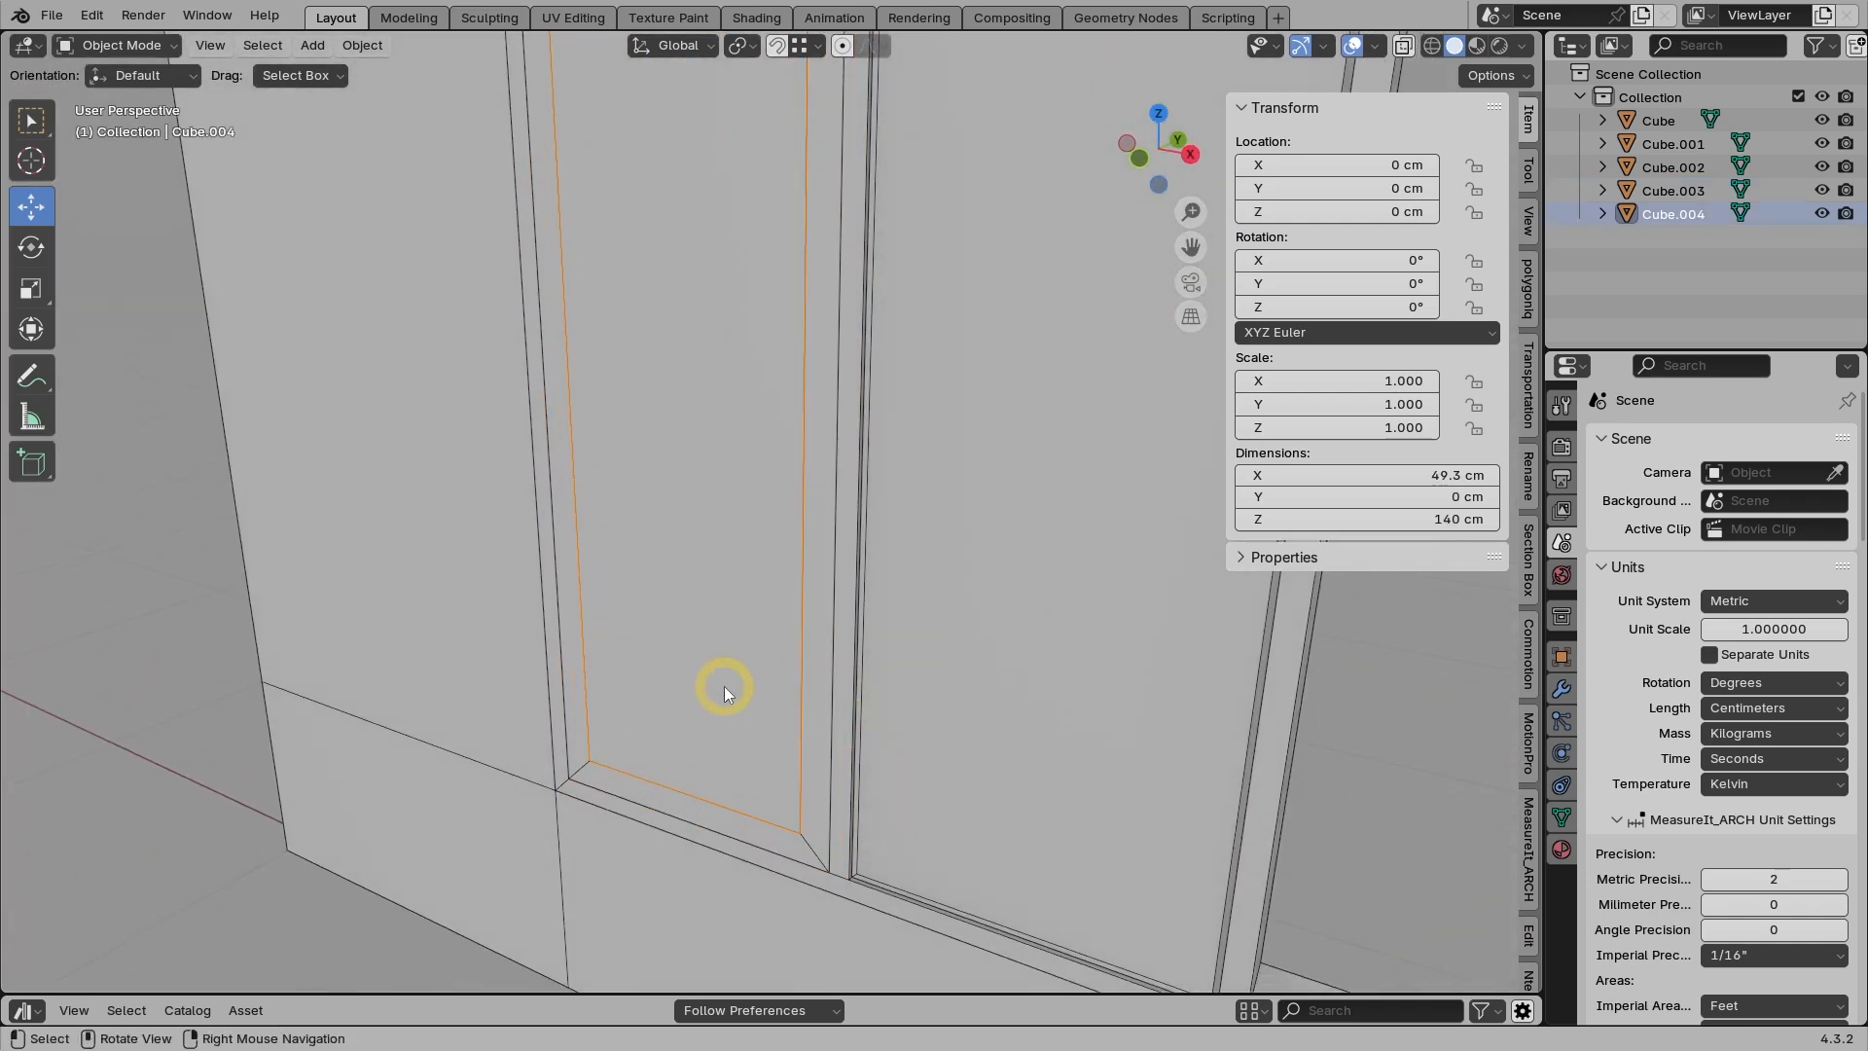
# Step: Make the left inner glass pane 1 cm thick with recalculated normals
pyautogui.press('Tab')
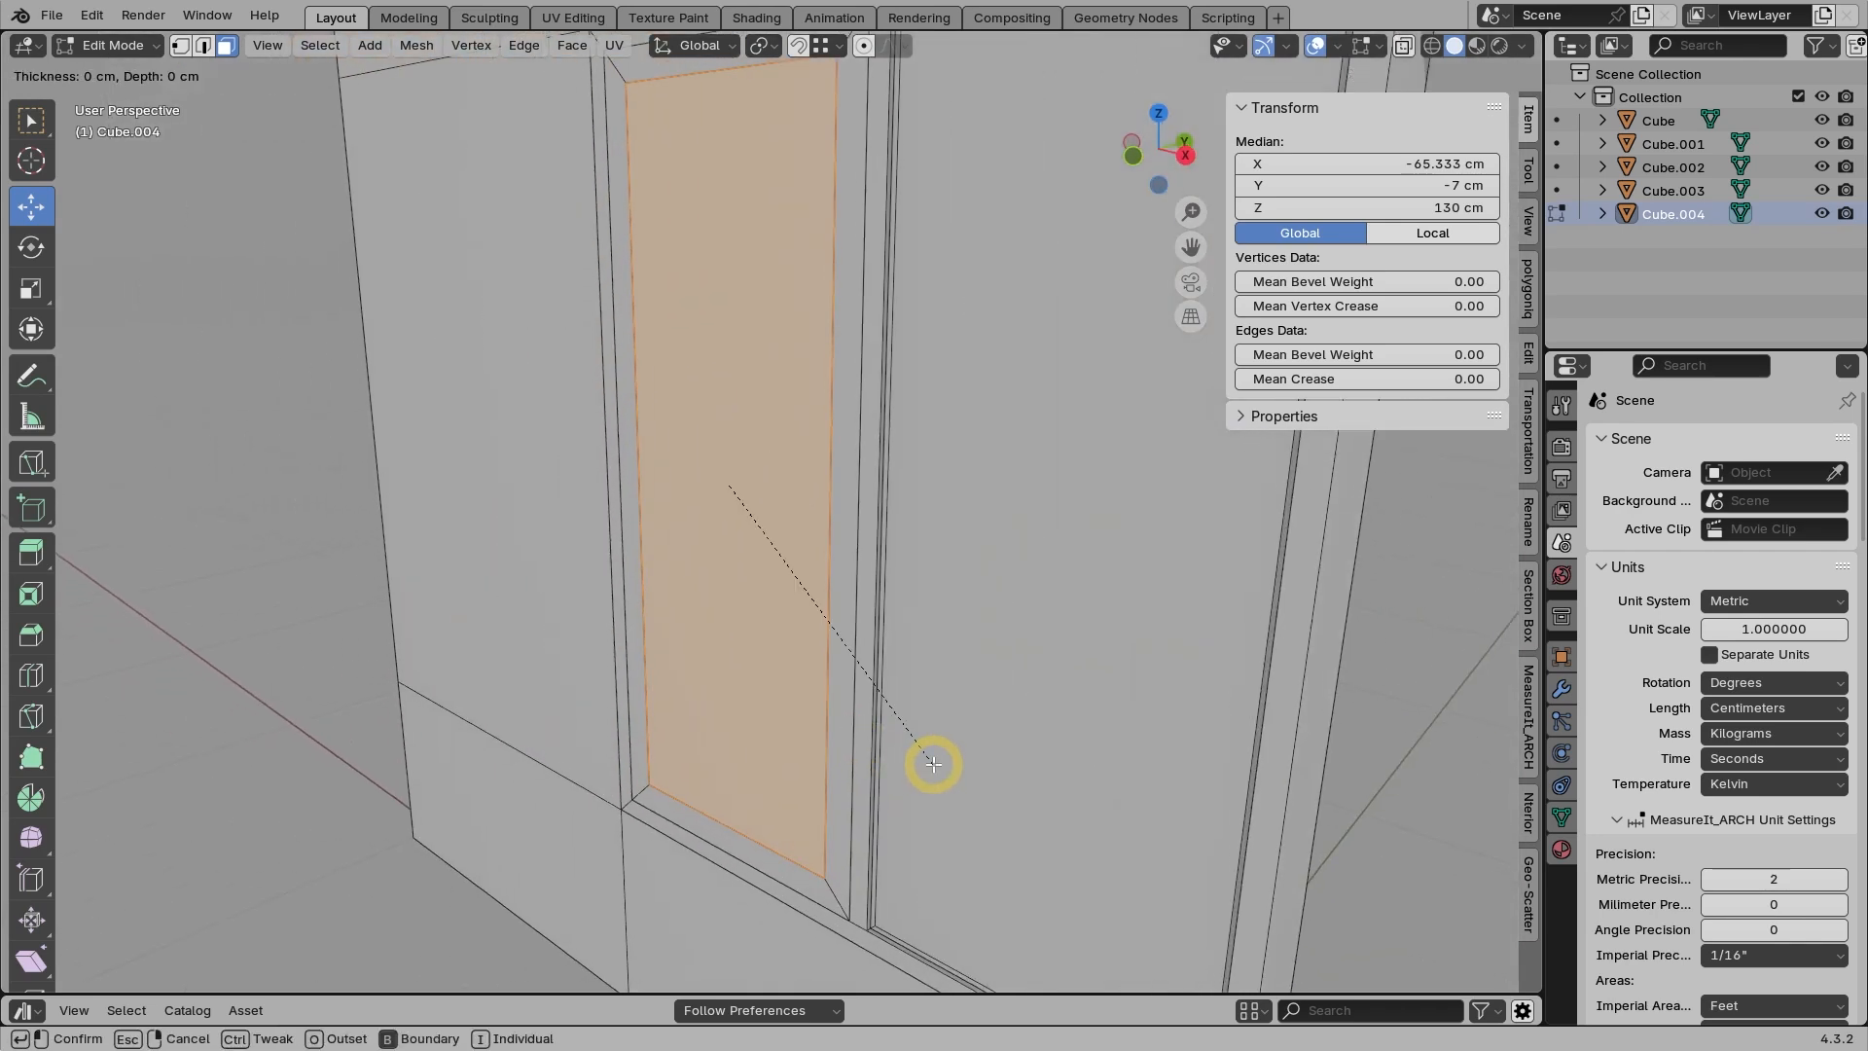
pyautogui.click(932, 763)
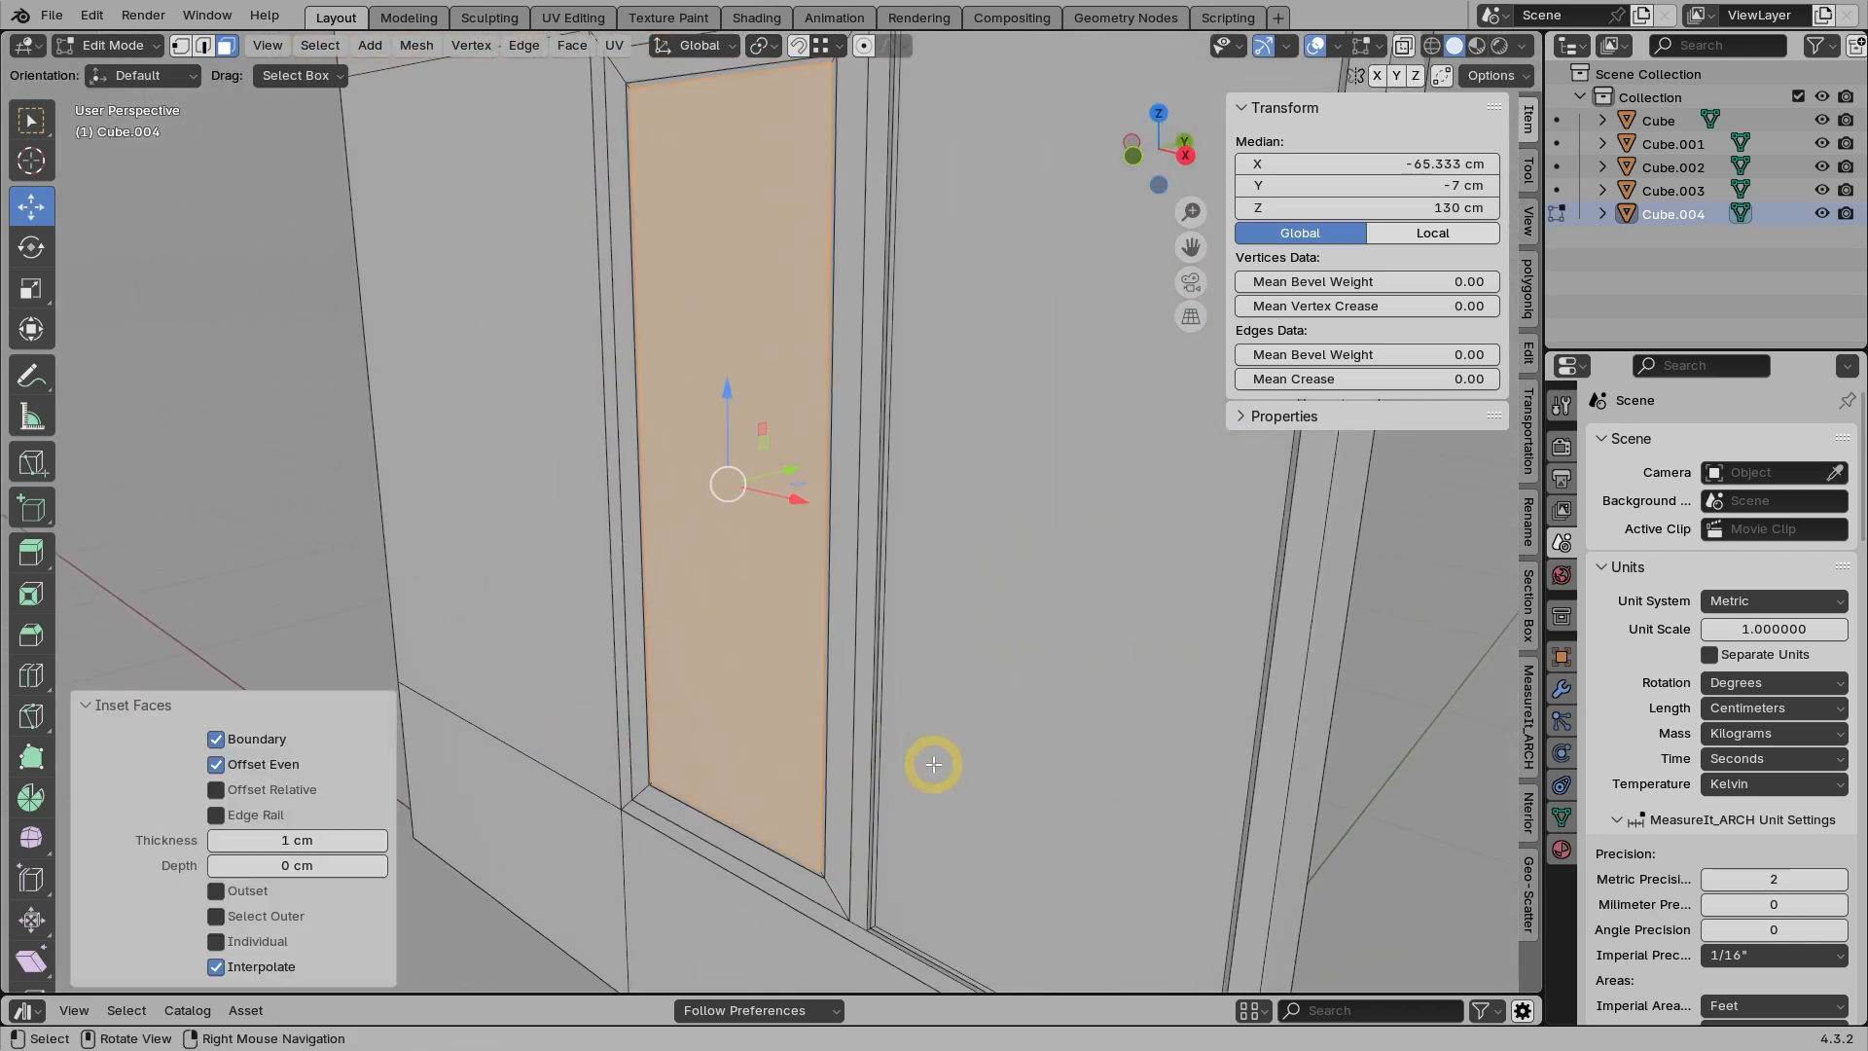
pyautogui.moveTo(912, 763)
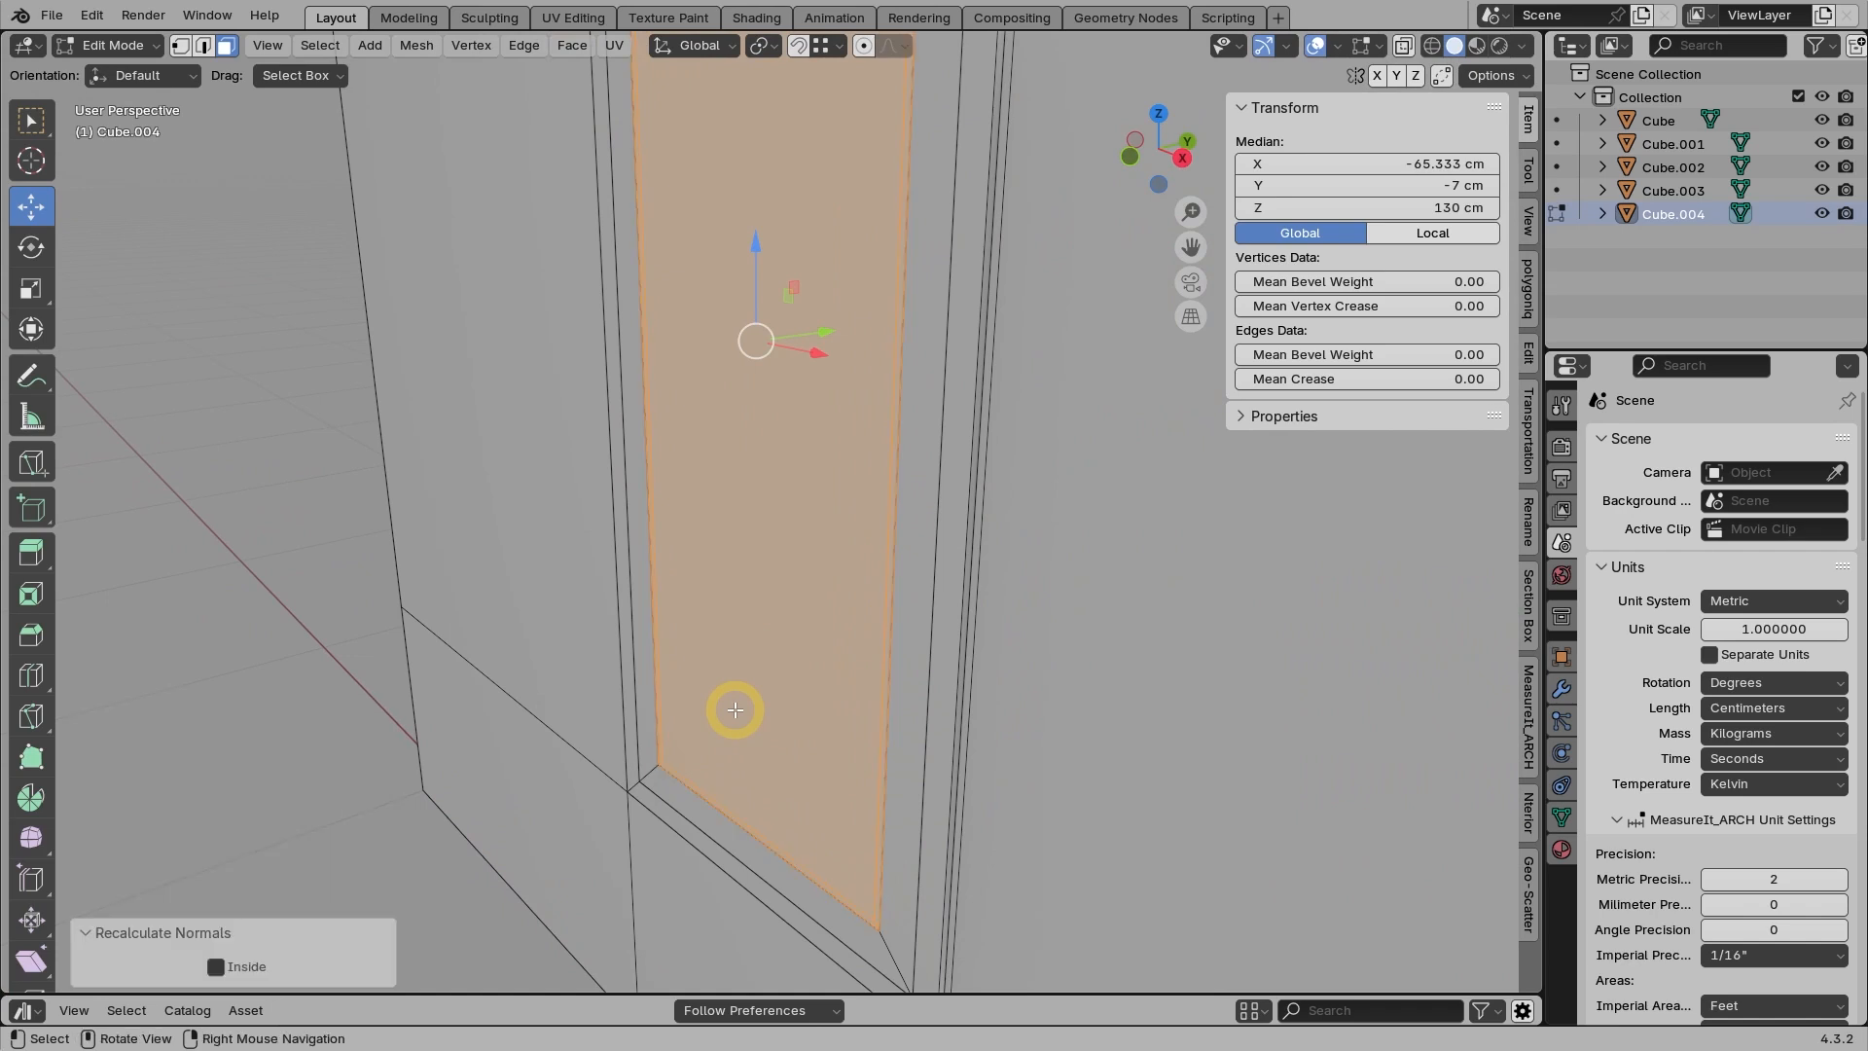
pyautogui.press('Tab')
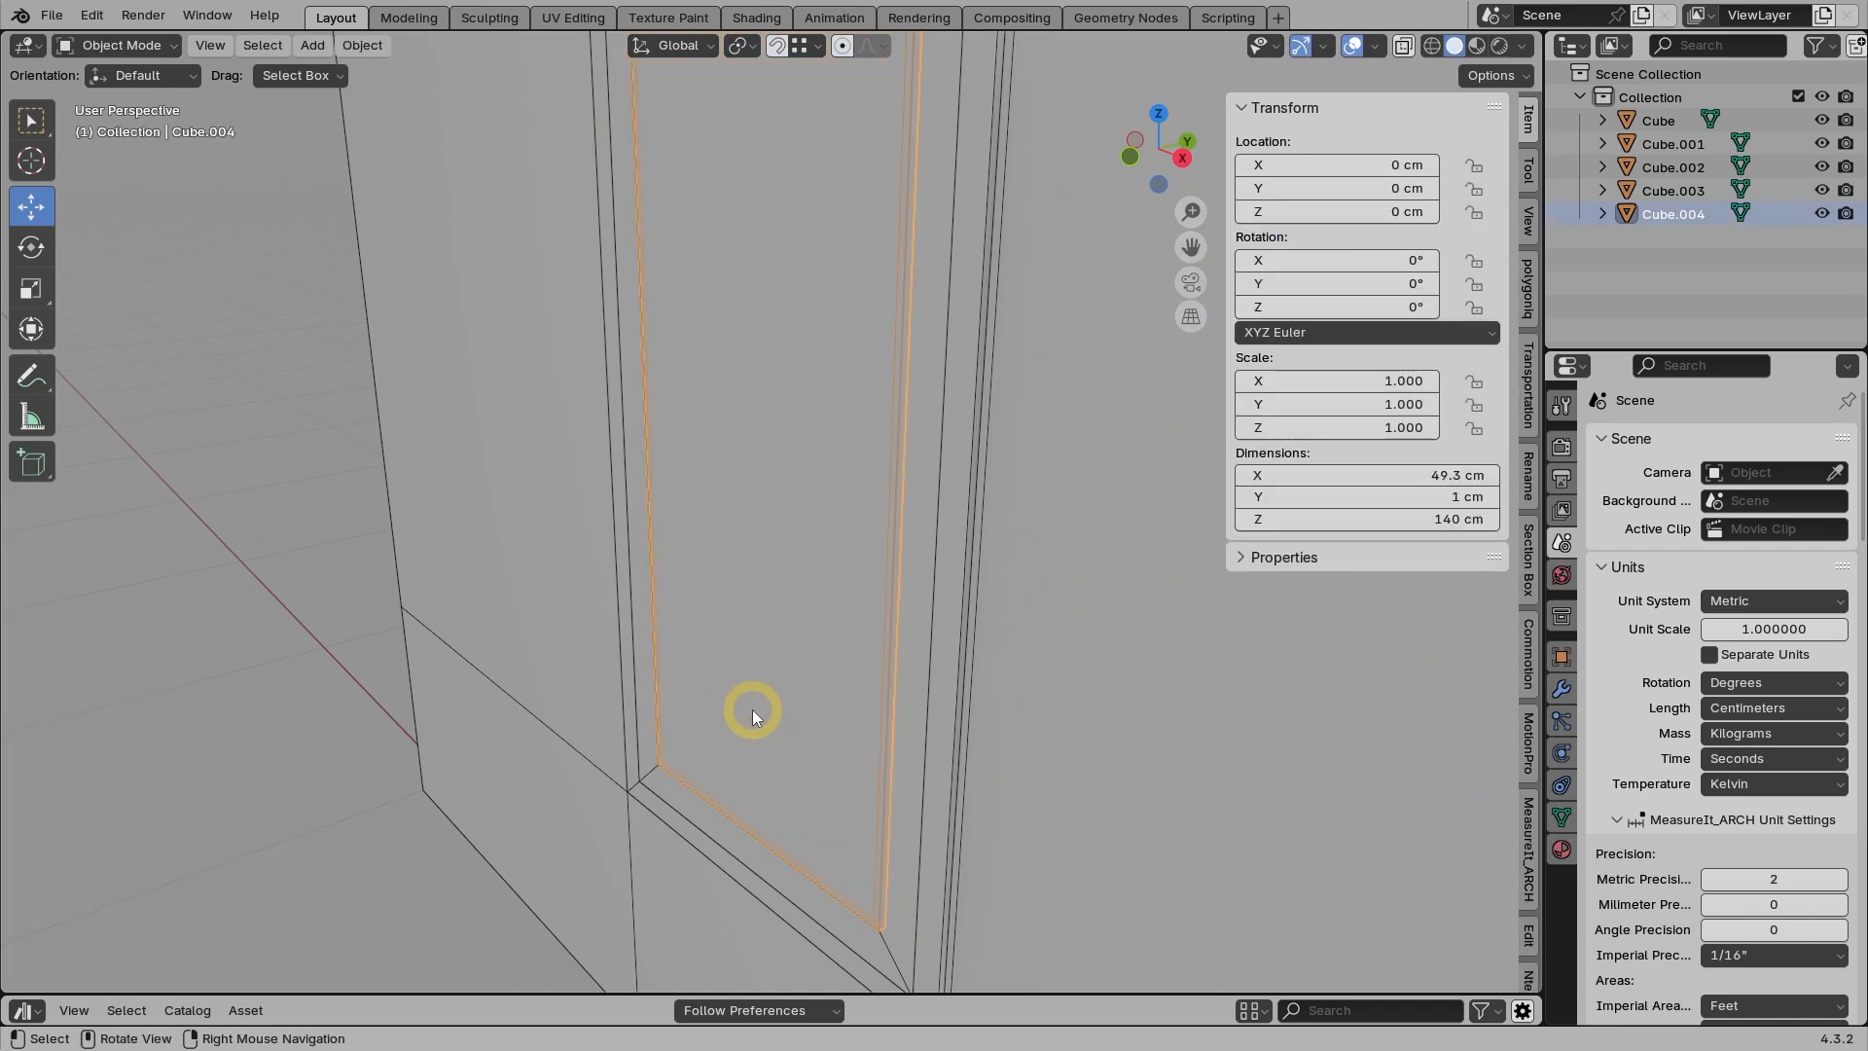
# Step: Centre the pane's origin on its geometry and select the surrounding sash
pyautogui.click(361, 44)
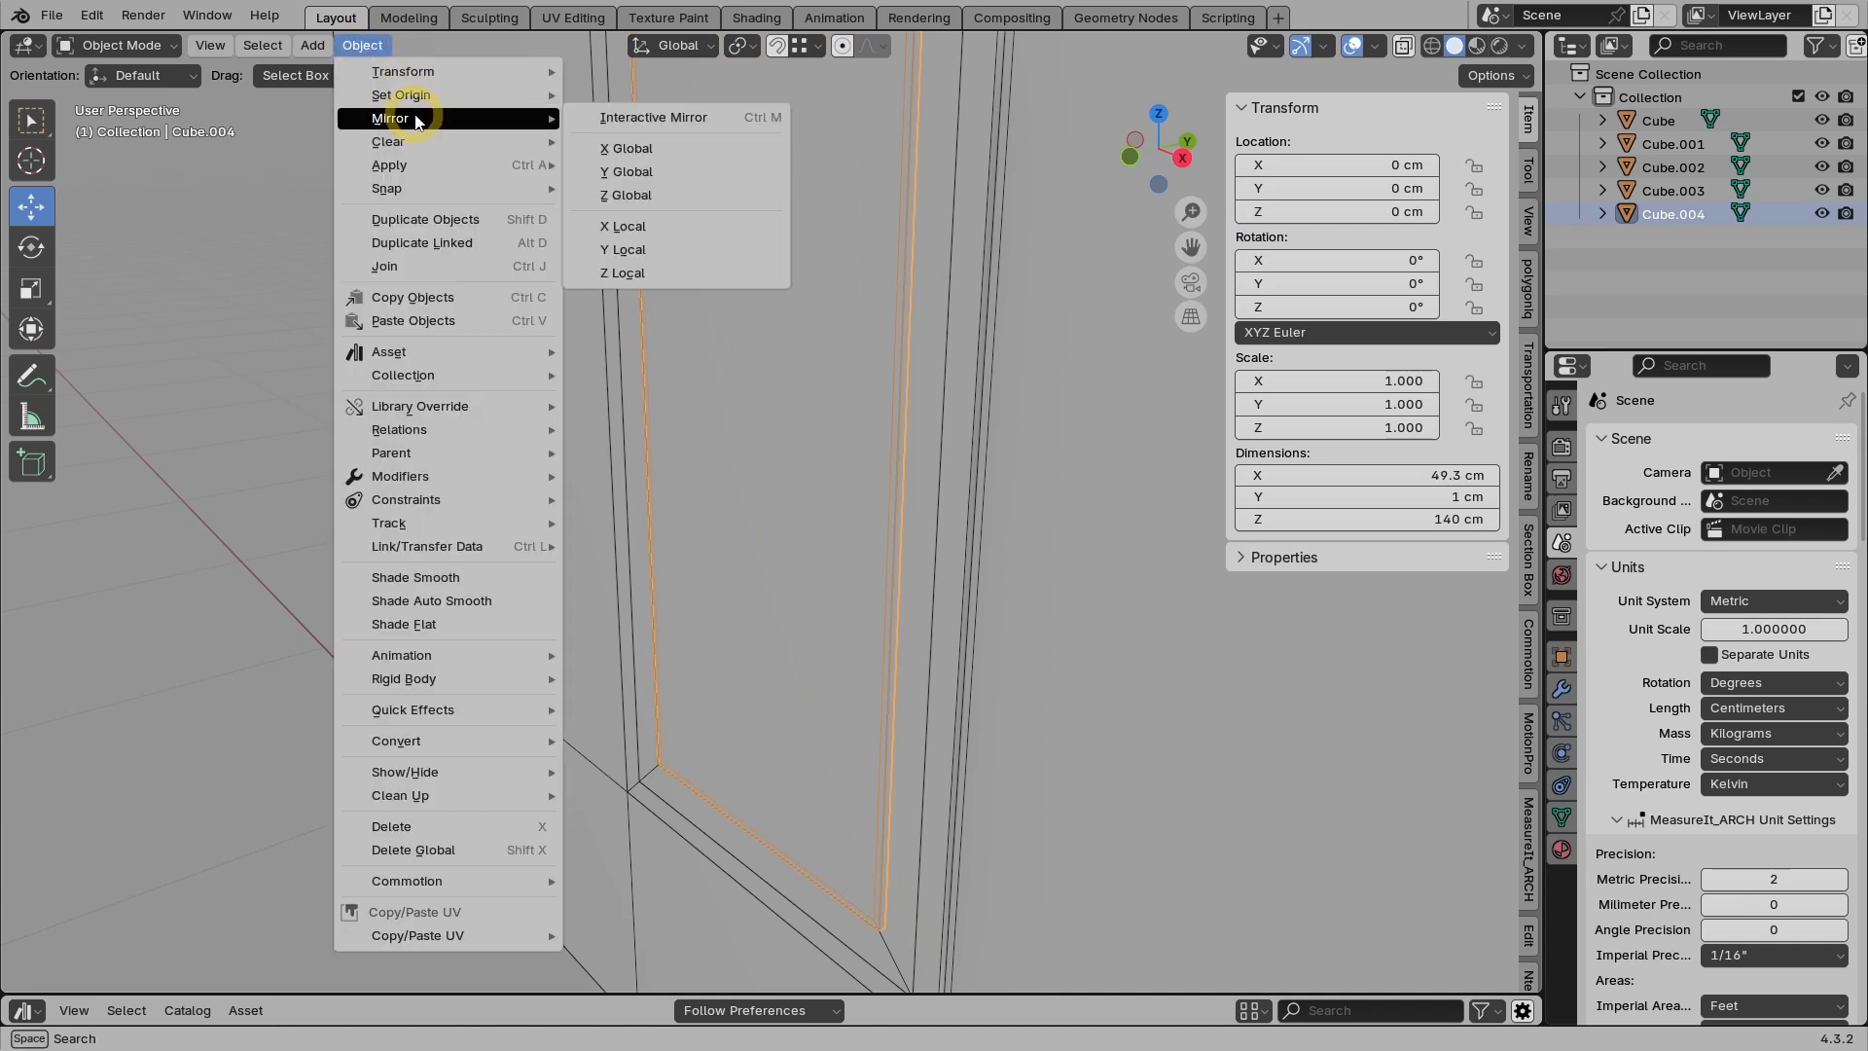
pyautogui.click(399, 93)
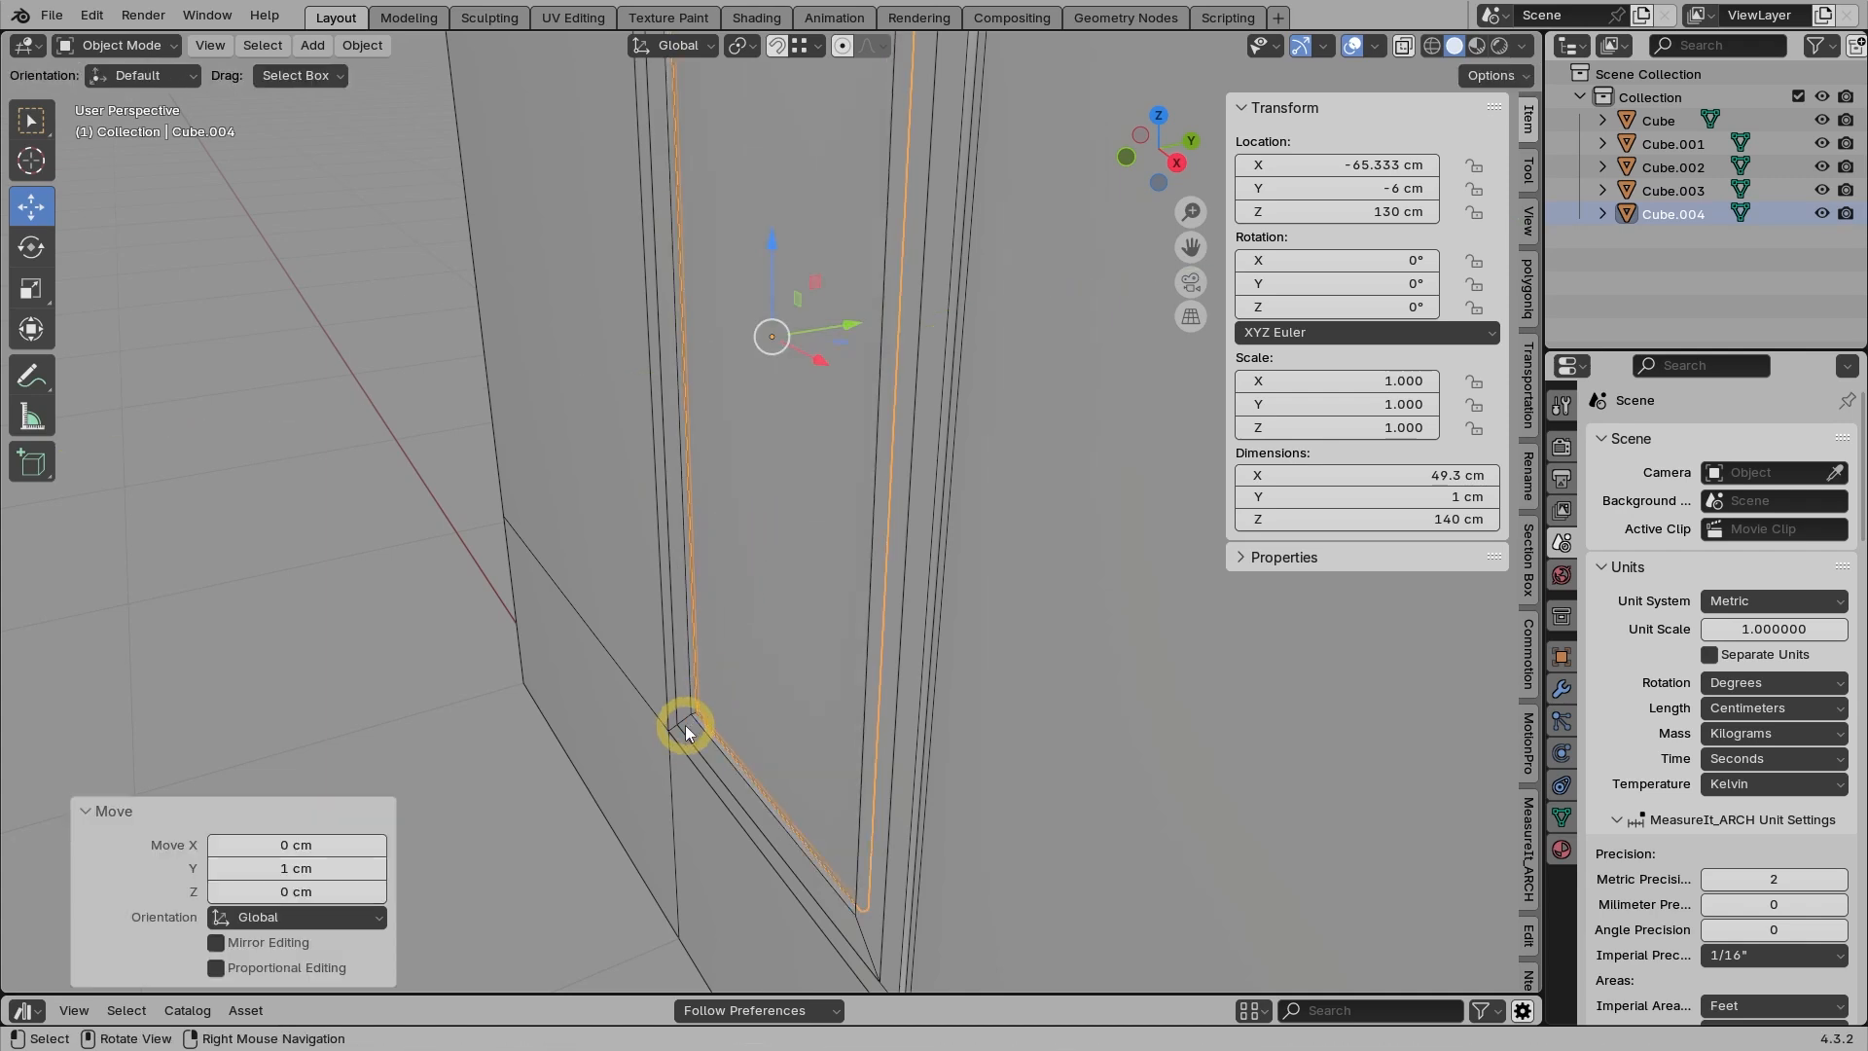
pyautogui.click(1669, 188)
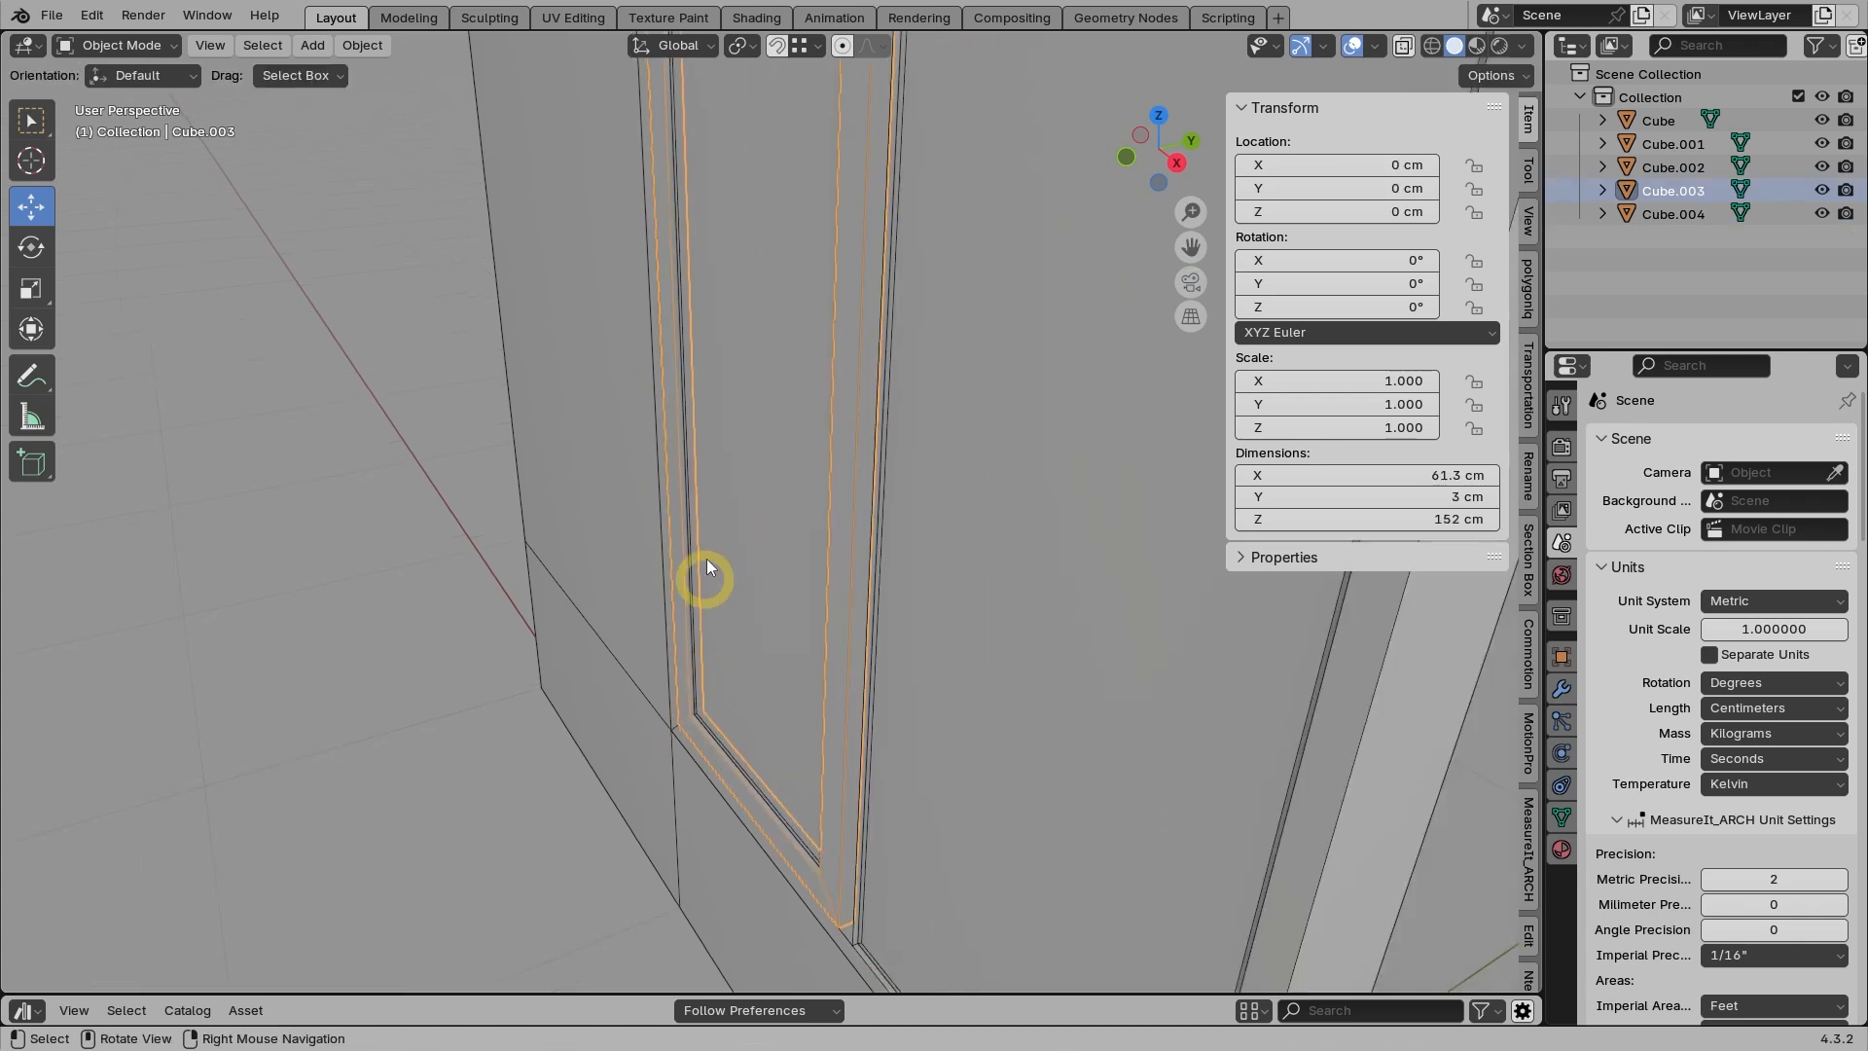
# Step: Set Cube.003's origin to its geometry before duplicating the sash into the remaining opening
pyautogui.click(362, 45)
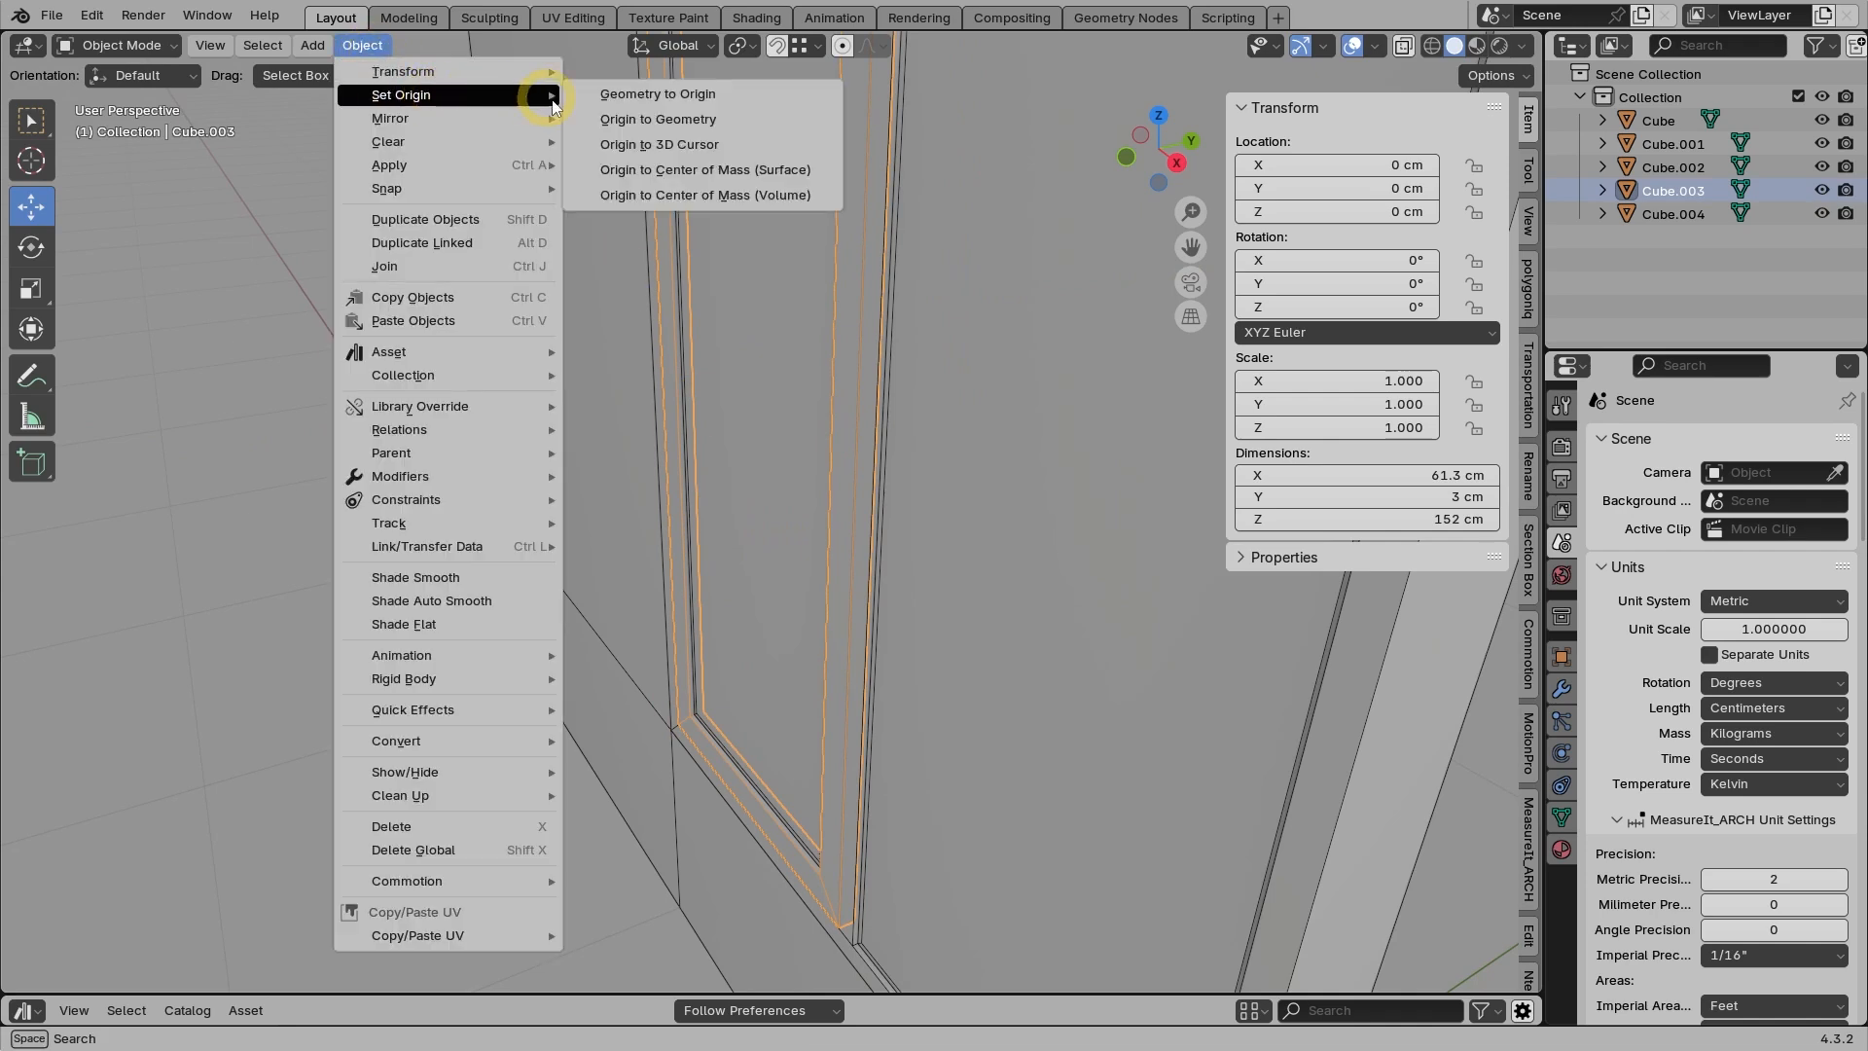
pyautogui.click(655, 118)
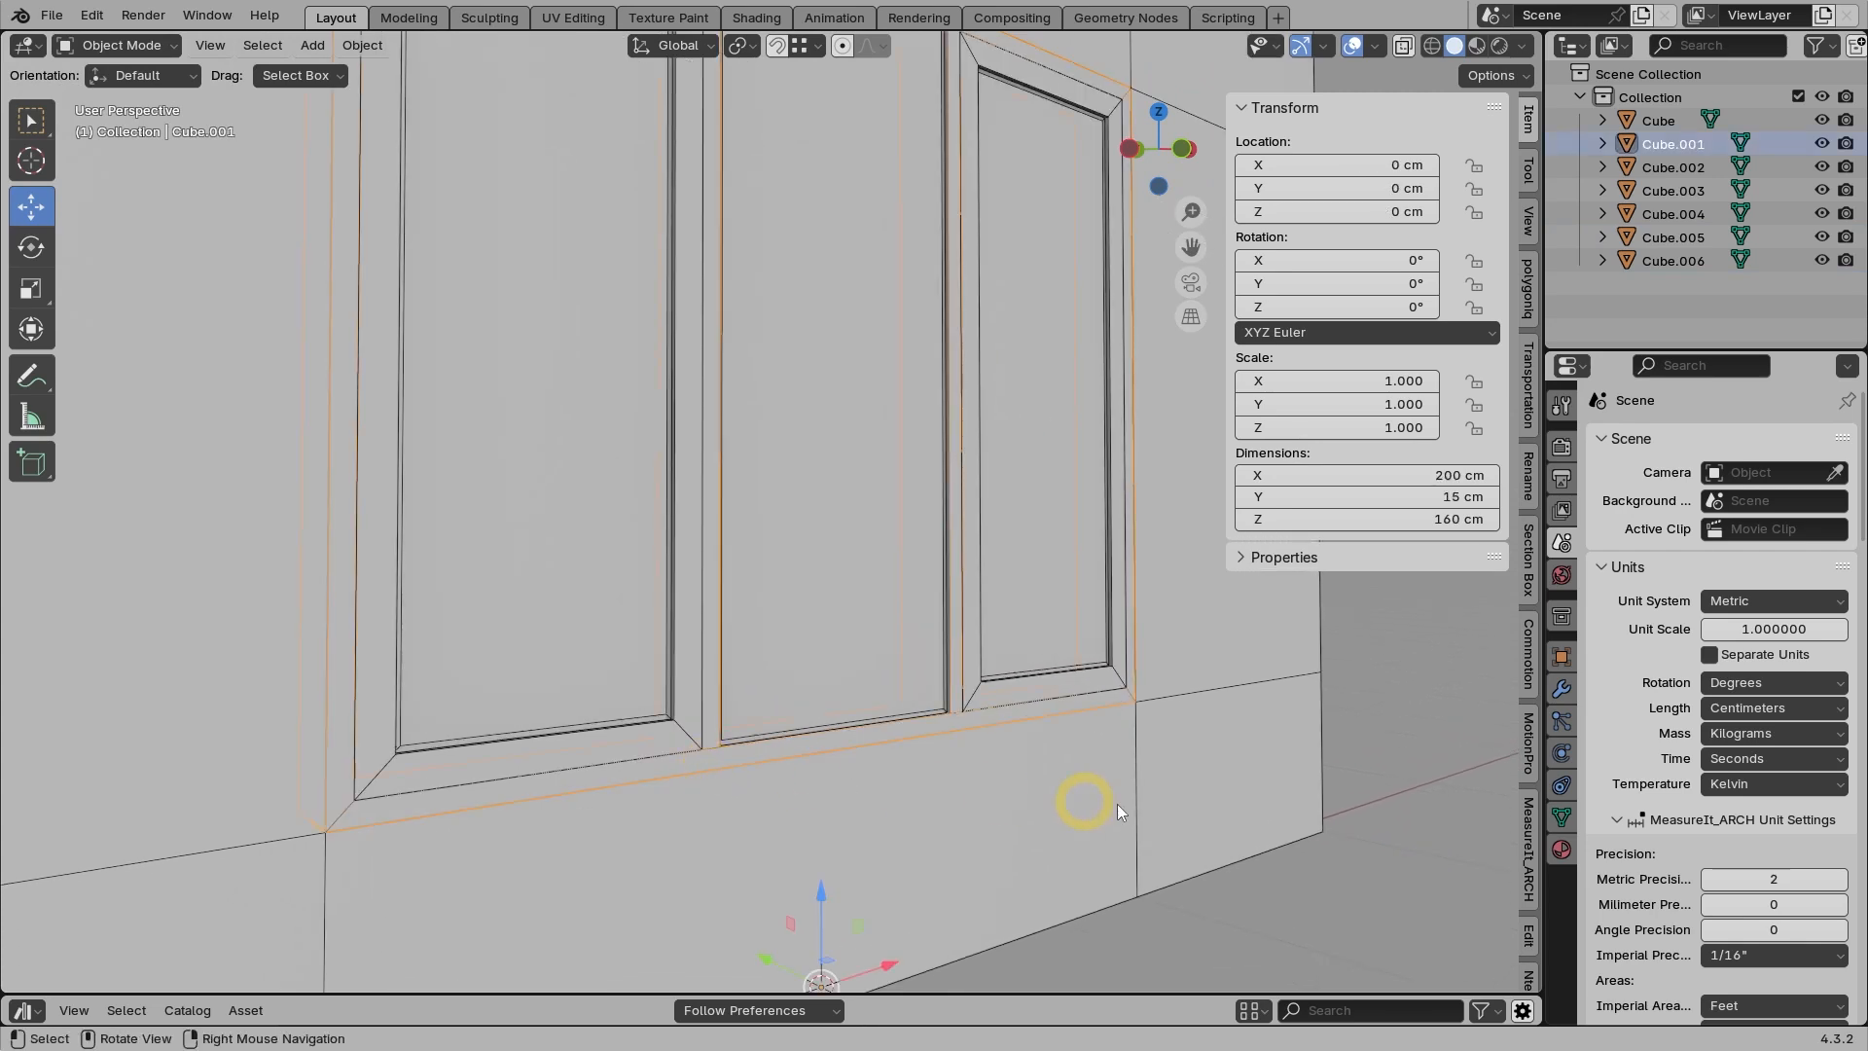
# Step: Add a 0.2 cm Bevel modifier to Cube.001 and copy it onto the sashes and panes
pyautogui.click(1560, 686)
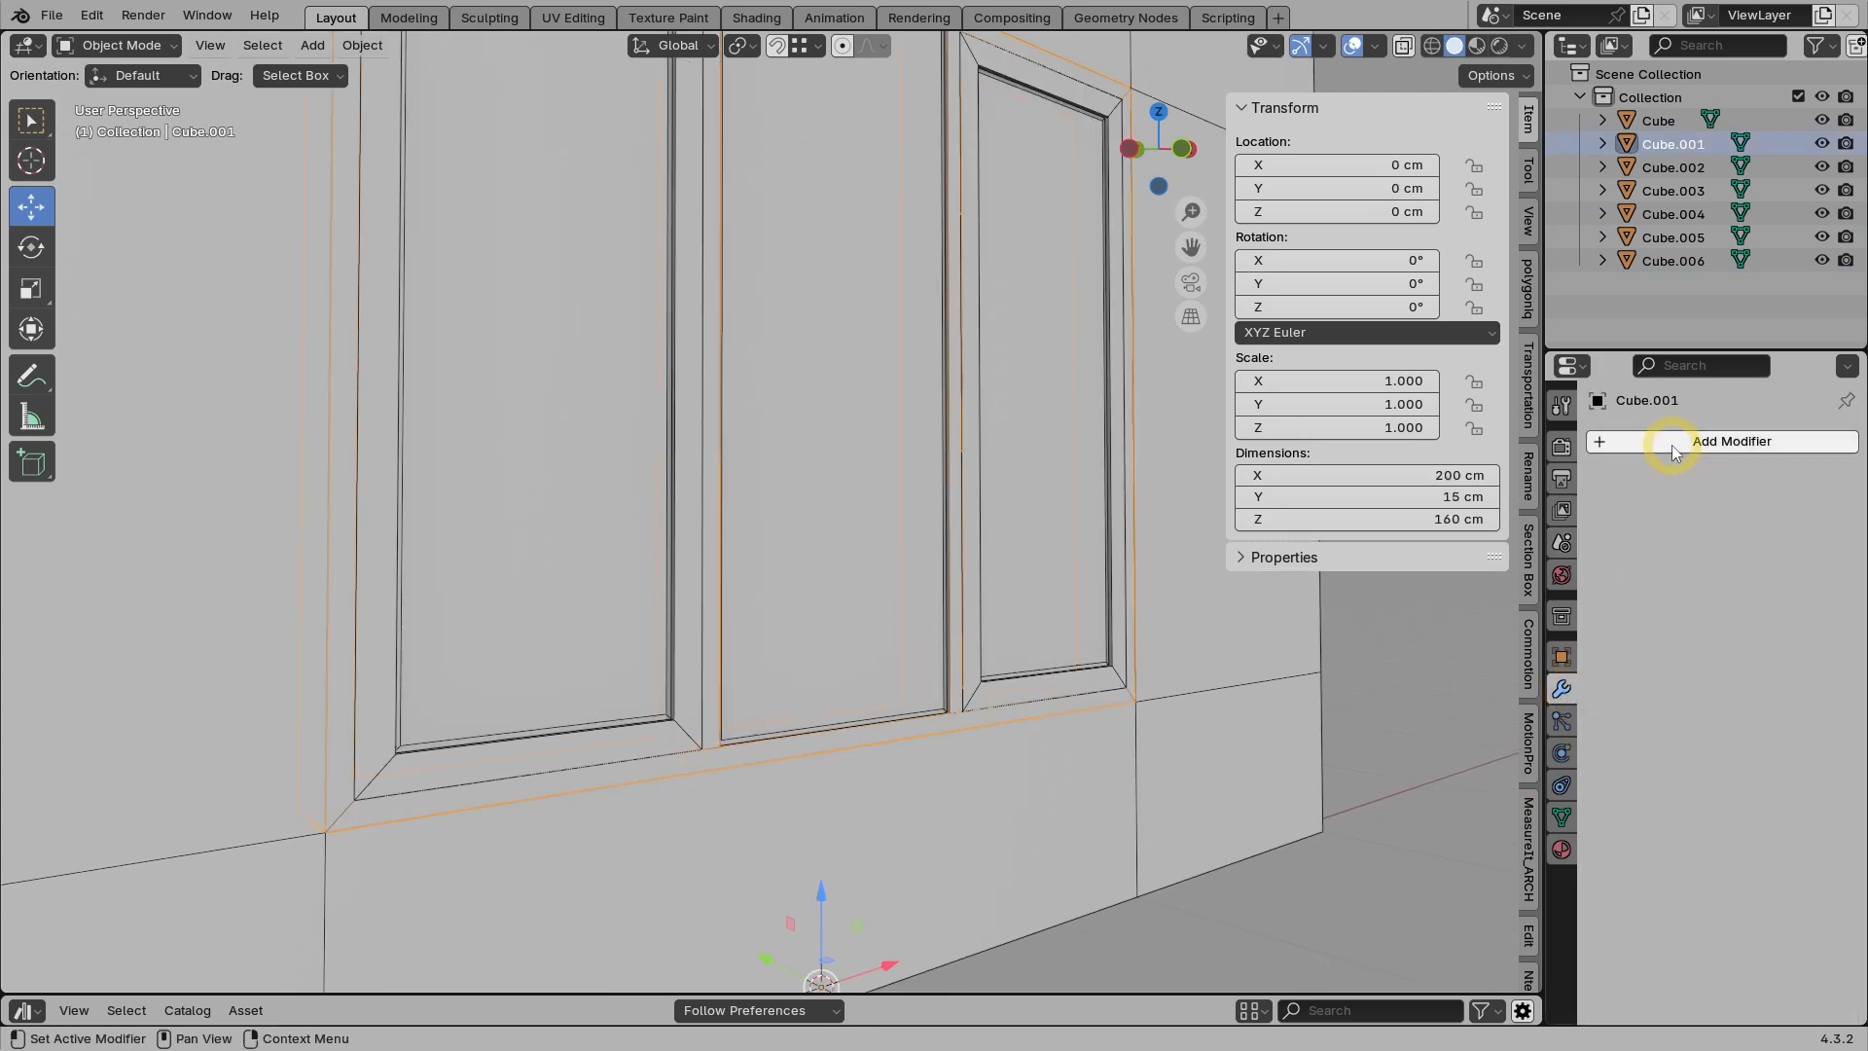
pyautogui.click(1729, 442)
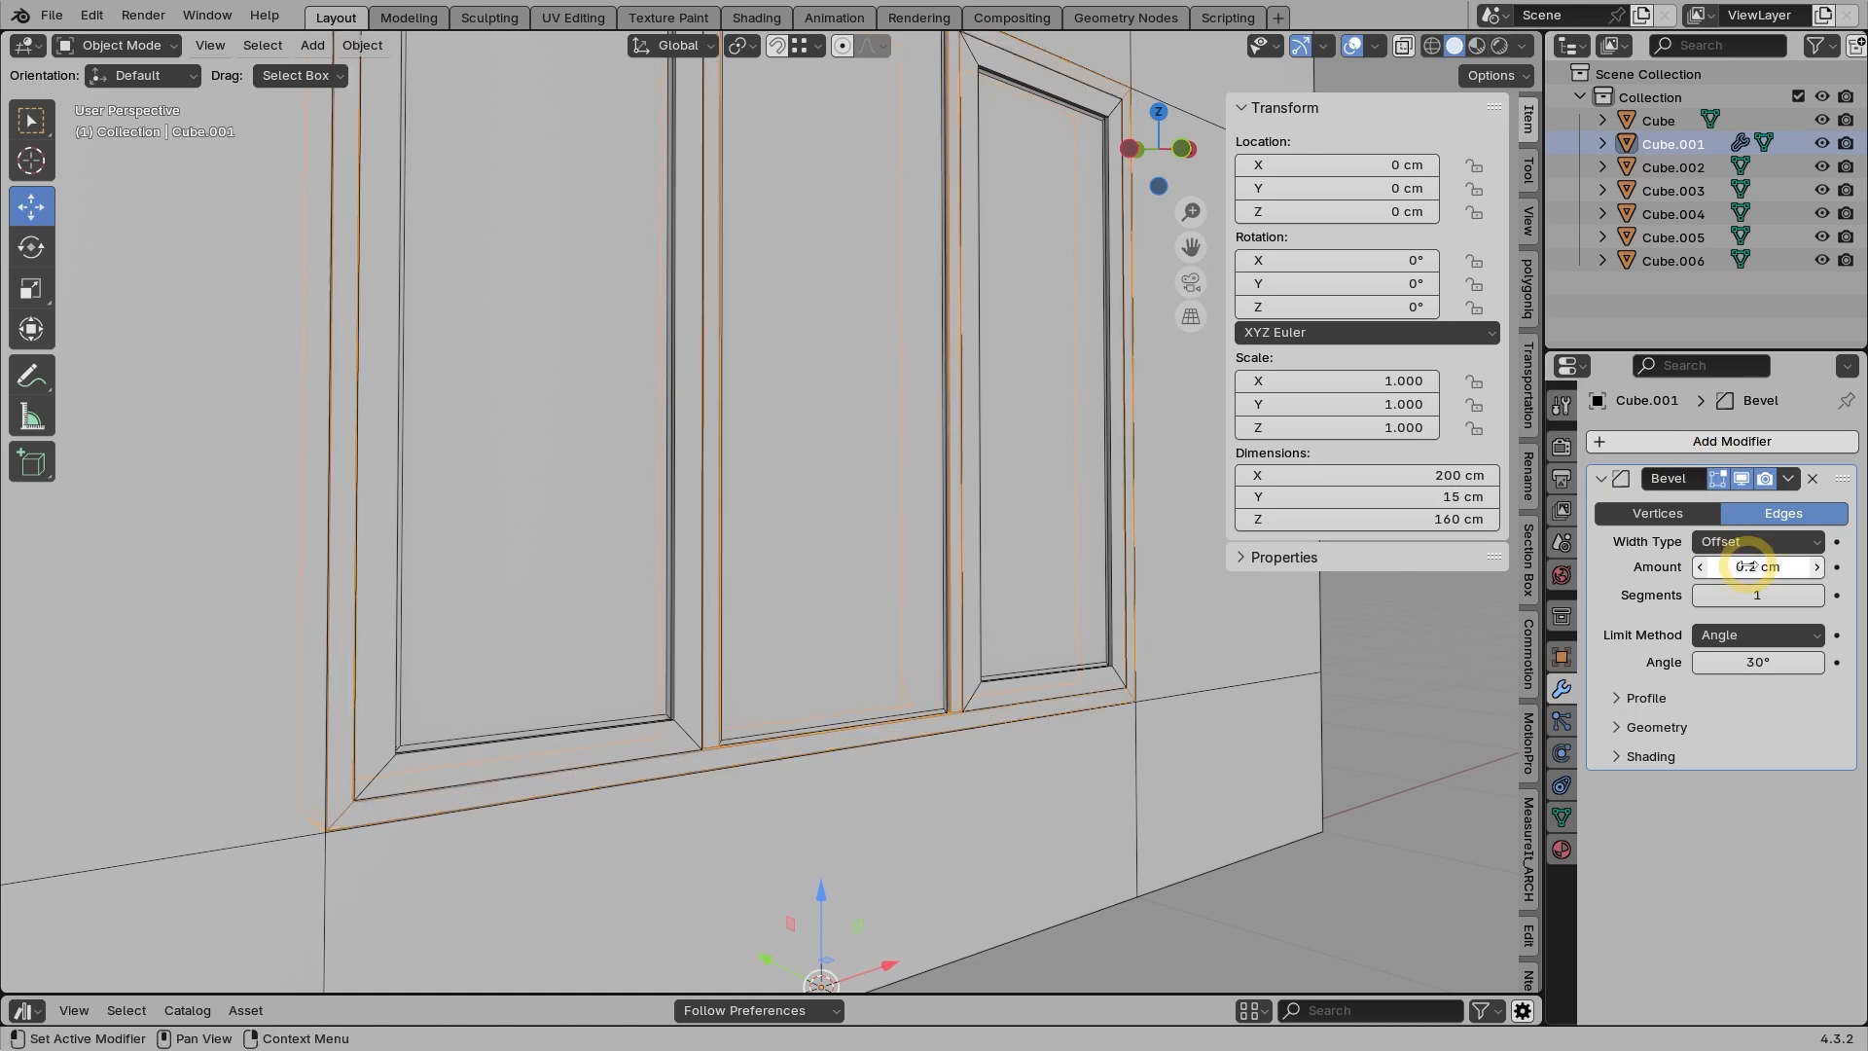
pyautogui.click(691, 712)
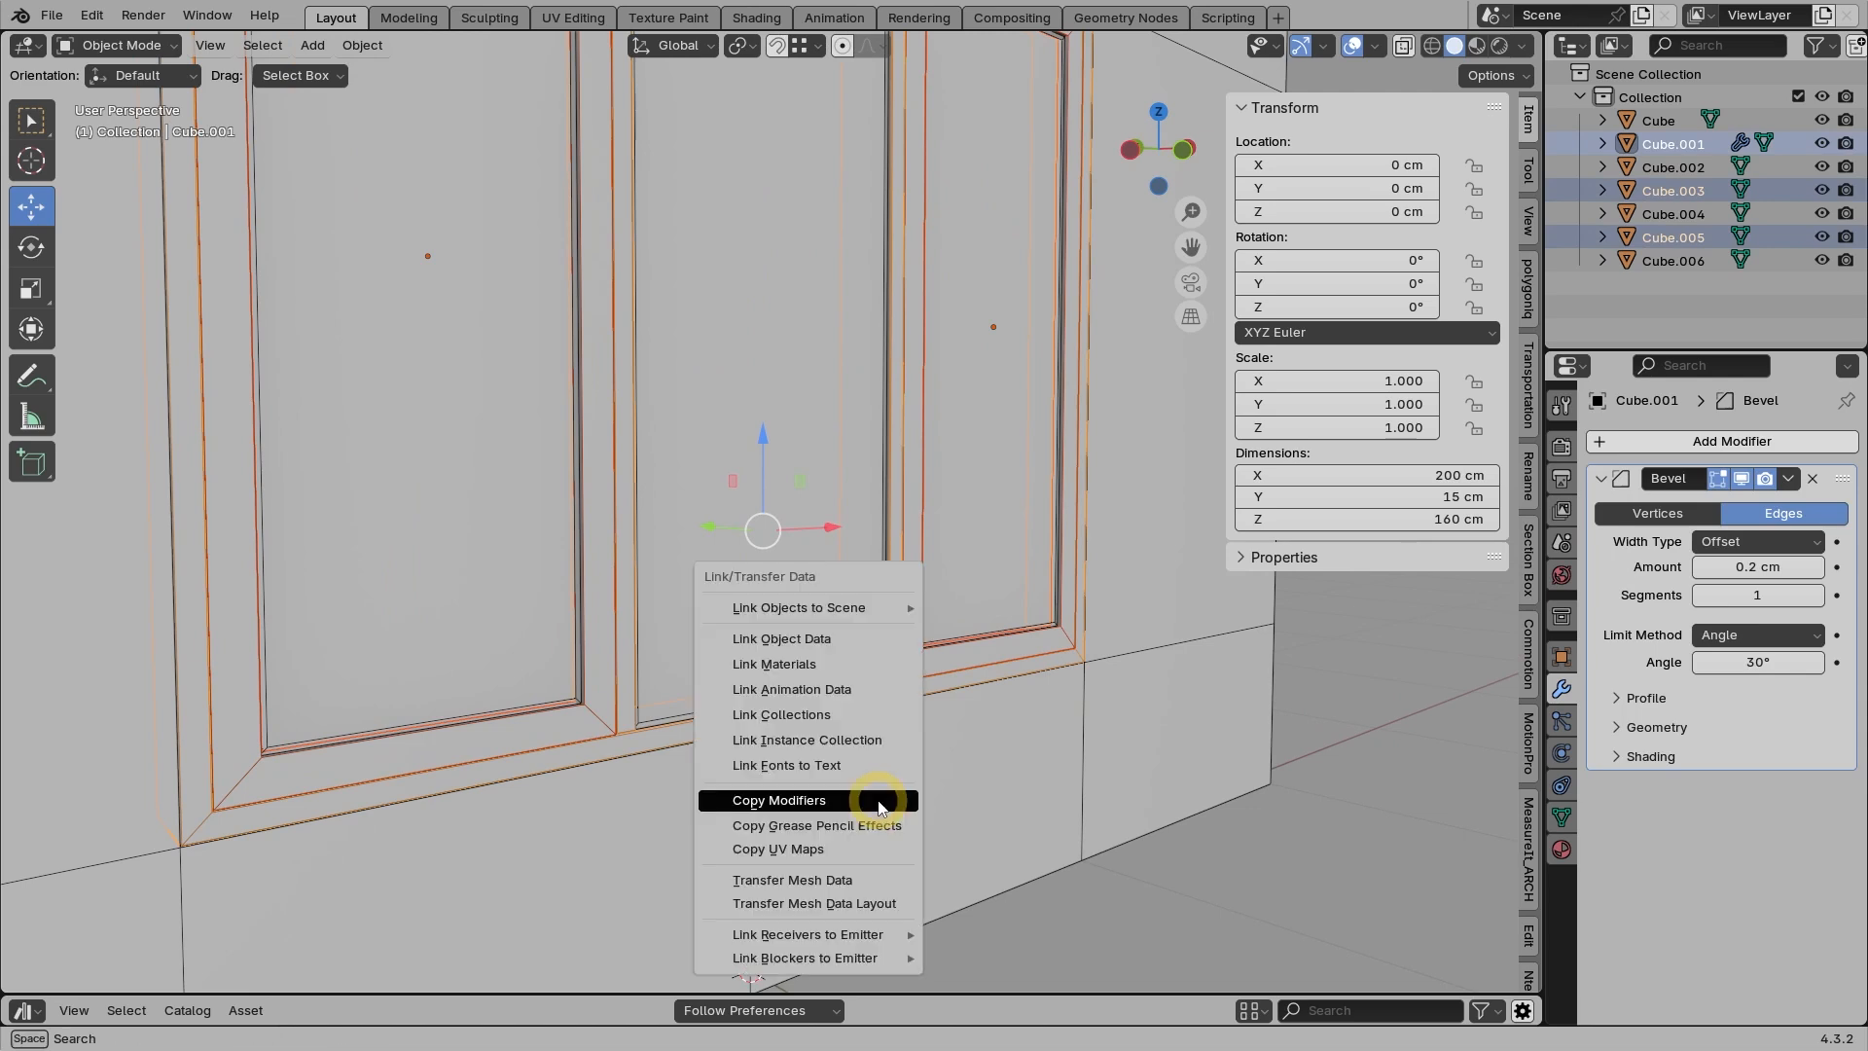
pyautogui.click(778, 799)
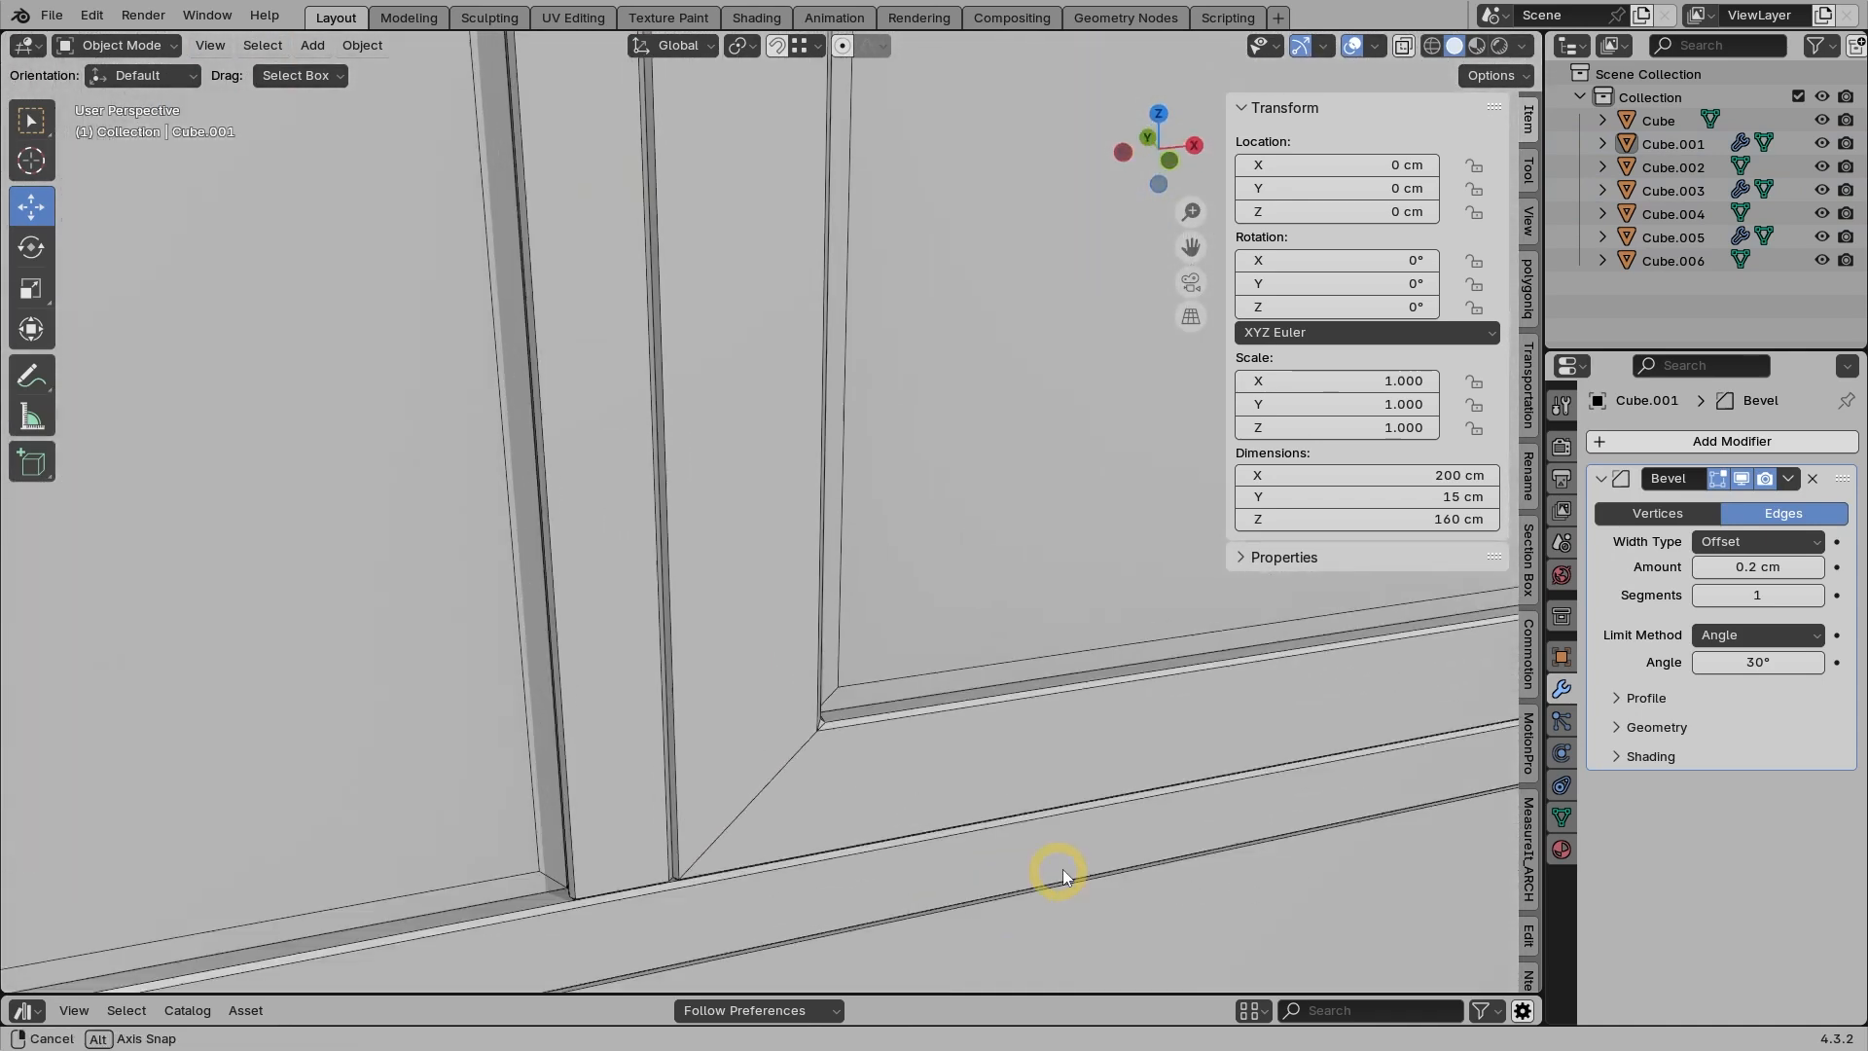
# Step: Select every wall and window object and unwrap them with Cube Projection in Edit Mode
pyautogui.moveTo(1060, 875); pyautogui.dragTo(1101, 858)
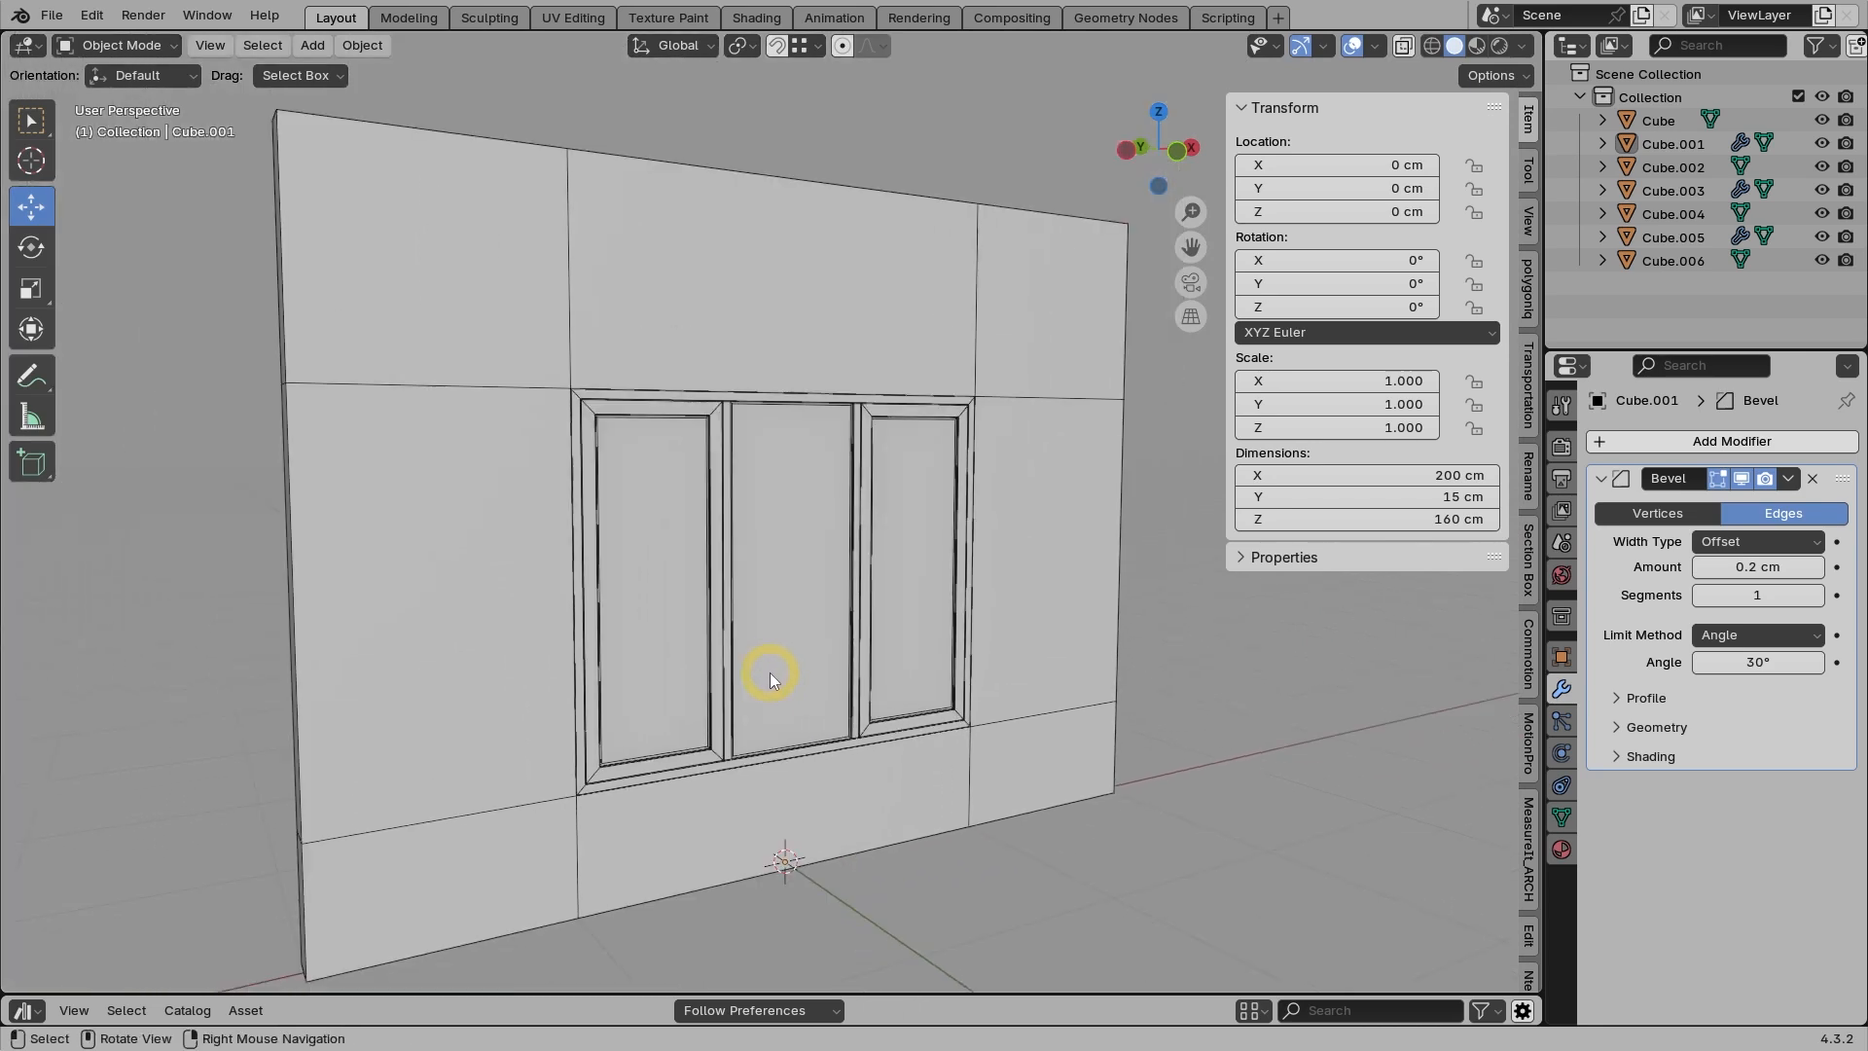
pyautogui.moveTo(769, 679); pyautogui.dragTo(801, 660)
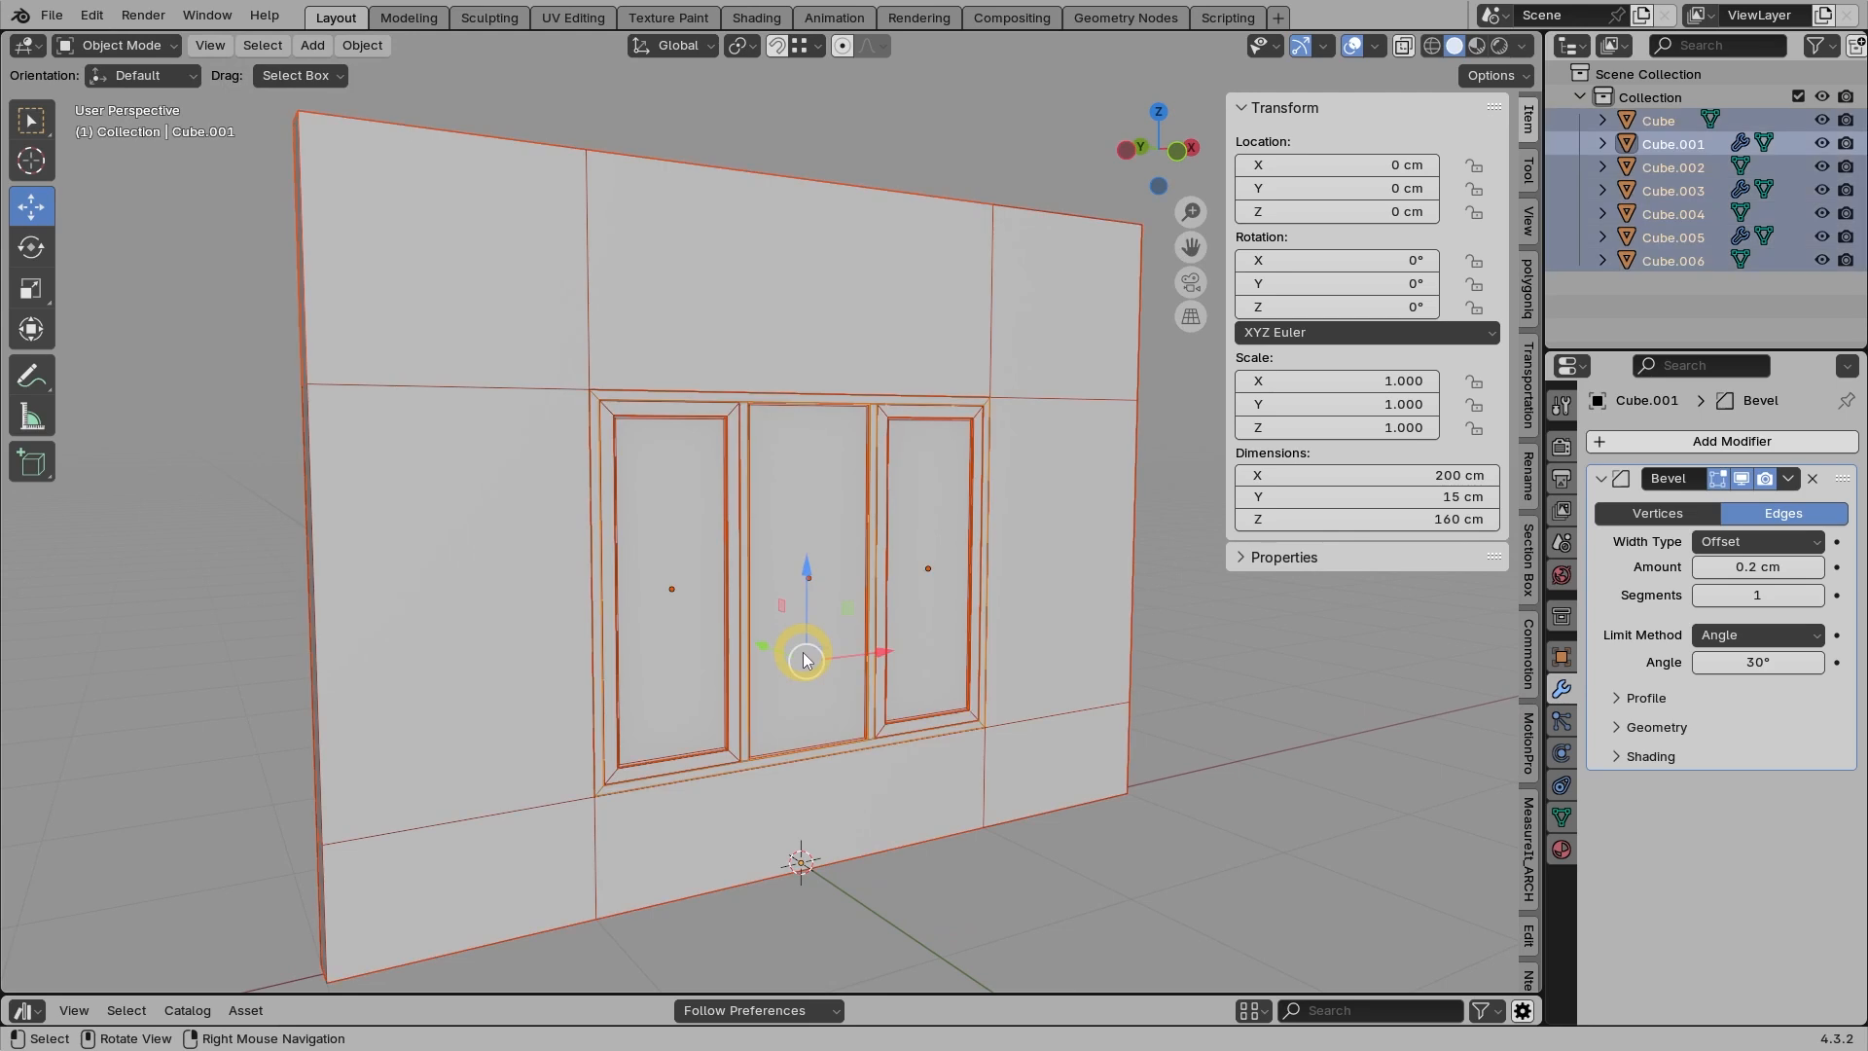
pyautogui.press('Tab')
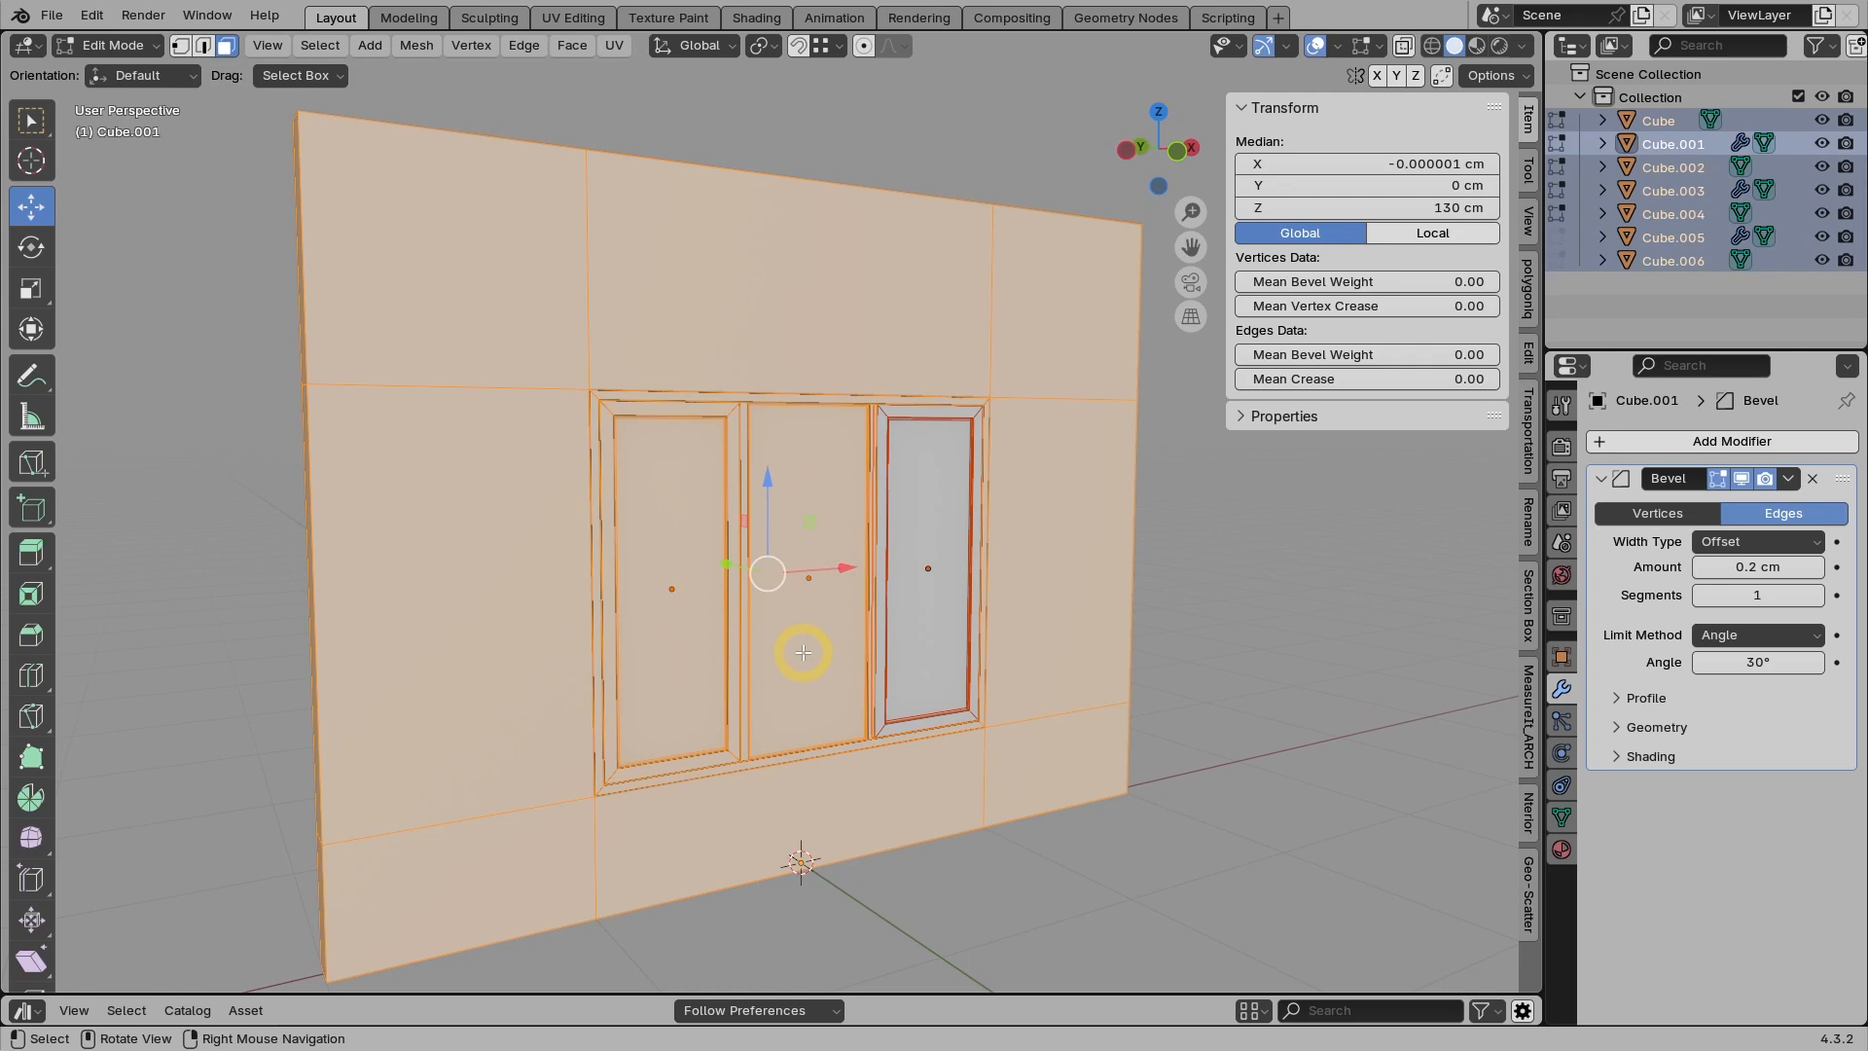
pyautogui.moveTo(895, 640)
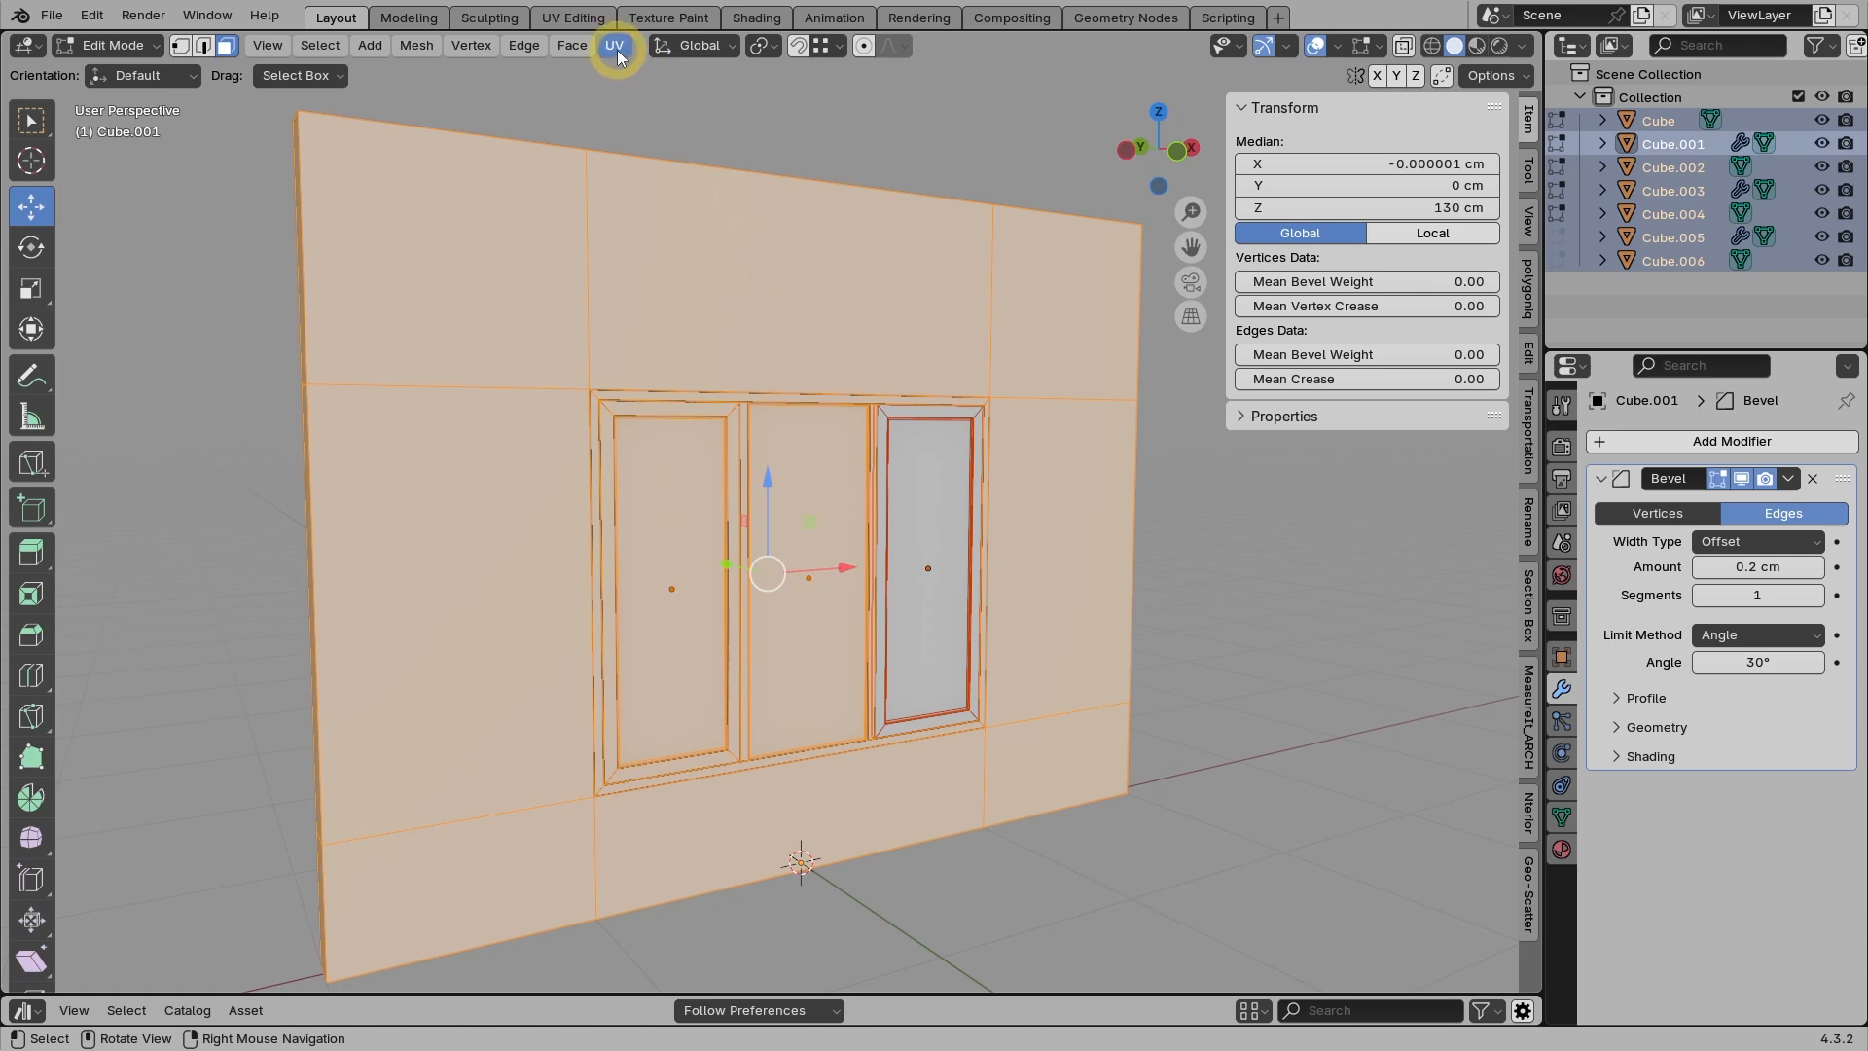
pyautogui.click(613, 44)
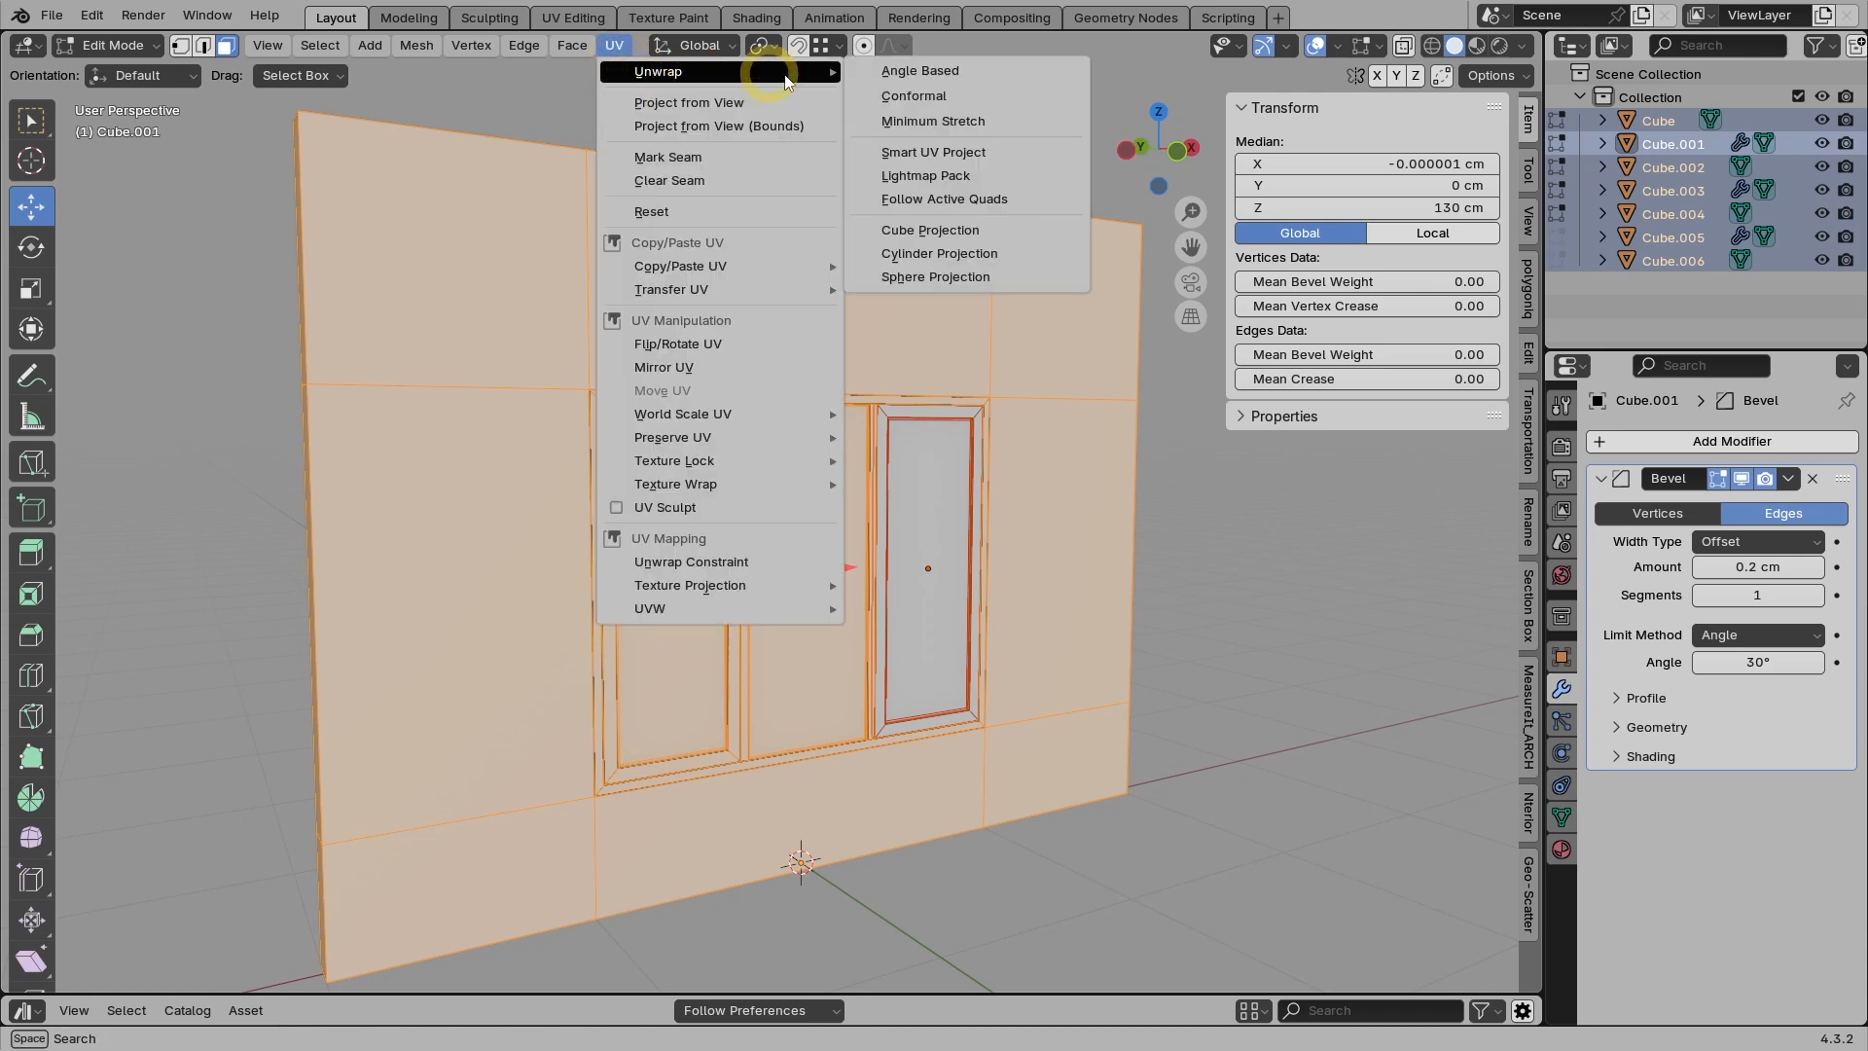
pyautogui.moveTo(932, 229)
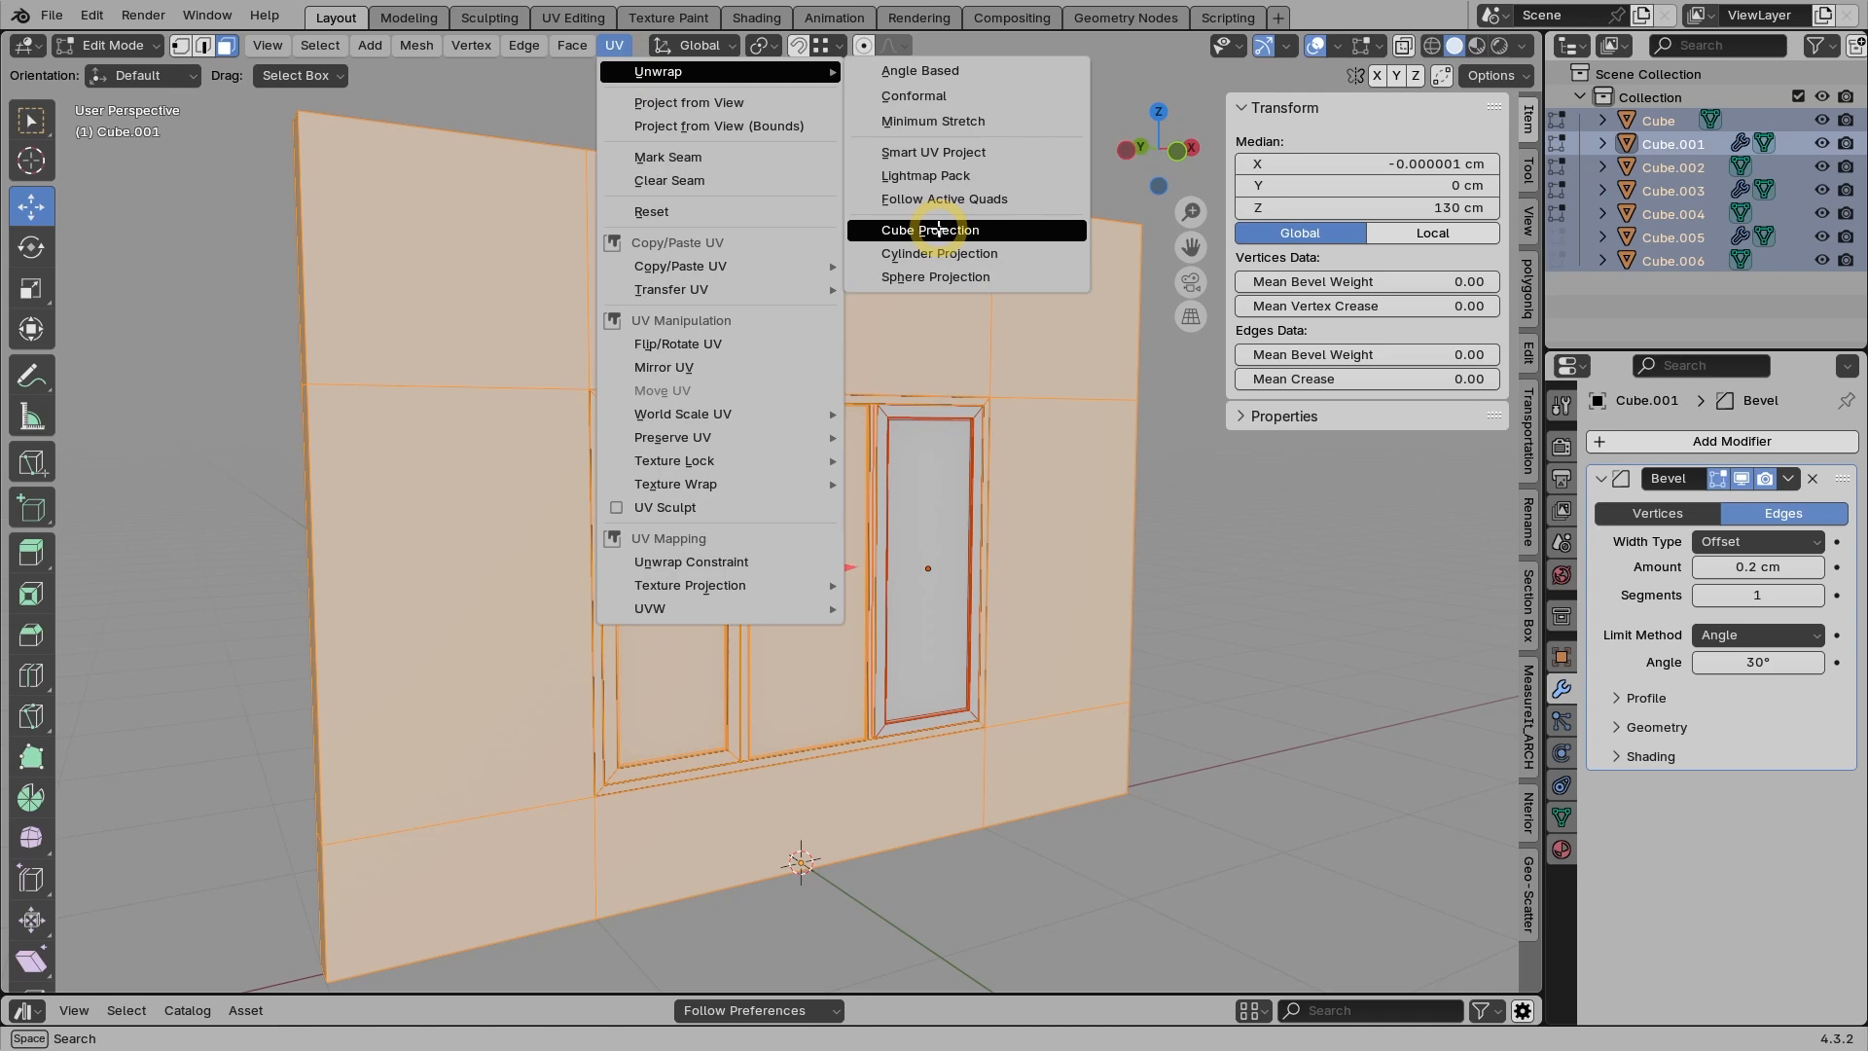
pyautogui.click(928, 230)
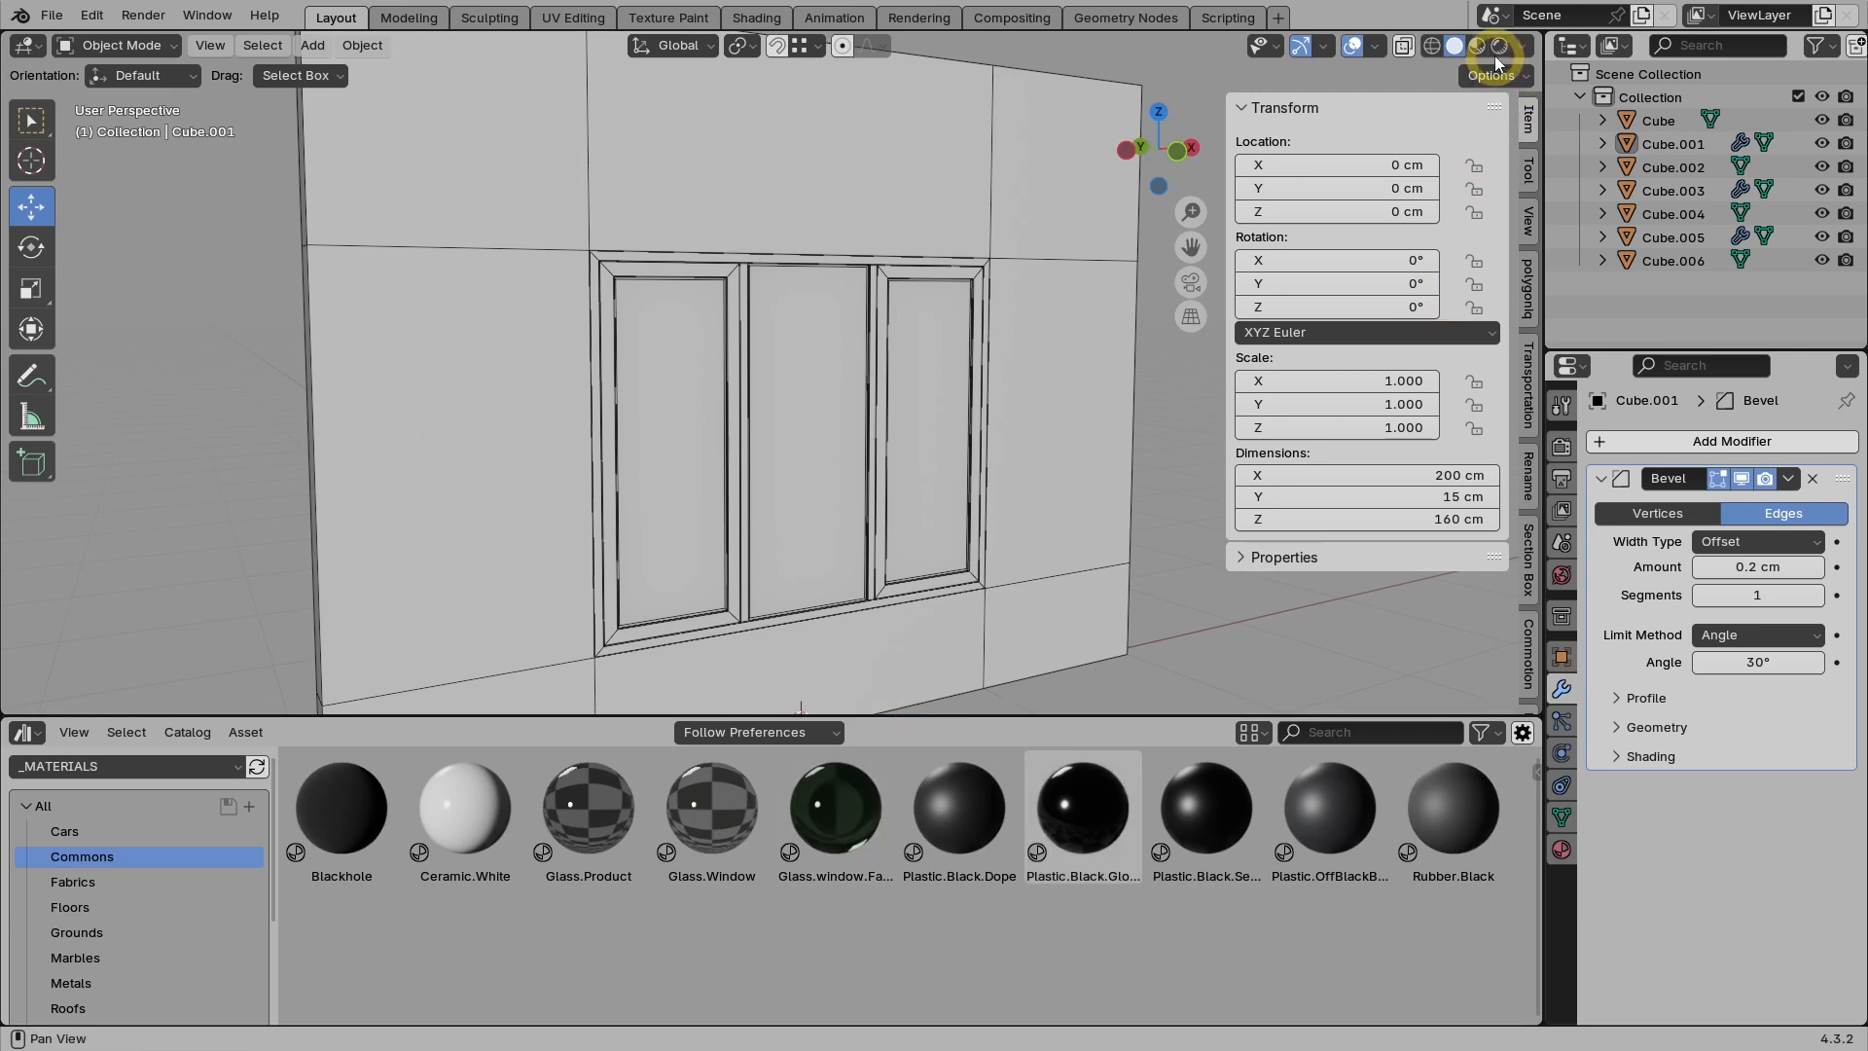
# Step: In Rendered shading, assign Glass.Window to the panes and browse to the wall materials
pyautogui.click(1473, 45)
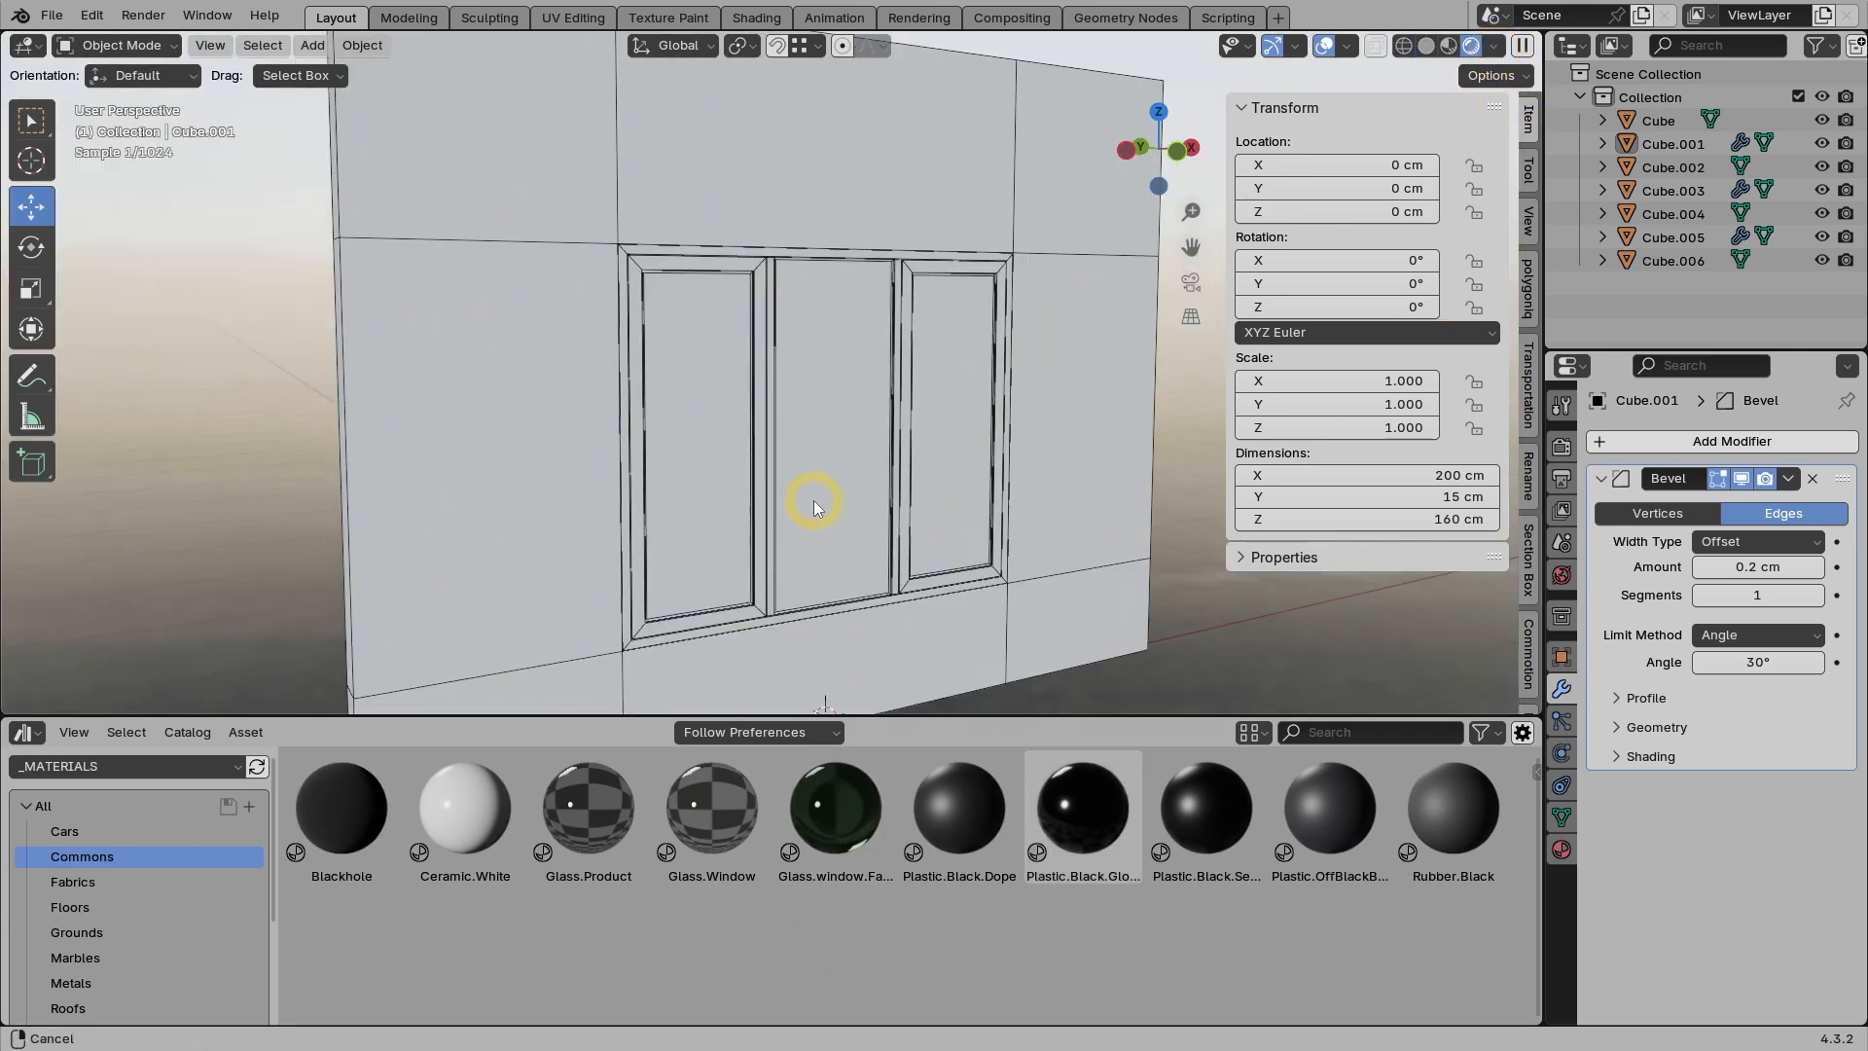
pyautogui.click(711, 806)
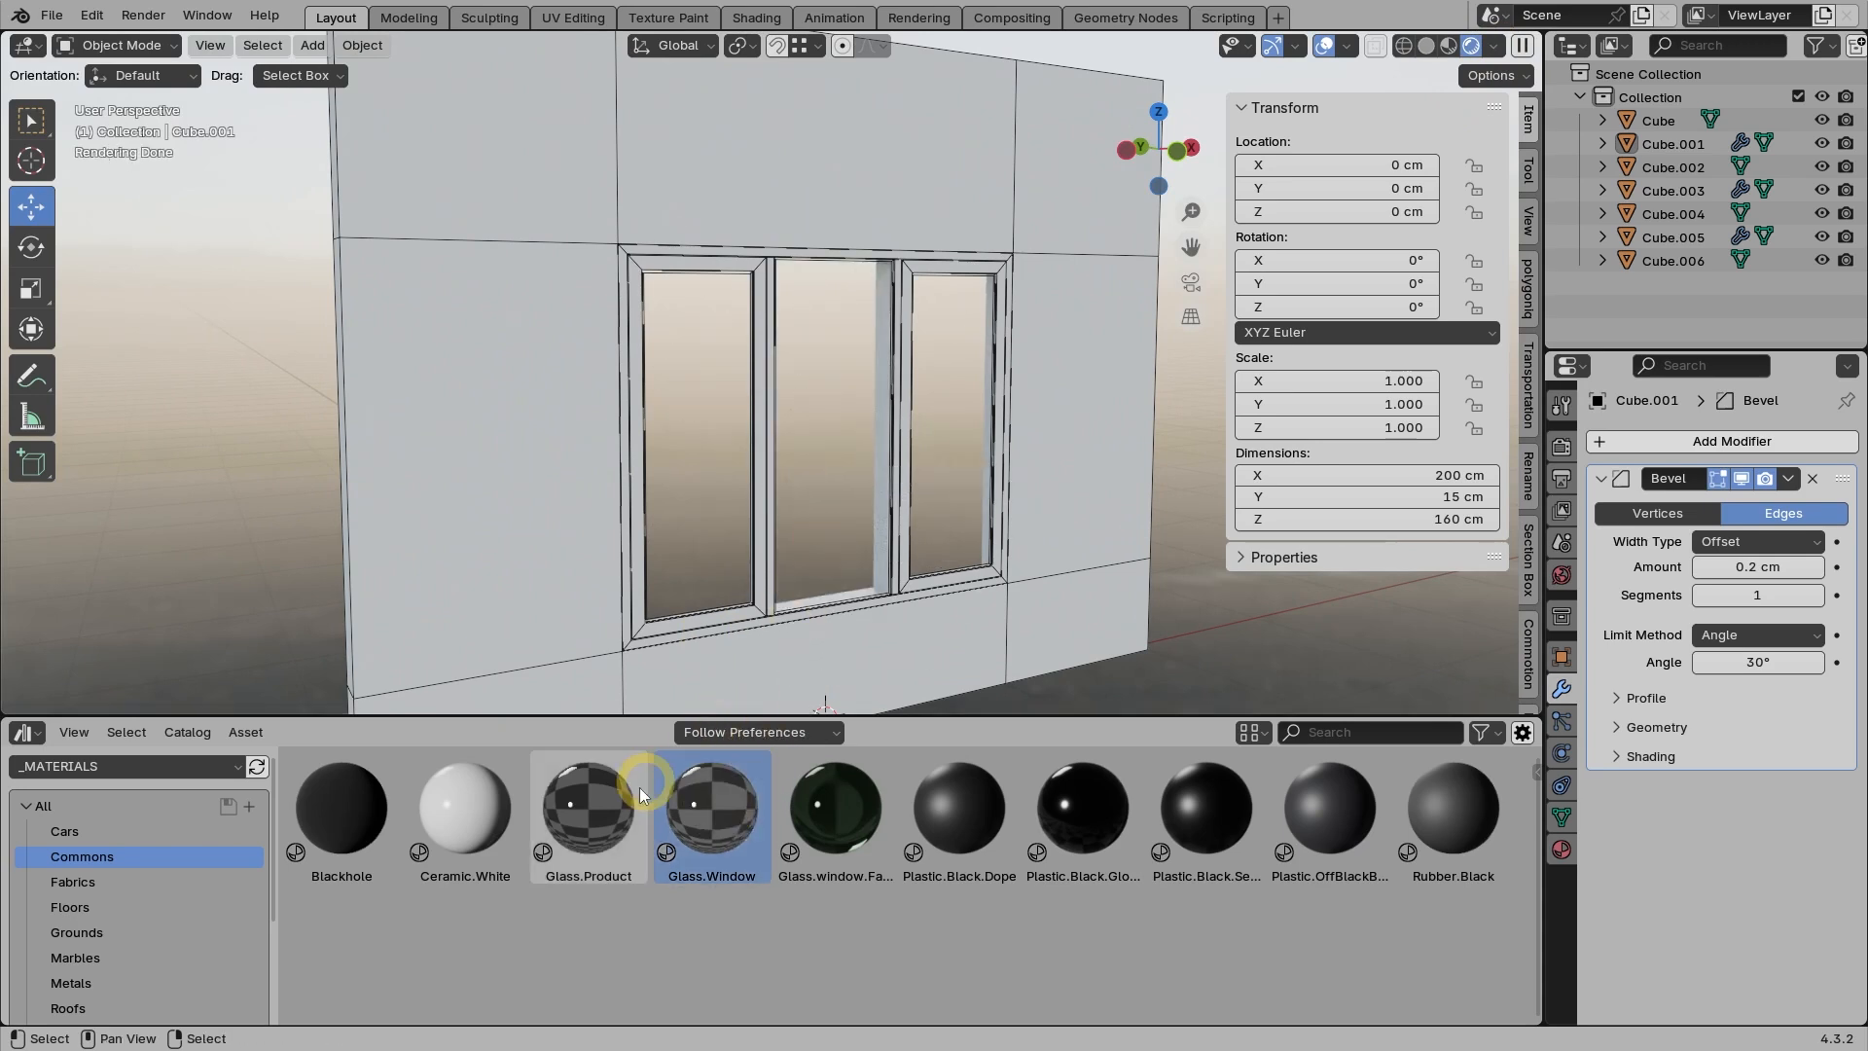
pyautogui.click(70, 982)
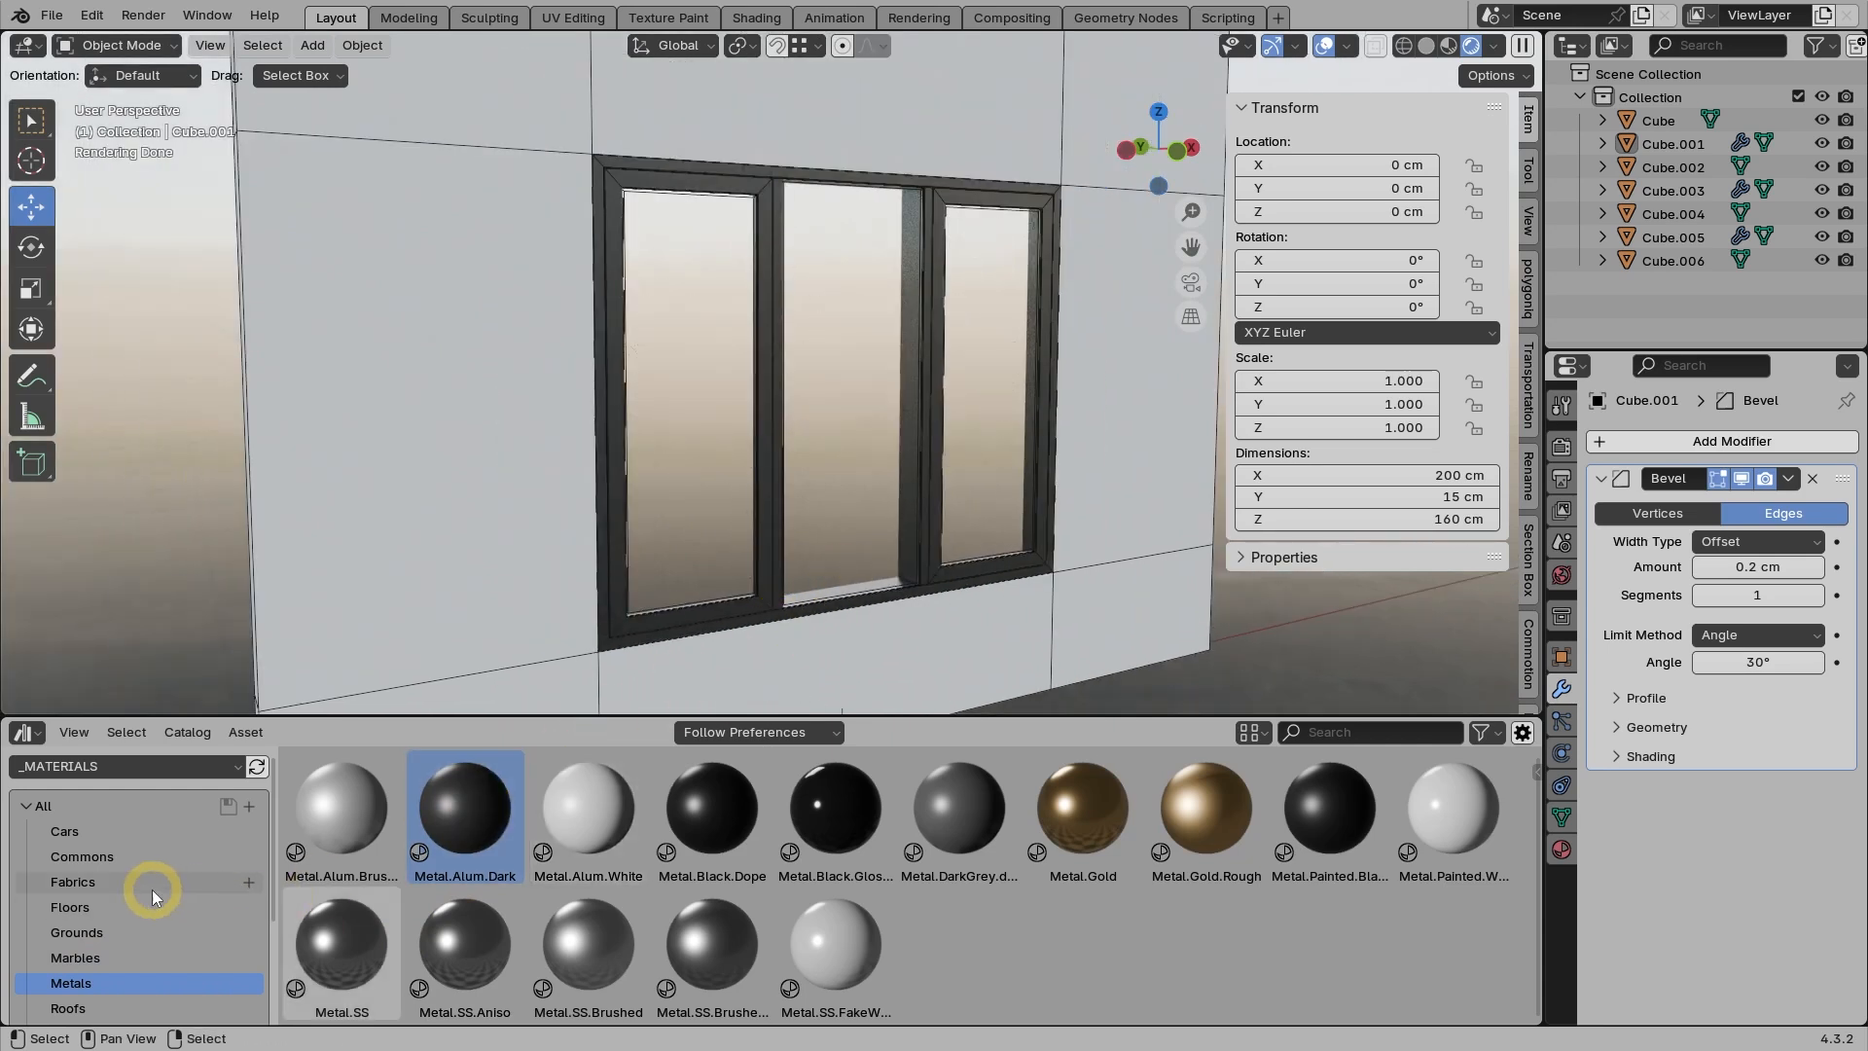
pyautogui.click(66, 946)
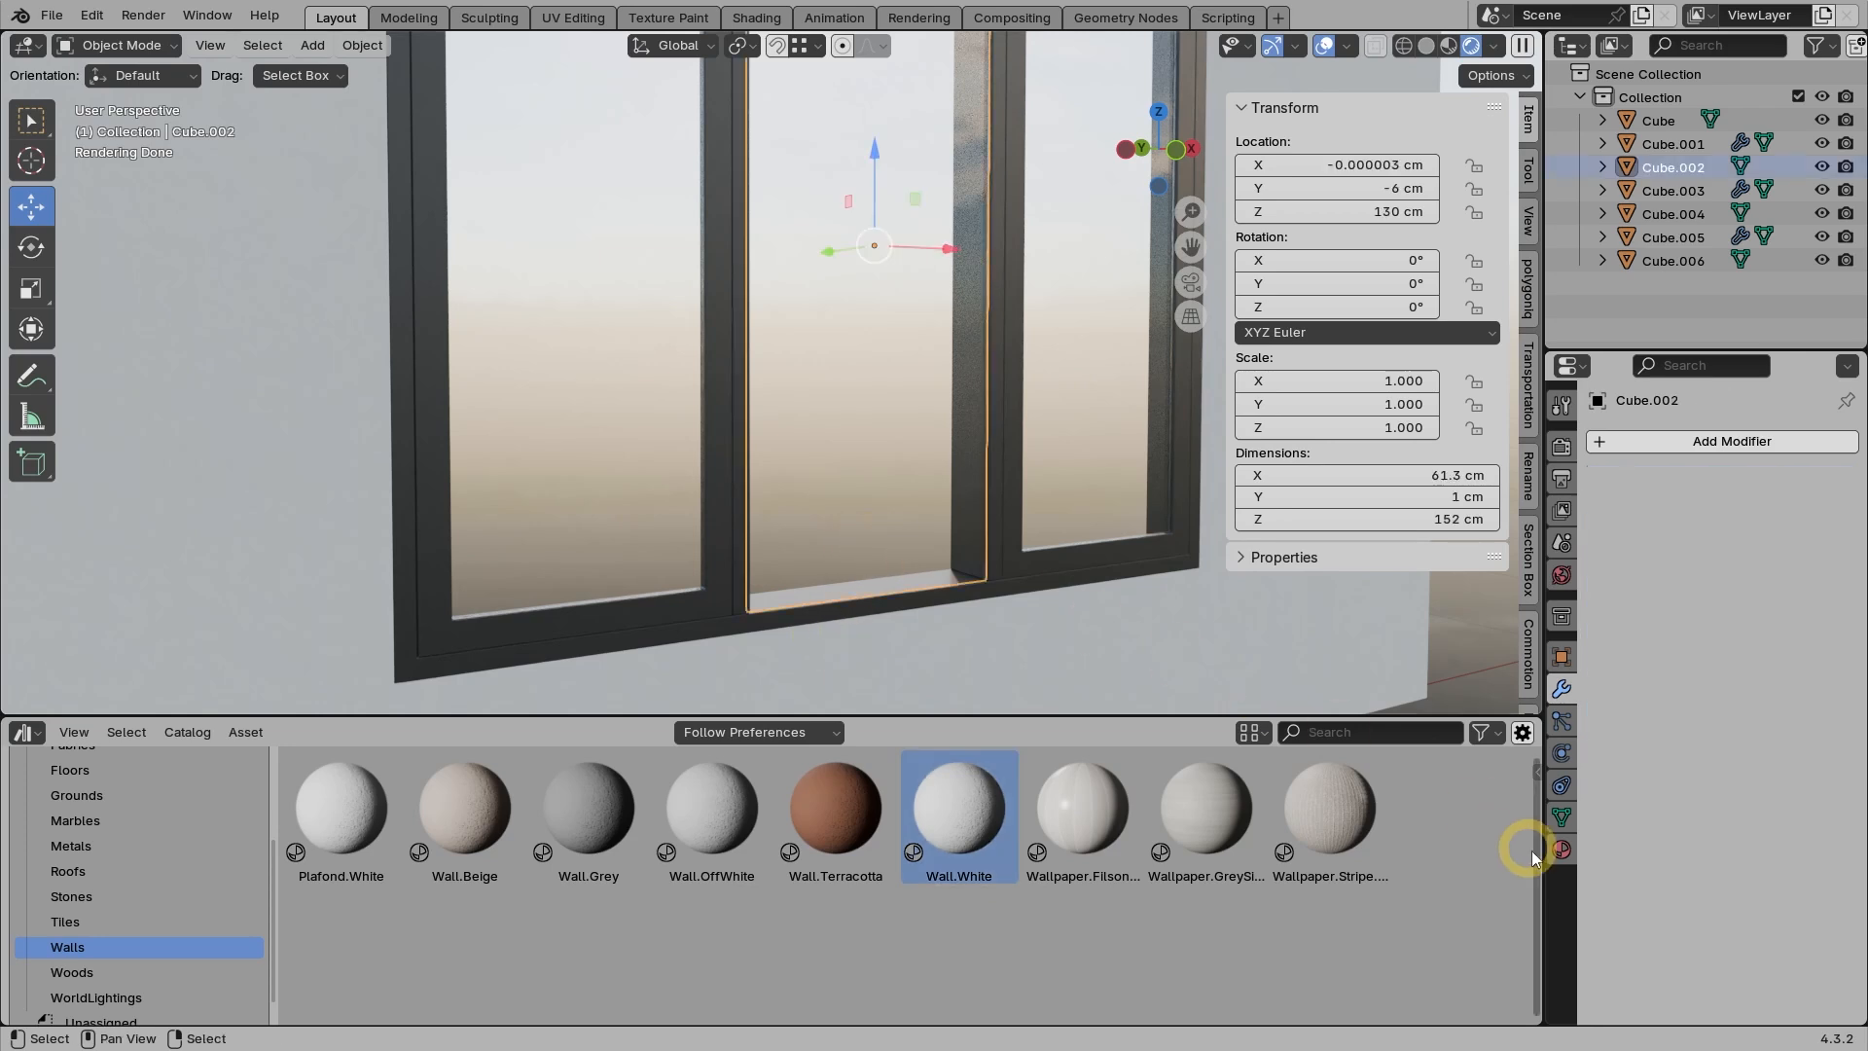
# Step: Add a Rubber.Black slot to the centre pane and assign it to the border loop
pyautogui.click(1559, 848)
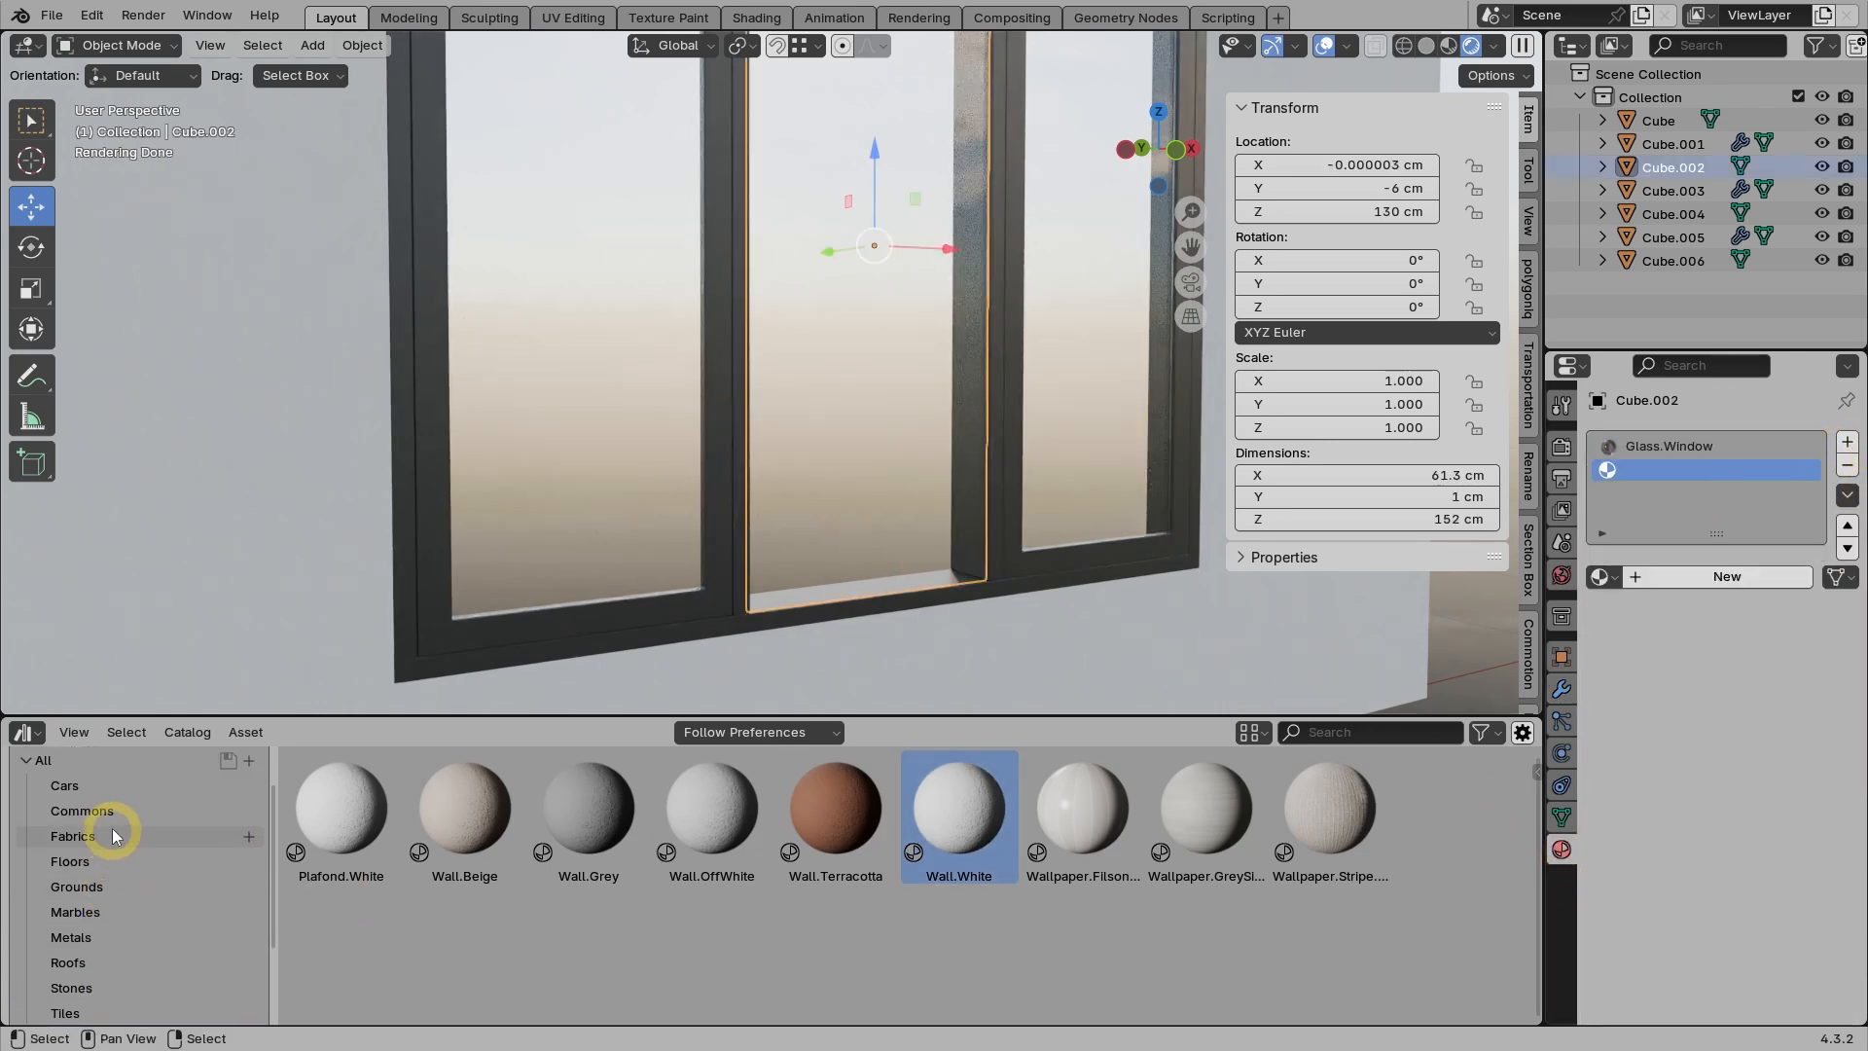
pyautogui.click(82, 809)
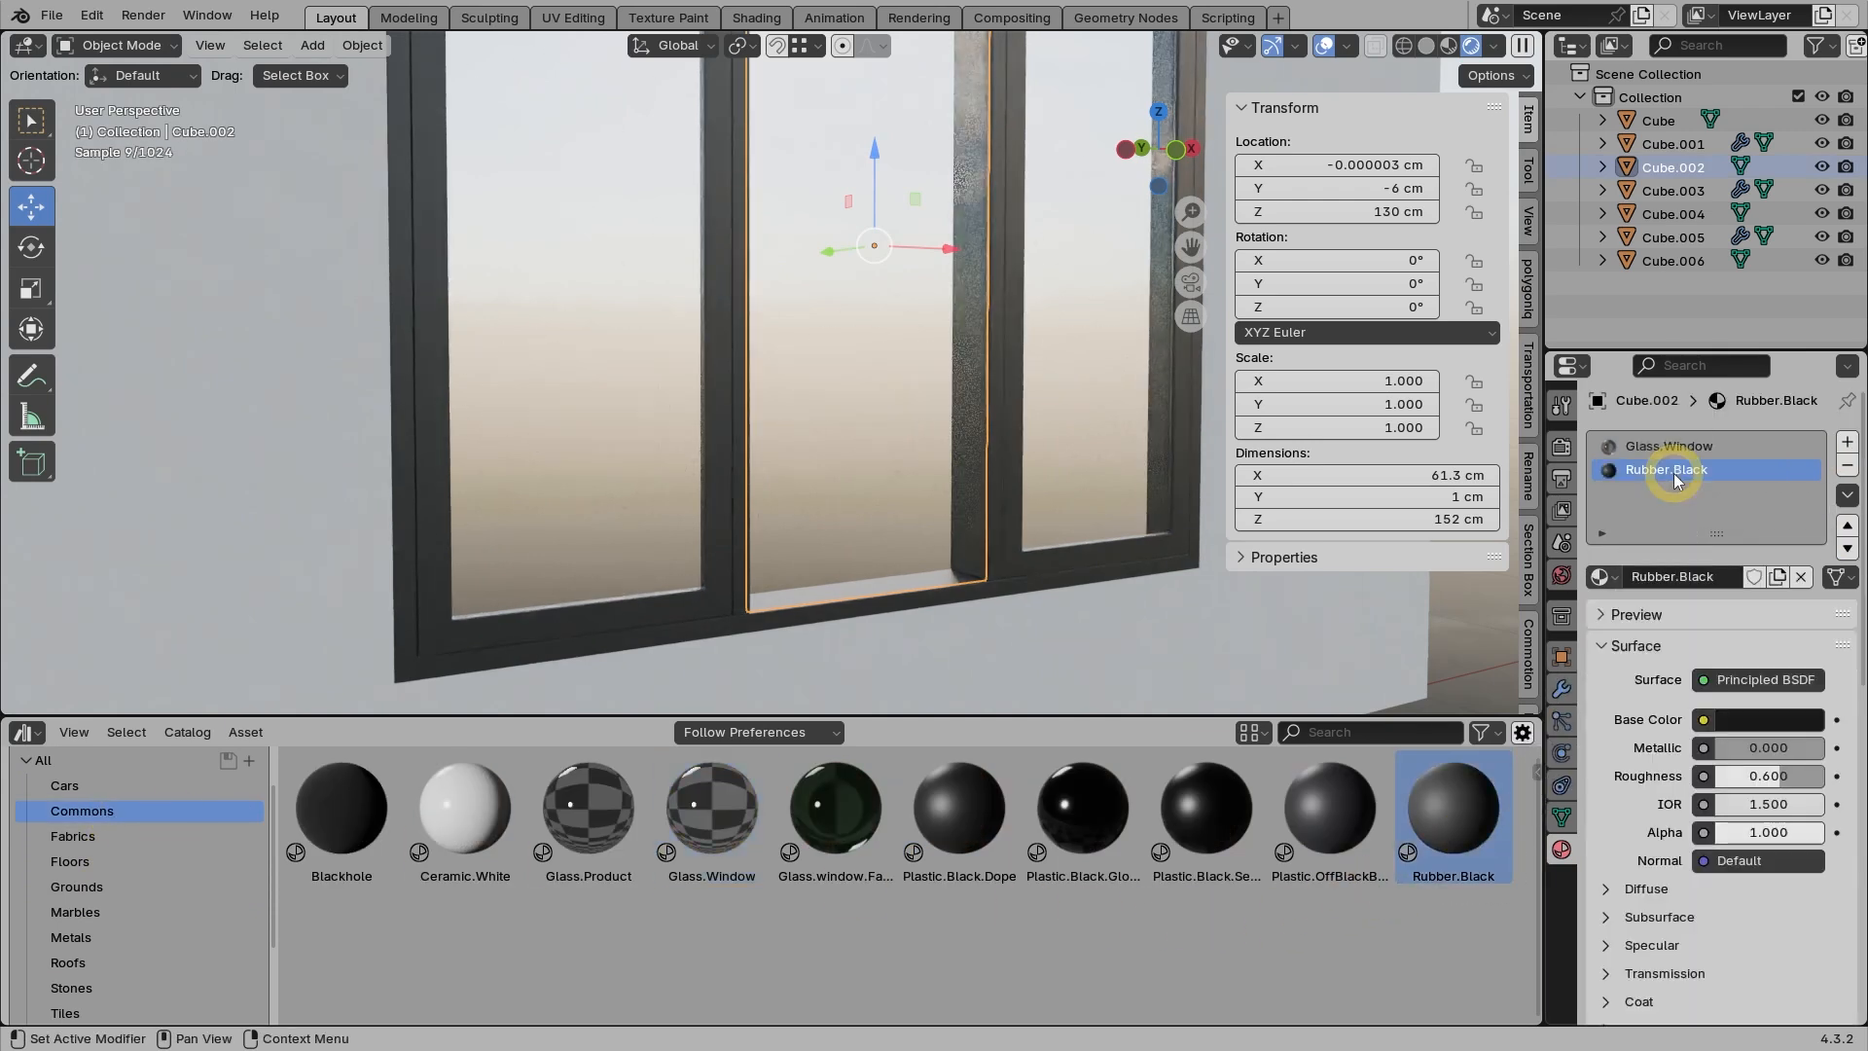
pyautogui.press('Tab')
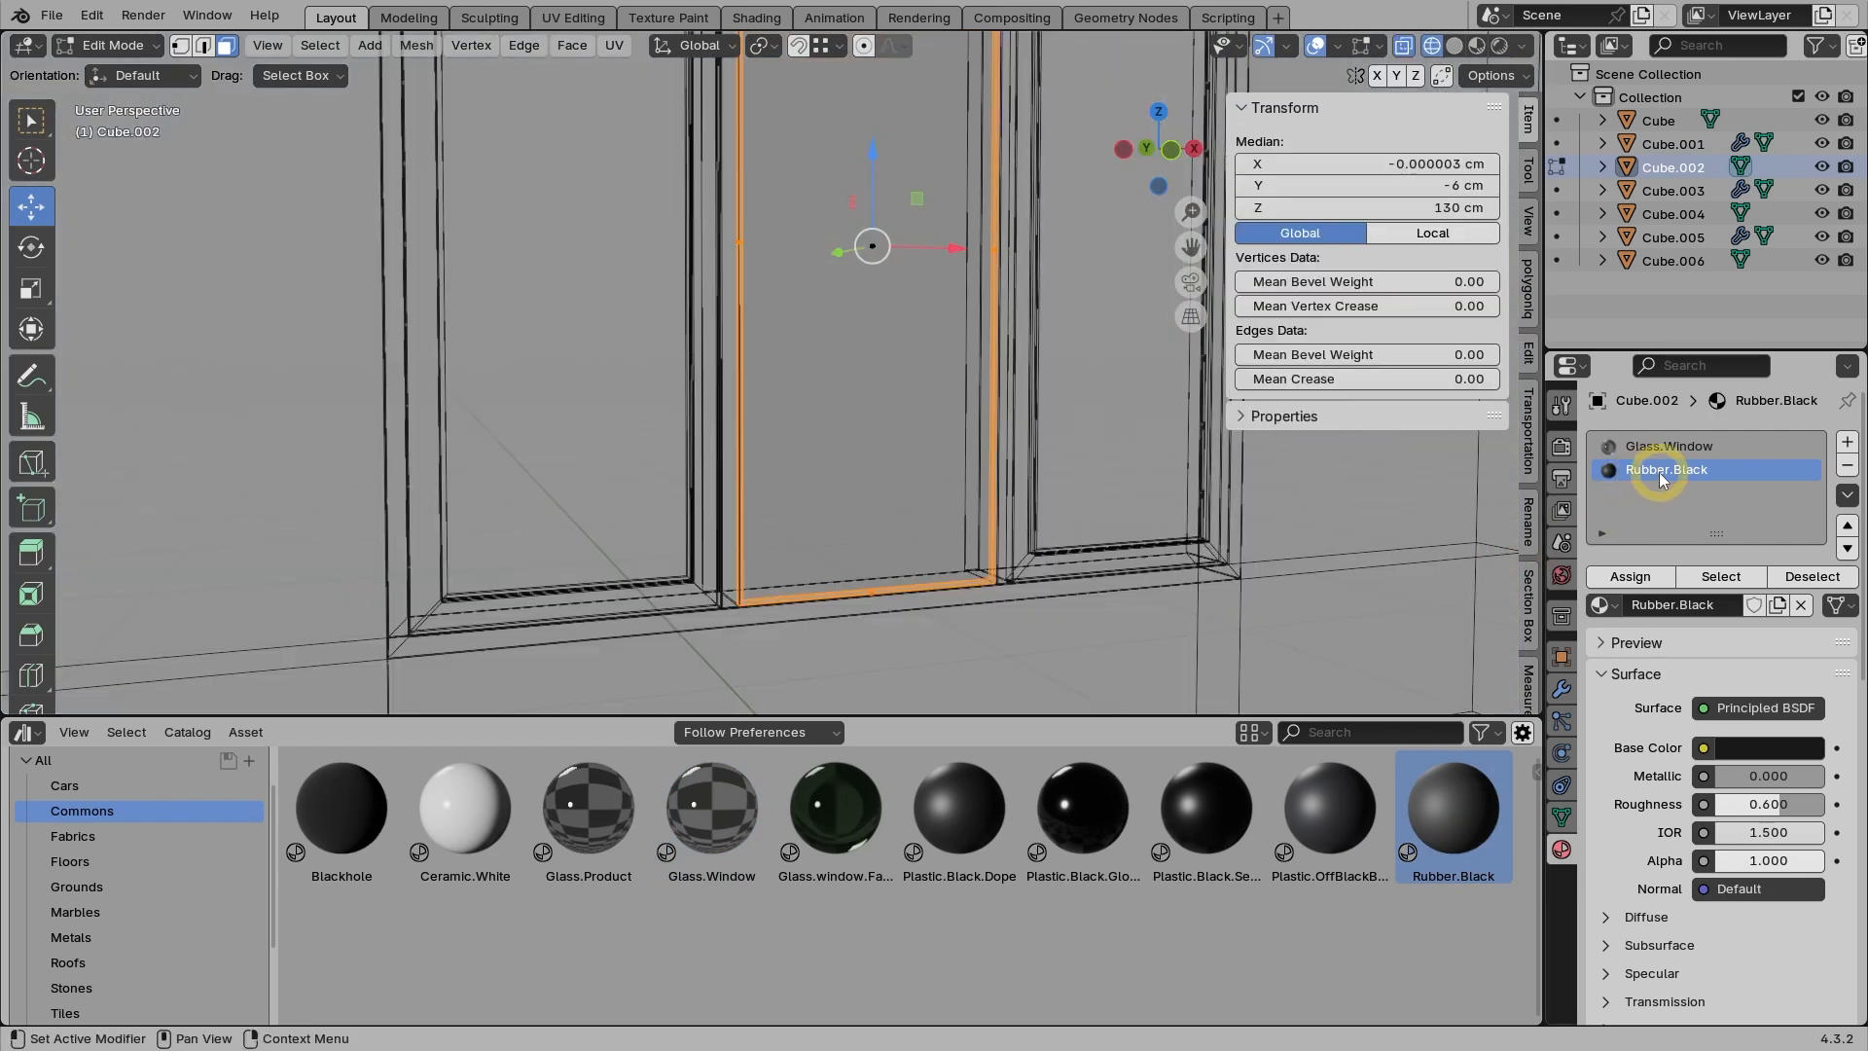
pyautogui.click(1630, 575)
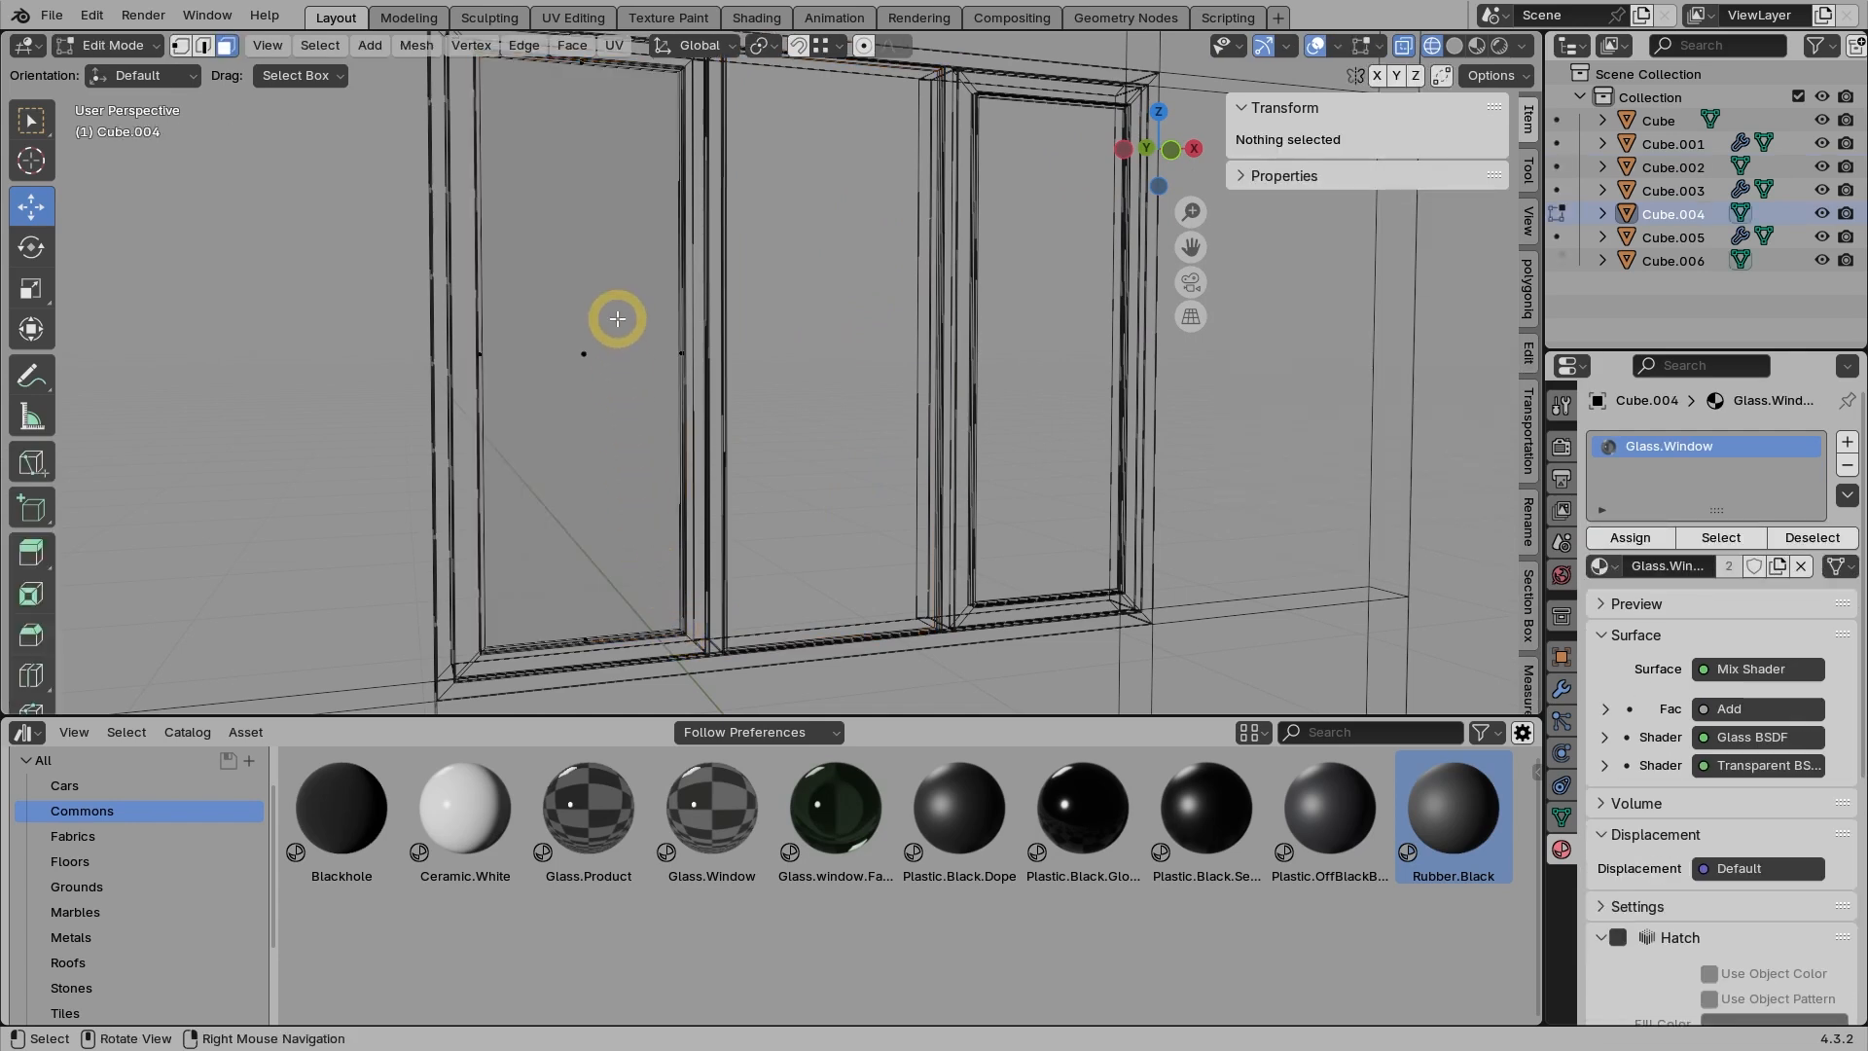
# Step: Assign Rubber.Black to the left pane's border ring and show the rendered preview
pyautogui.click(617, 317)
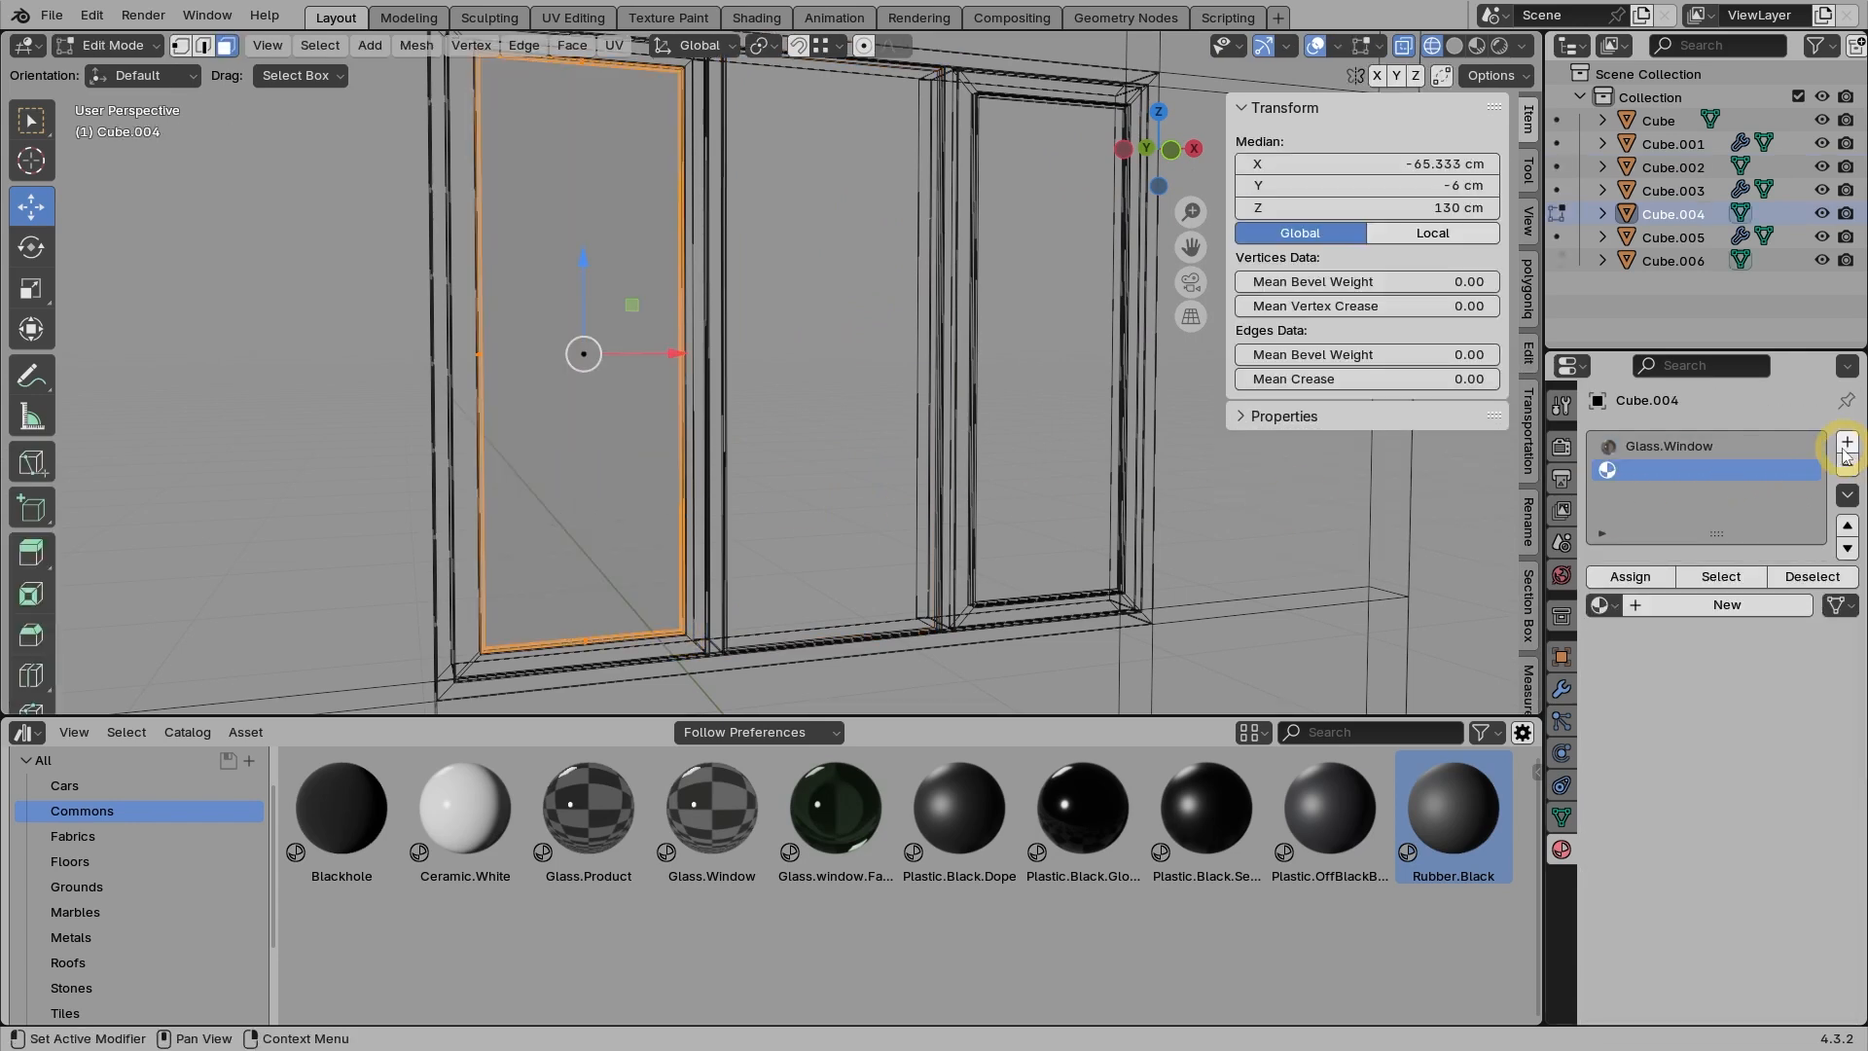
pyautogui.click(1630, 576)
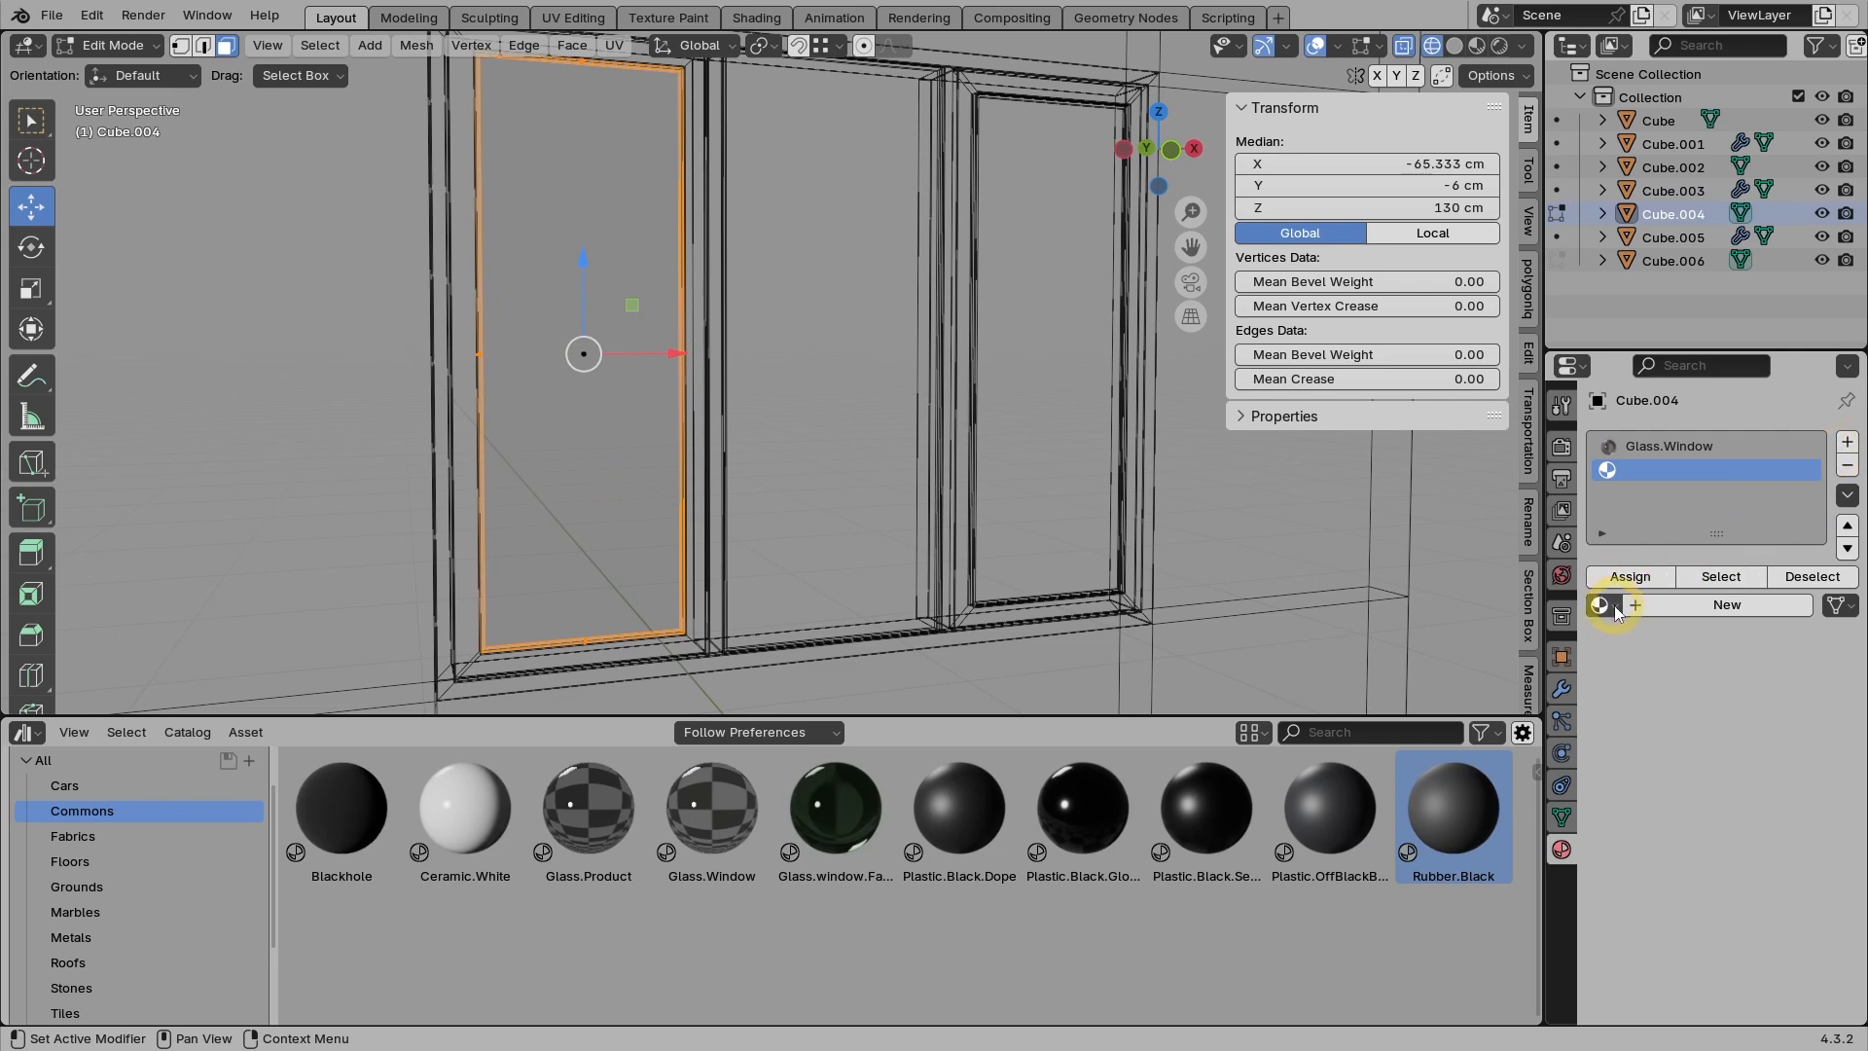
pyautogui.click(1601, 603)
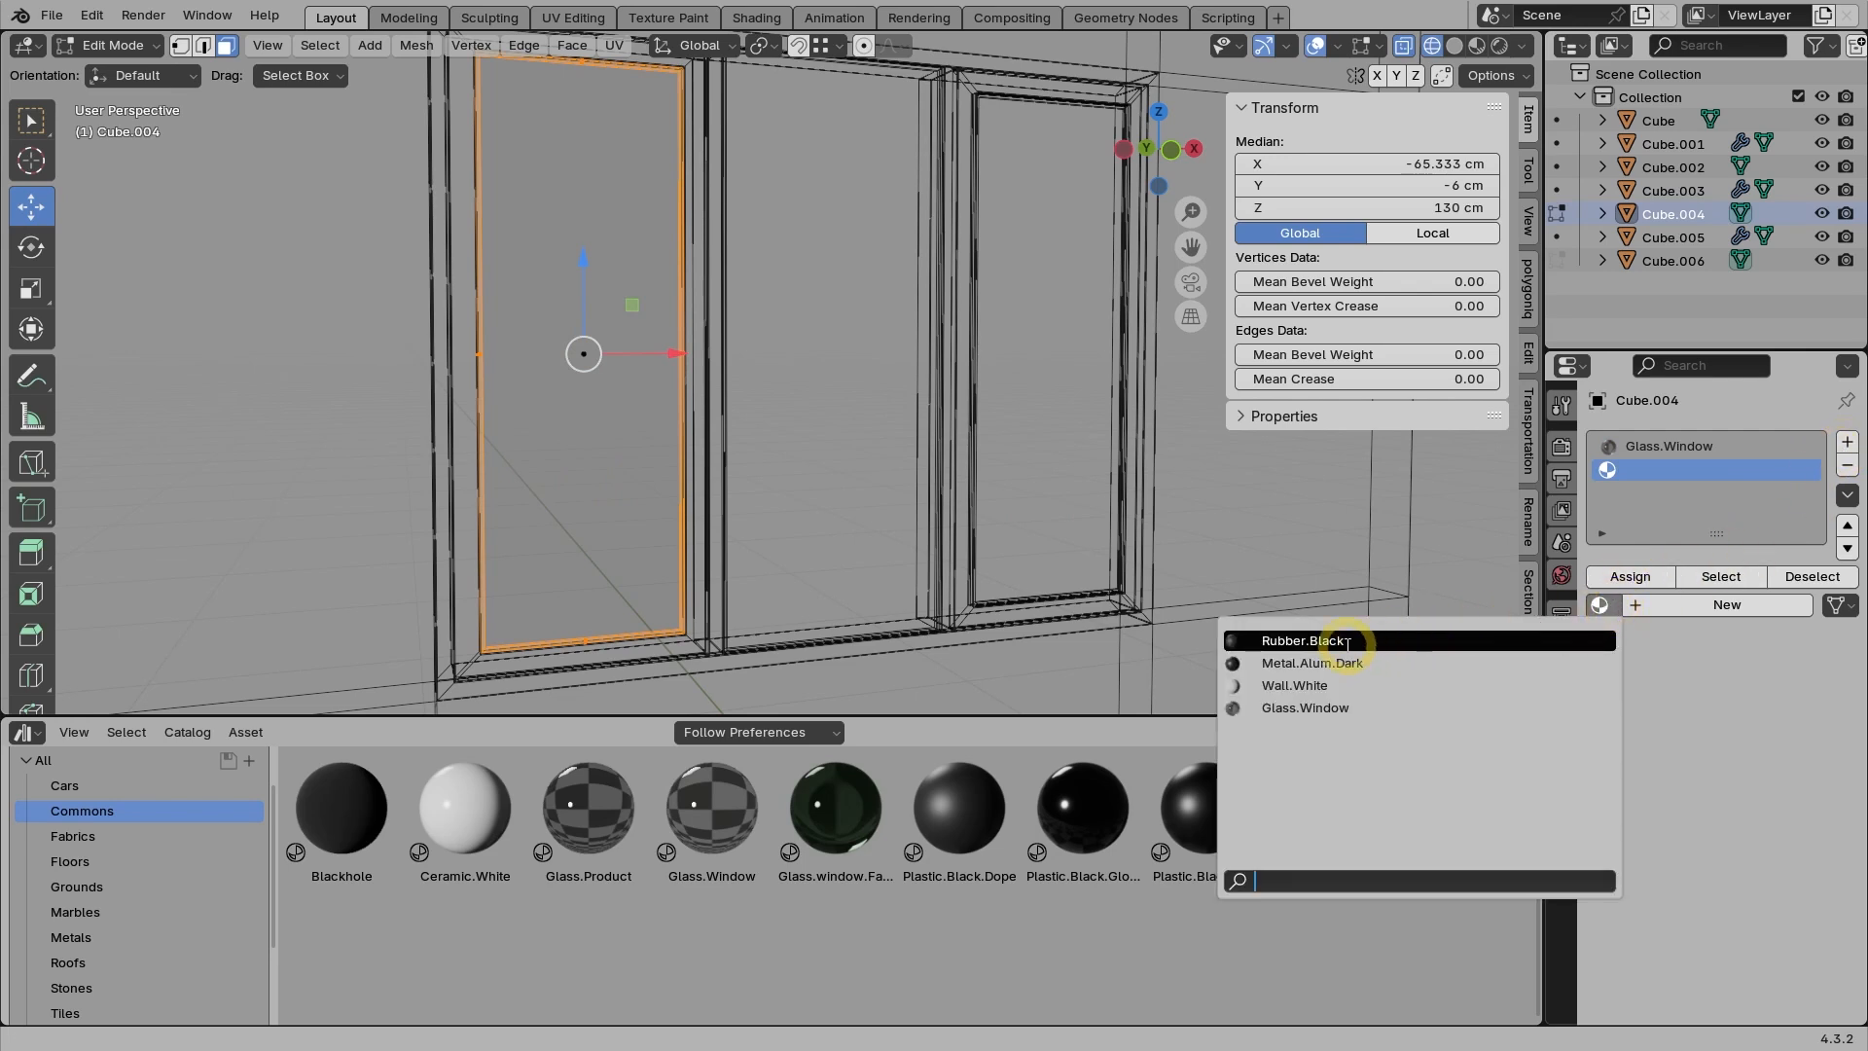
pyautogui.click(1303, 640)
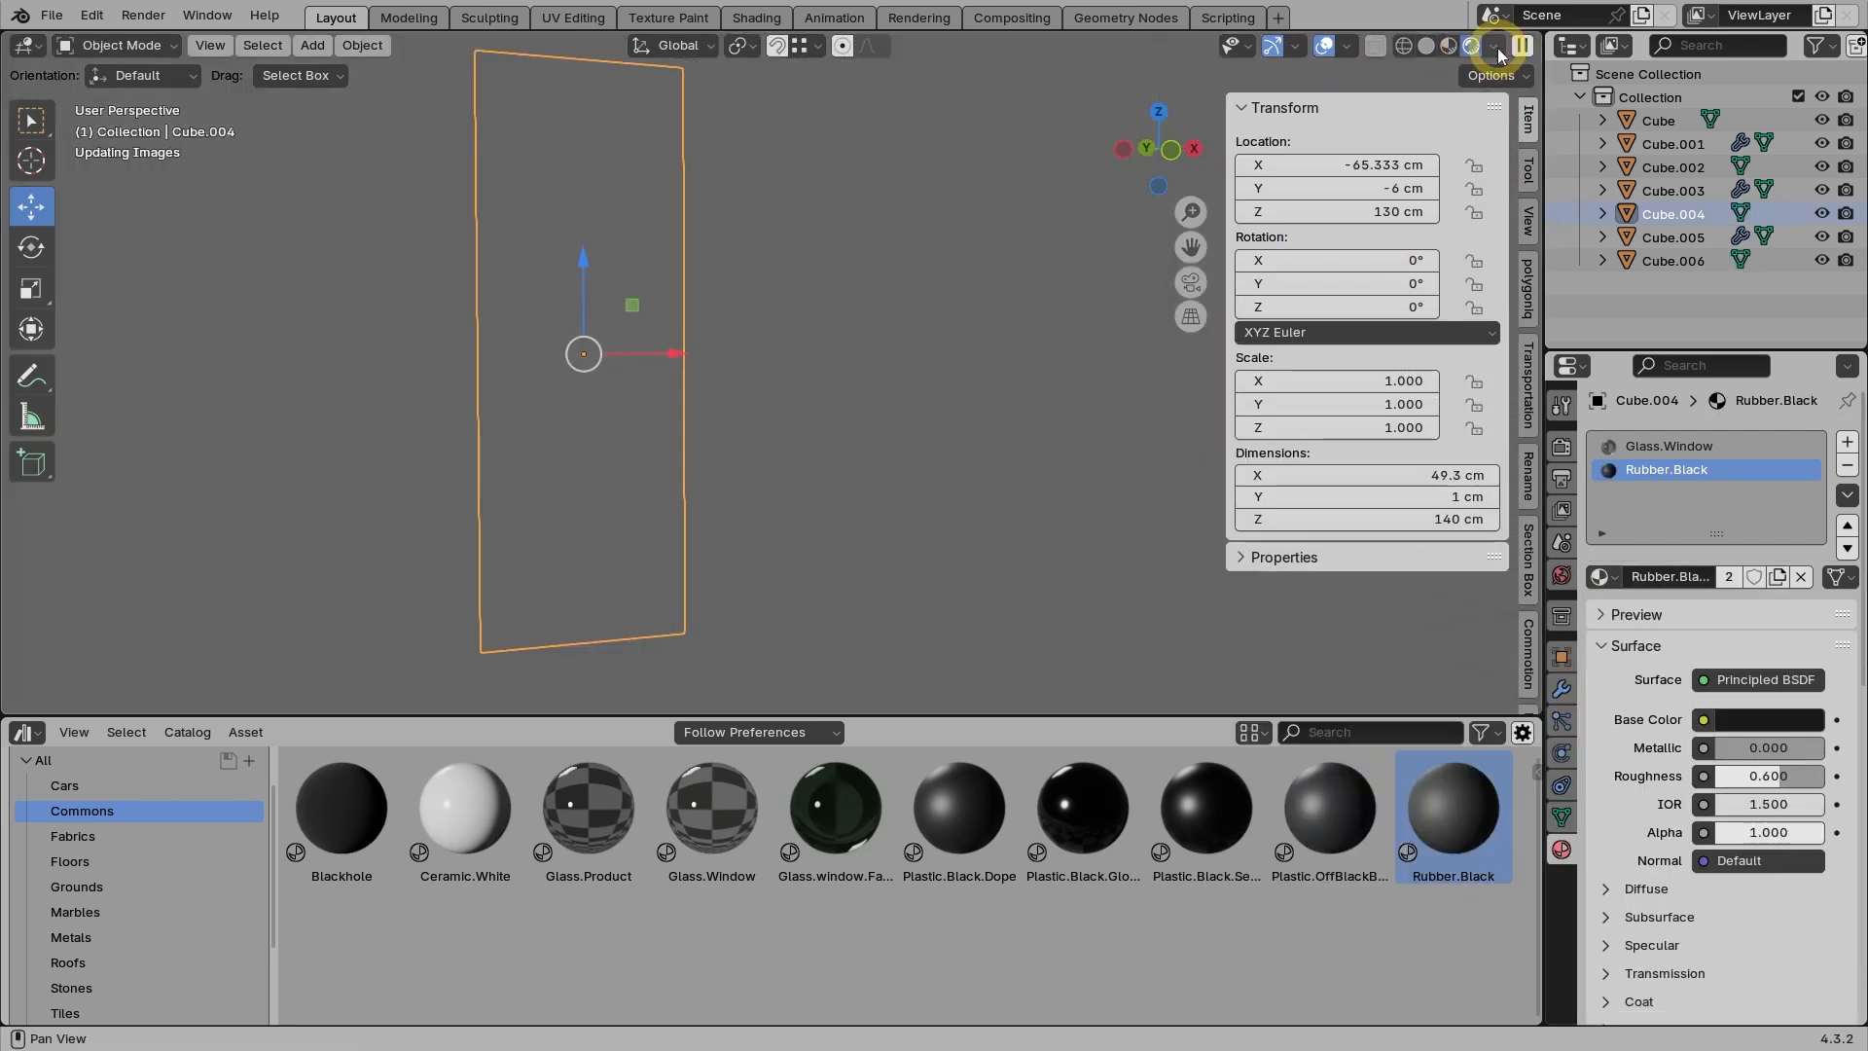
pyautogui.click(1473, 45)
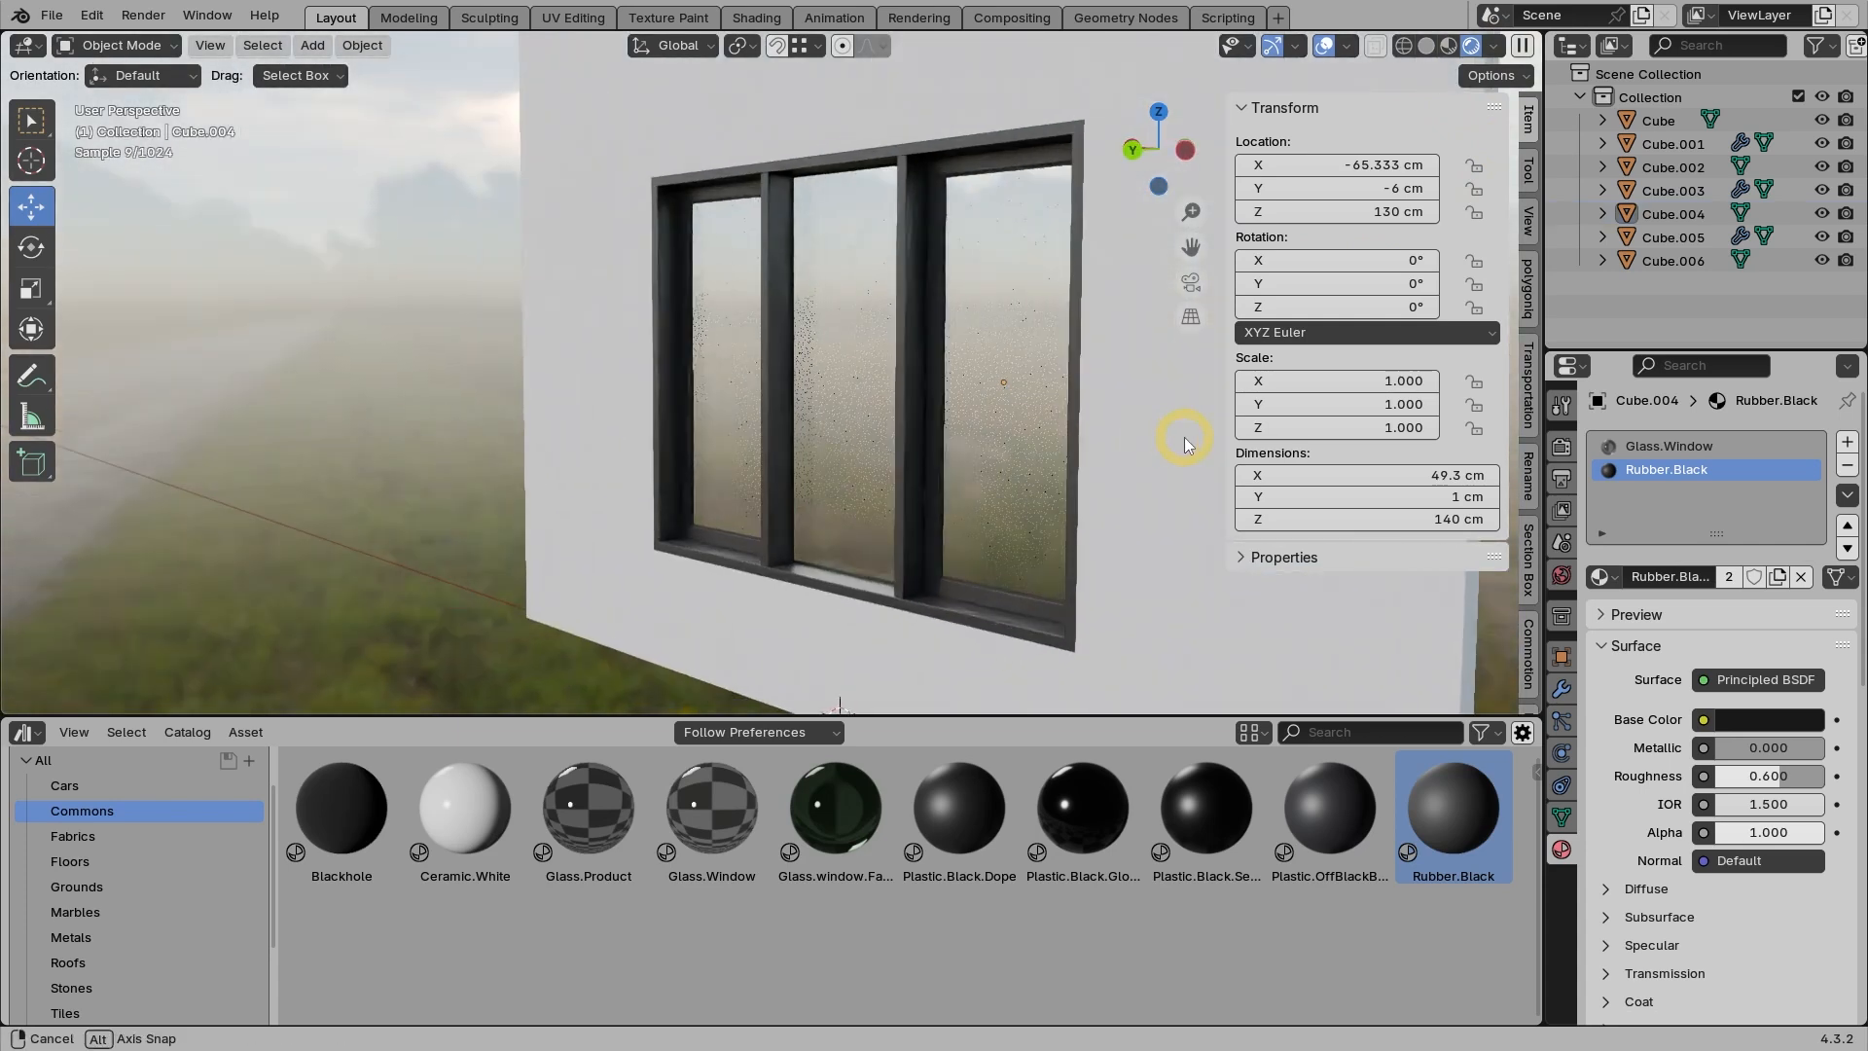
pyautogui.moveTo(1185, 442); pyautogui.dragTo(849, 511)
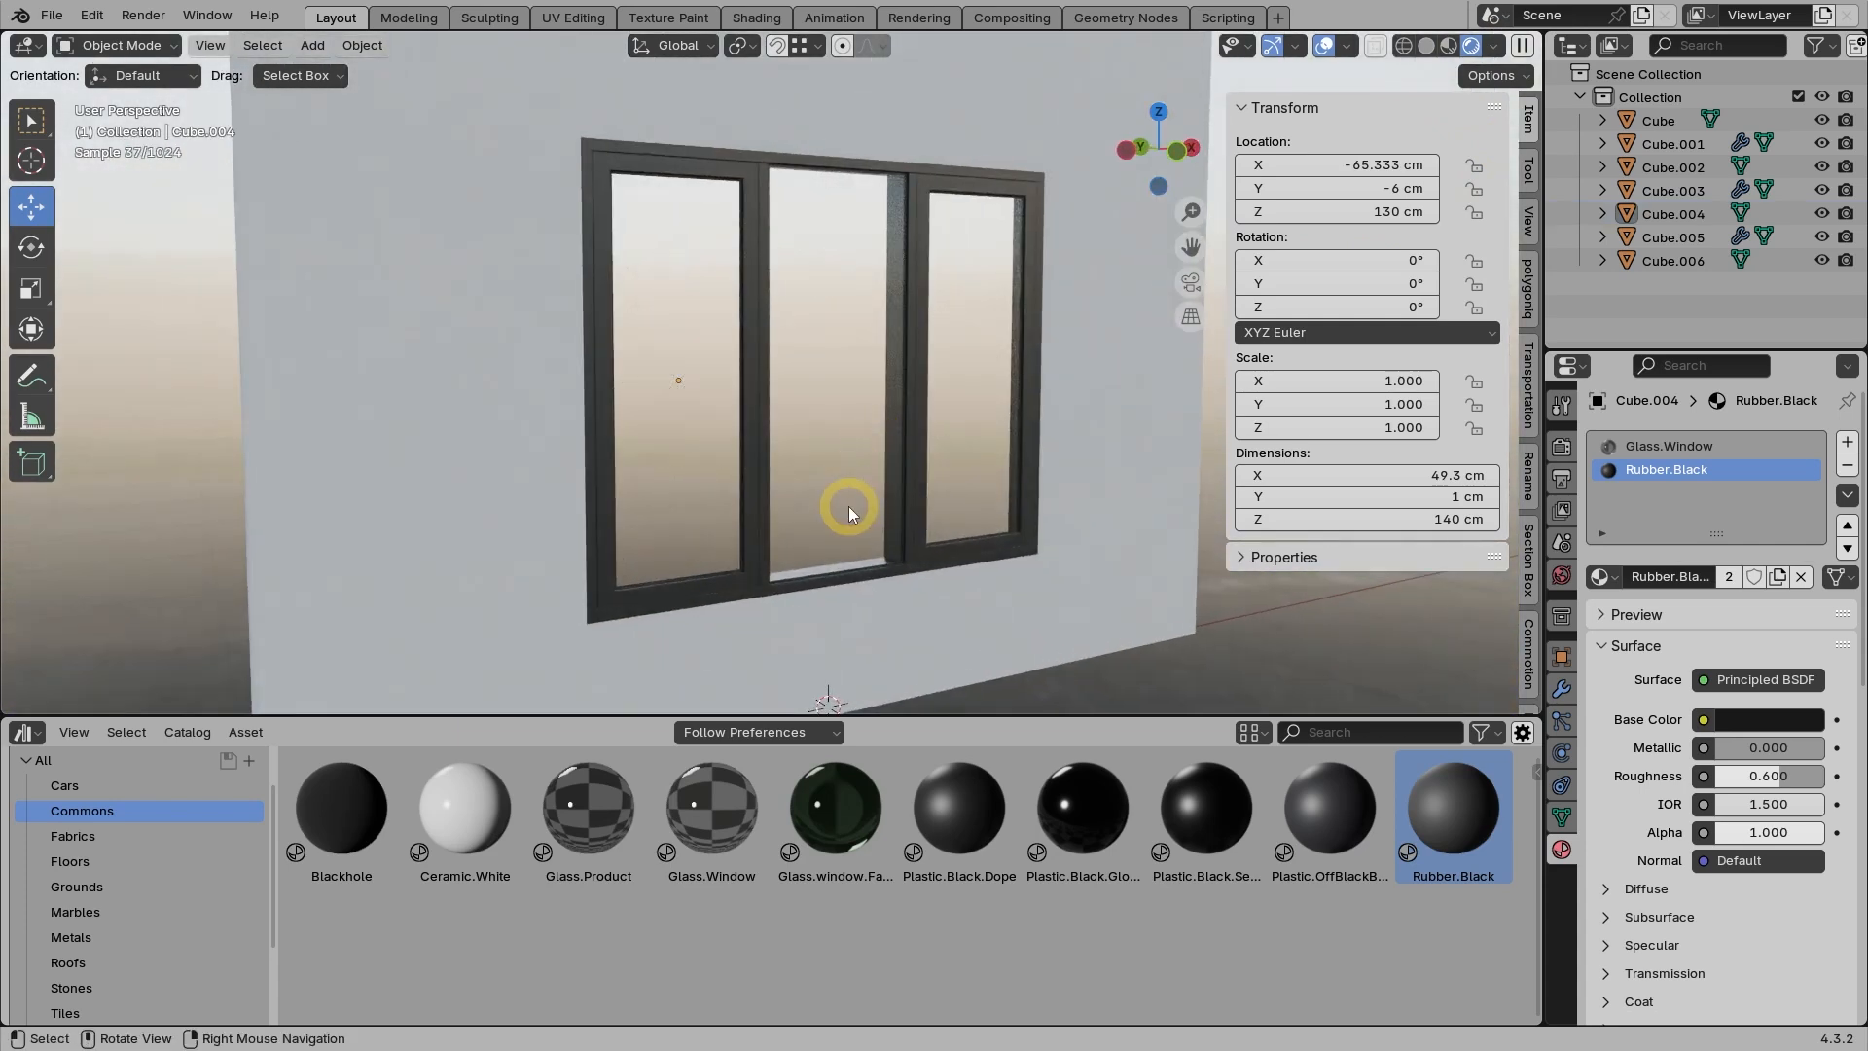